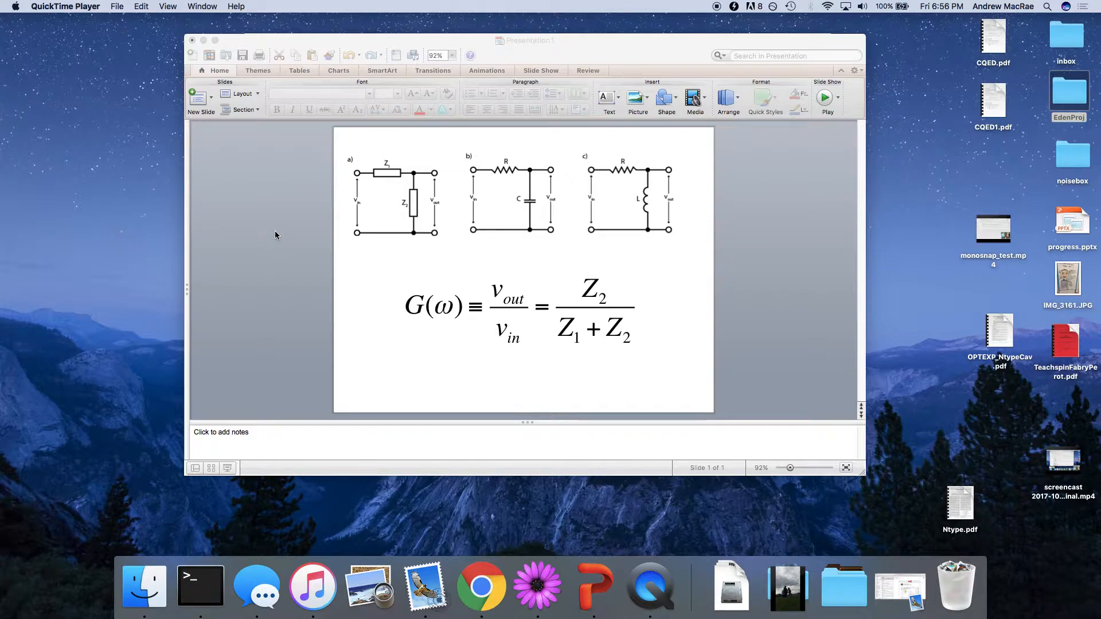
{"action": "mouse_move", "coordinate": [286, 227]}
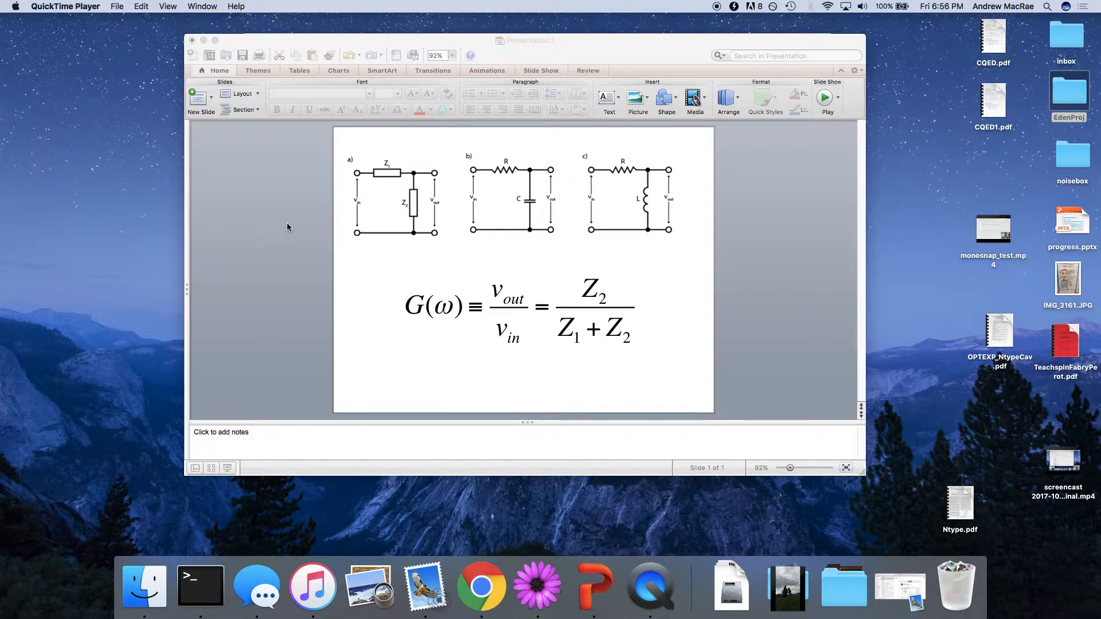
{"action": "mouse_move", "coordinate": [233, 111]}
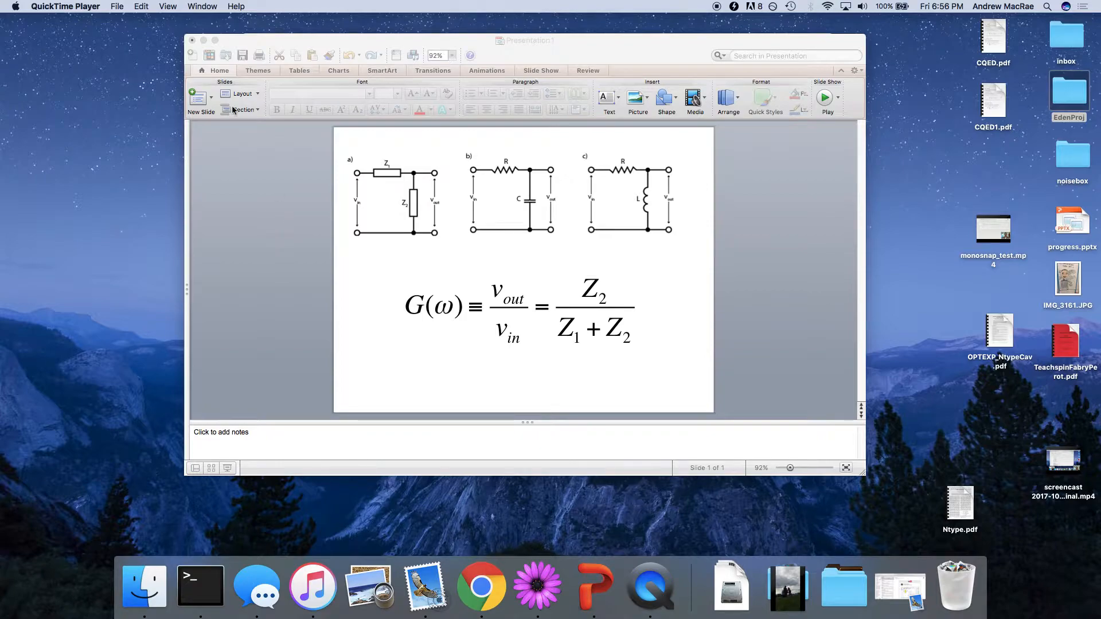
{"action": "mouse_move", "coordinate": [390, 181]}
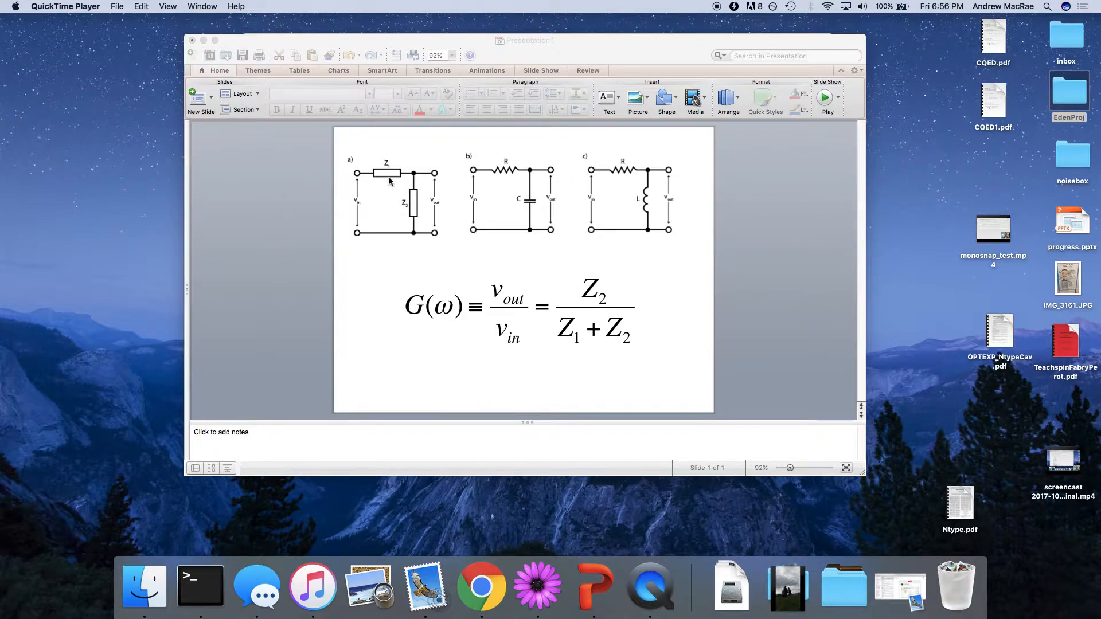
{"action": "mouse_move", "coordinate": [396, 173]}
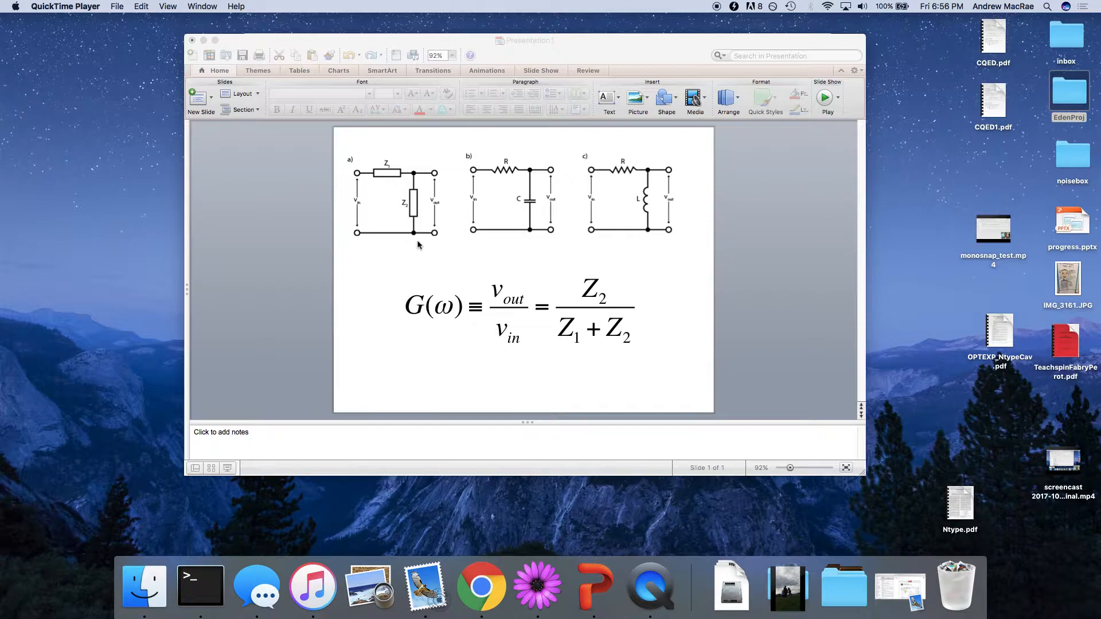
{"action": "mouse_move", "coordinate": [412, 195]}
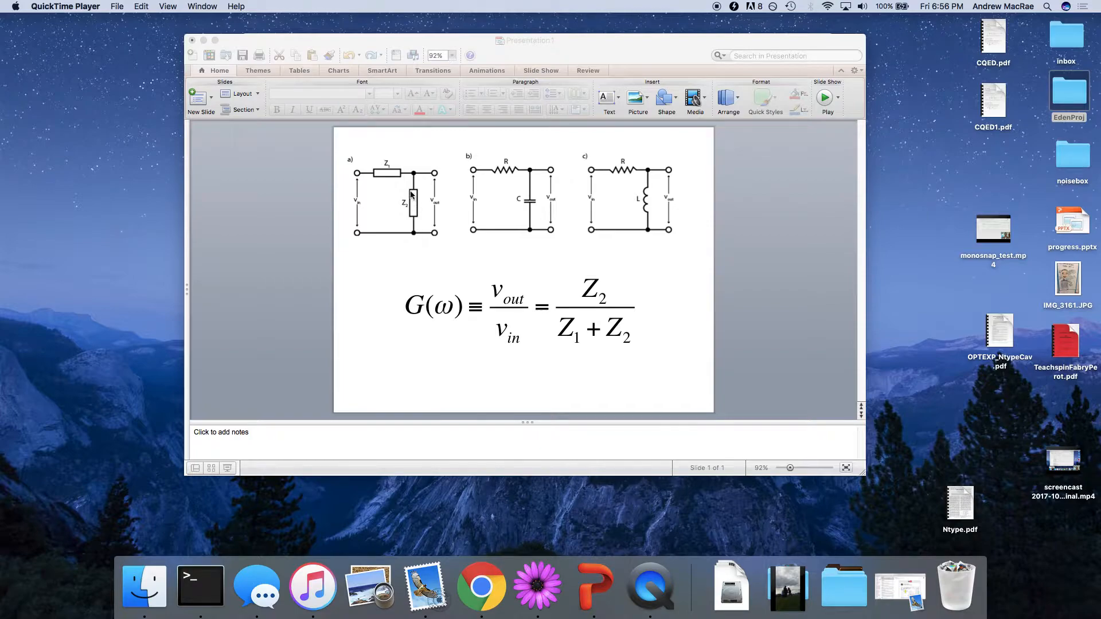
{"action": "mouse_move", "coordinate": [359, 195]}
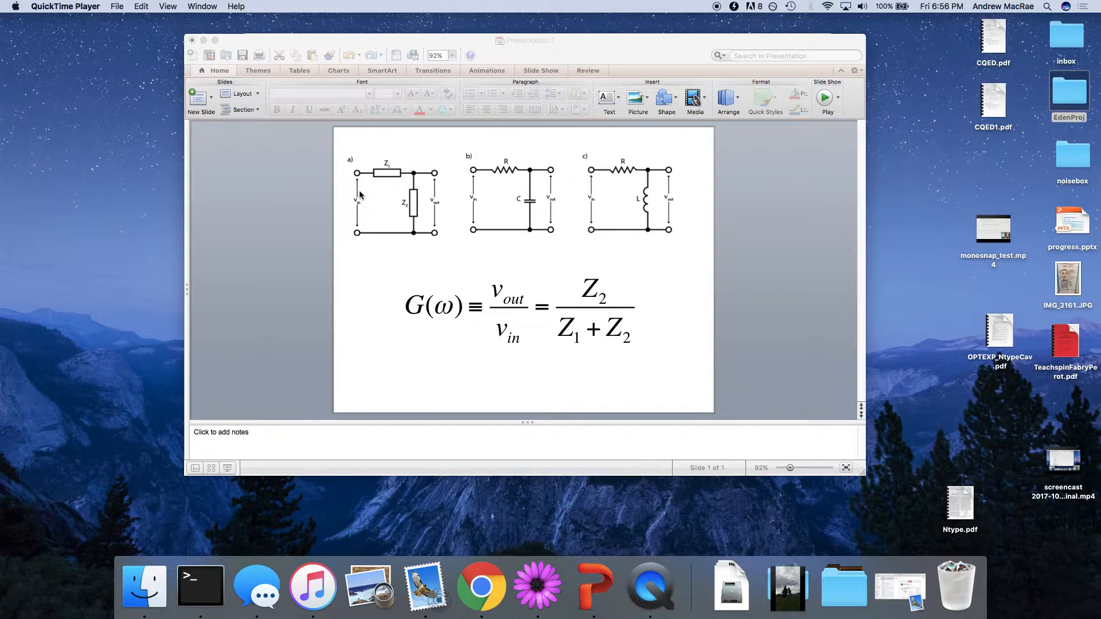
{"action": "mouse_move", "coordinate": [488, 170]}
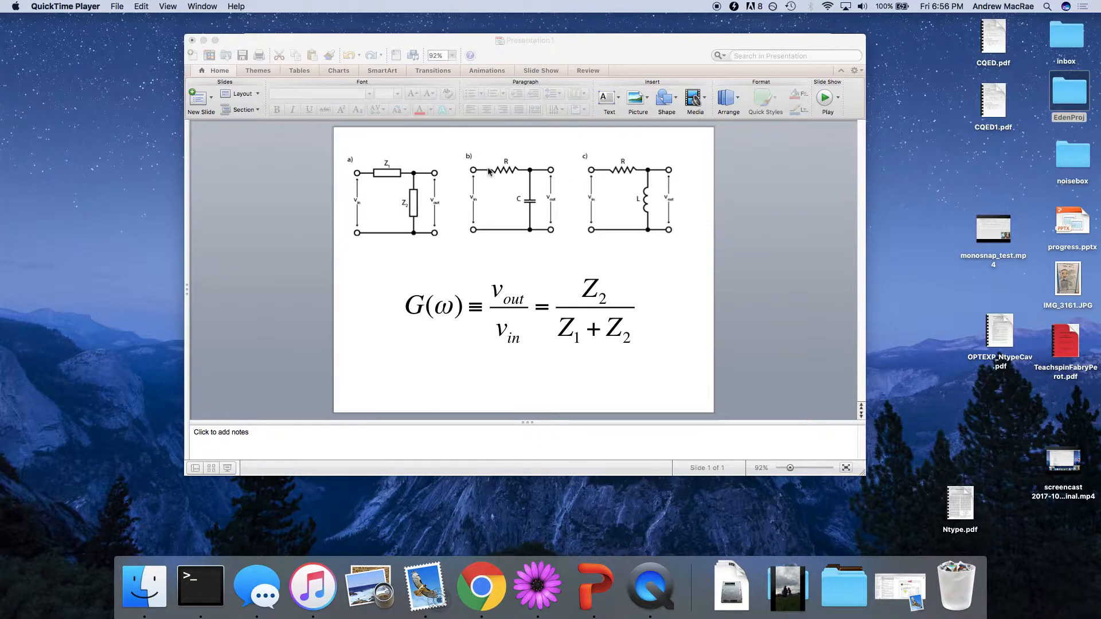
{"action": "mouse_move", "coordinate": [392, 202]}
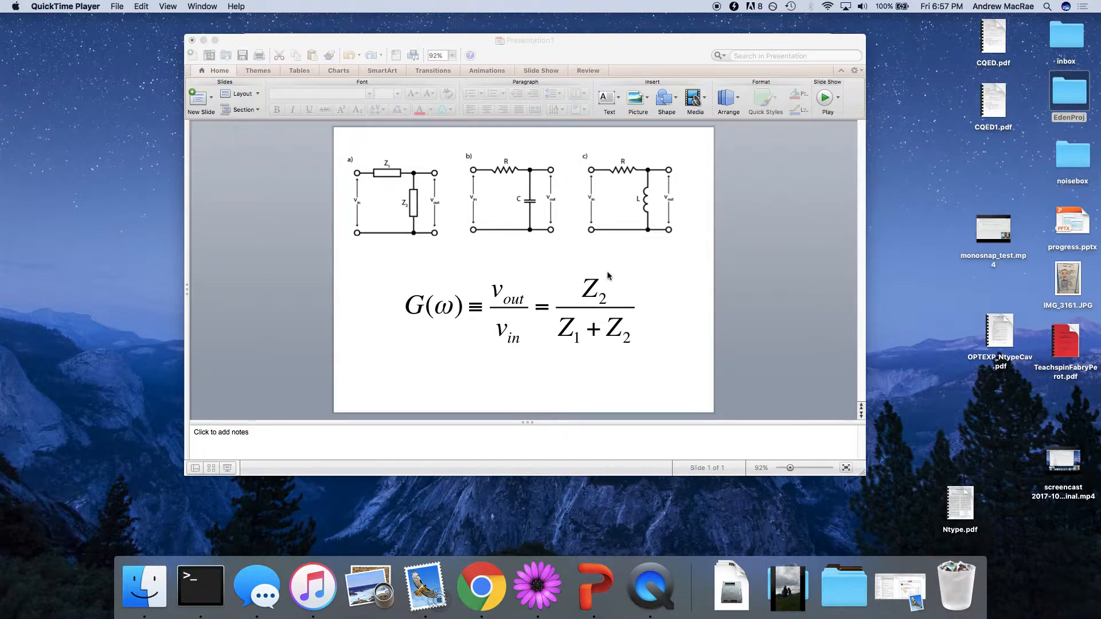
{"action": "mouse_move", "coordinate": [615, 295]}
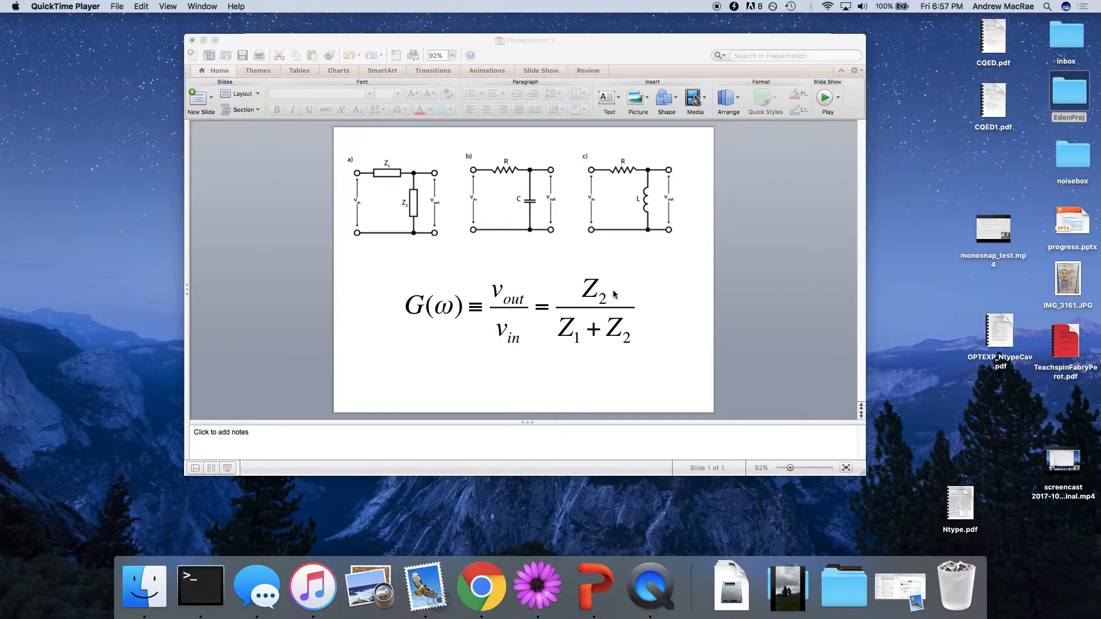
{"action": "mouse_move", "coordinate": [515, 222]}
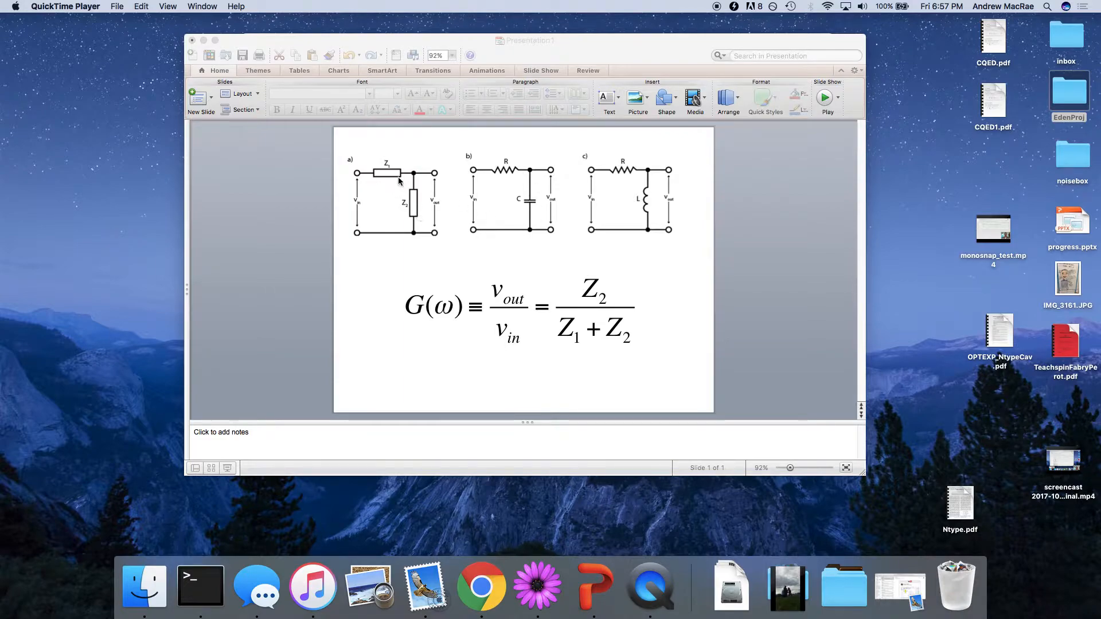
{"action": "mouse_move", "coordinate": [404, 202]}
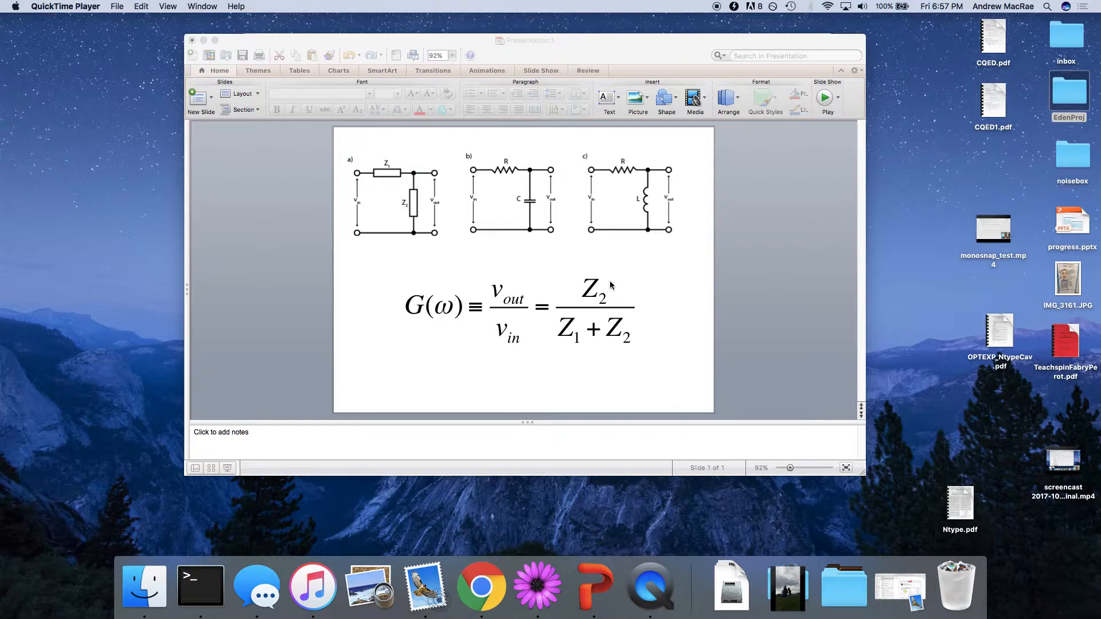
{"action": "mouse_move", "coordinate": [510, 183]}
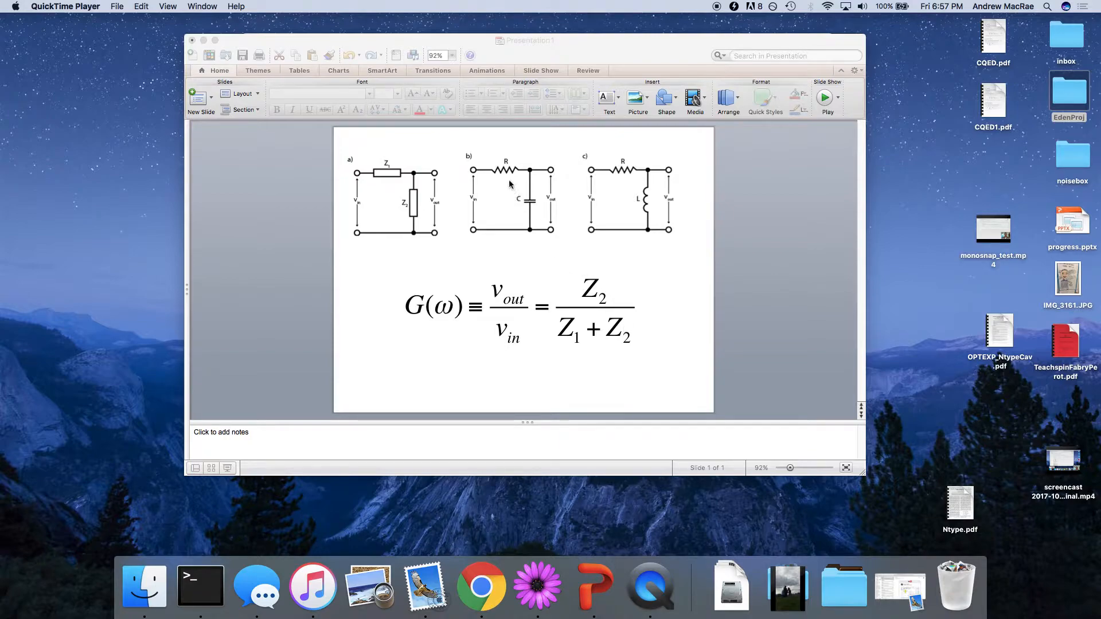
{"action": "mouse_move", "coordinate": [651, 224]}
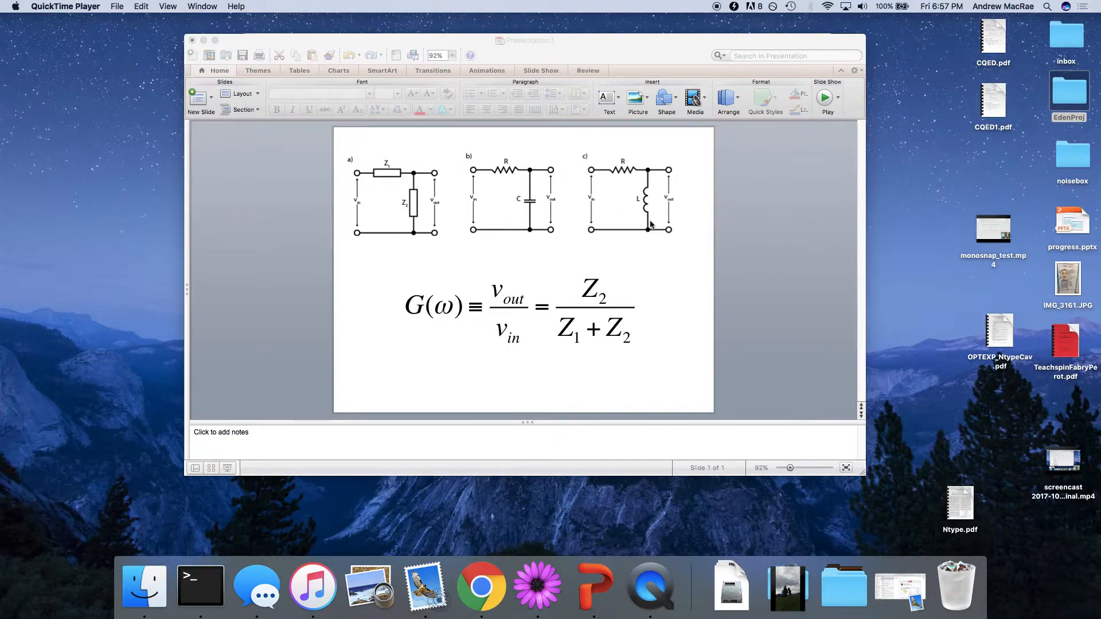
{"action": "mouse_move", "coordinate": [496, 152]}
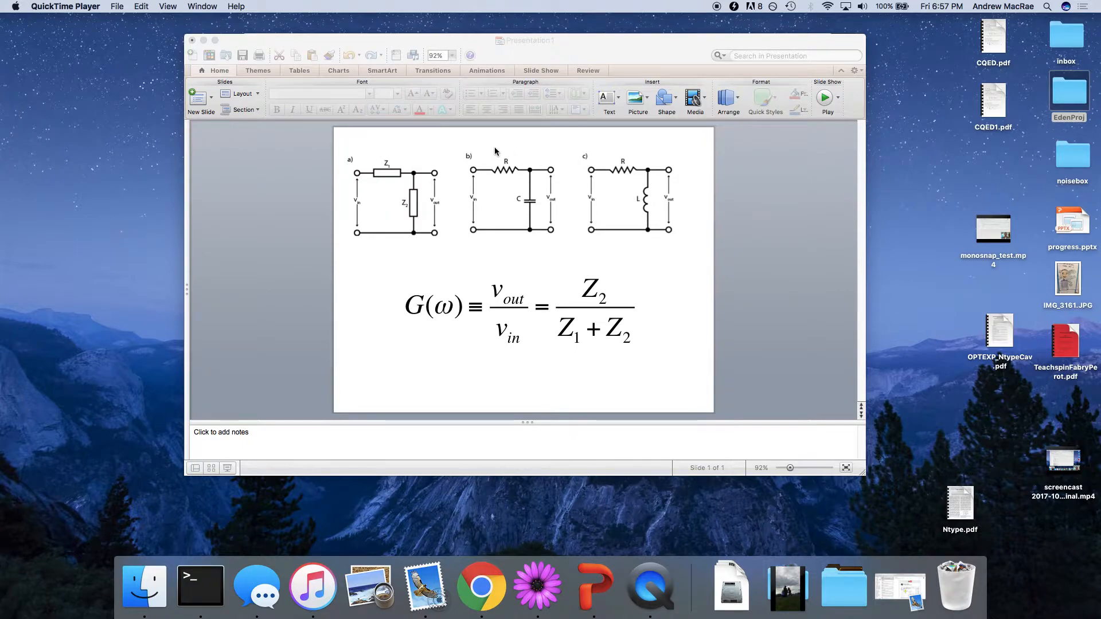
{"action": "mouse_move", "coordinate": [504, 148]}
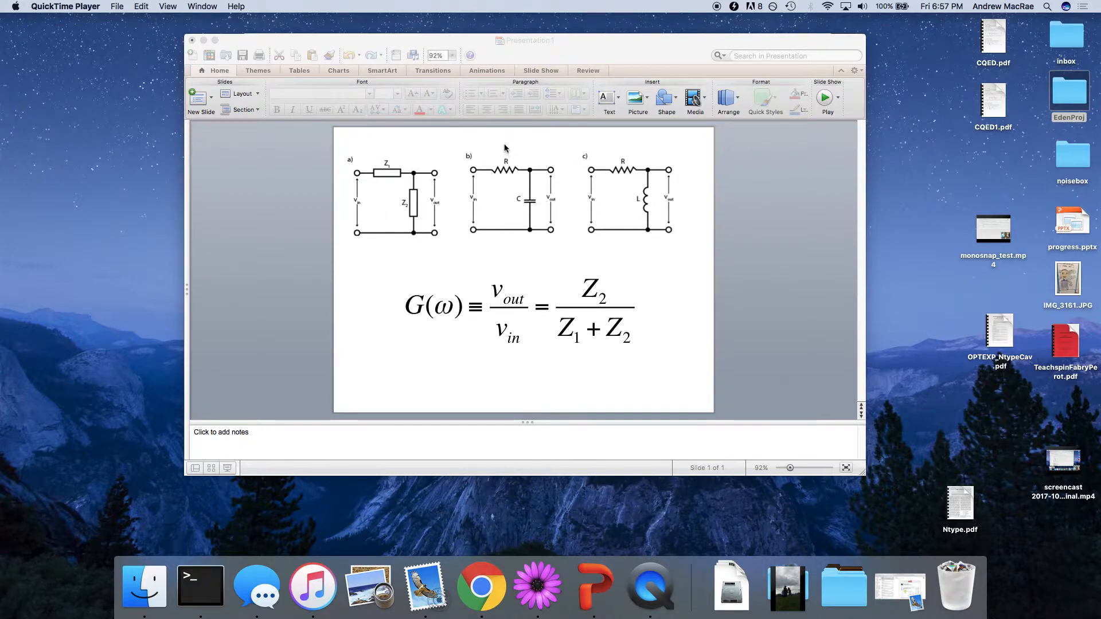
{"action": "mouse_move", "coordinate": [529, 213]}
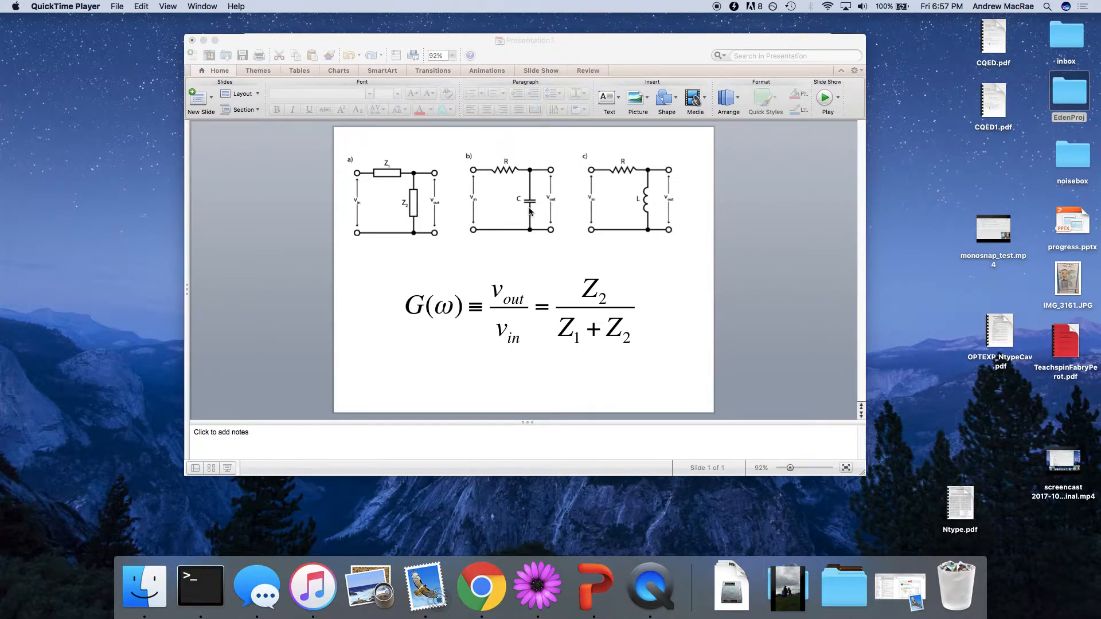
{"action": "mouse_move", "coordinate": [511, 162]}
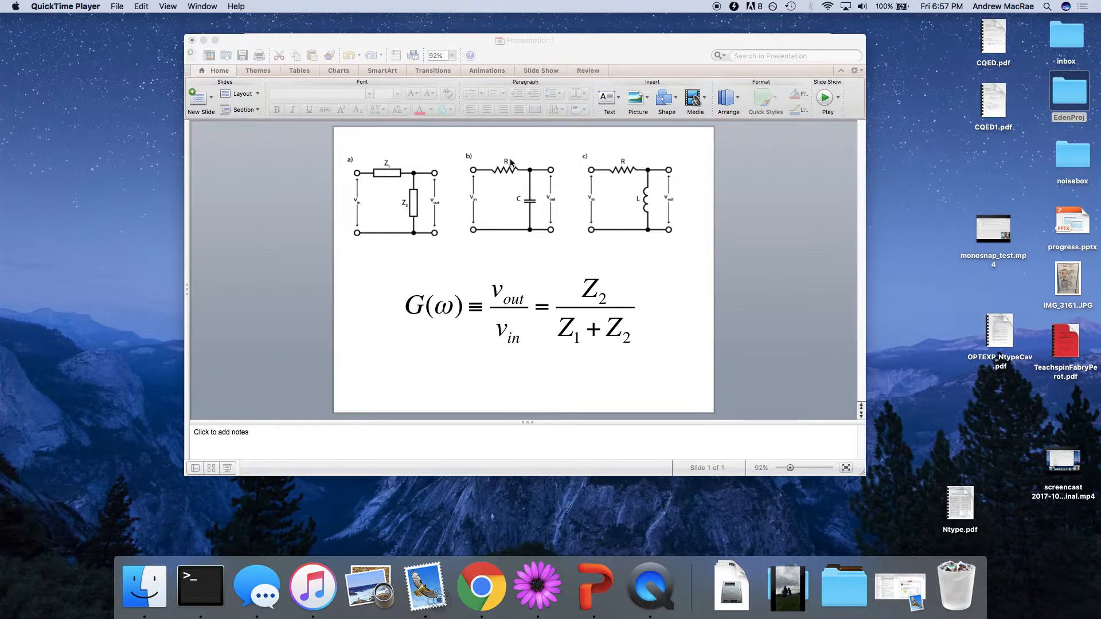
{"action": "mouse_move", "coordinate": [516, 230]}
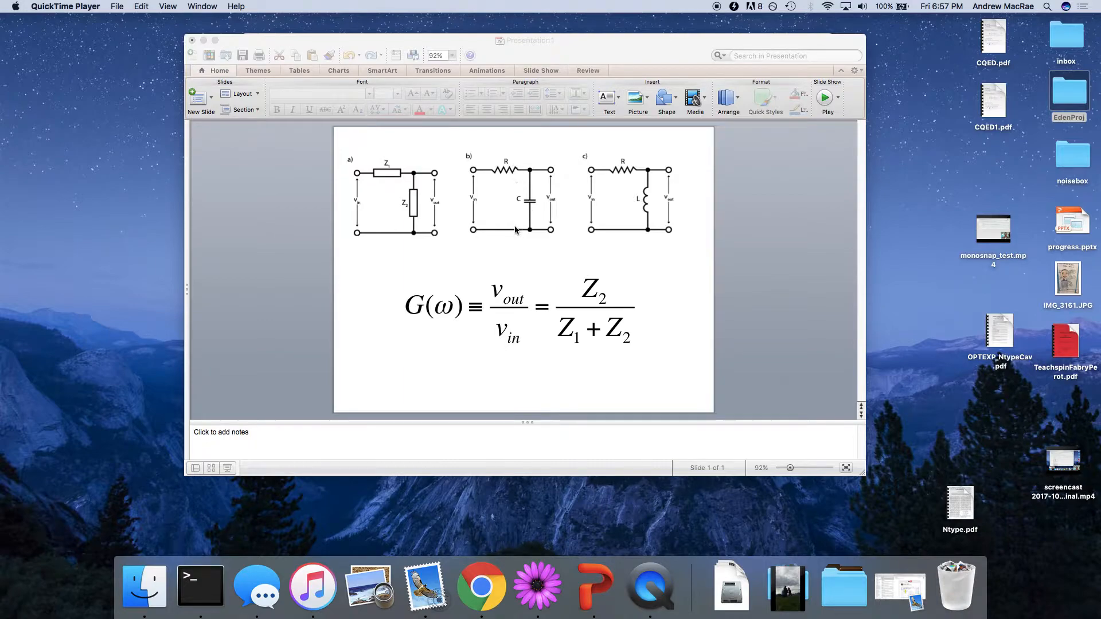
{"action": "mouse_move", "coordinate": [540, 197]}
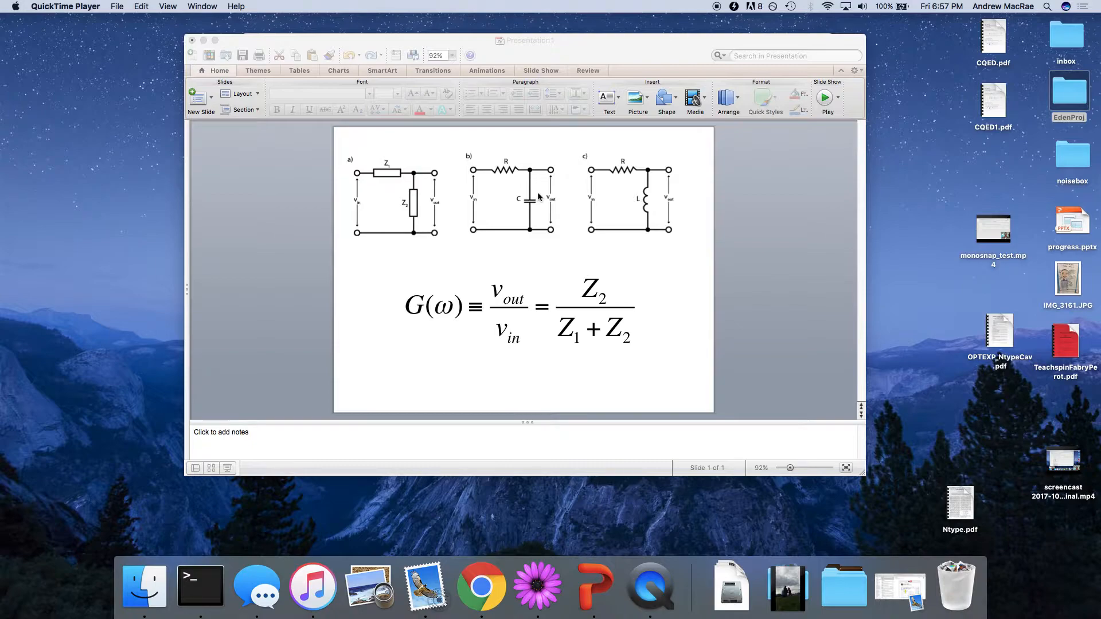
{"action": "mouse_move", "coordinate": [526, 227]}
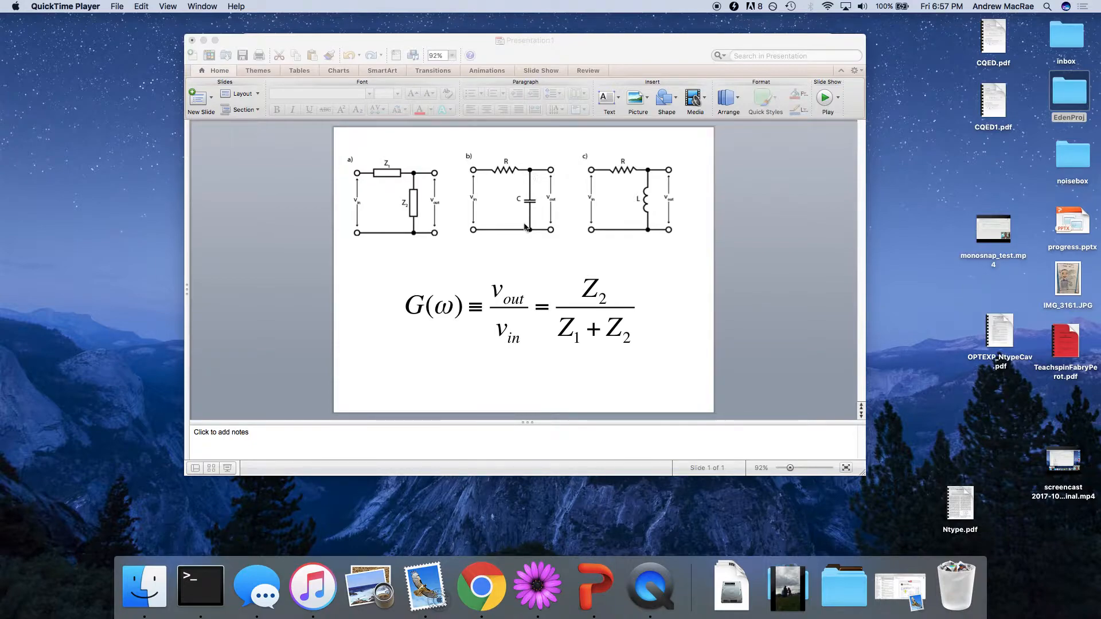
{"action": "mouse_move", "coordinate": [440, 218]}
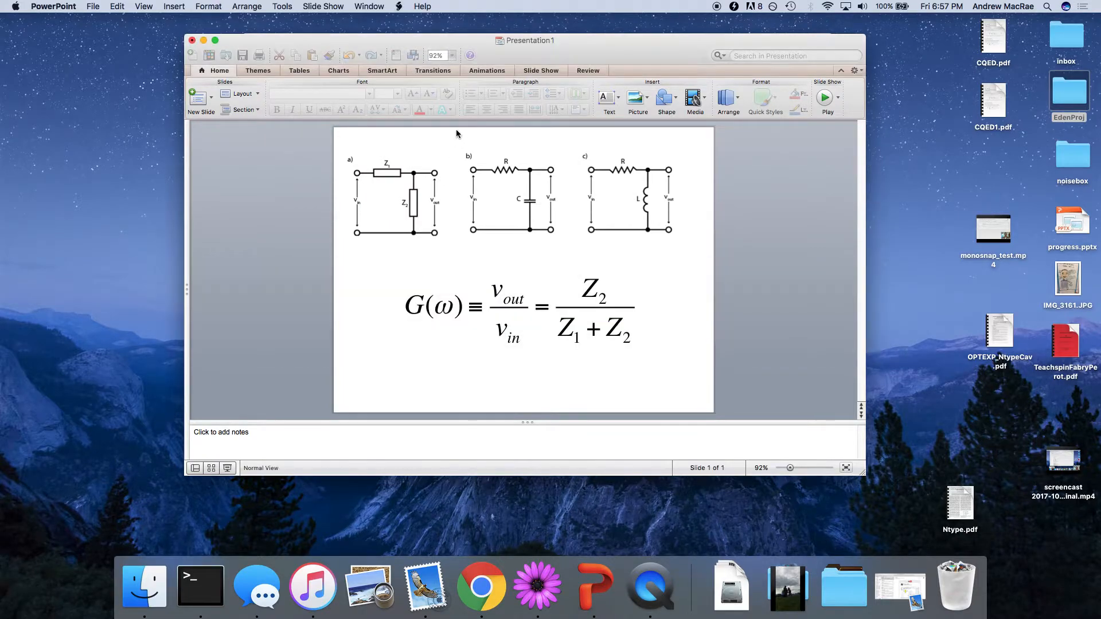
{"action": "mouse_move", "coordinate": [481, 585]}
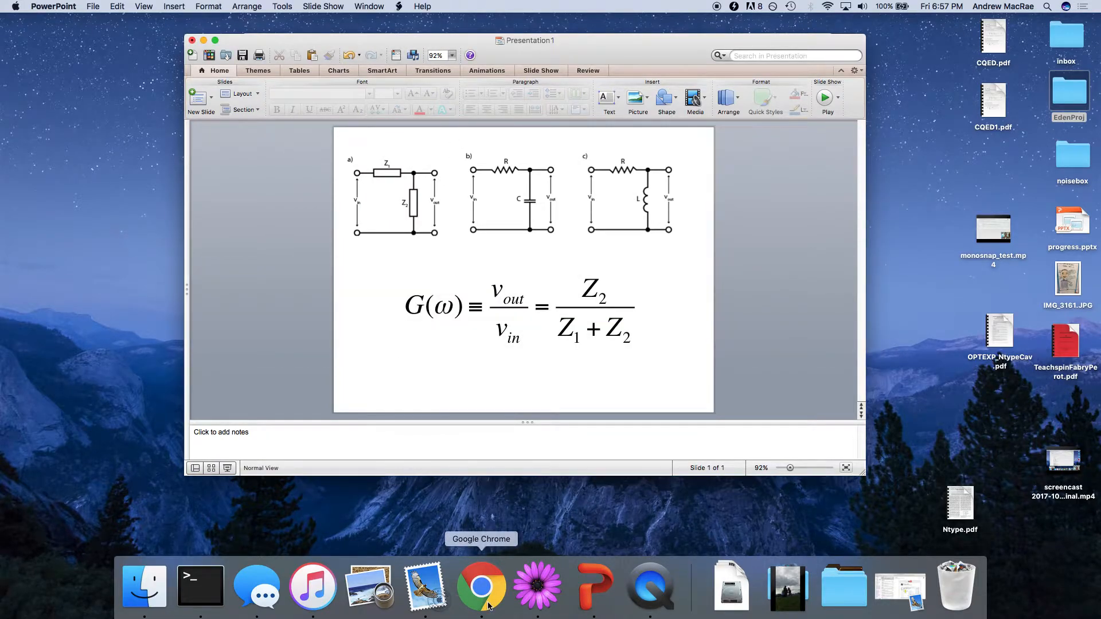
- In a new notebook cell, write the divider gain G = Z2/(Z1+Z2)
{"action": "left_click", "coordinate": [482, 586]}
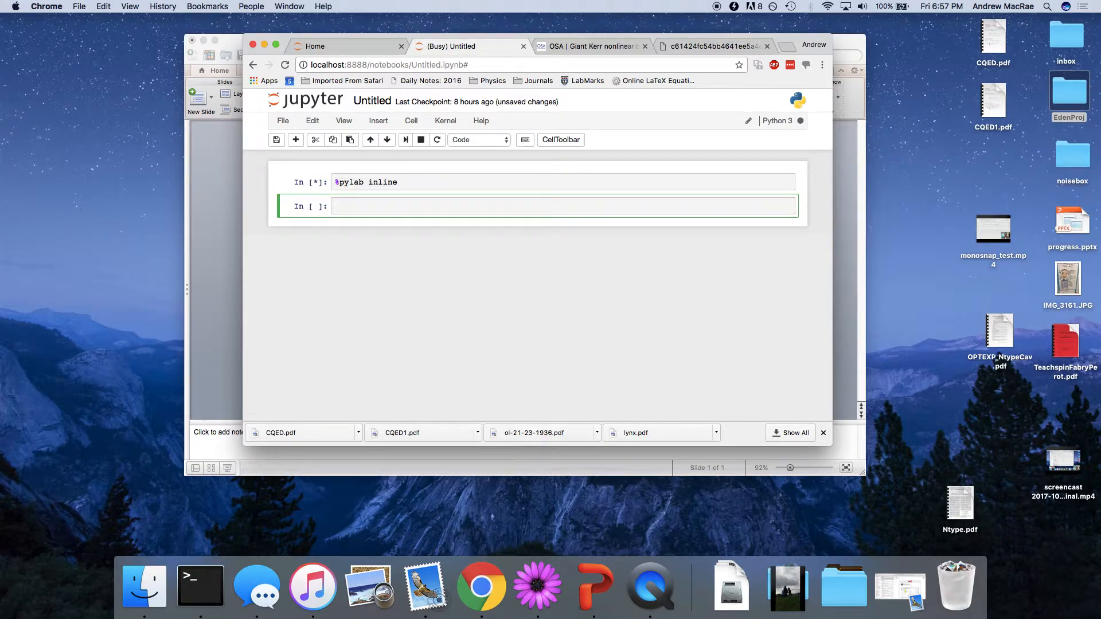
{"action": "type", "text": "2"}
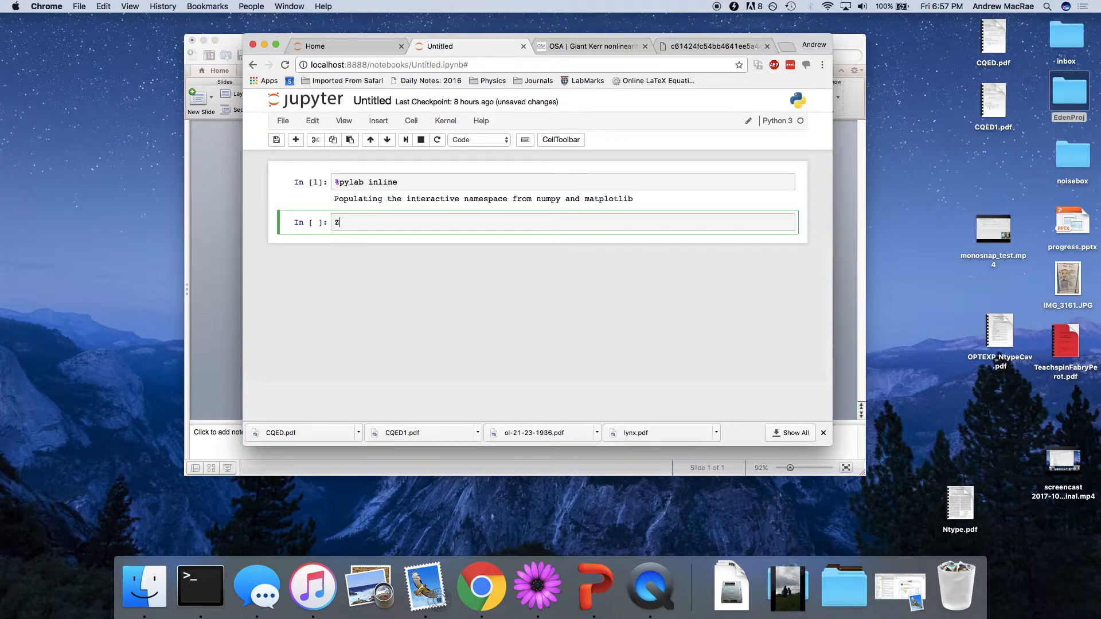
{"action": "type", "text": "2/"}
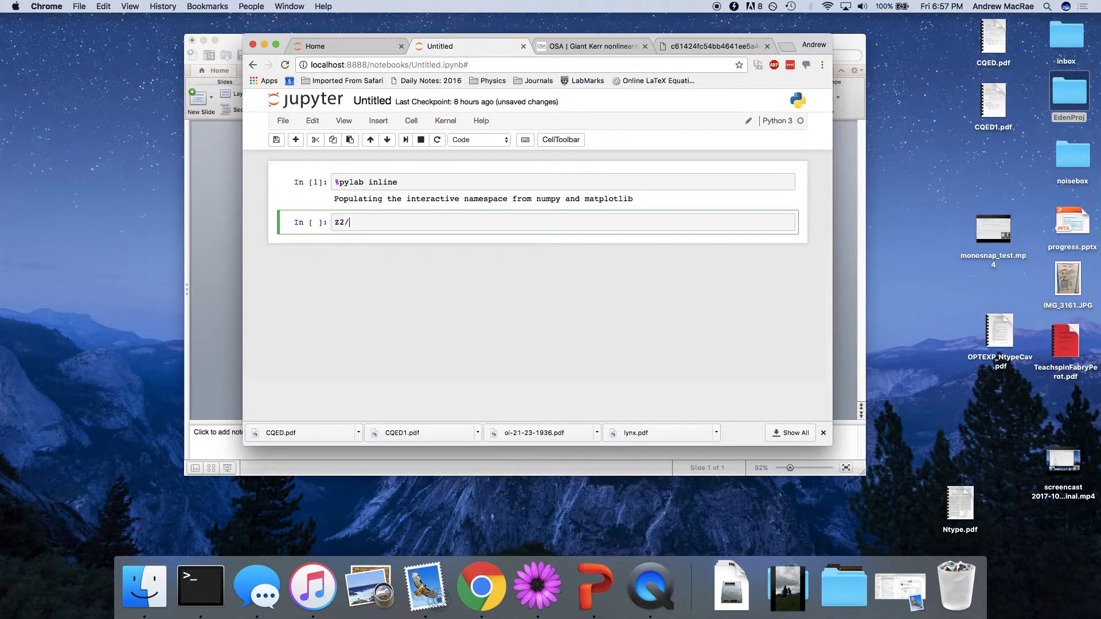
{"action": "type", "text": "(Z1+"}
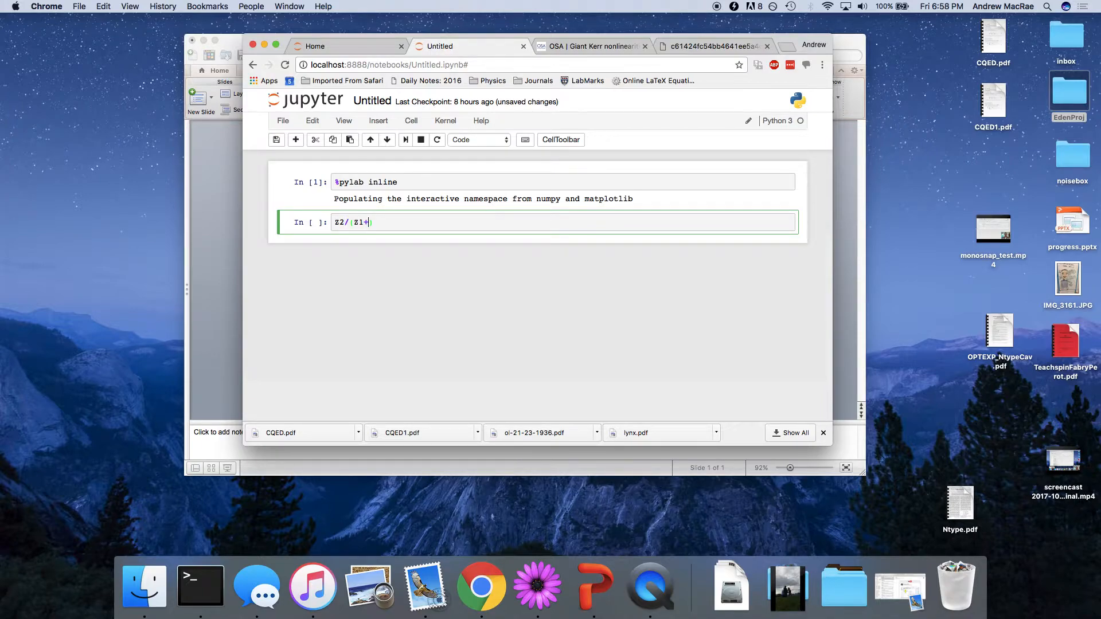
{"action": "type", "text": "Z2"}
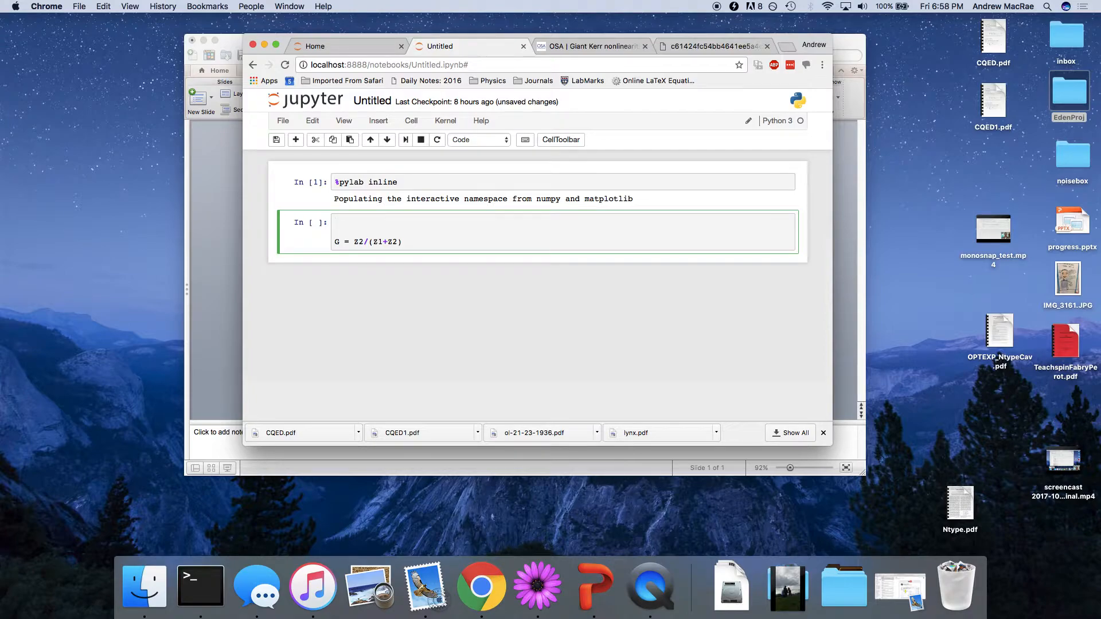
- Define the impedances Z1 = R and Z2 = -1j/(w*C) above the gain
{"action": "type", "text": "Z1 = R"}
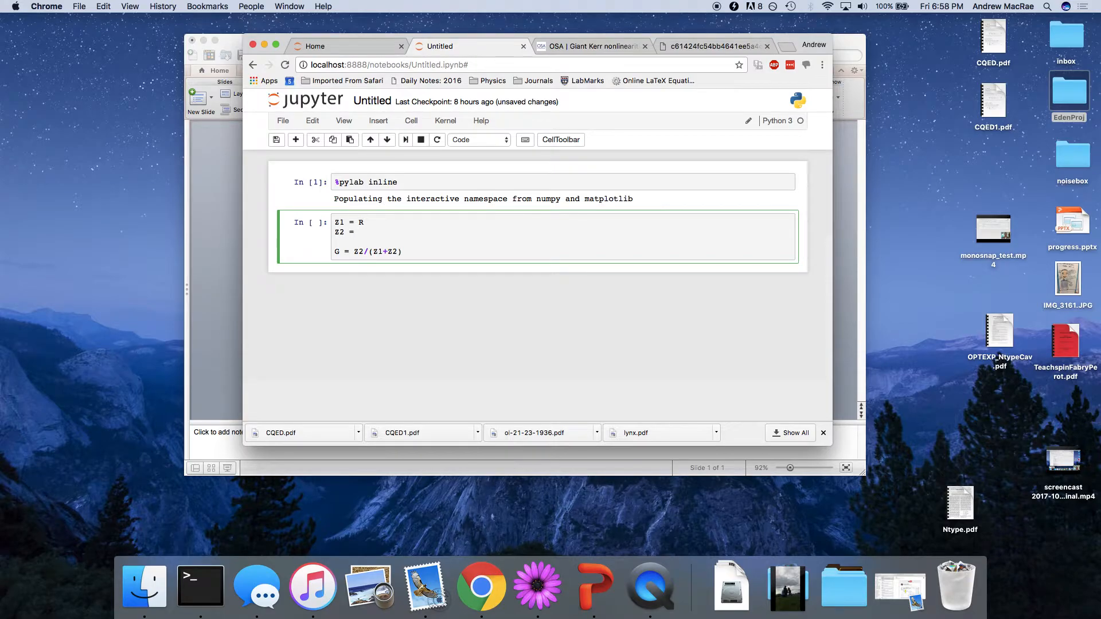
{"action": "type", "text": "-"}
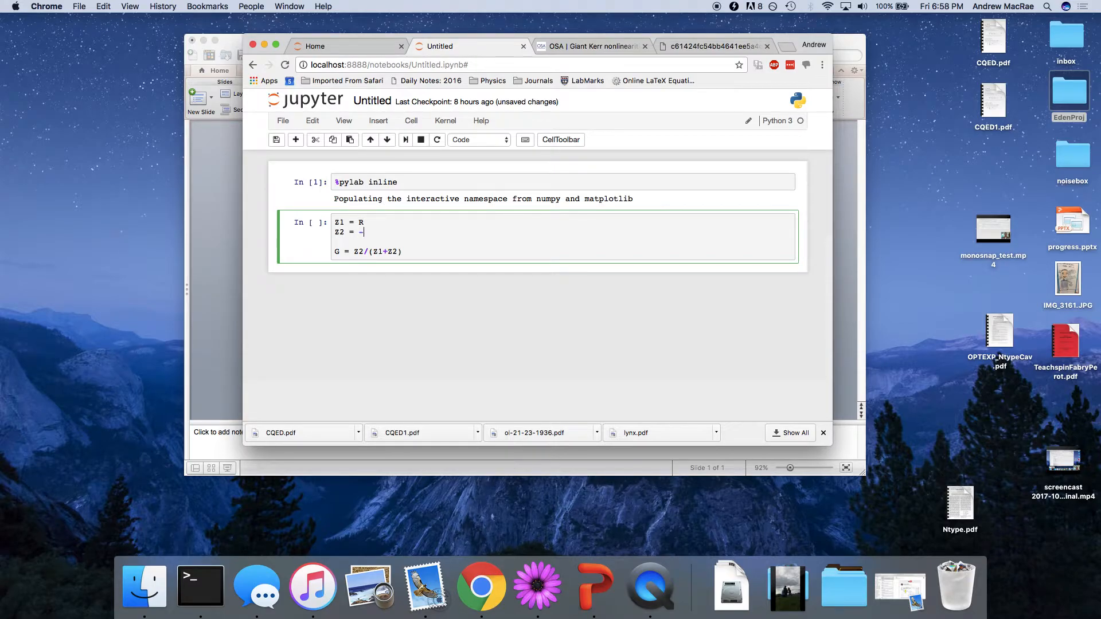
{"action": "type", "text": "-1j/(w"}
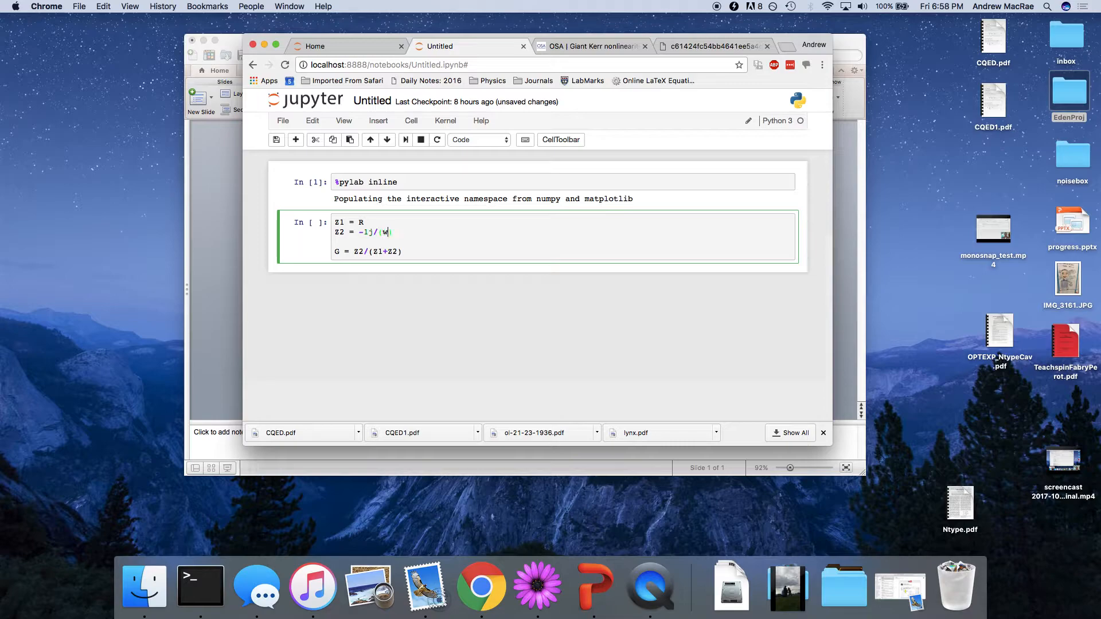
{"action": "type", "text": "*C"}
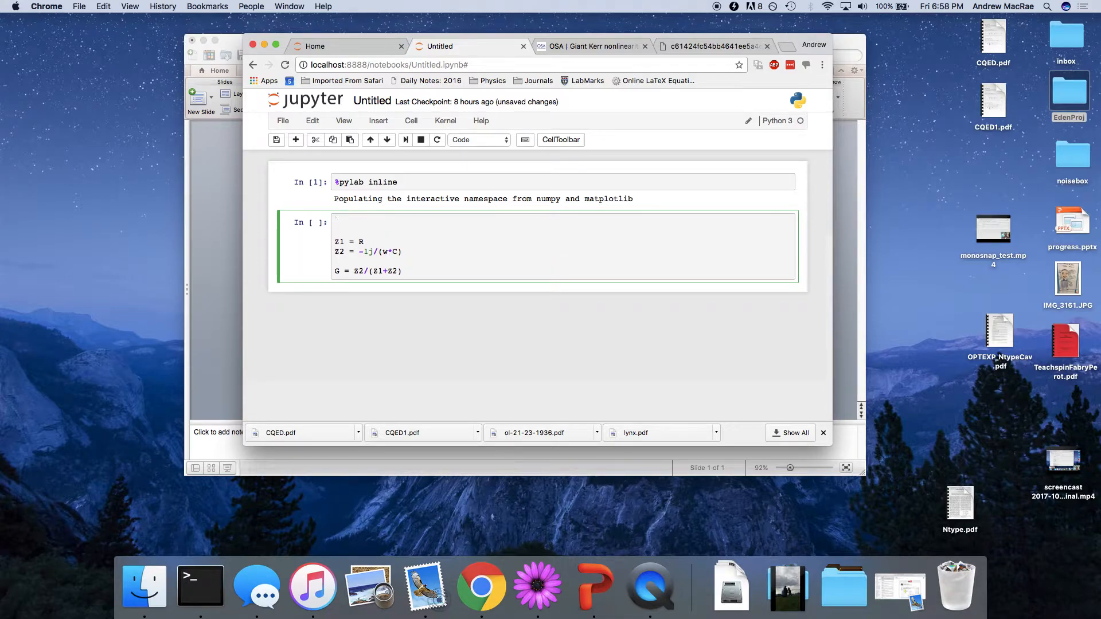
- Set the component values R = 1000 and C = 100e-9 at the top of the cell
{"action": "type", "text": "R ="}
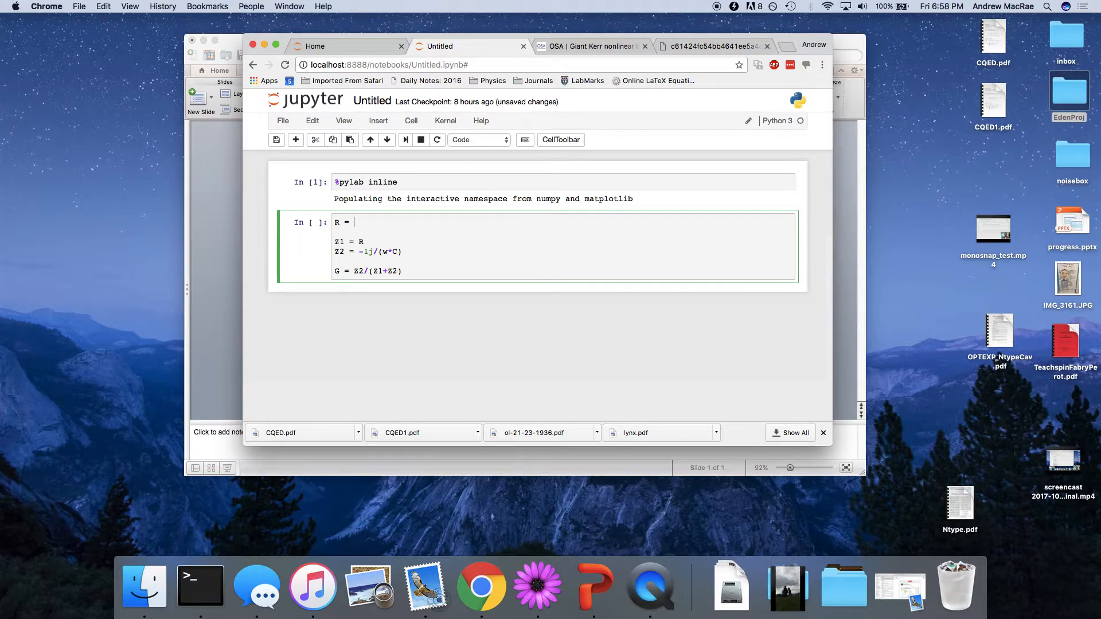
{"action": "type", "text": "10"}
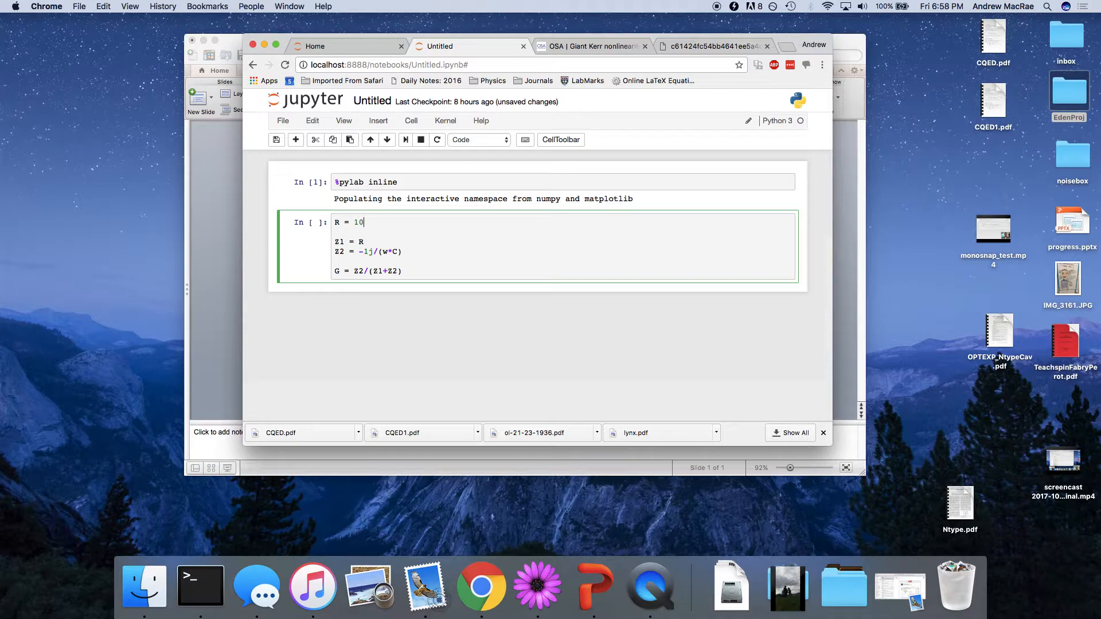
{"action": "type", "text": "00"}
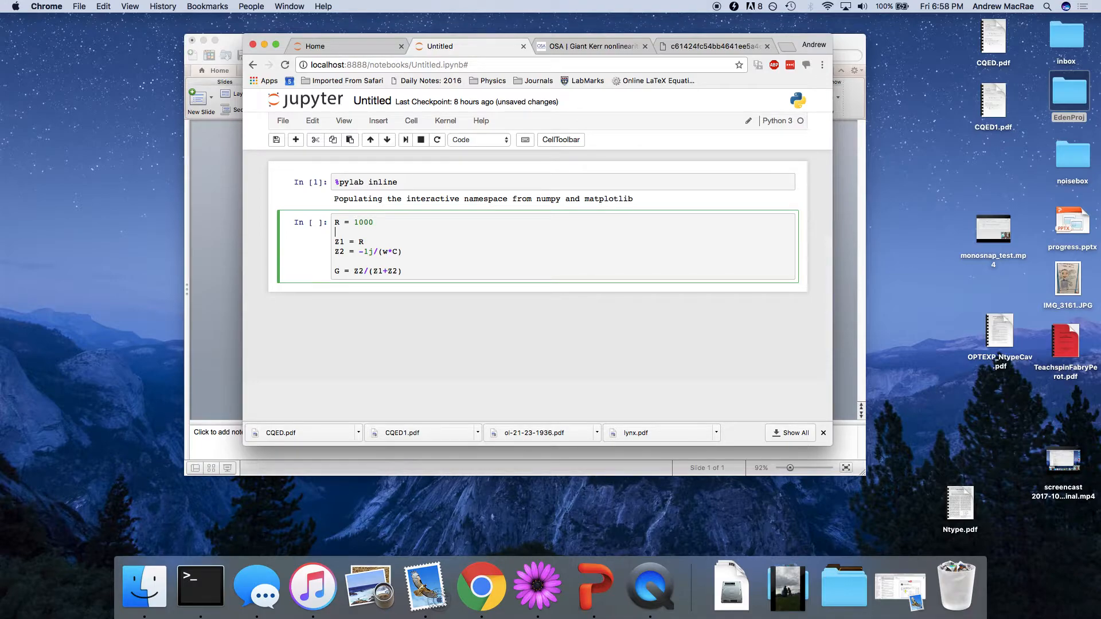
{"action": "type", "text": "C = 1"}
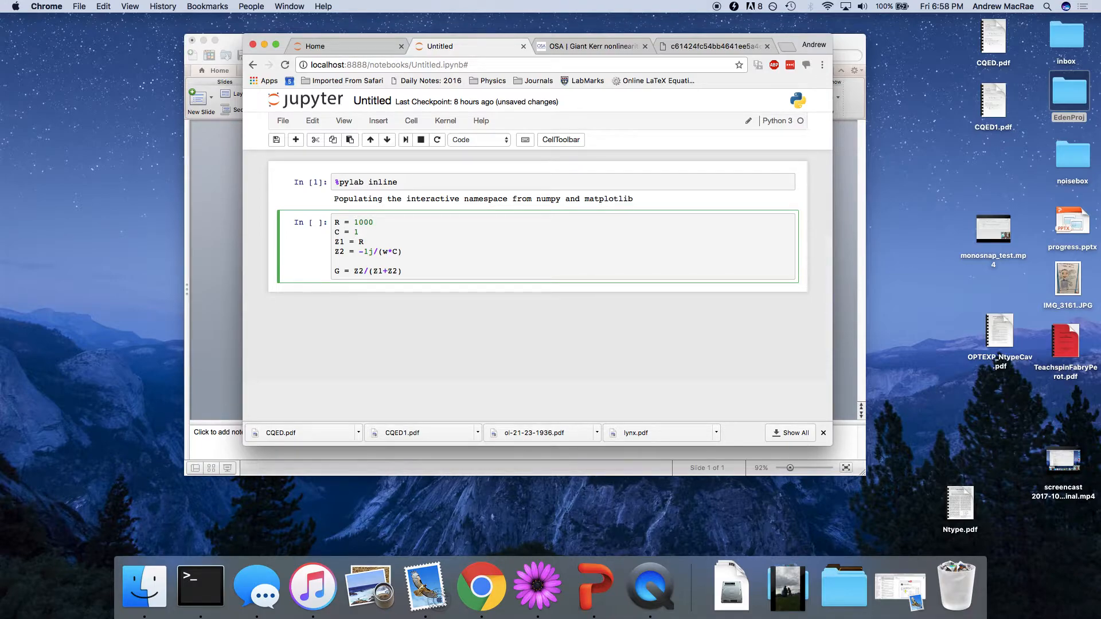
{"action": "type", "text": "00e-9"}
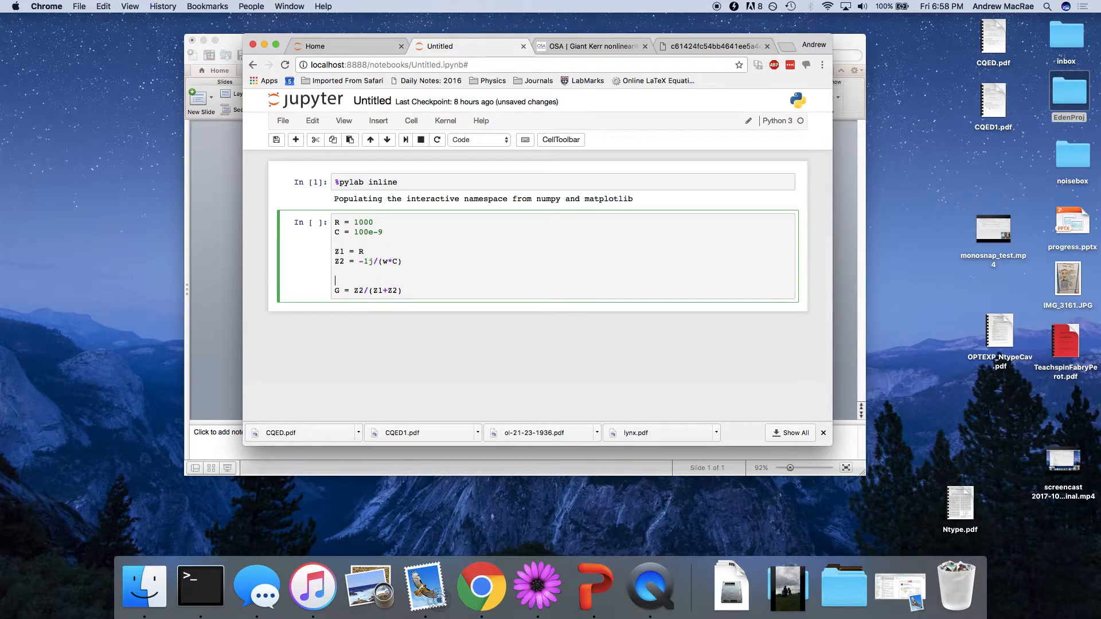
- Add f = linspace(.1,100e5,1e3), w = 2*pi*f and plot(f,abs(G)), then run the cell
{"action": "key", "text": "Return"}
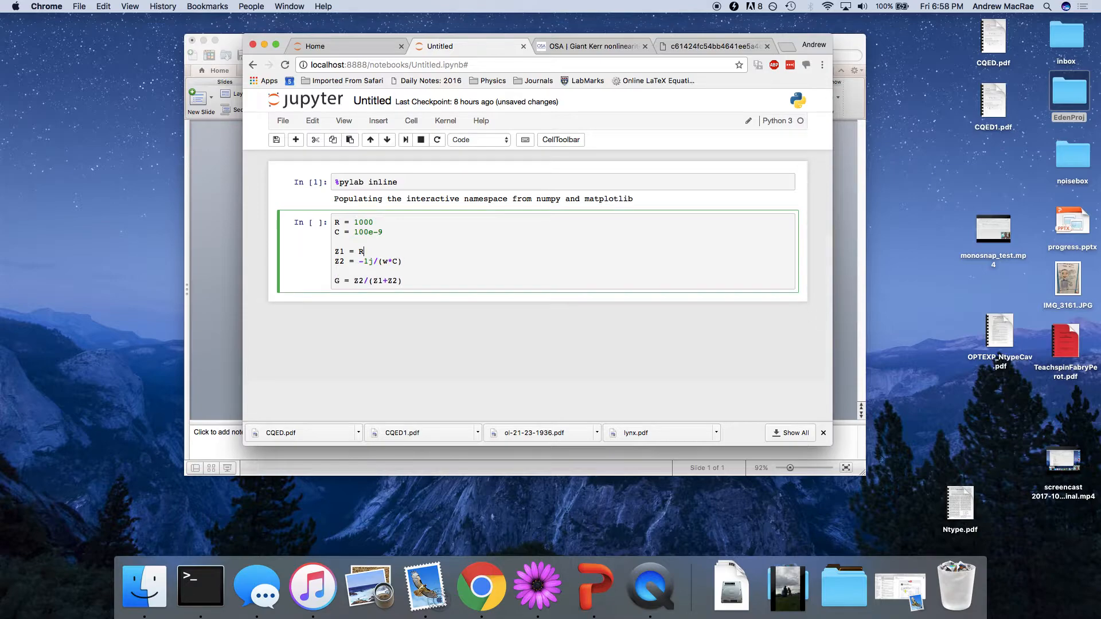
{"action": "type", "text": "f ="}
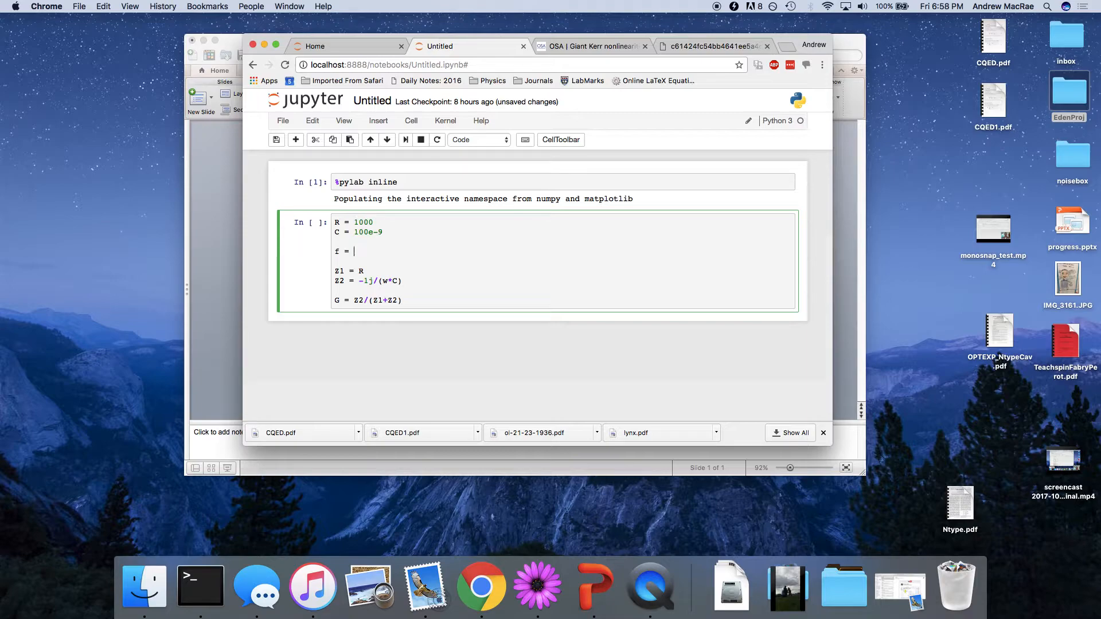
{"action": "type", "text": "linspace("}
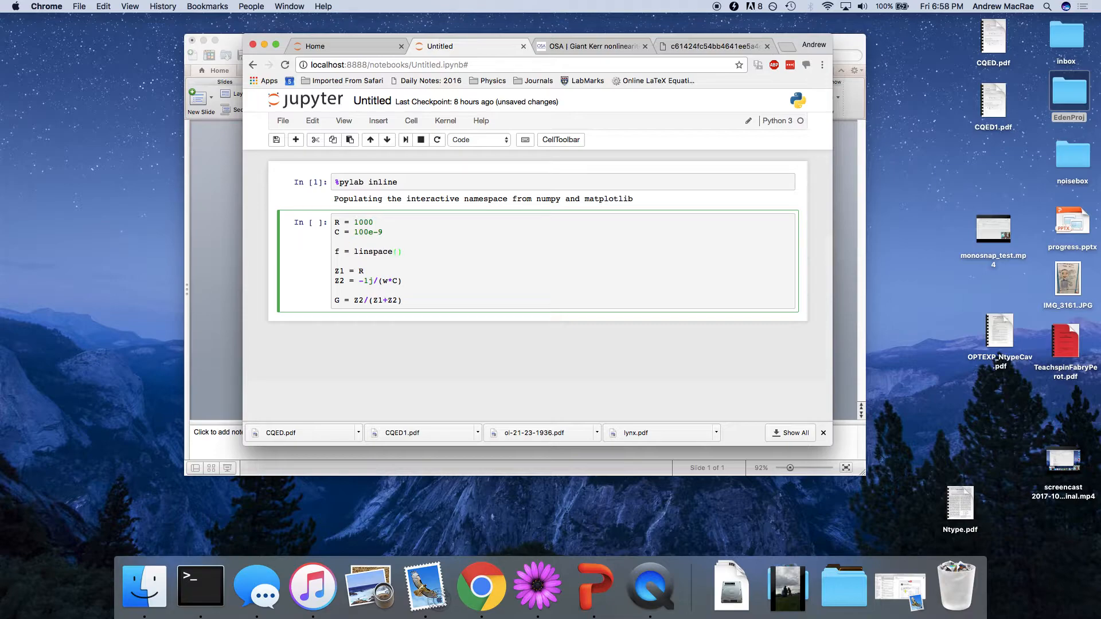
{"action": "type", "text": ".1,"}
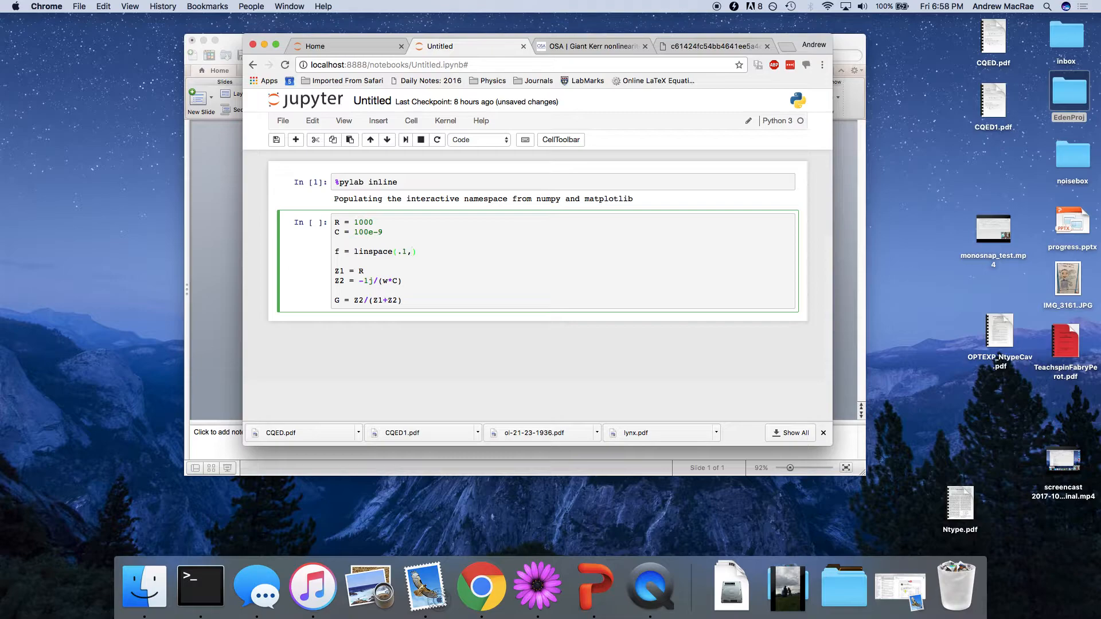
{"action": "type", "text": "100e5"}
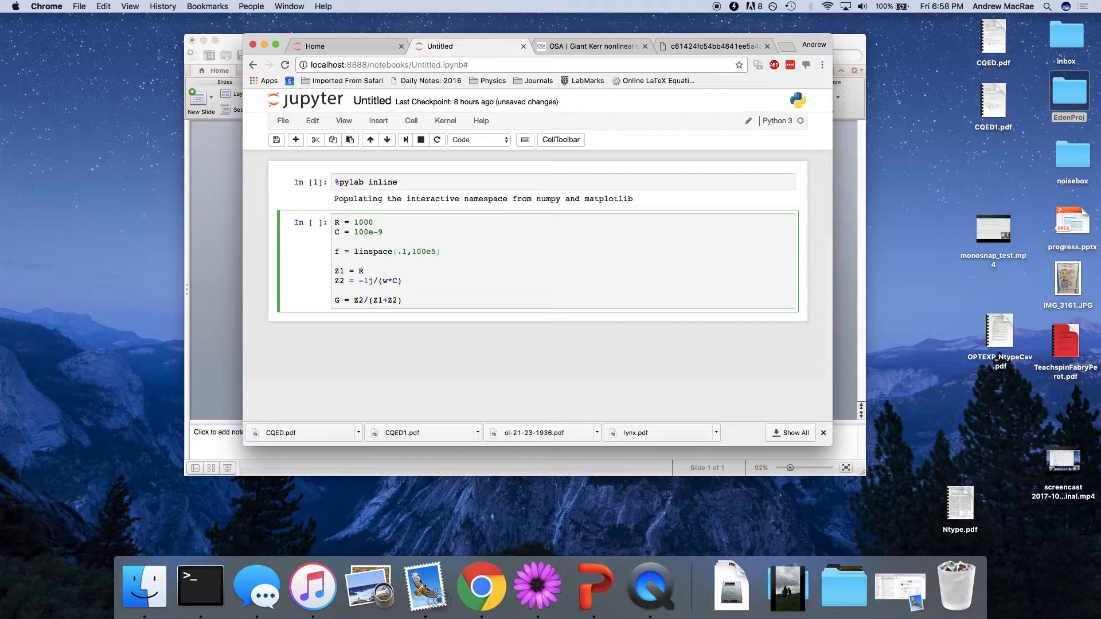
{"action": "type", "text": "w = 2"}
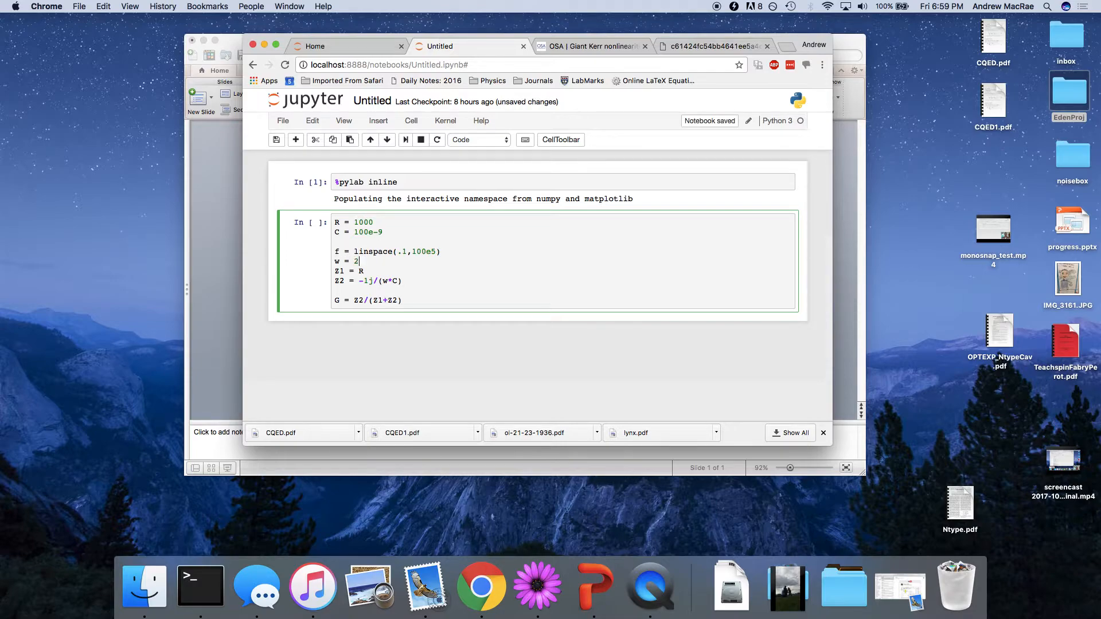
{"action": "type", "text": "pi*f"}
{"action": "left_click", "coordinate": [390, 251]}
{"action": "type", "text": ","}
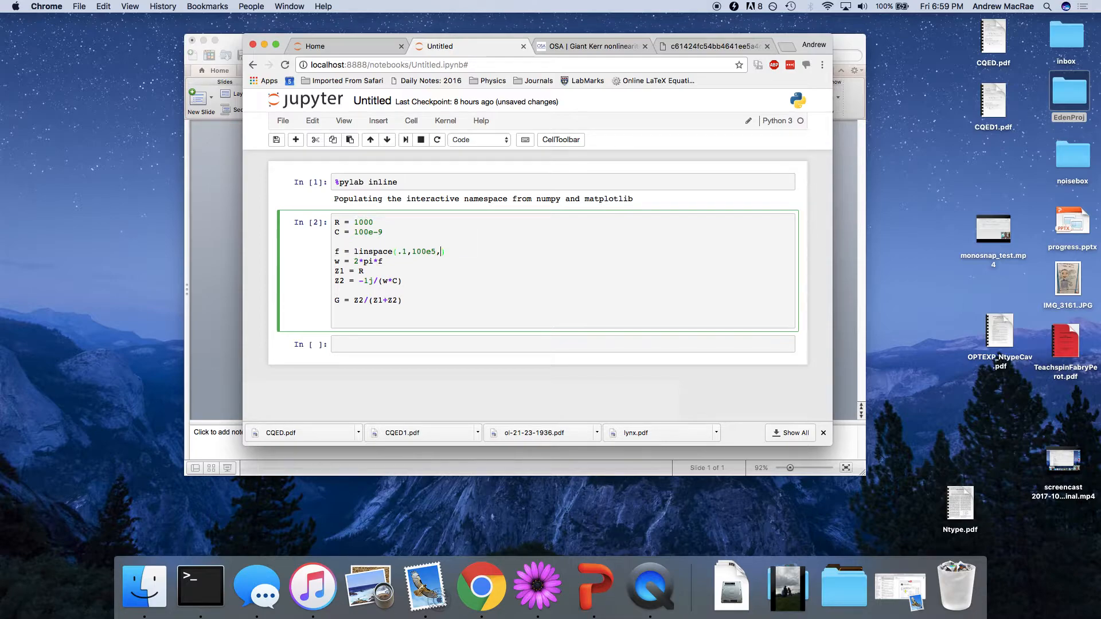
{"action": "type", "text": "1e3"}
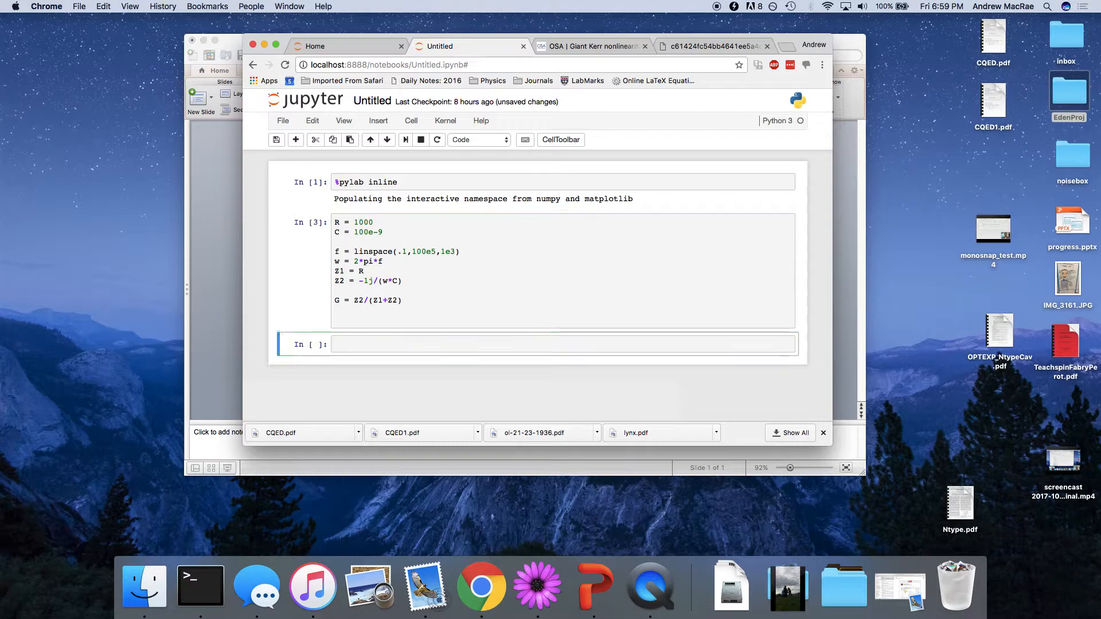
{"action": "type", "text": "plot"}
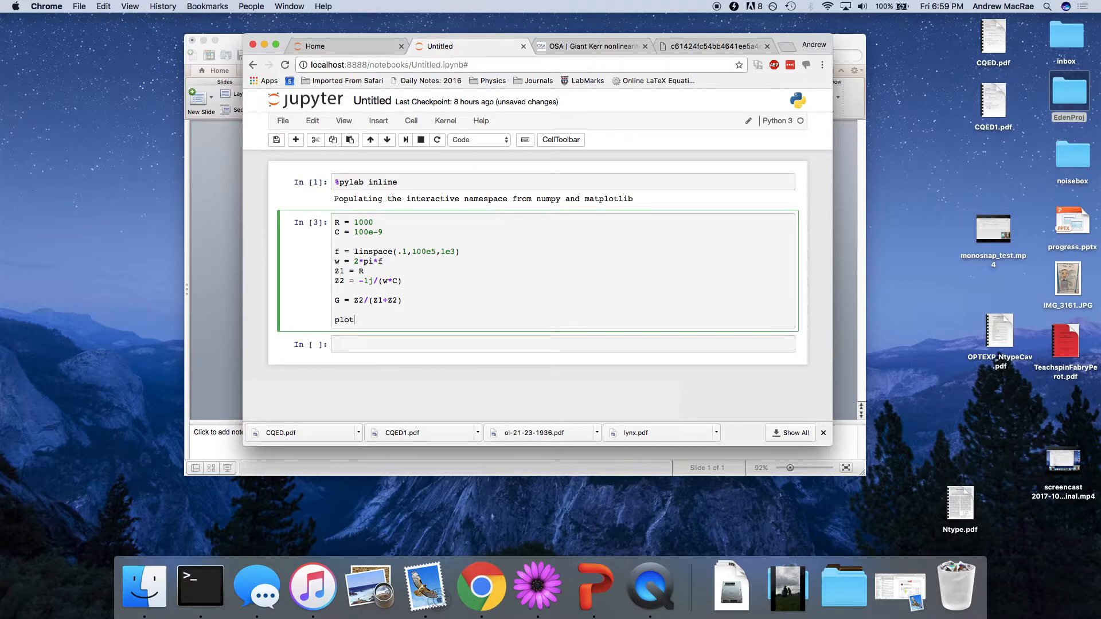
{"action": "type", "text": "(f,"}
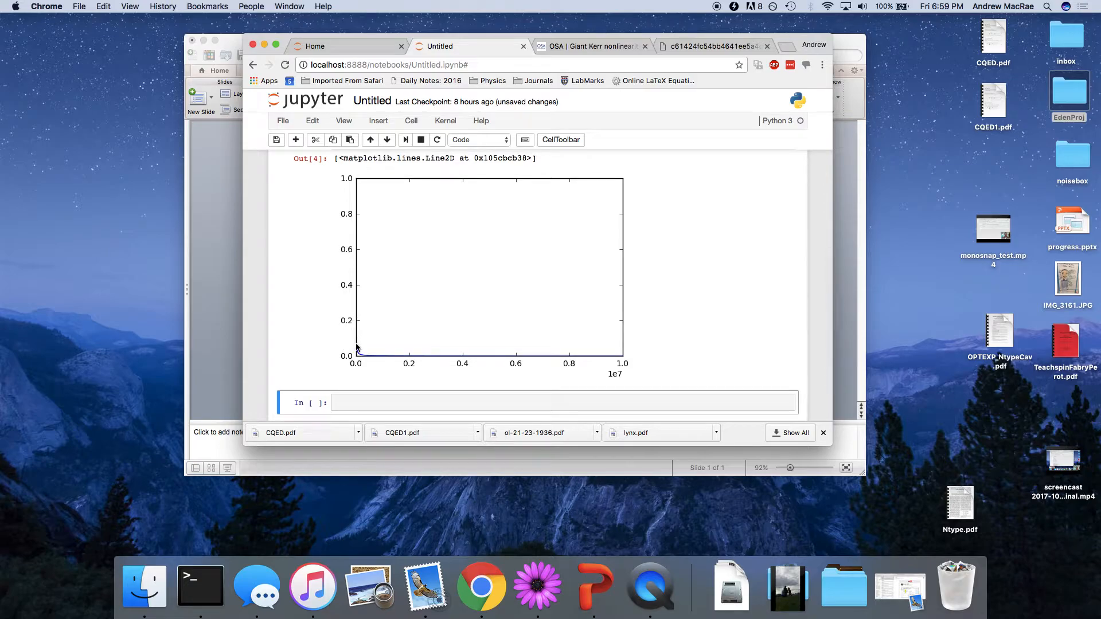
{"action": "mouse_move", "coordinate": [354, 238]}
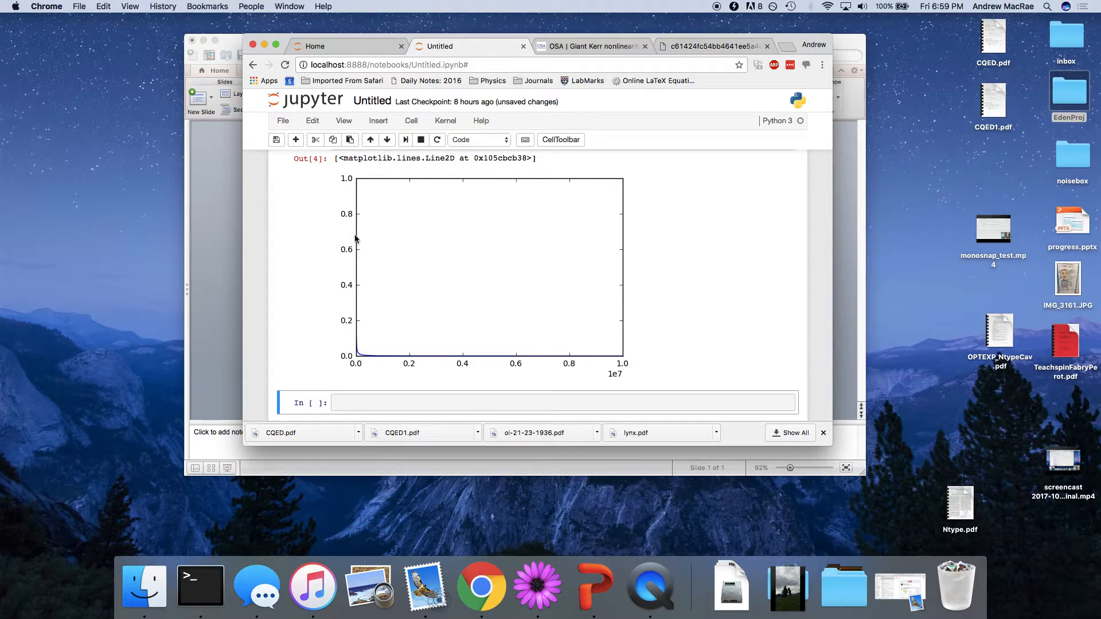
{"action": "mouse_move", "coordinate": [355, 358]}
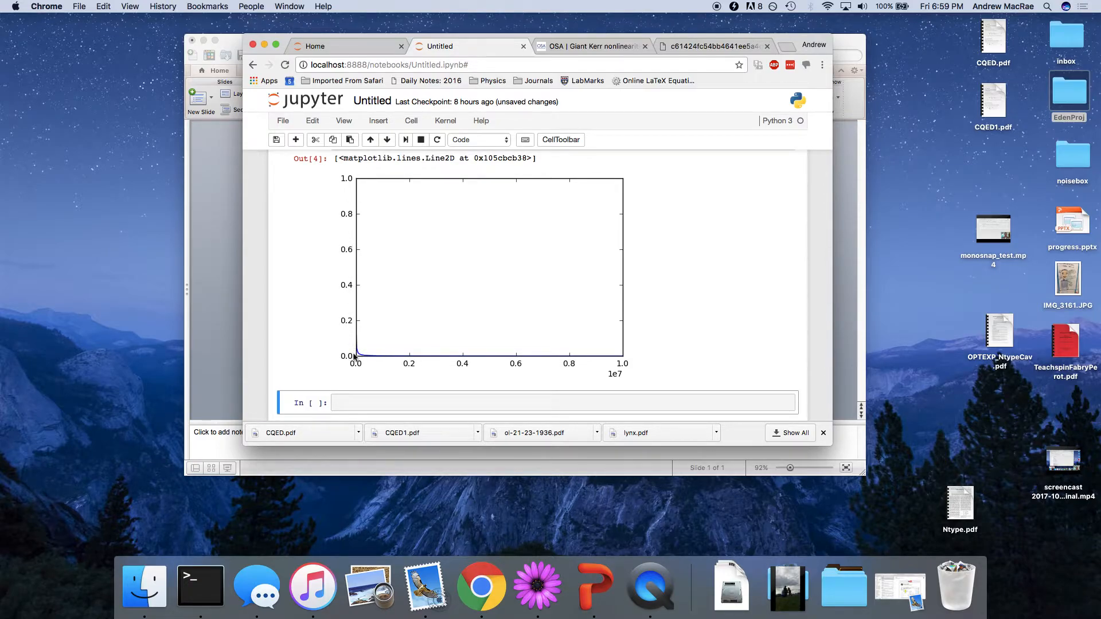
- Extend the linspace sweep to 1e6 and rerun, reviewing |G| dropping steeply on linear axes
{"action": "scroll", "scroll_direction": "up", "scroll_amount": 3}
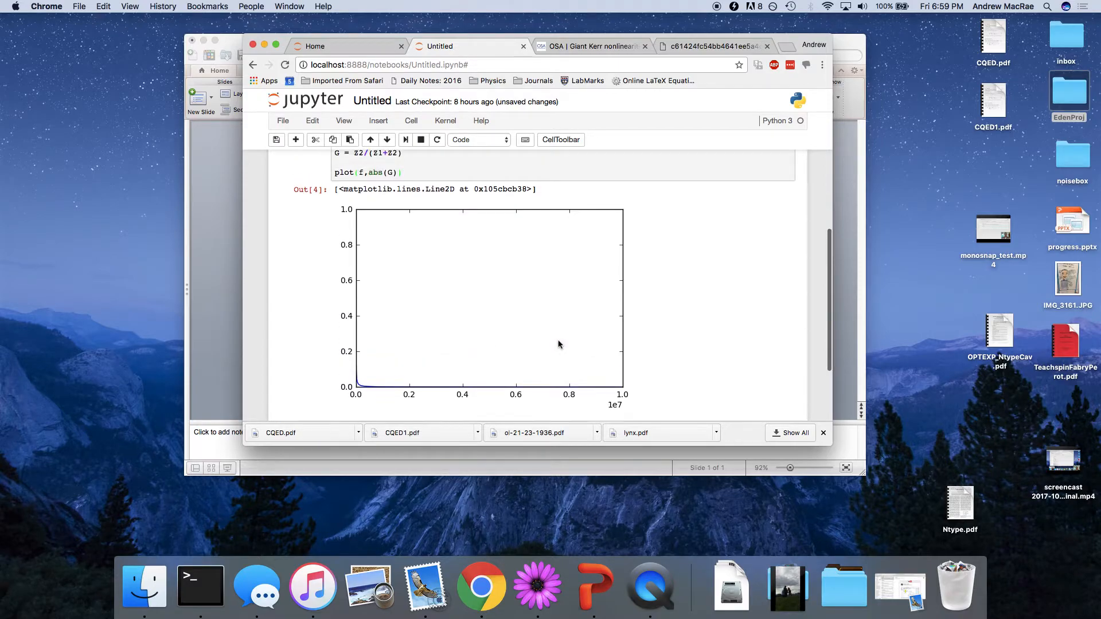
{"action": "scroll", "scroll_direction": "up", "scroll_amount": 3}
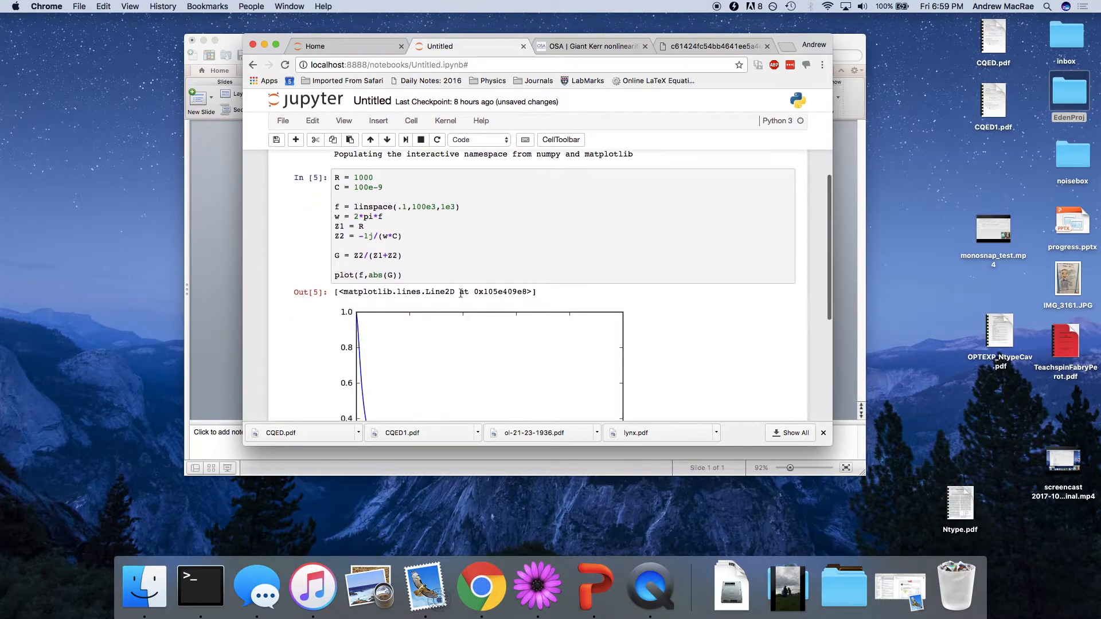
{"action": "scroll", "scroll_direction": "down", "scroll_amount": 3}
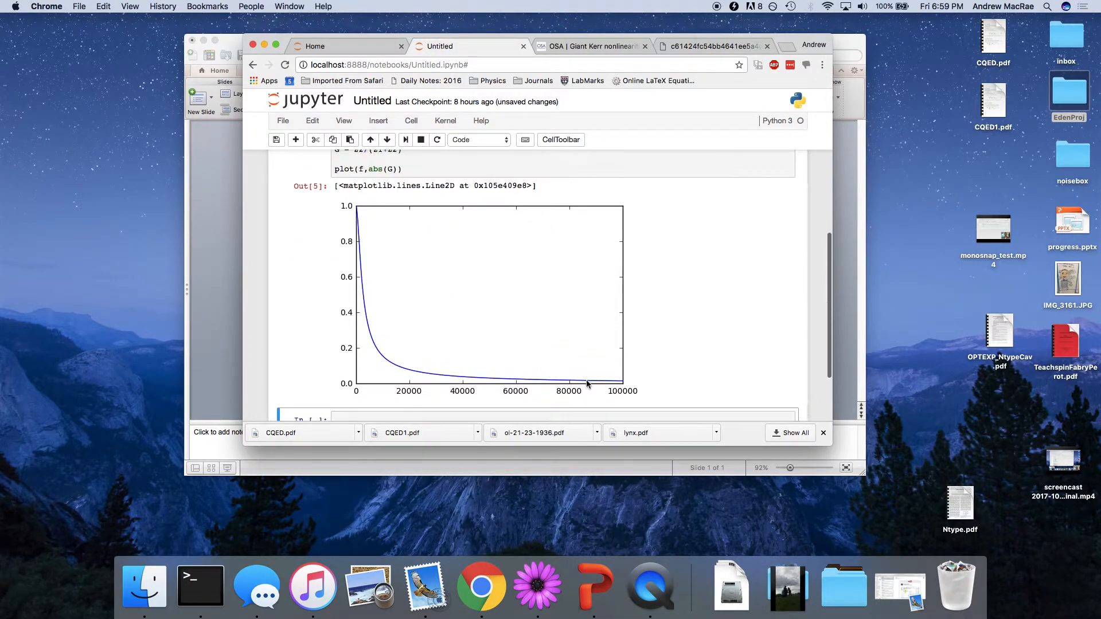
{"action": "scroll", "scroll_direction": "up", "scroll_amount": 3}
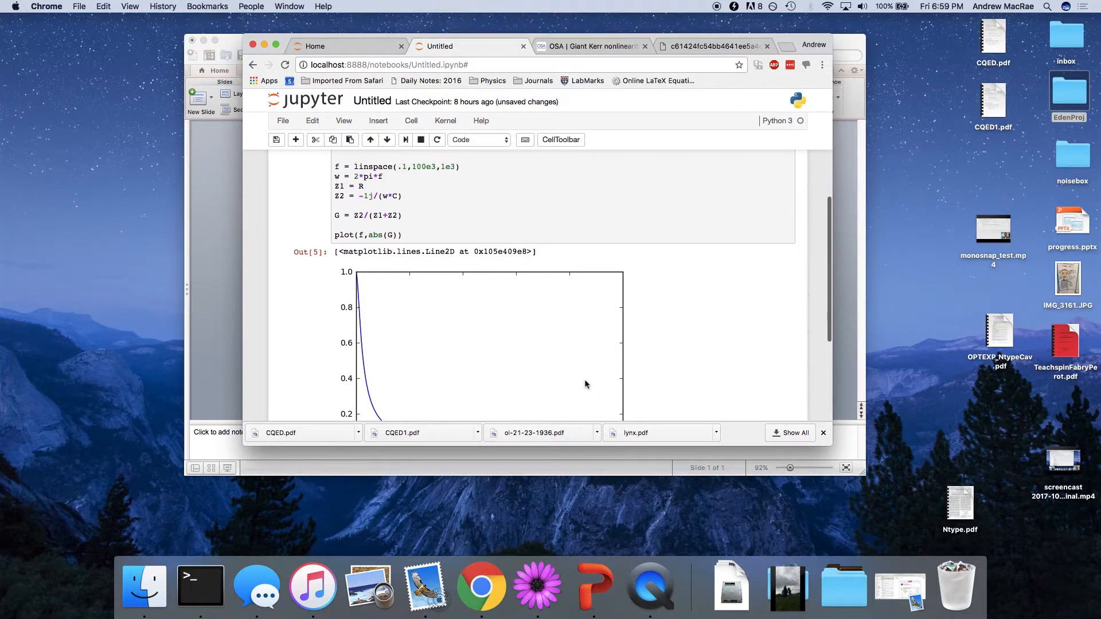
{"action": "scroll", "scroll_direction": "down", "scroll_amount": 3}
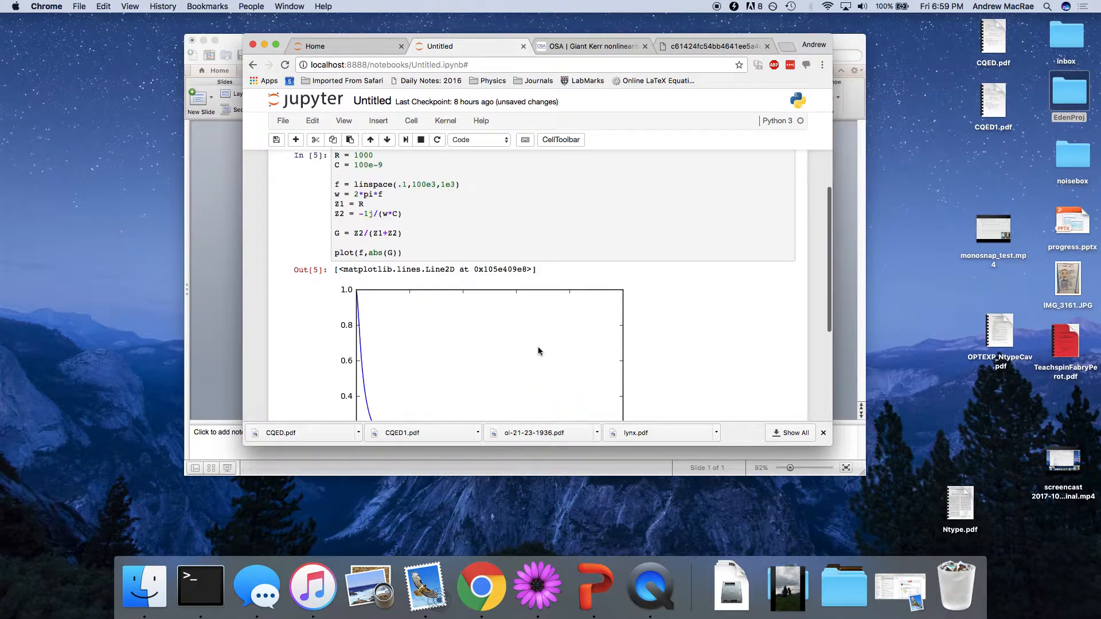
{"action": "scroll", "scroll_direction": "down", "scroll_amount": 3}
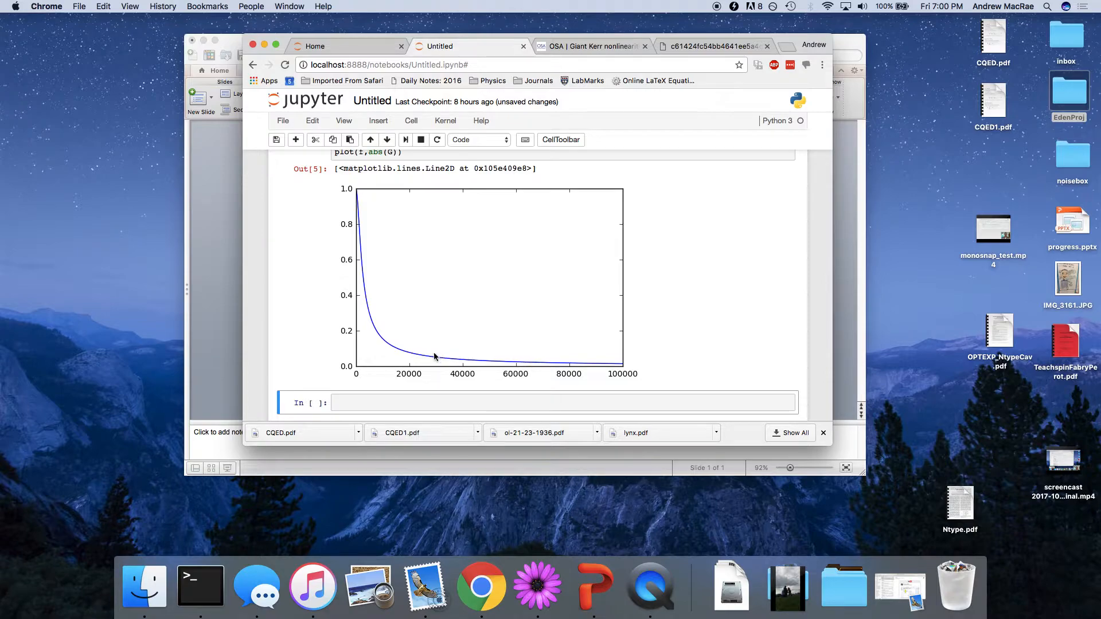
{"action": "mouse_move", "coordinate": [358, 199]}
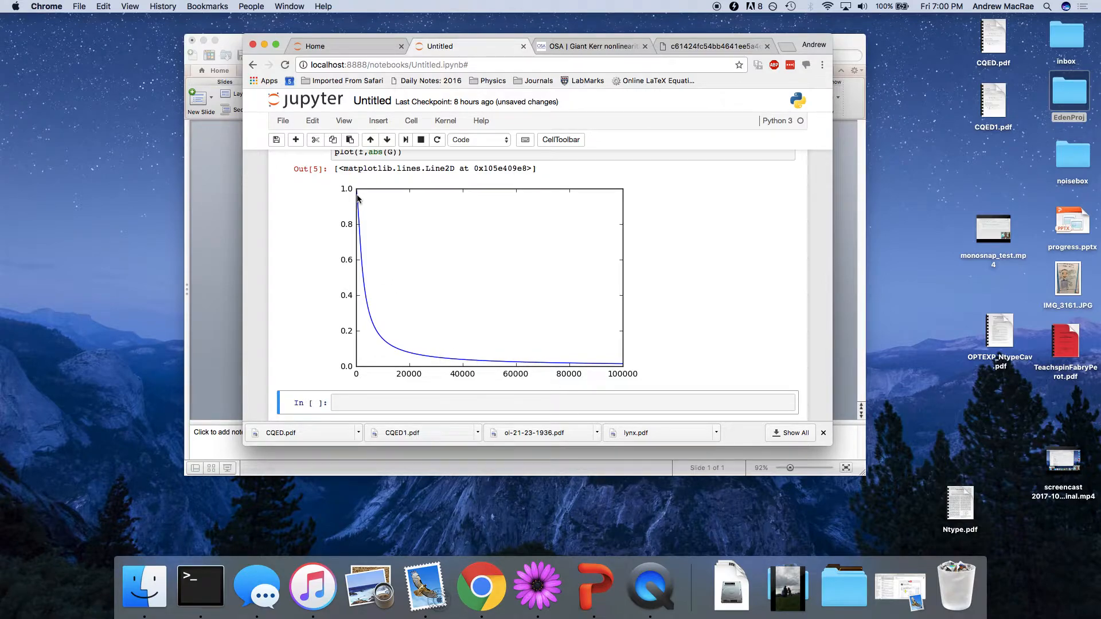
{"action": "mouse_move", "coordinate": [365, 274]}
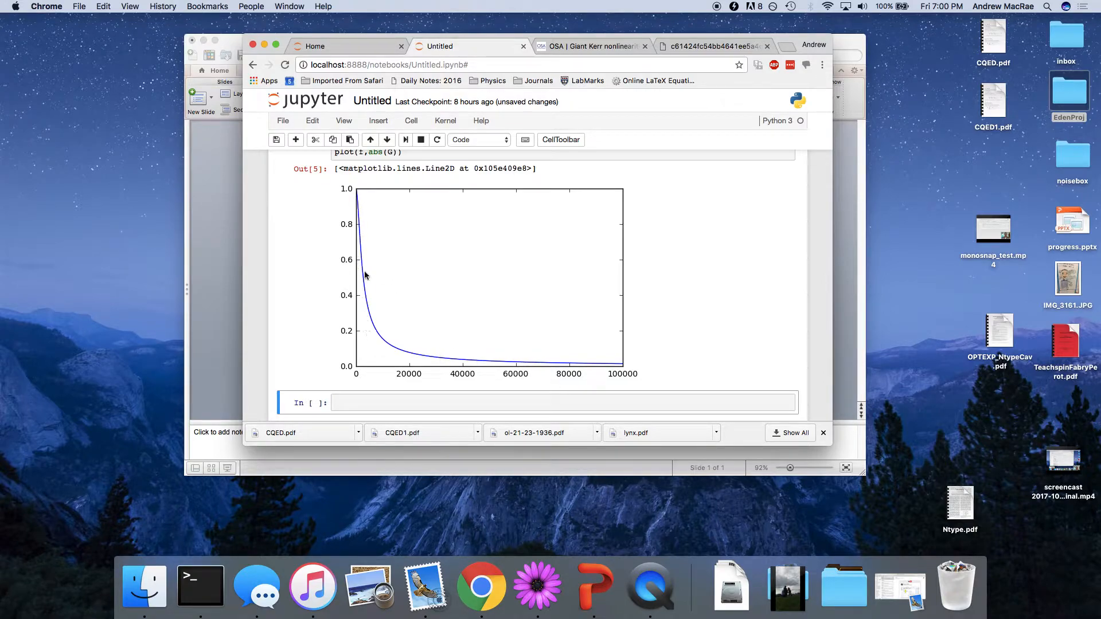
{"action": "mouse_move", "coordinate": [364, 199]}
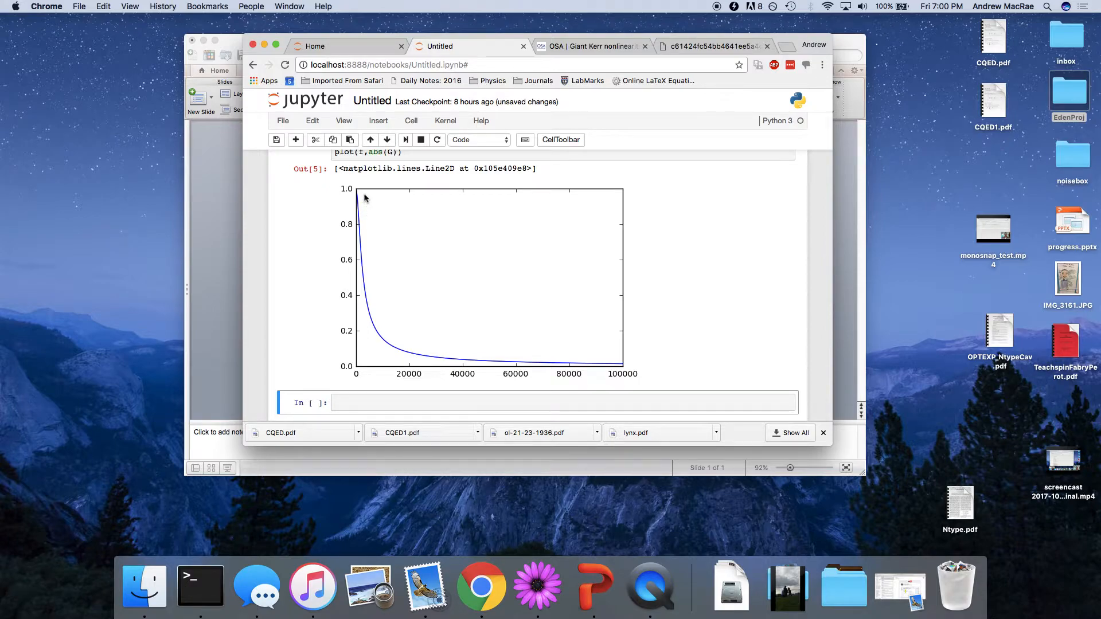
{"action": "mouse_move", "coordinate": [512, 394]}
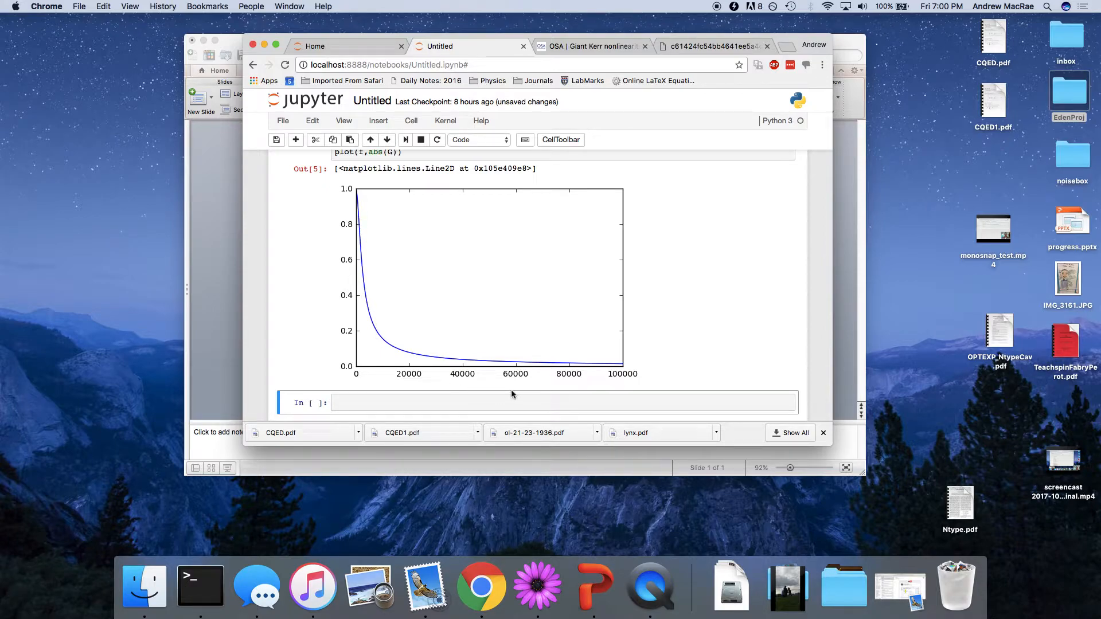
{"action": "scroll", "scroll_direction": "up", "scroll_amount": 3}
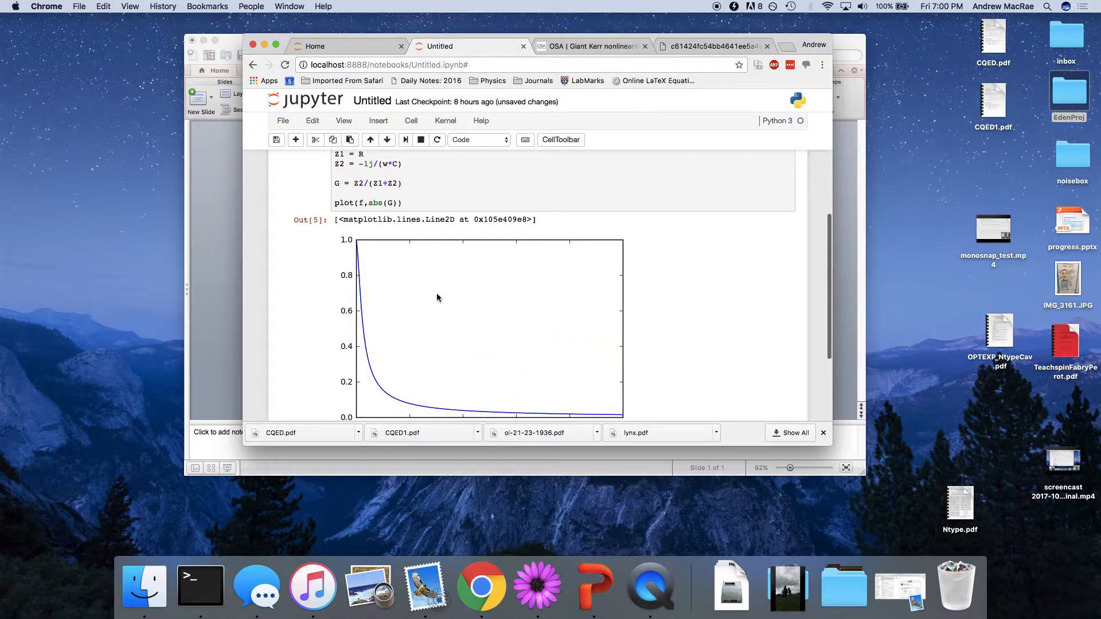
{"action": "scroll", "scroll_direction": "down", "scroll_amount": 3}
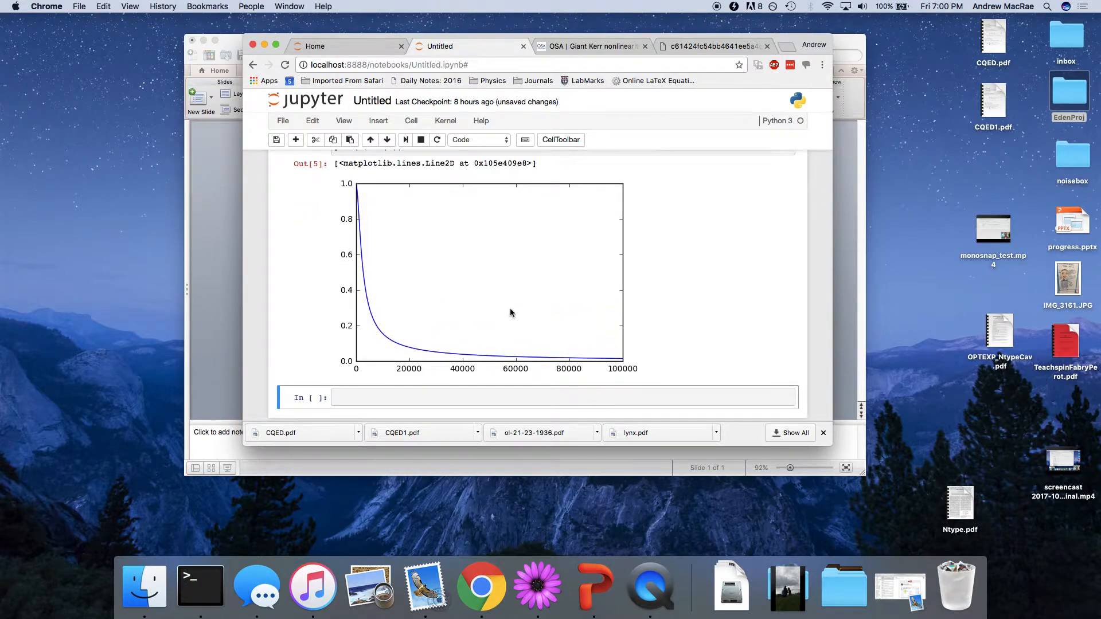
{"action": "scroll", "scroll_direction": "up", "scroll_amount": 3}
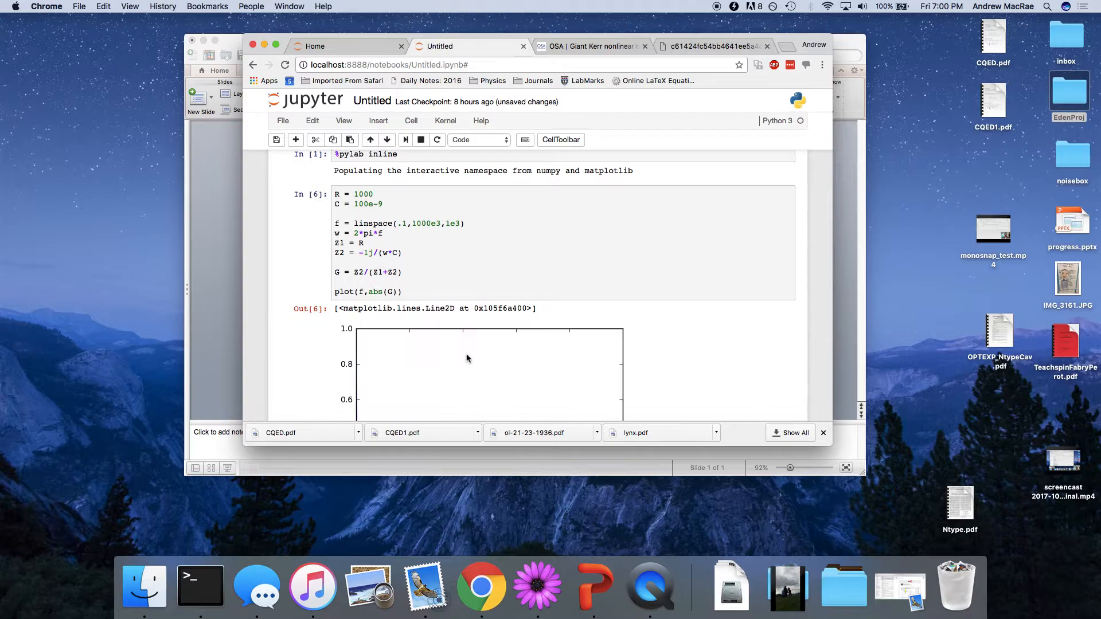
{"action": "scroll", "scroll_direction": "down", "scroll_amount": 3}
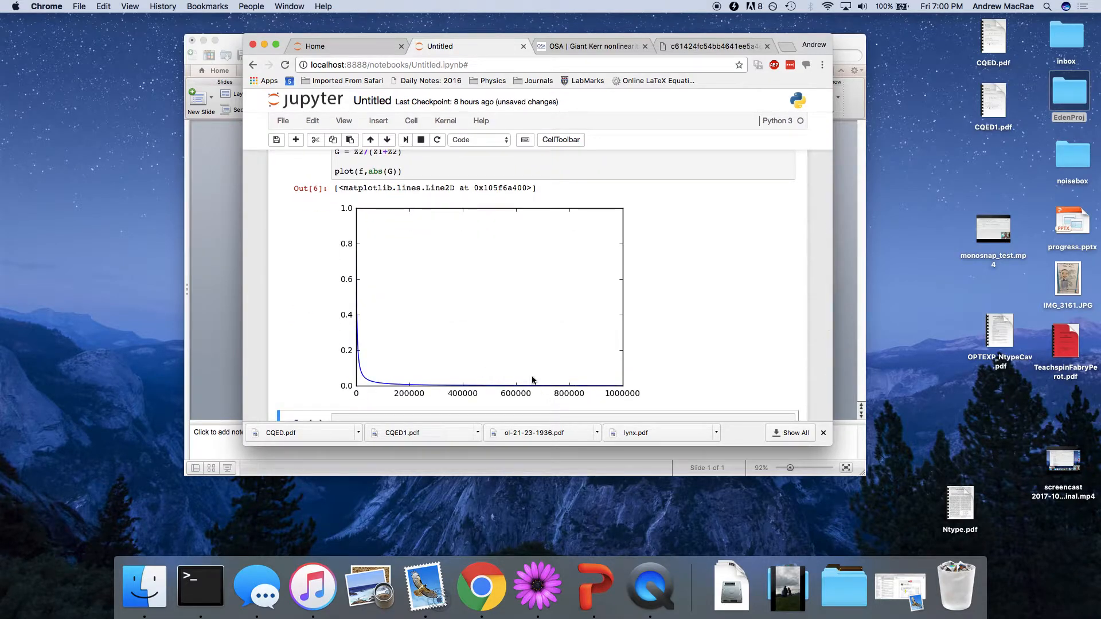
{"action": "mouse_move", "coordinate": [633, 379]}
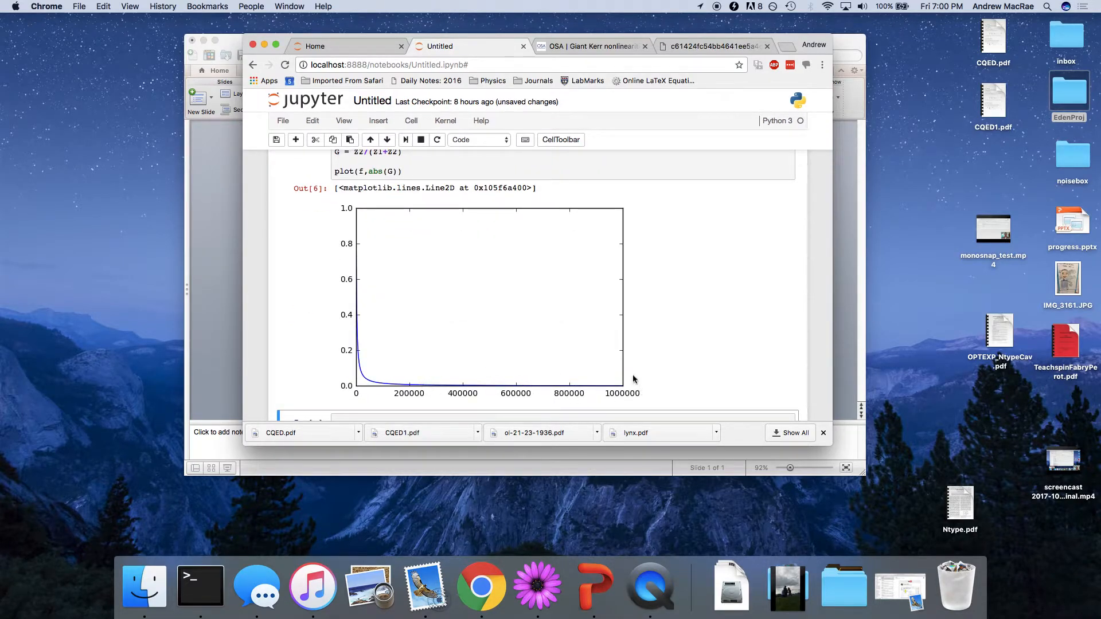
{"action": "mouse_move", "coordinate": [400, 387]}
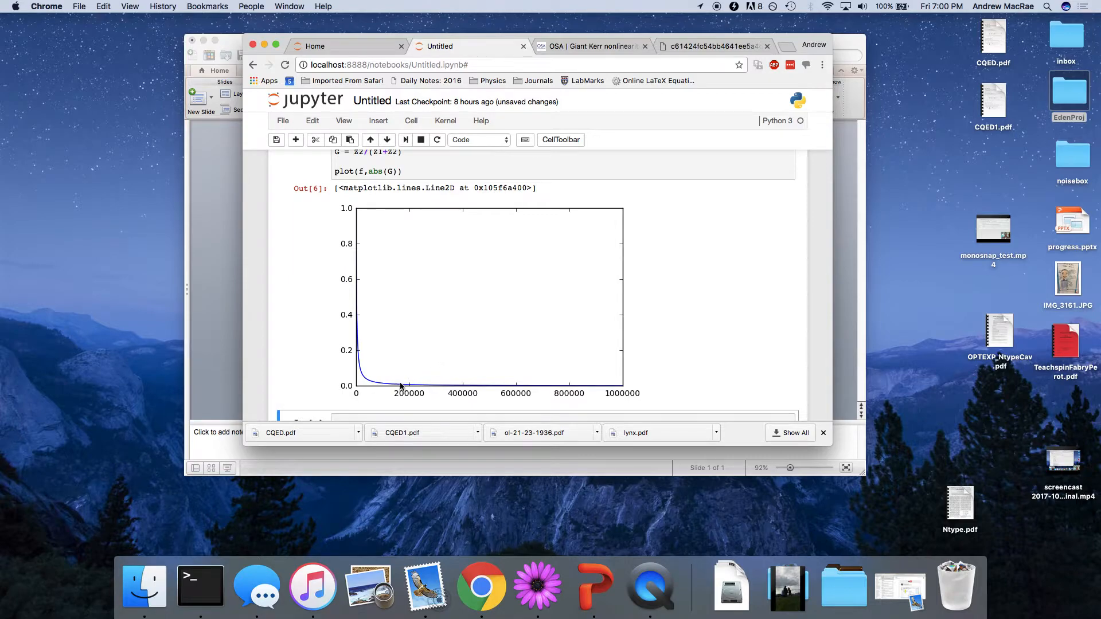
{"action": "mouse_move", "coordinate": [362, 344]}
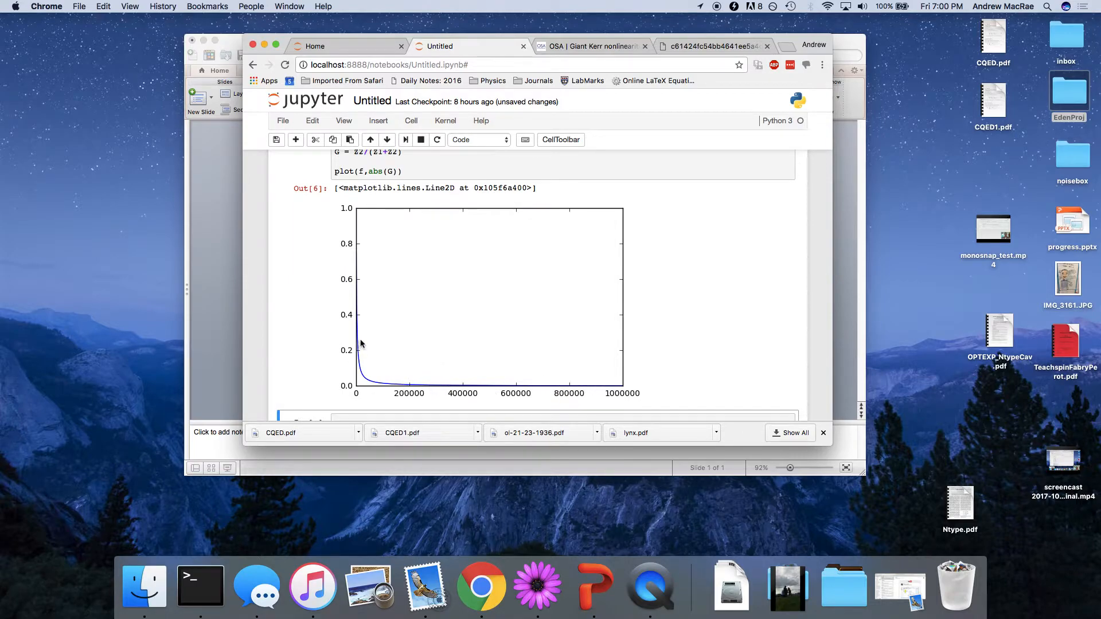
{"action": "scroll", "scroll_direction": "up", "scroll_amount": 3}
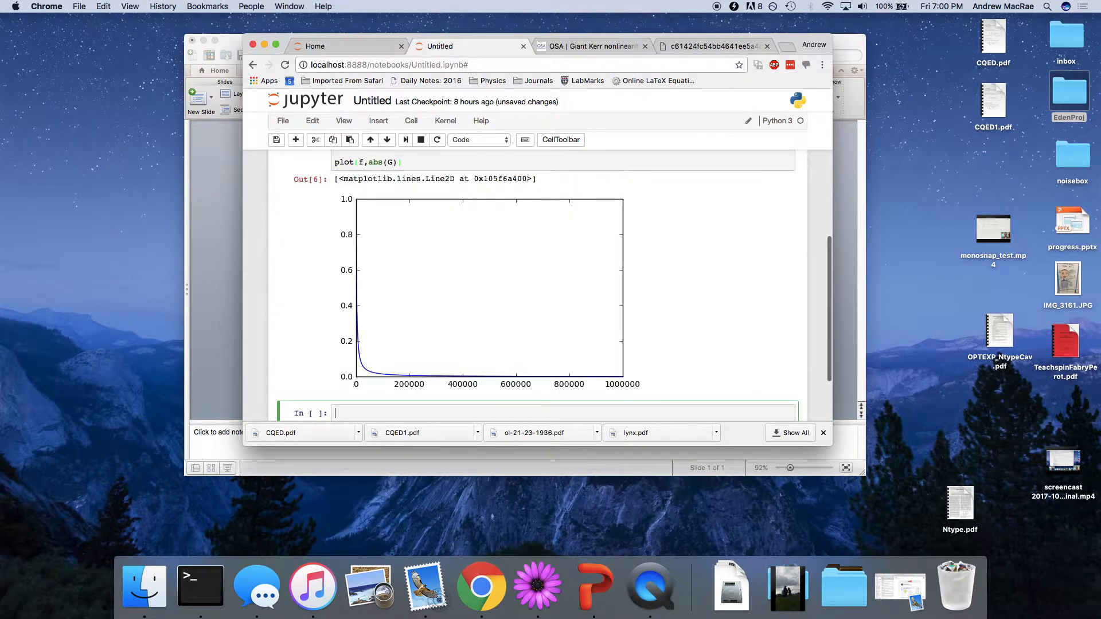
- Rerun the filter cell with shorter sweeps ending at 100 and 10000
{"action": "scroll", "scroll_direction": "up", "scroll_amount": 3}
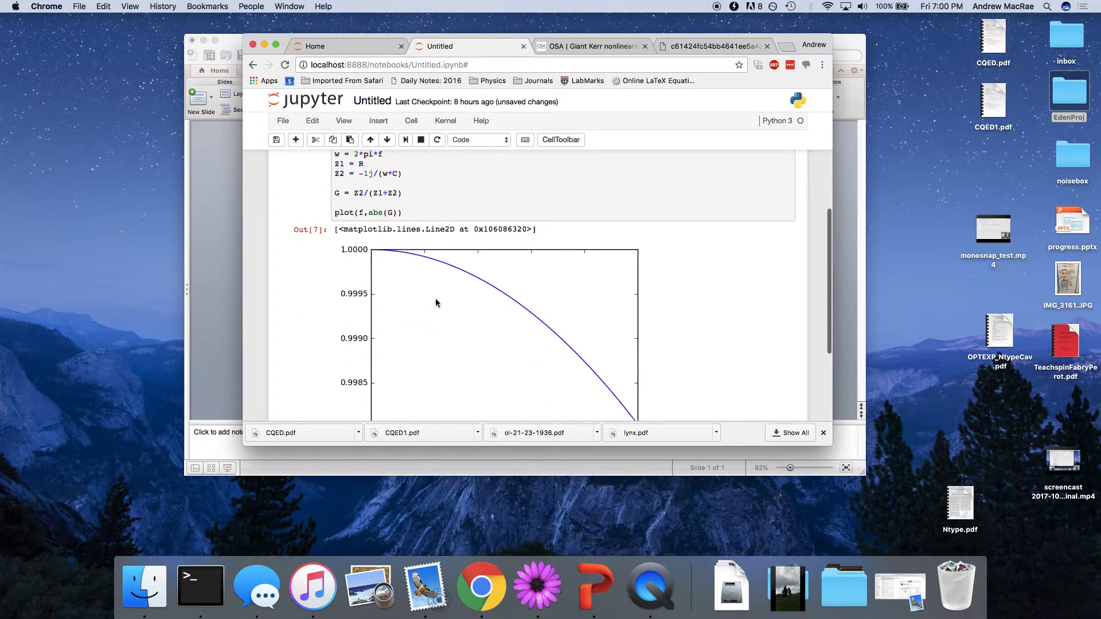
{"action": "scroll", "scroll_direction": "down", "scroll_amount": 3}
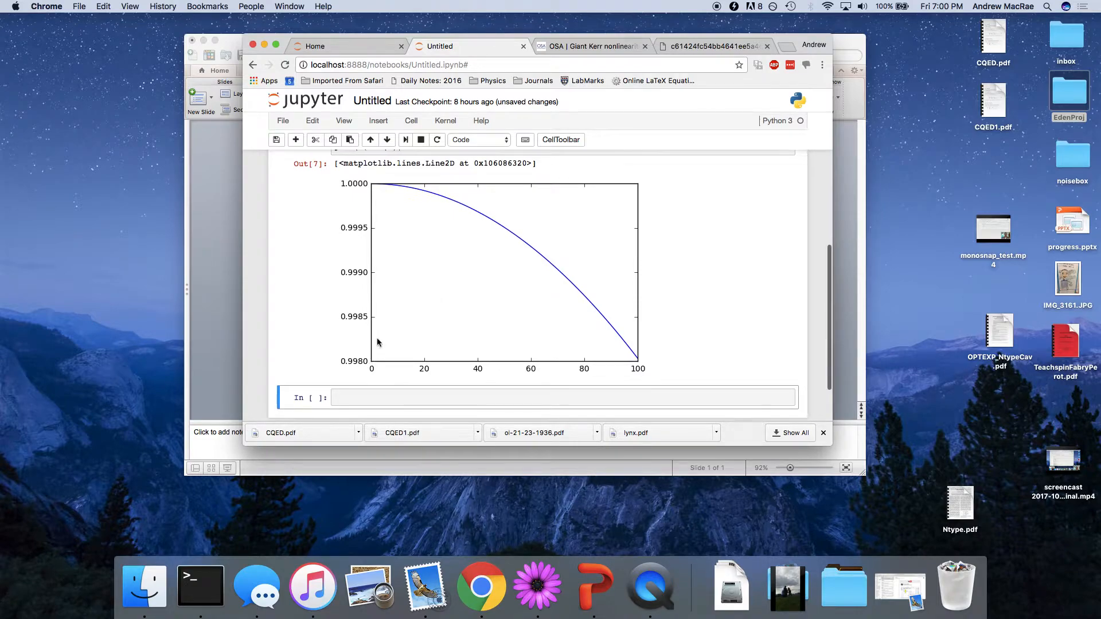
{"action": "scroll", "scroll_direction": "up", "scroll_amount": 3}
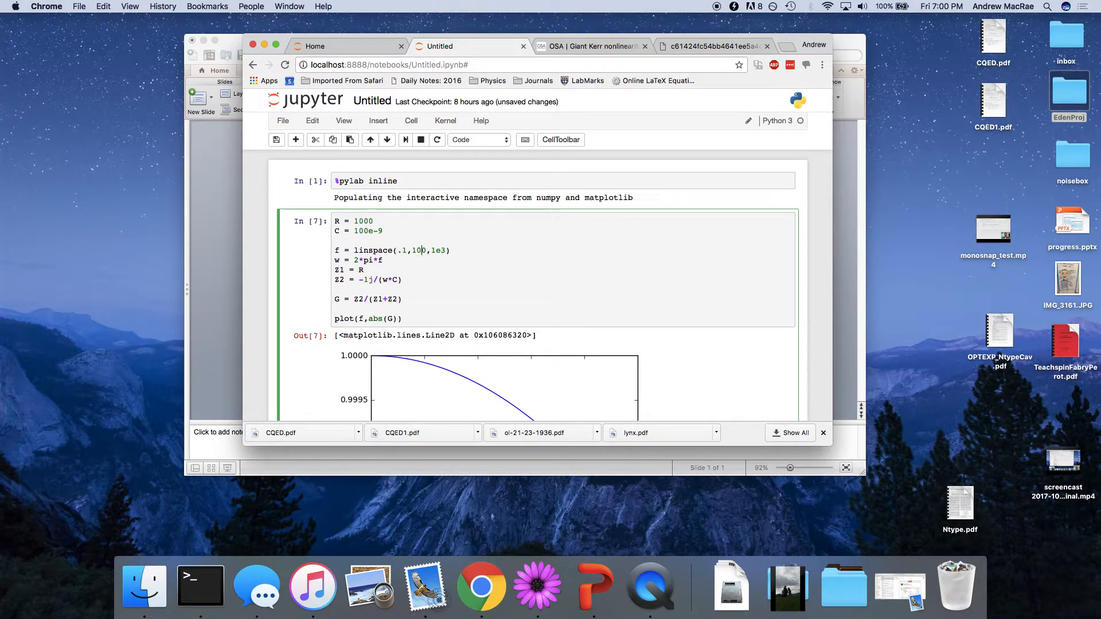
{"action": "key", "text": "shift+Return"}
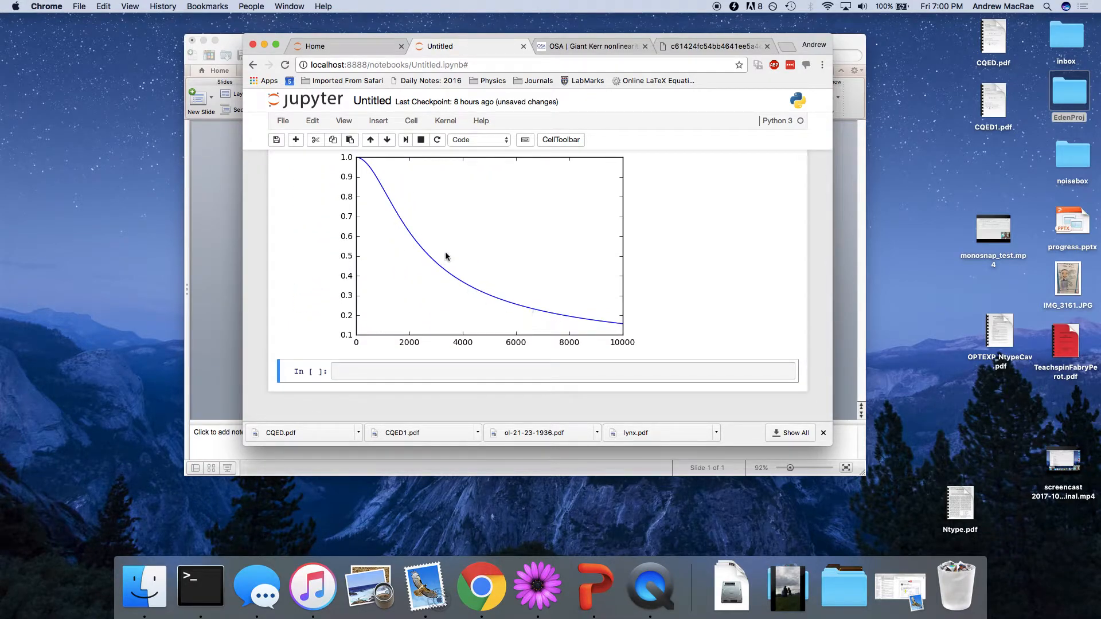
- Restore the sweep upper limit to 1e6 and regenerate the |G| plot
{"action": "scroll", "scroll_direction": "up", "scroll_amount": 3}
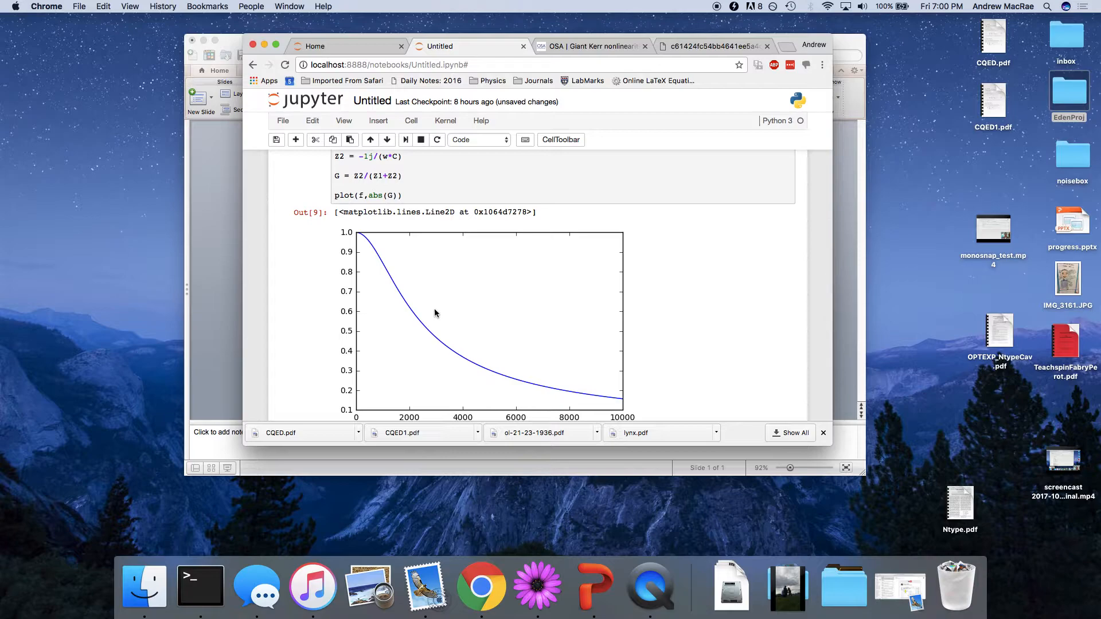
{"action": "mouse_move", "coordinate": [432, 330]}
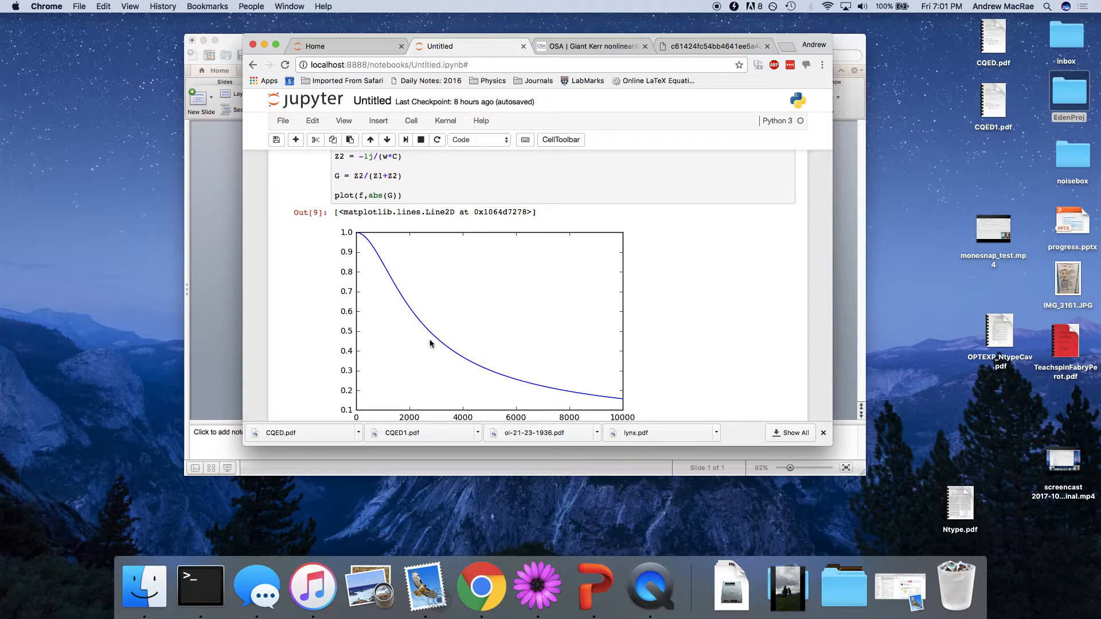
{"action": "scroll", "scroll_direction": "up", "scroll_amount": 3}
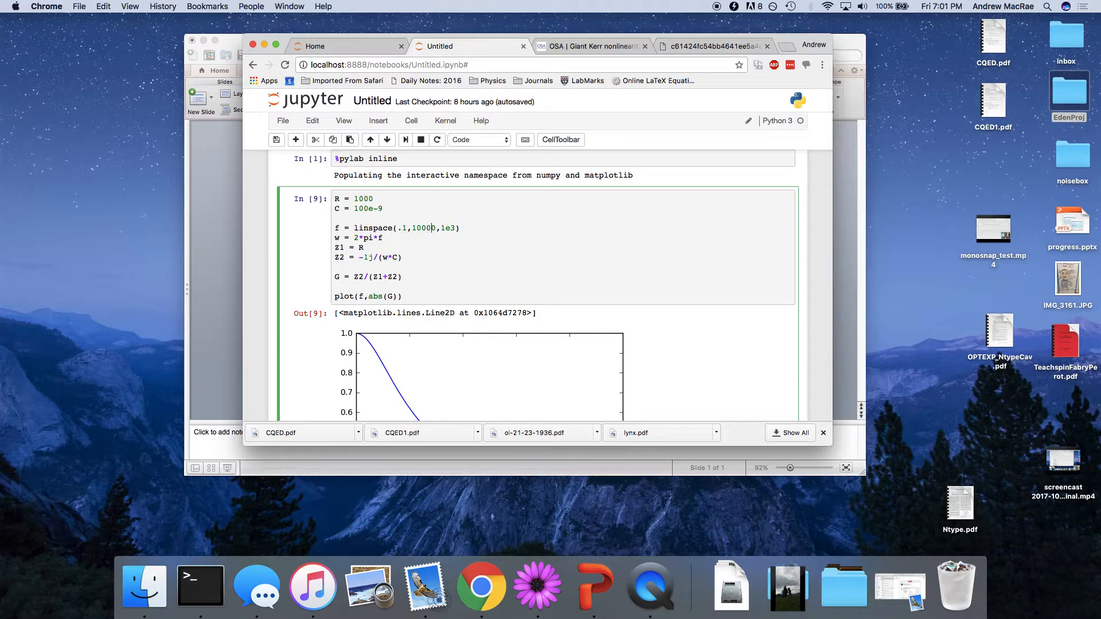
{"action": "key", "text": "Backspace"}
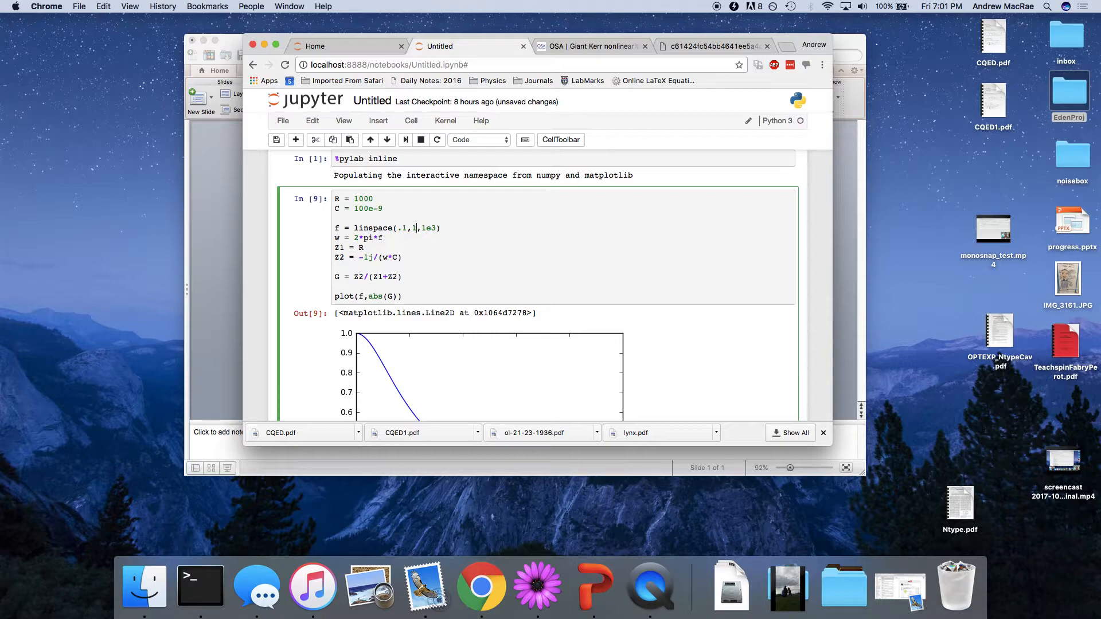
{"action": "type", "text": "e6"}
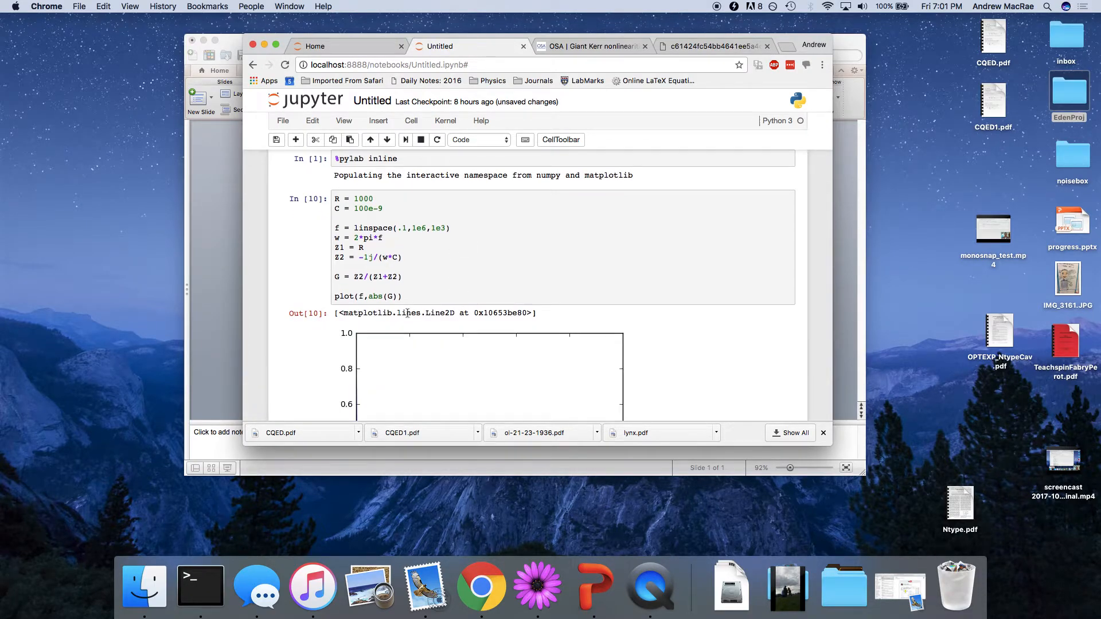
{"action": "scroll", "scroll_direction": "down", "scroll_amount": 3}
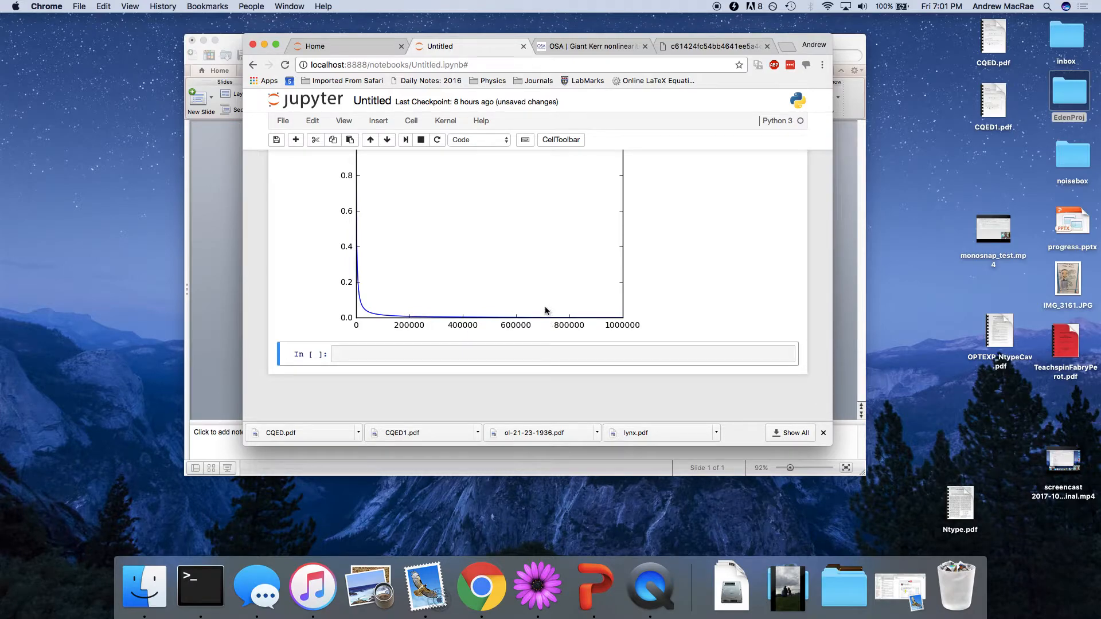
{"action": "scroll", "scroll_direction": "up", "scroll_amount": 3}
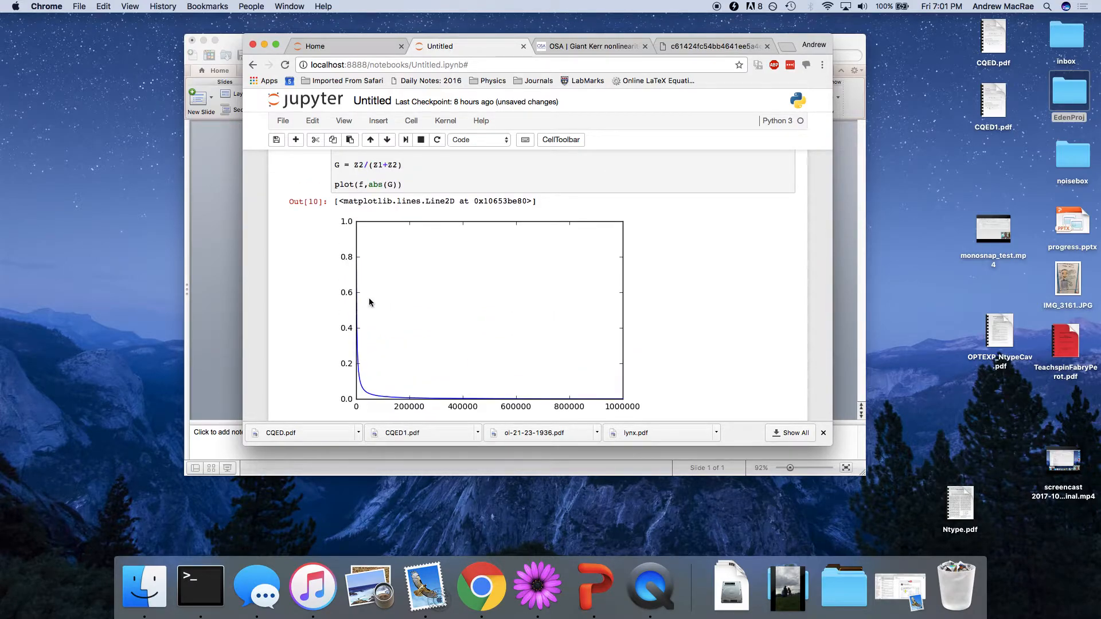
{"action": "scroll", "scroll_direction": "up", "scroll_amount": 3}
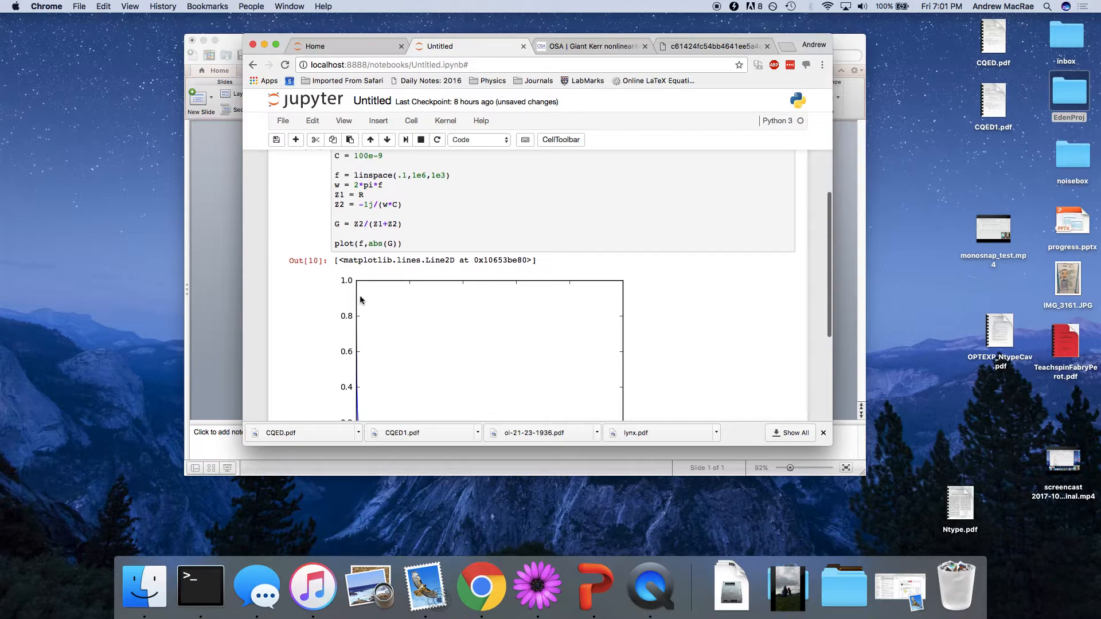
{"action": "scroll", "scroll_direction": "up", "scroll_amount": 3}
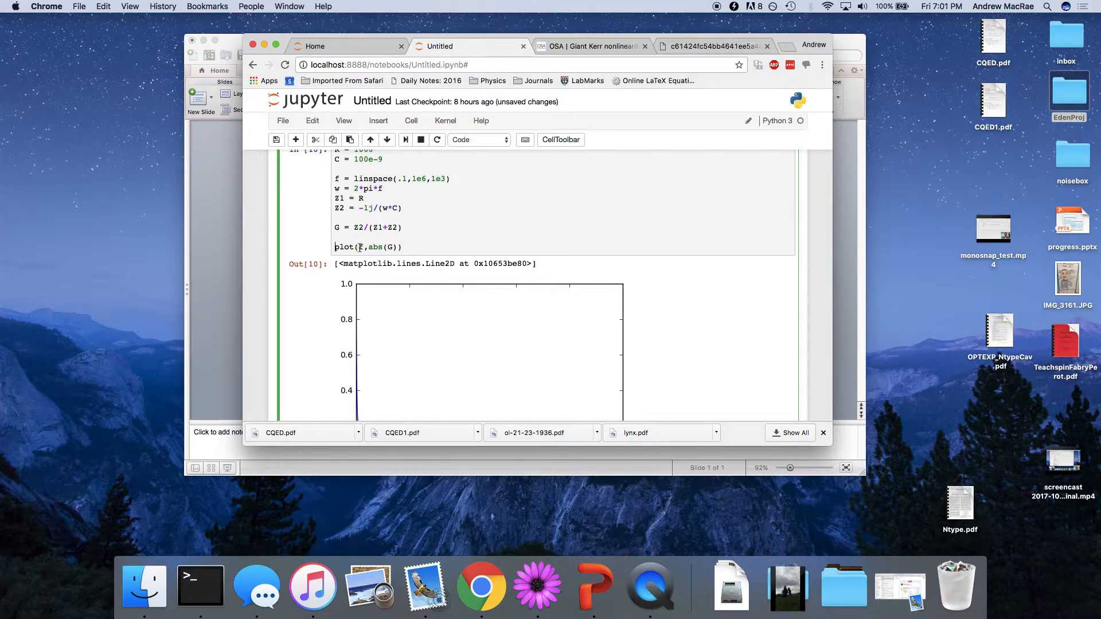
{"action": "double_click", "coordinate": [344, 247]}
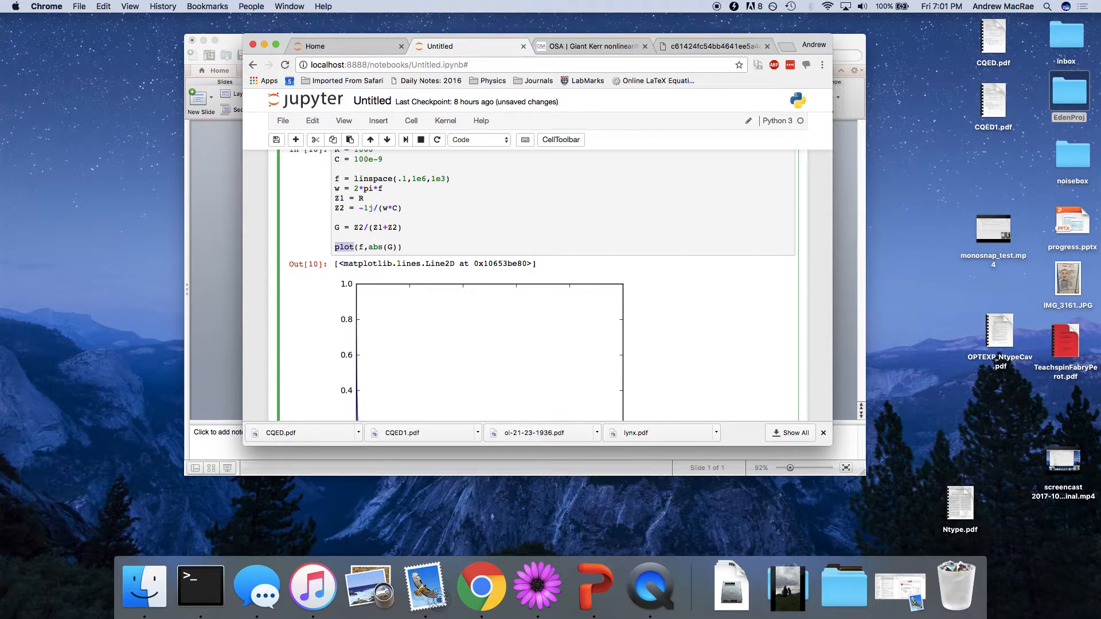
{"action": "scroll", "scroll_direction": "down", "scroll_amount": 3}
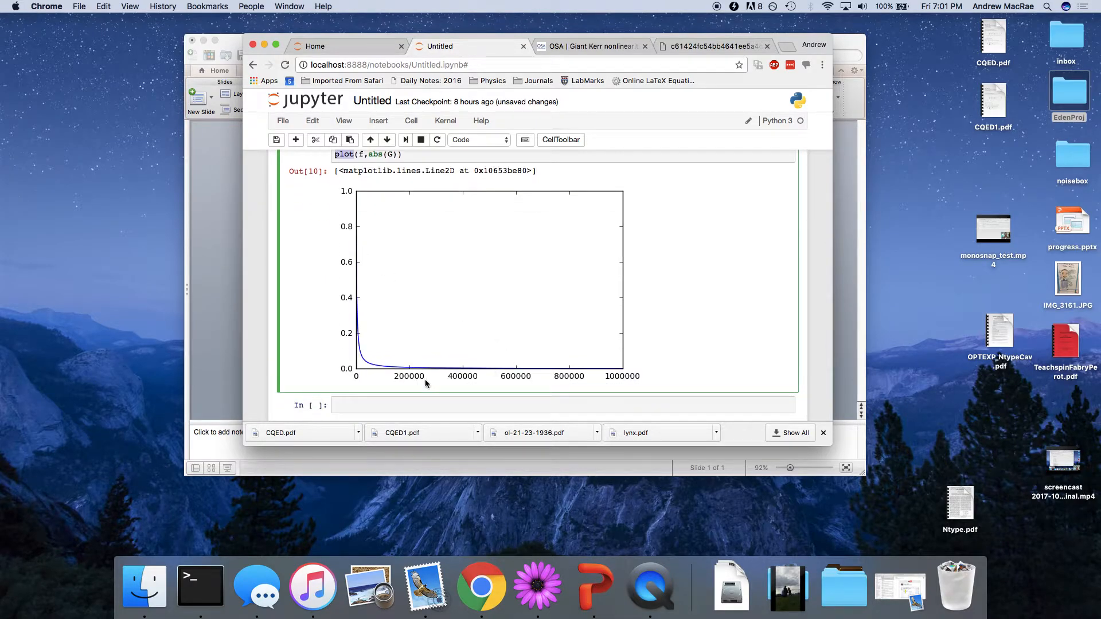
{"action": "scroll", "scroll_direction": "up", "scroll_amount": 3}
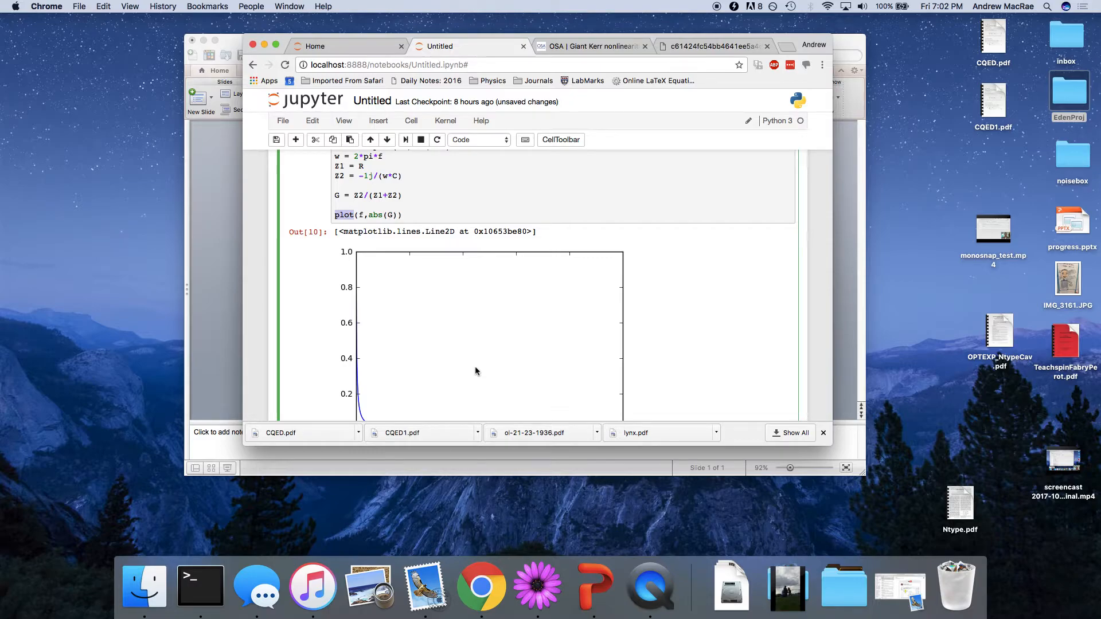
{"action": "mouse_move", "coordinate": [443, 317]}
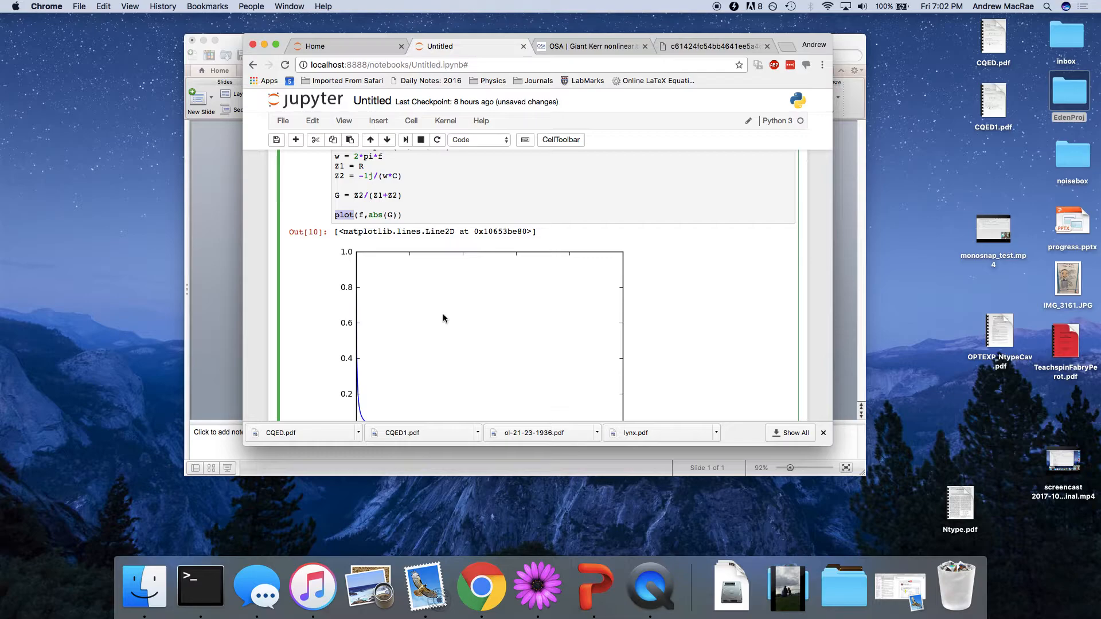
- Change the plot to semilogx(f,abs(G)) and rerun for a log frequency axis from 0.1 to 1e6
{"action": "type", "text": "semilog"}
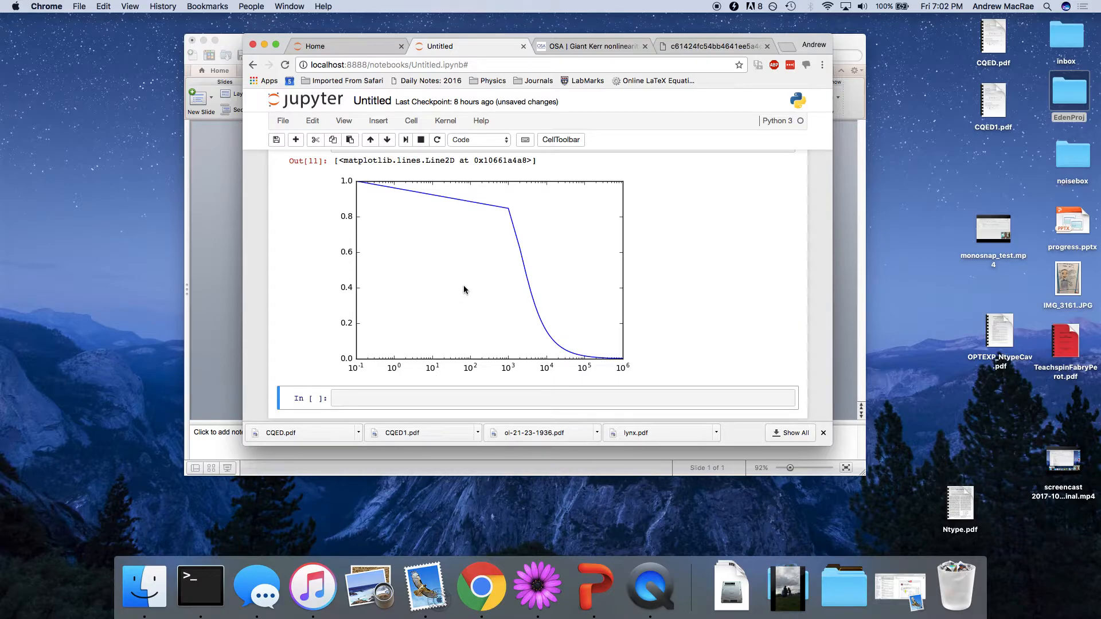
{"action": "mouse_move", "coordinate": [576, 343]}
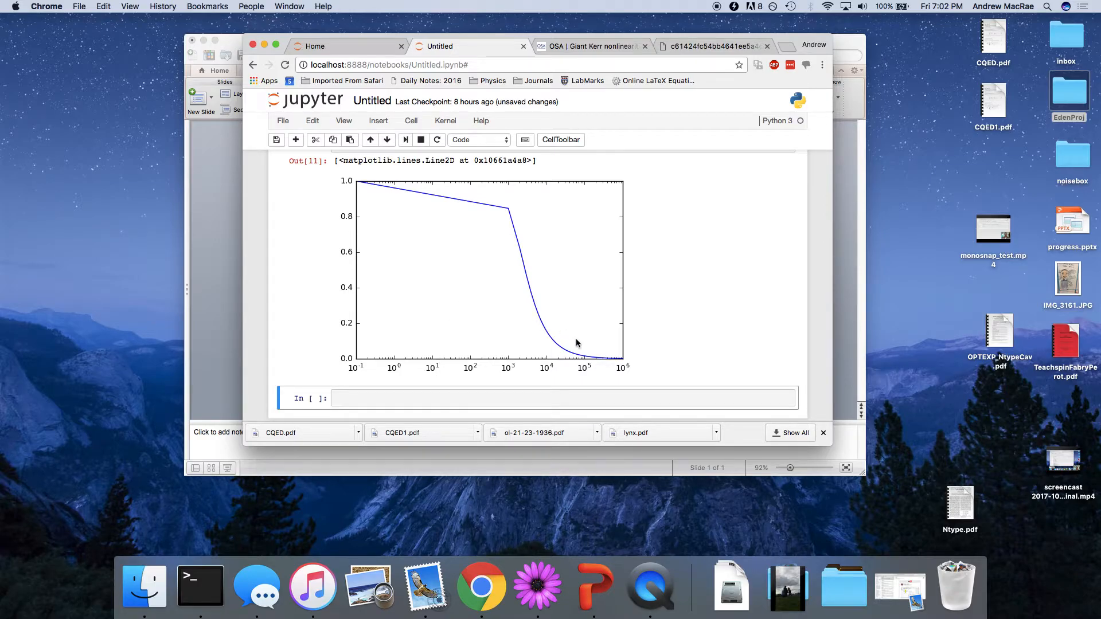
{"action": "mouse_move", "coordinate": [363, 380]}
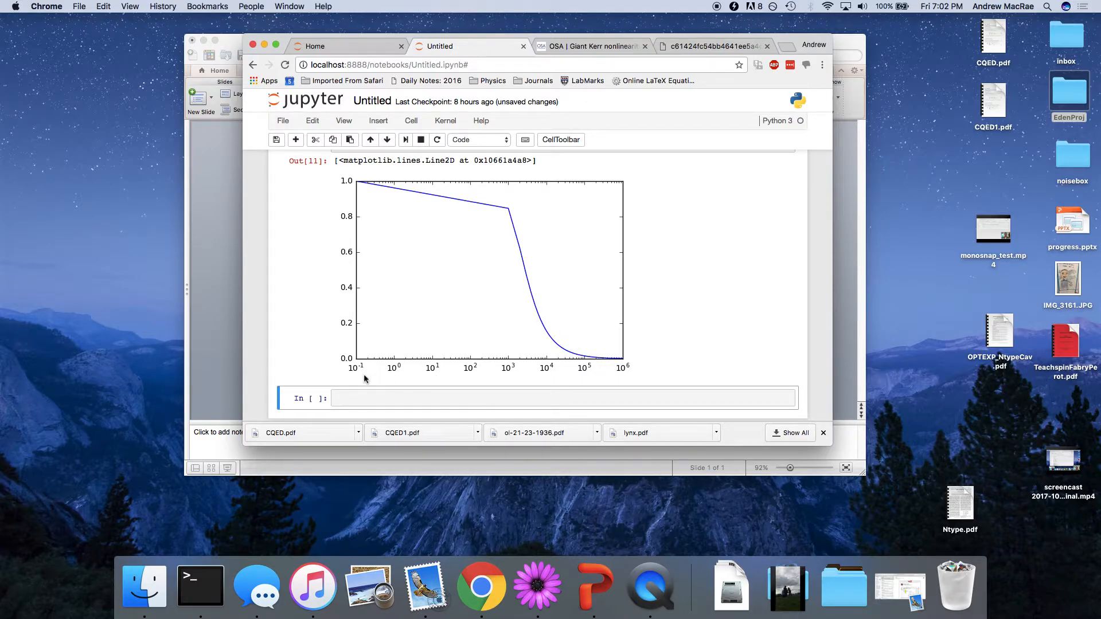
{"action": "mouse_move", "coordinate": [387, 358]}
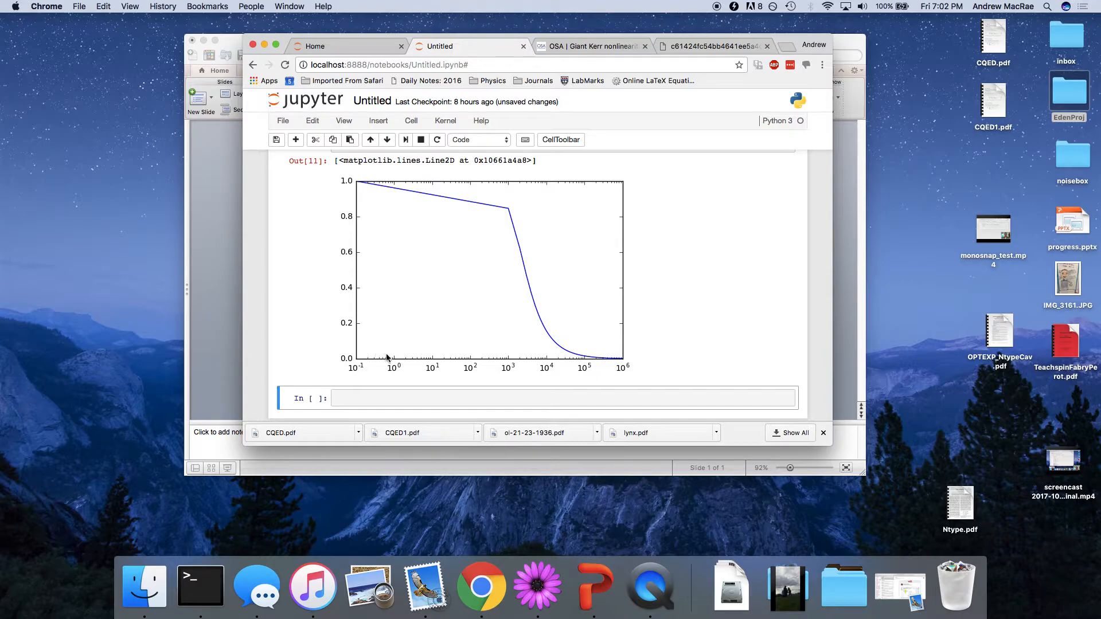
{"action": "mouse_move", "coordinate": [452, 348]}
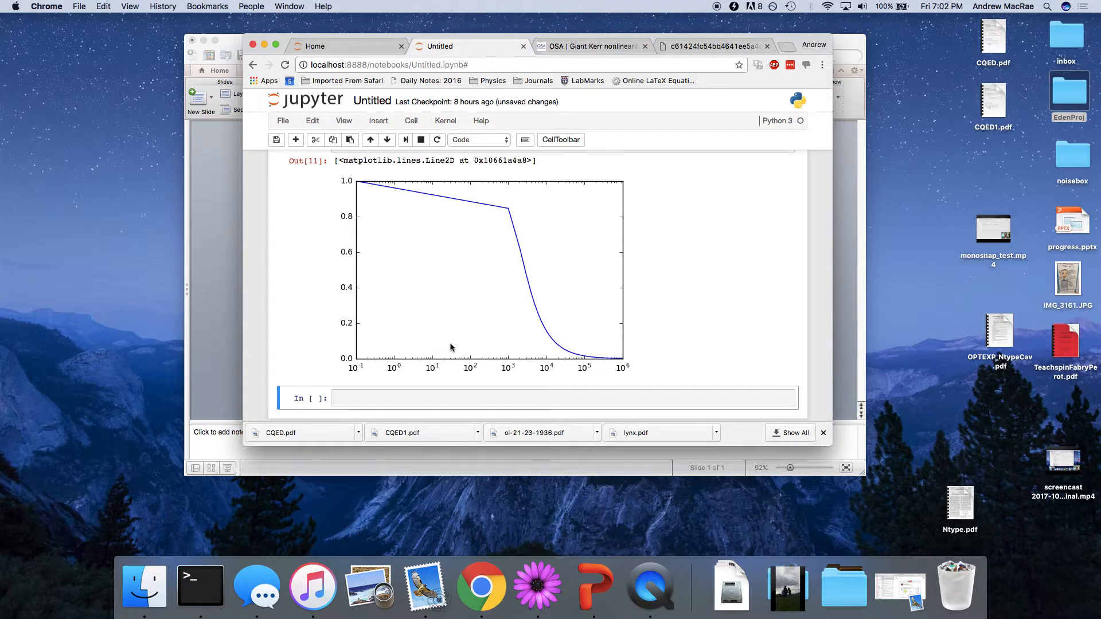
{"action": "mouse_move", "coordinate": [508, 347]}
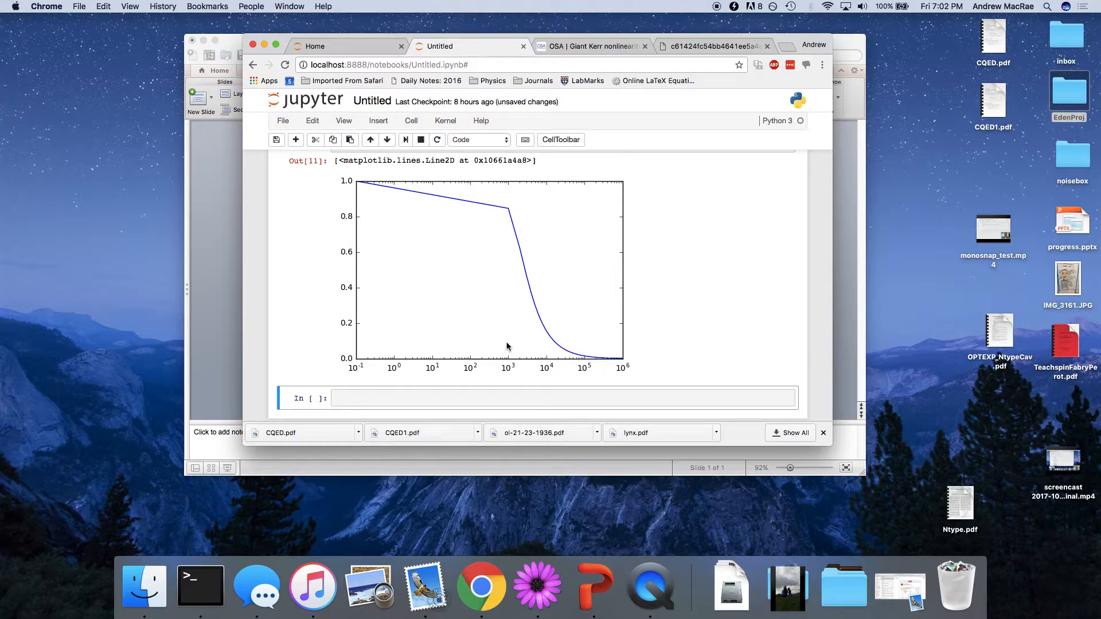
{"action": "mouse_move", "coordinate": [393, 364]}
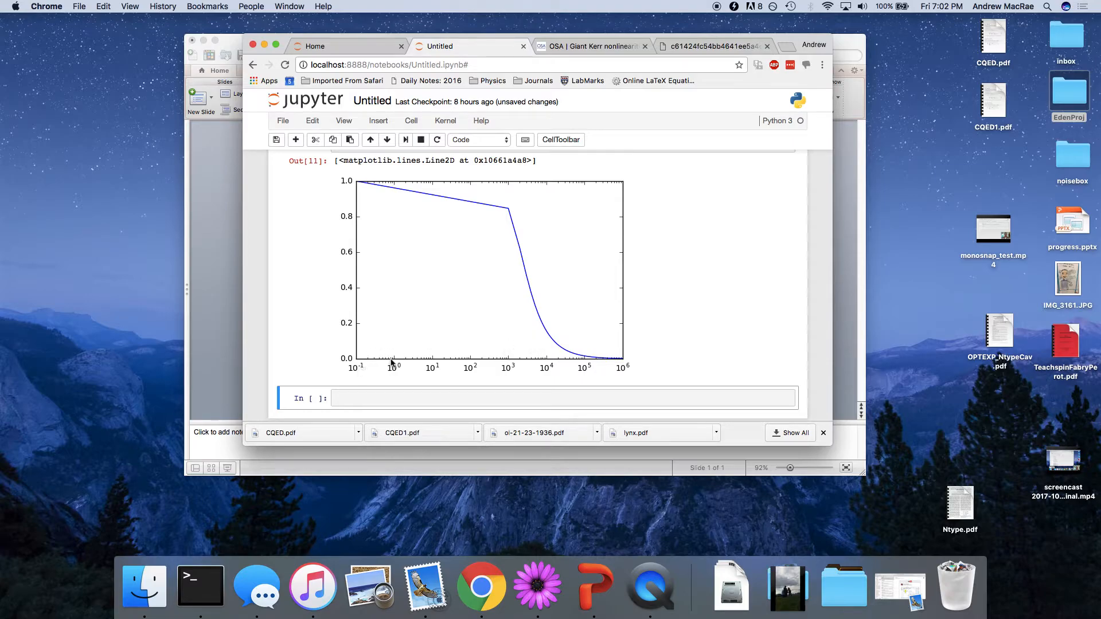
{"action": "mouse_move", "coordinate": [384, 188]}
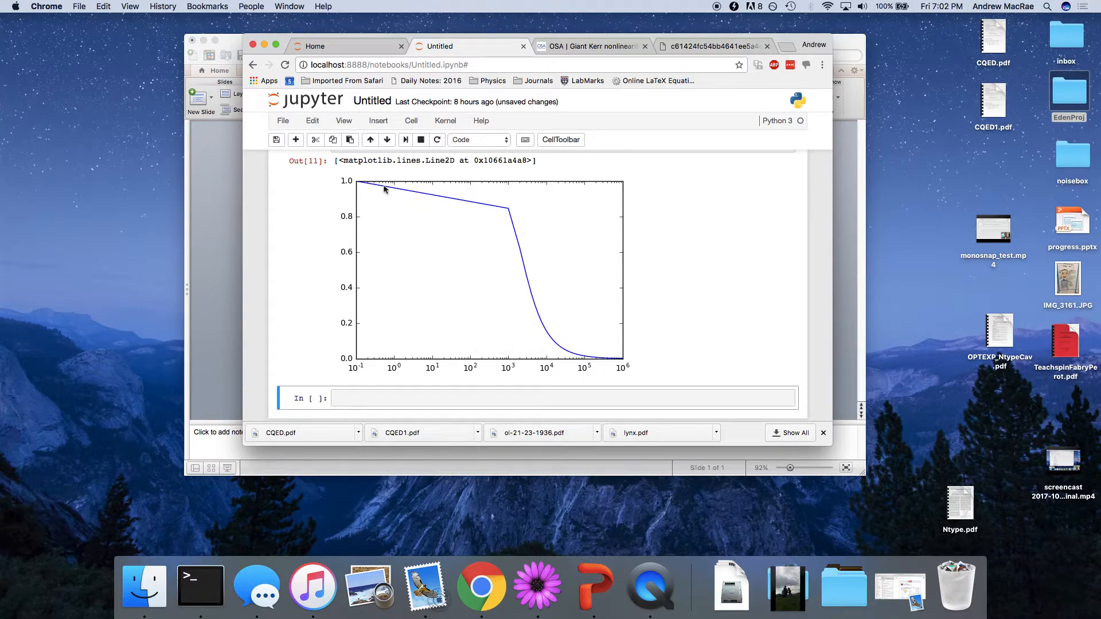
{"action": "mouse_move", "coordinate": [515, 211]}
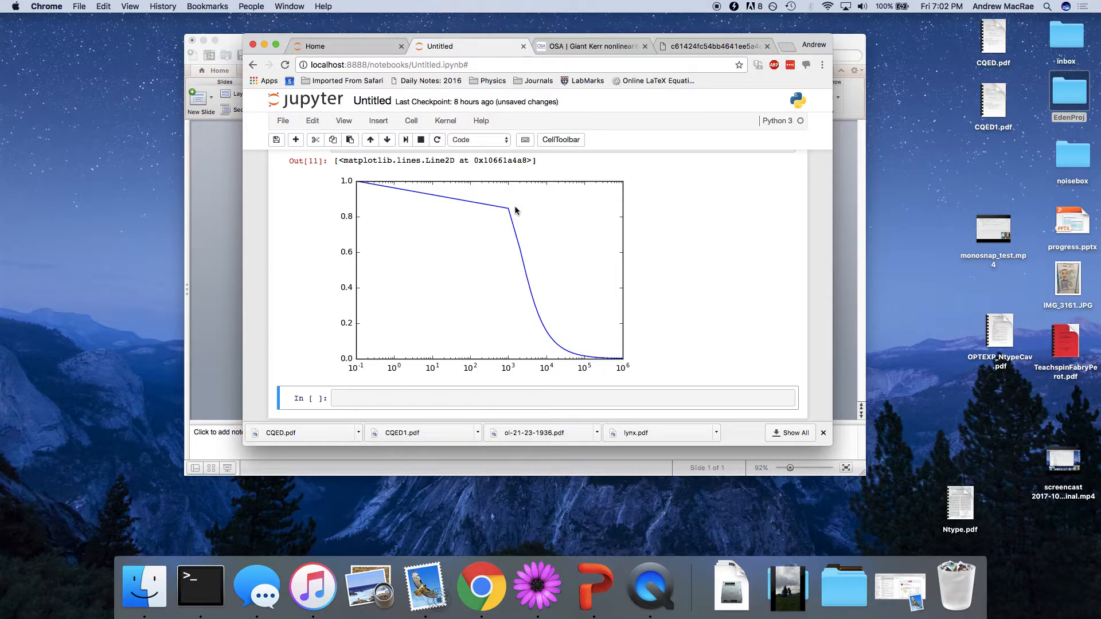
{"action": "mouse_move", "coordinate": [360, 187]}
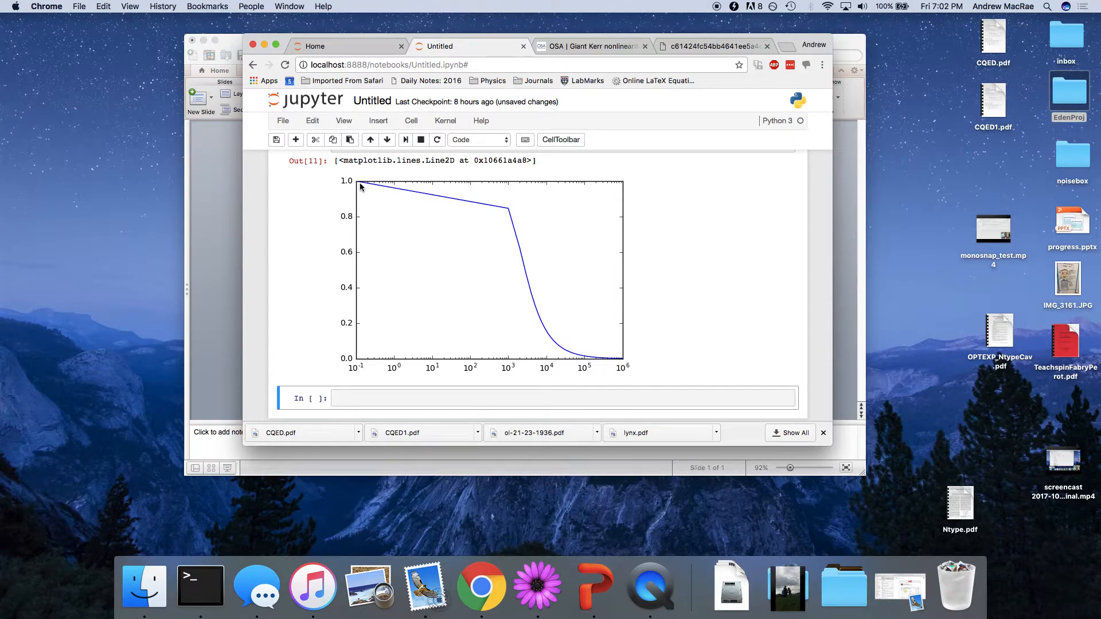
{"action": "scroll", "scroll_direction": "up", "scroll_amount": 3}
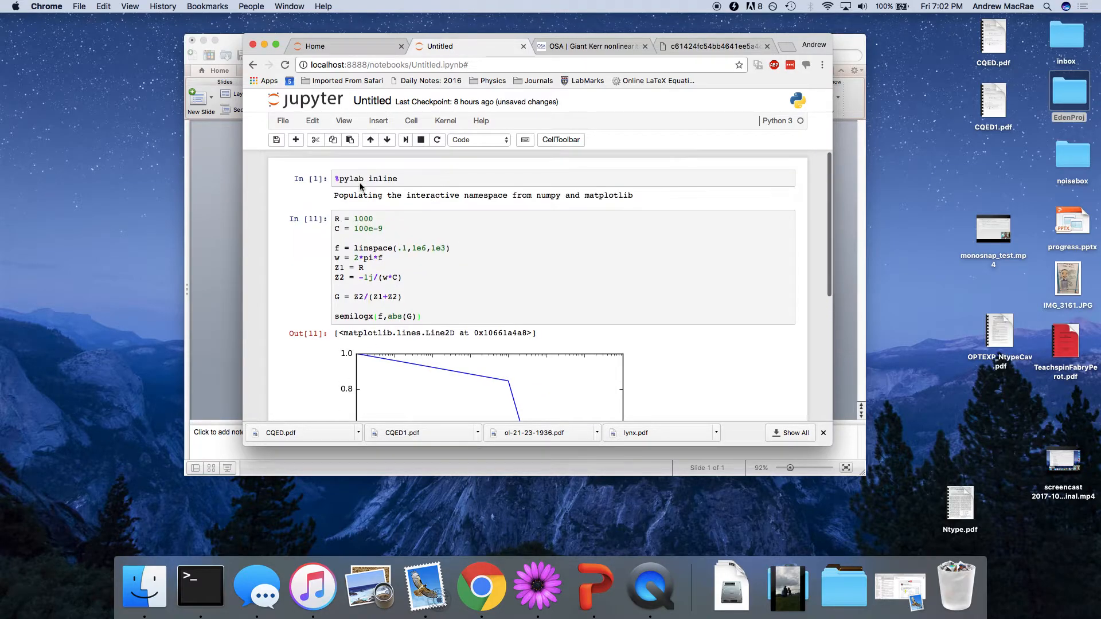
{"action": "scroll", "scroll_direction": "up", "scroll_amount": 3}
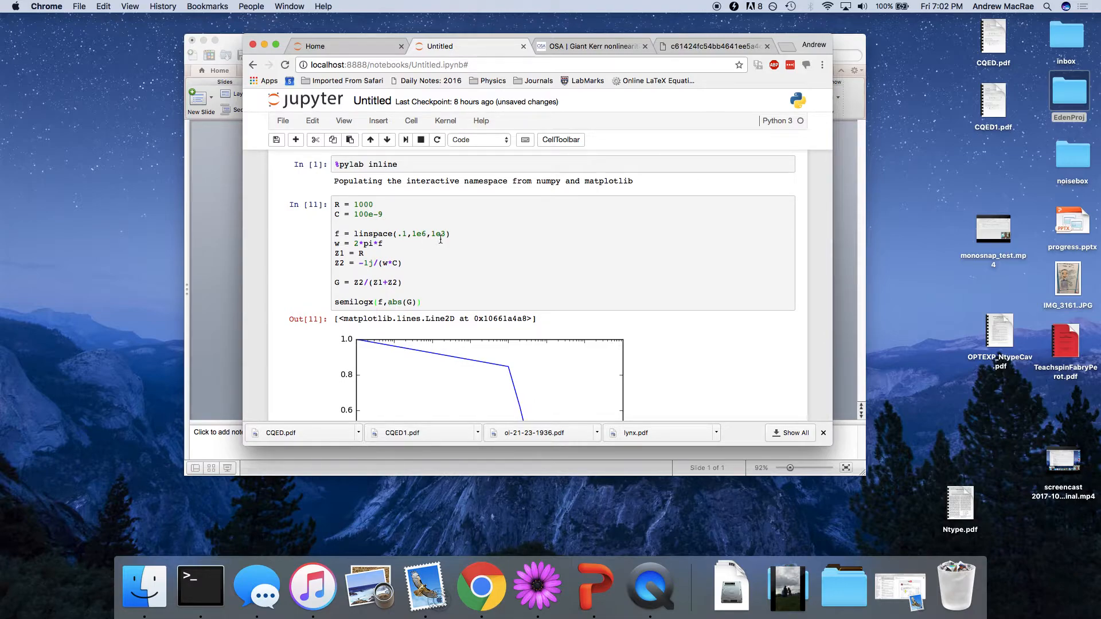
{"action": "left_click", "coordinate": [428, 234]}
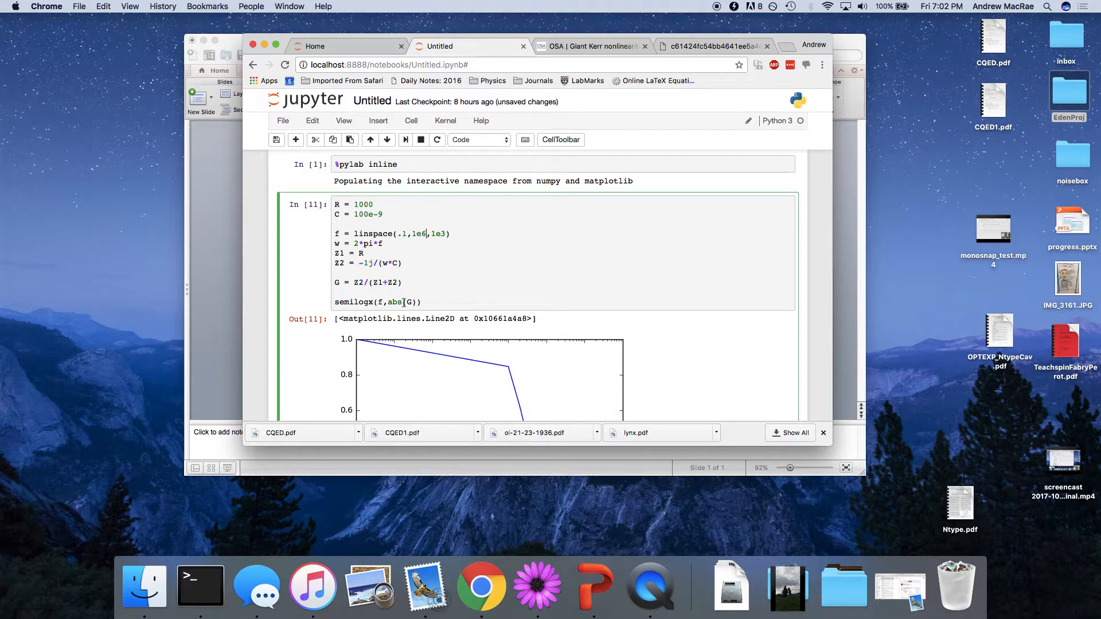
{"action": "scroll", "scroll_direction": "down", "scroll_amount": 3}
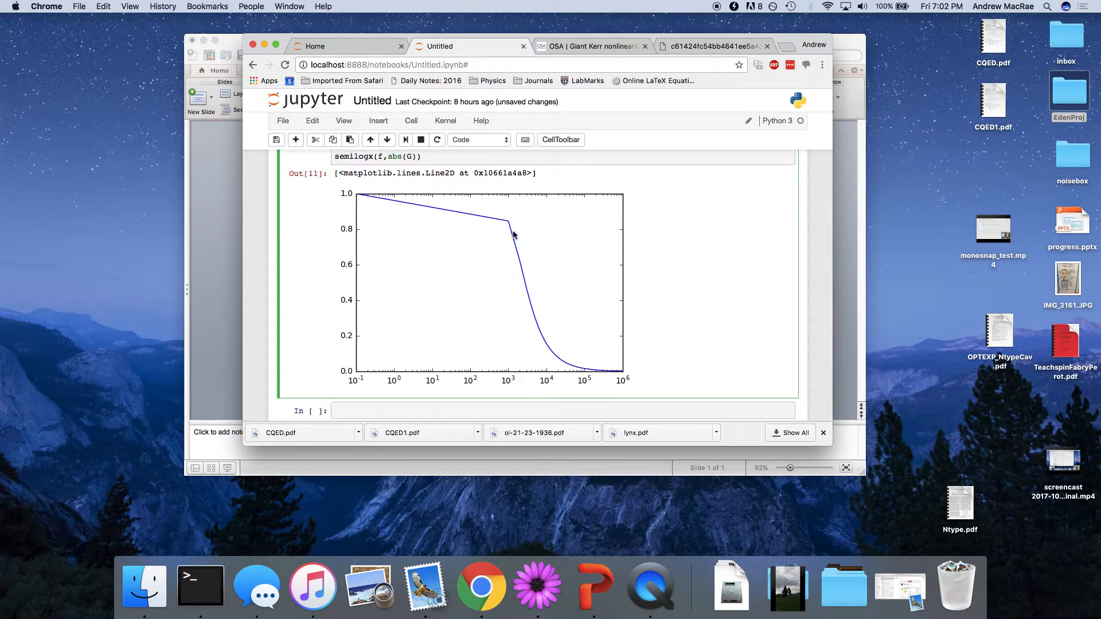
{"action": "scroll", "scroll_direction": "up", "scroll_amount": 3}
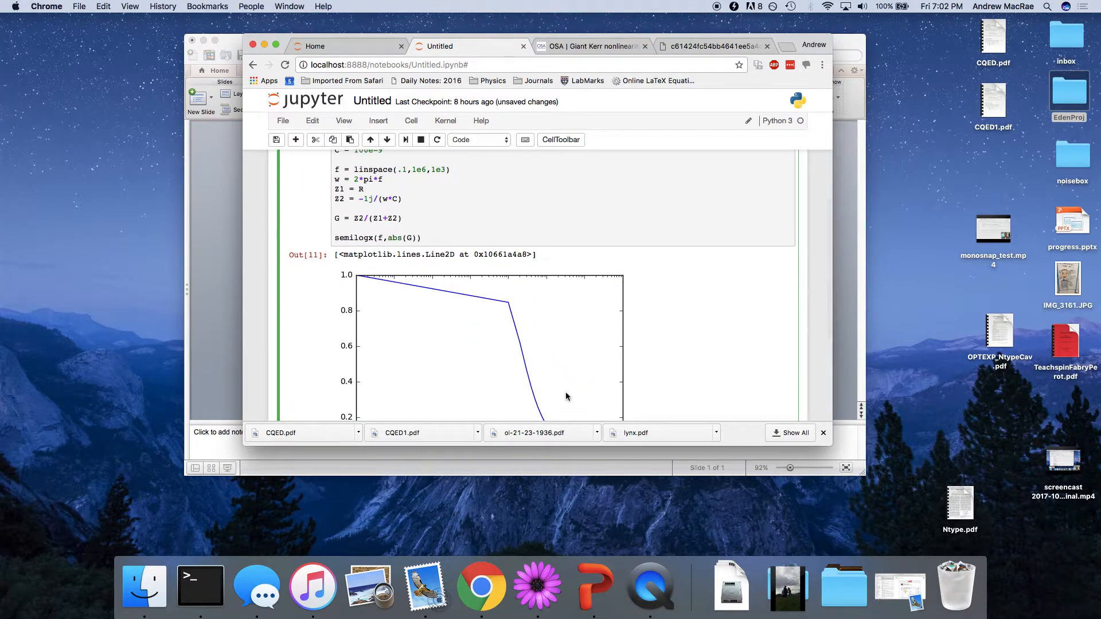
{"action": "scroll", "scroll_direction": "down", "scroll_amount": 3}
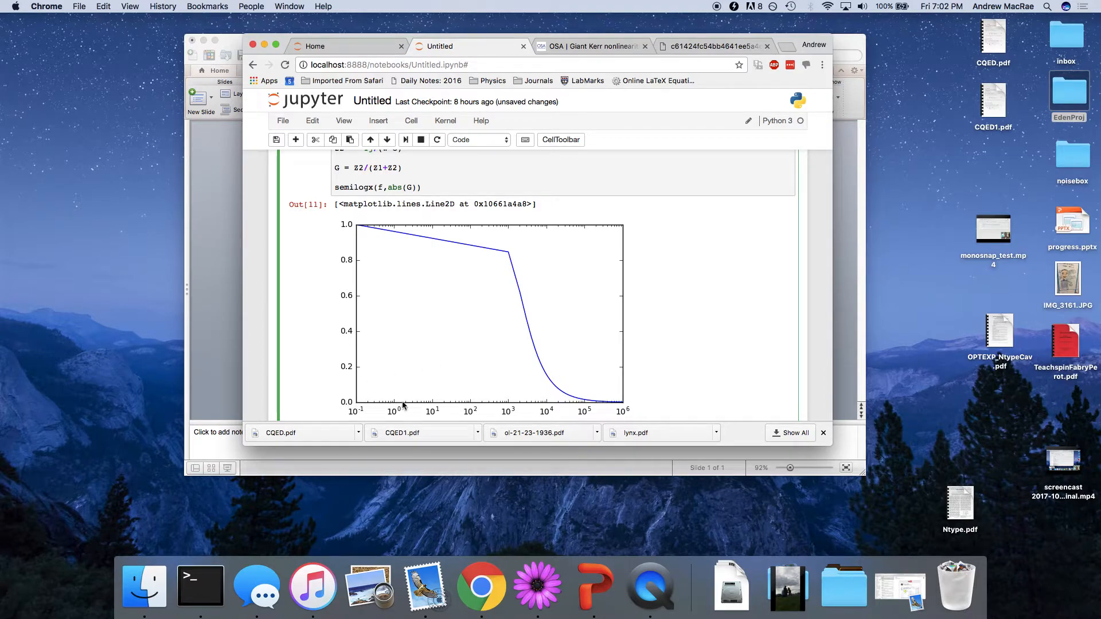
{"action": "mouse_move", "coordinate": [433, 412]}
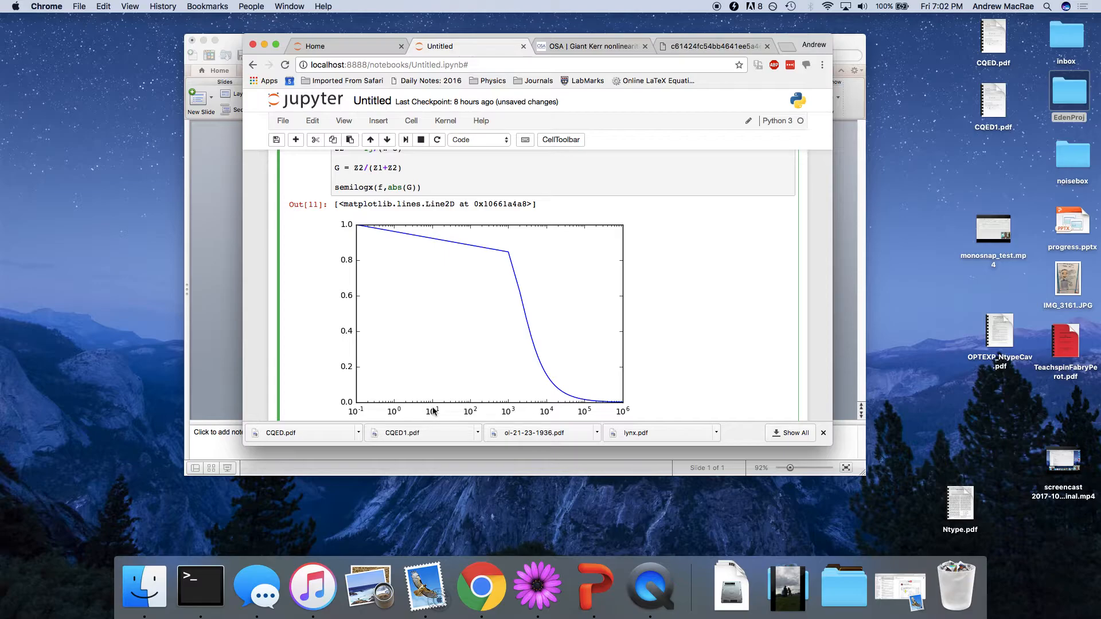
{"action": "mouse_move", "coordinate": [447, 413]}
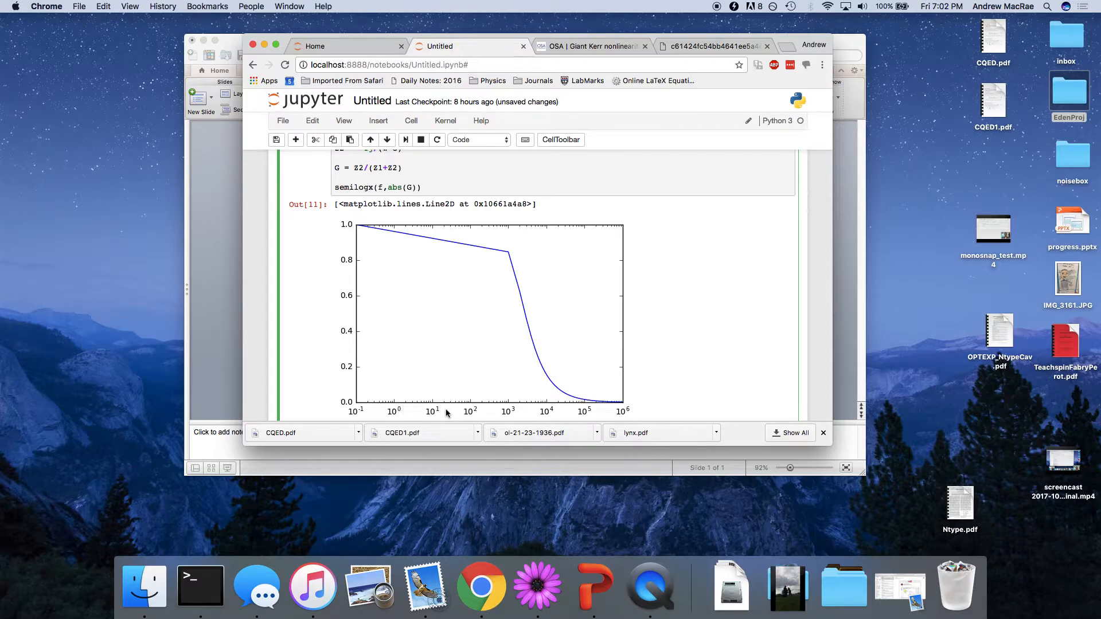
{"action": "mouse_move", "coordinate": [502, 343]}
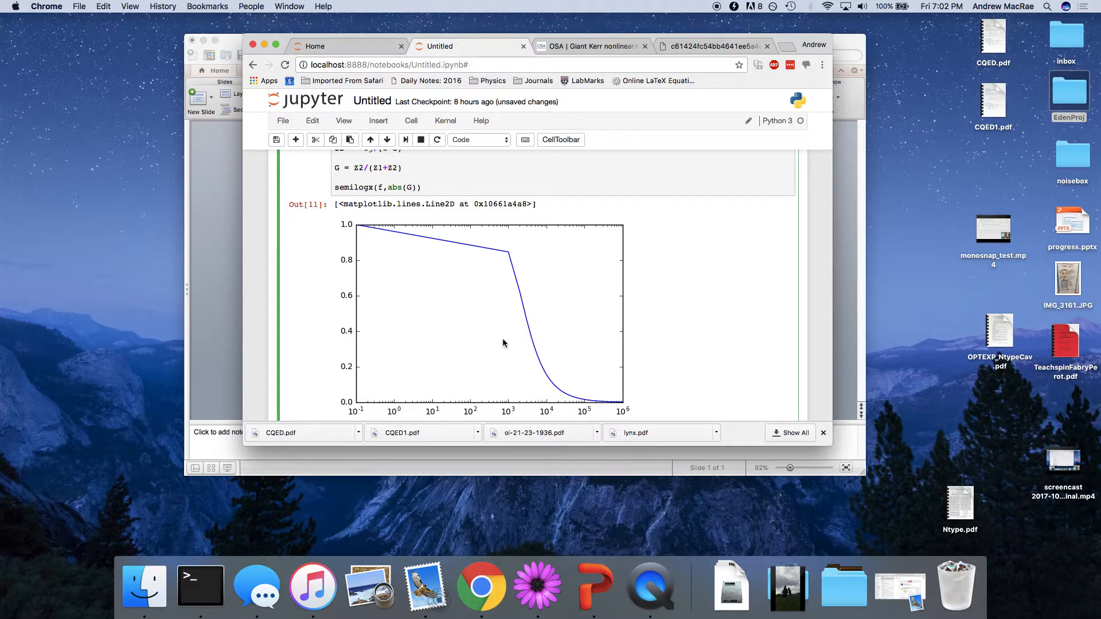
- Replace the sweep with logspace(-1,6,1e3) and rerun for a smooth roll-off curve
{"action": "scroll", "scroll_direction": "up", "scroll_amount": 3}
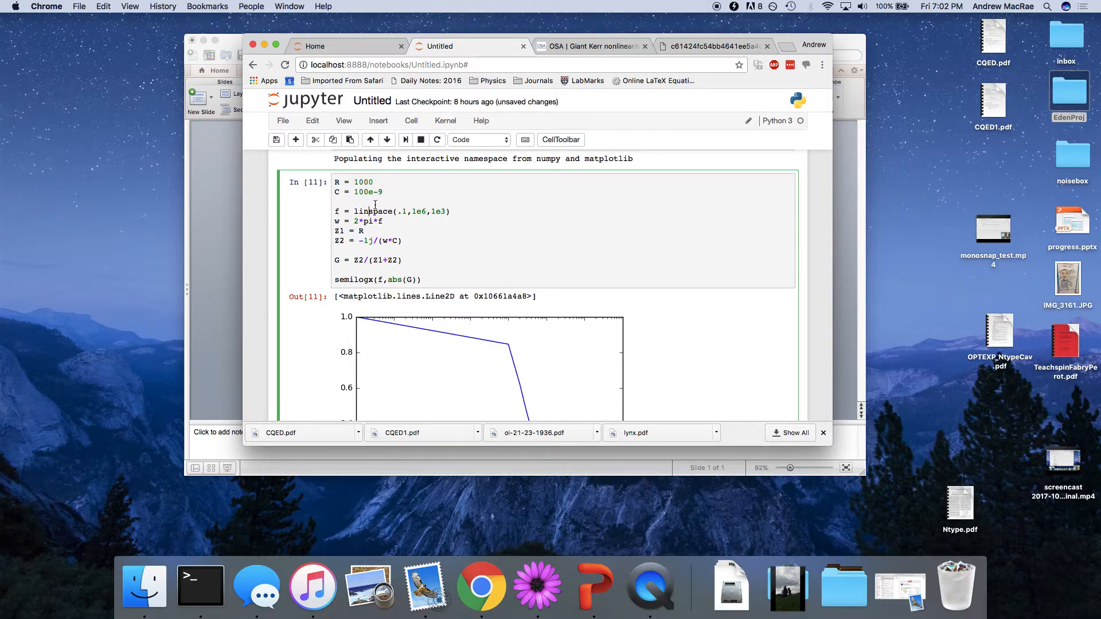
{"action": "type", "text": "logspace"}
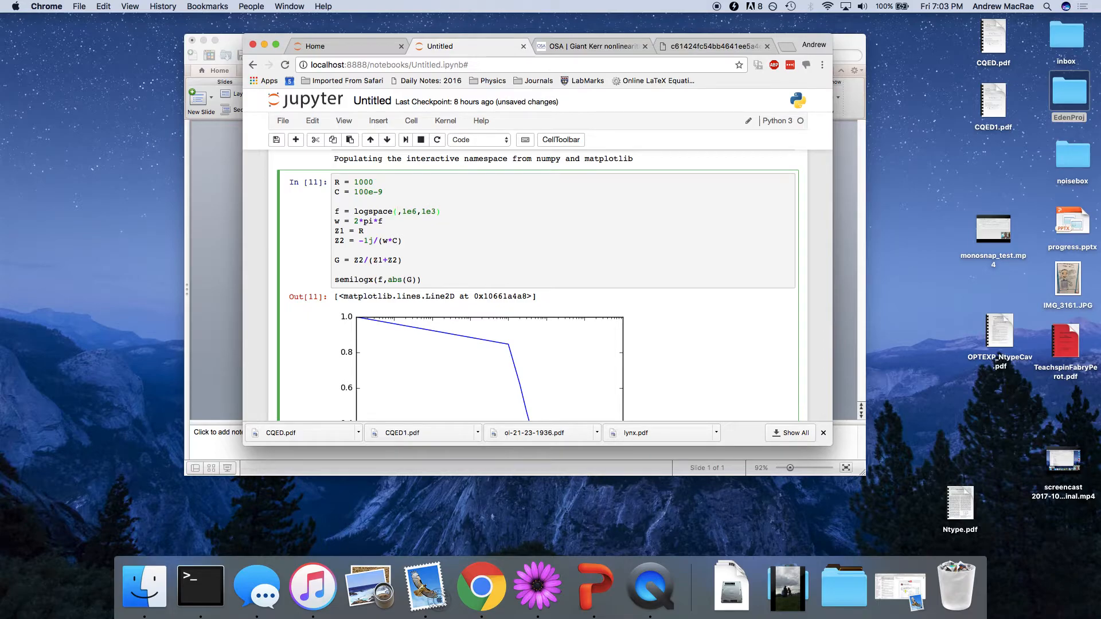
{"action": "type", "text": "-1,"}
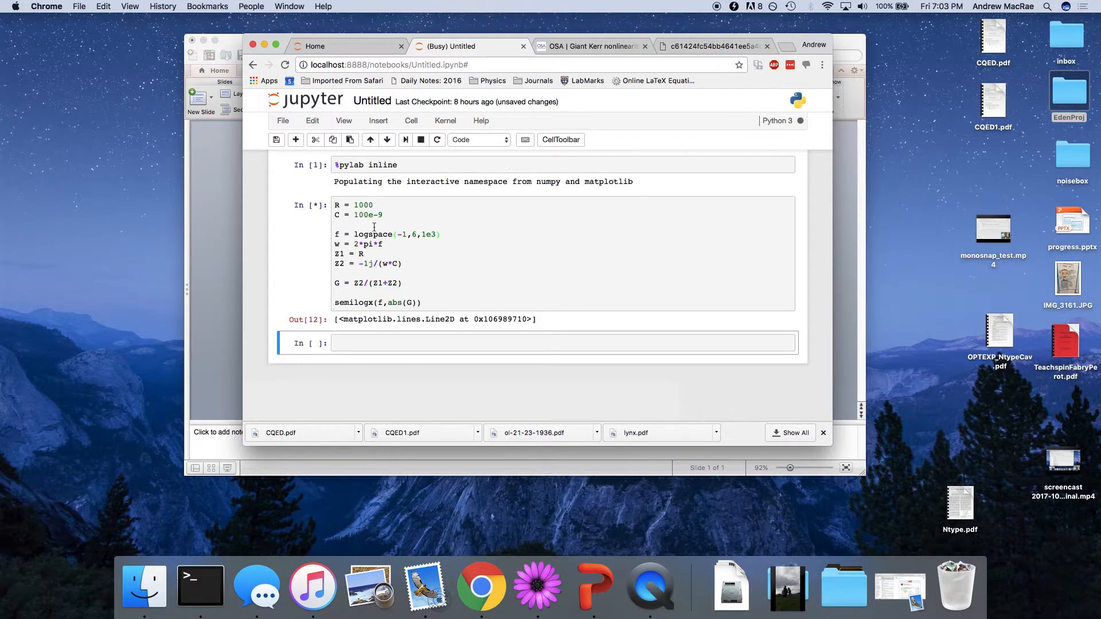
{"action": "mouse_move", "coordinate": [363, 334]}
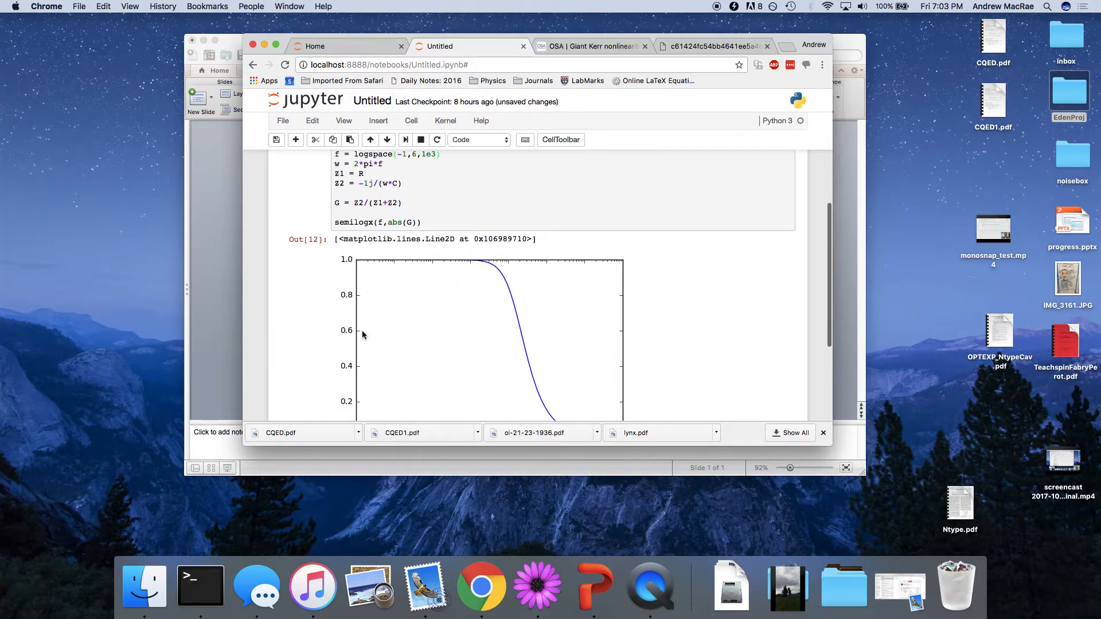
{"action": "scroll", "scroll_direction": "down", "scroll_amount": 3}
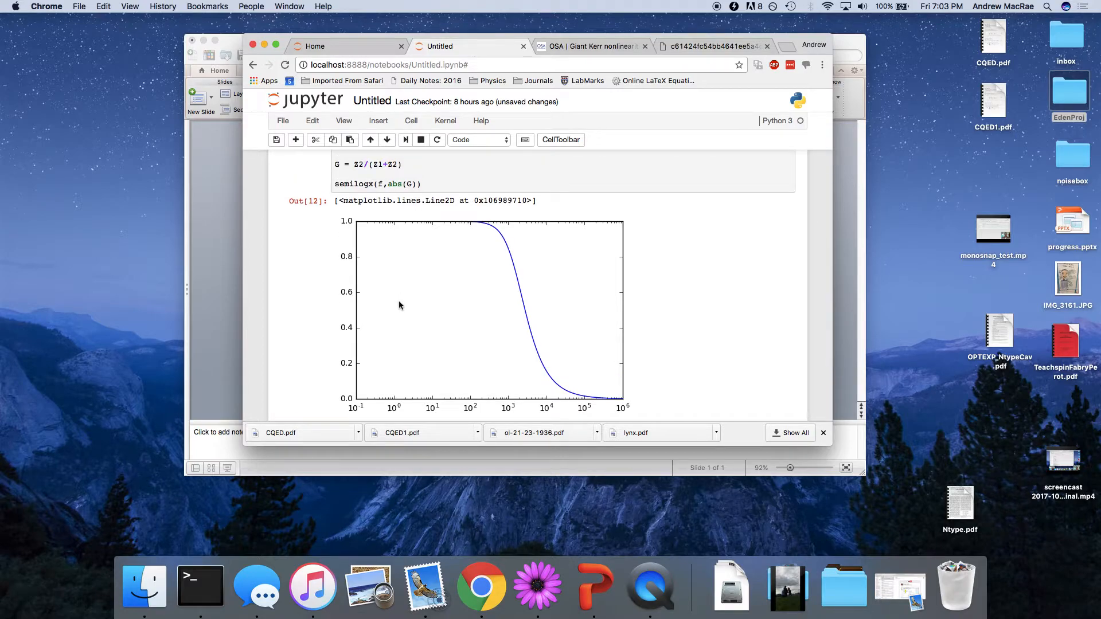
{"action": "mouse_move", "coordinate": [460, 314]}
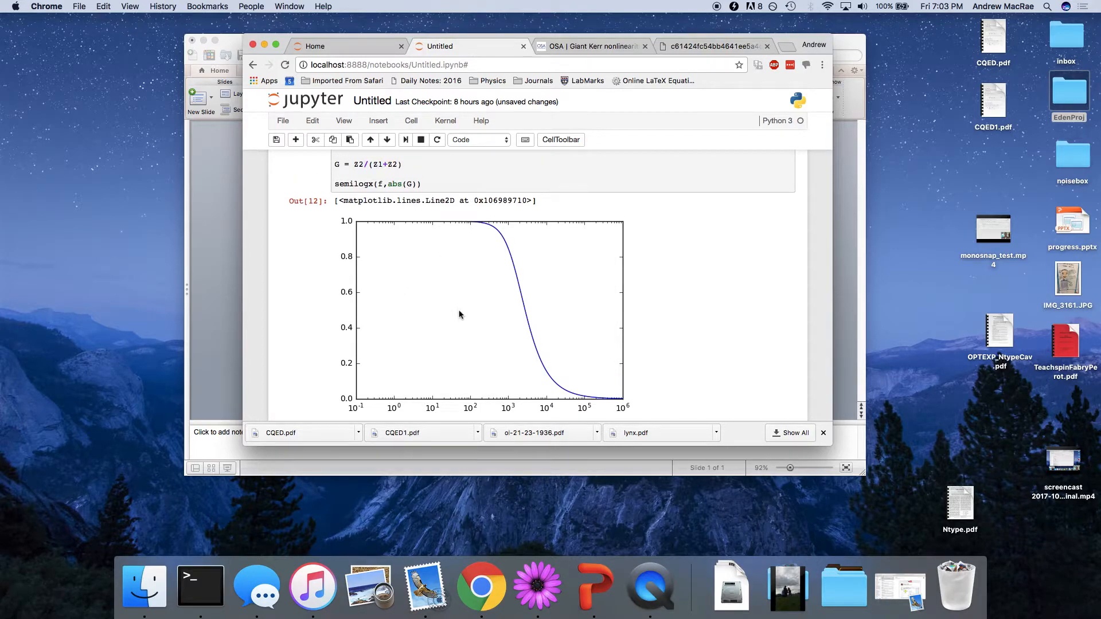
{"action": "mouse_move", "coordinate": [419, 375]}
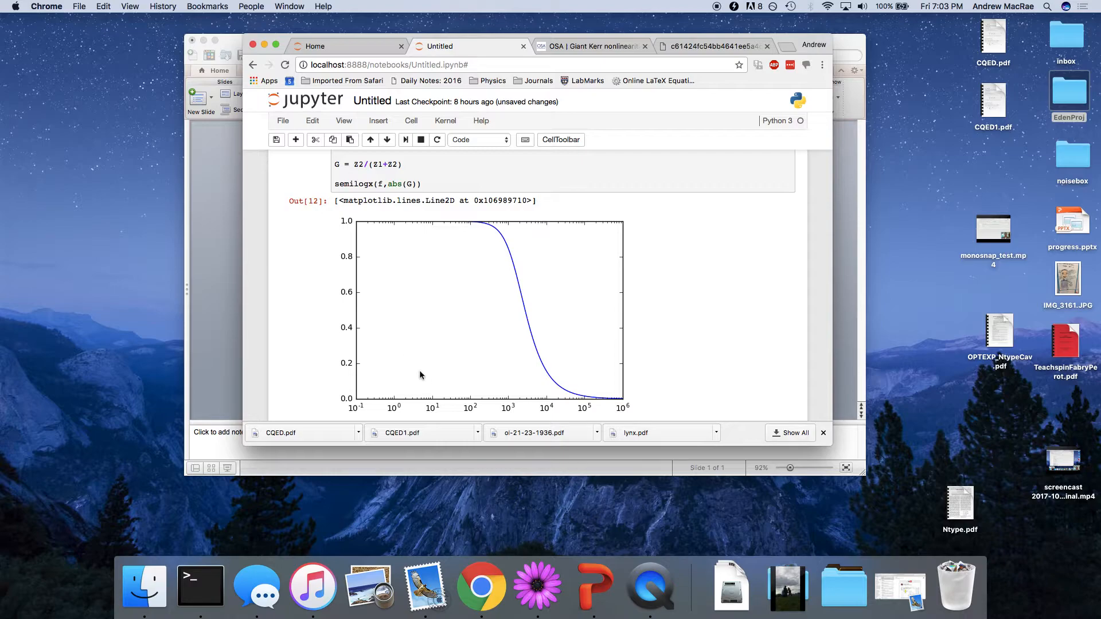
{"action": "mouse_move", "coordinate": [470, 410]}
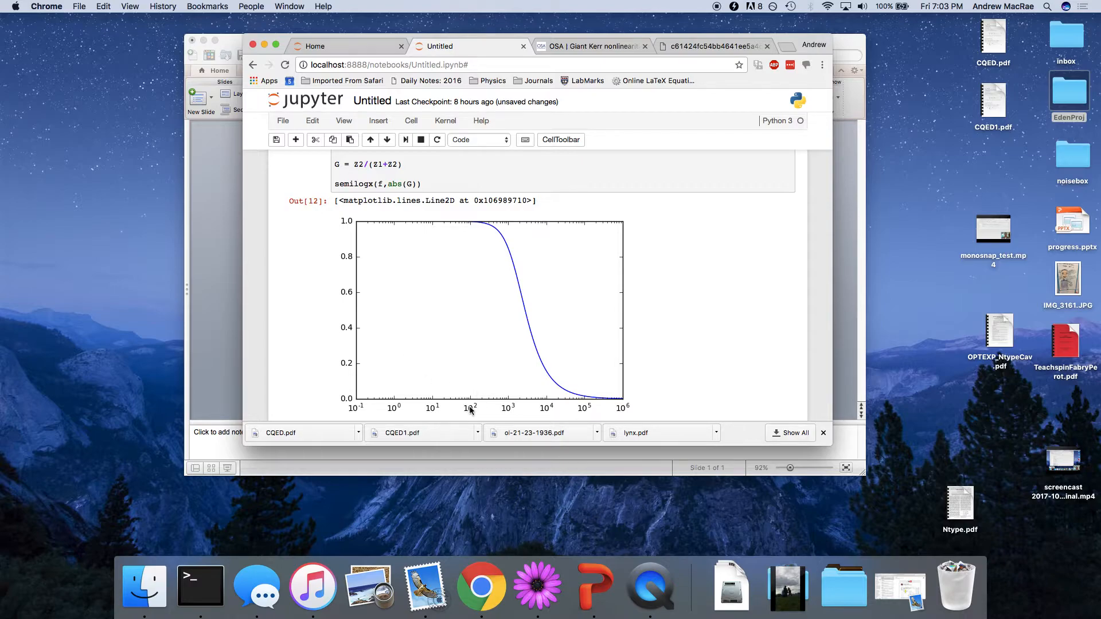
{"action": "mouse_move", "coordinate": [481, 406]}
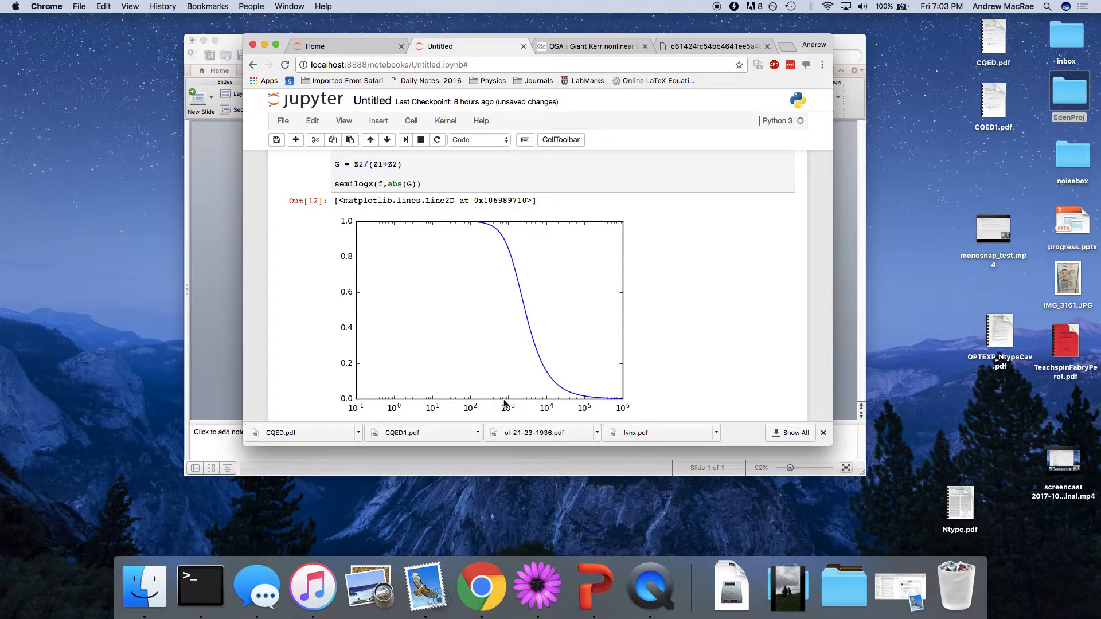
{"action": "mouse_move", "coordinate": [508, 328]}
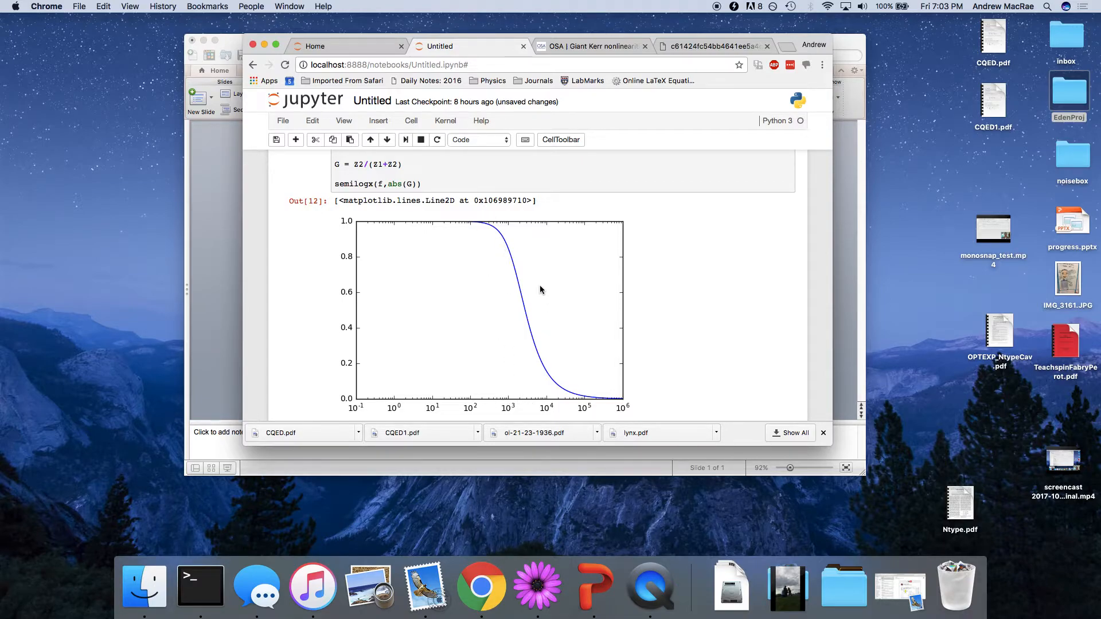
{"action": "mouse_move", "coordinate": [477, 221]}
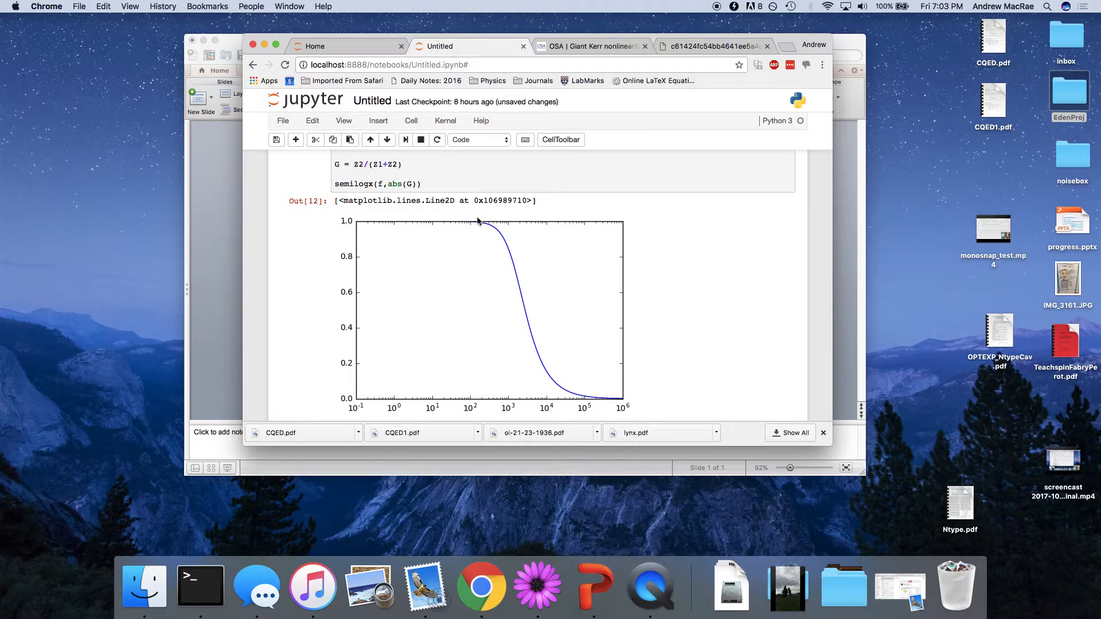
{"action": "mouse_move", "coordinate": [609, 410]}
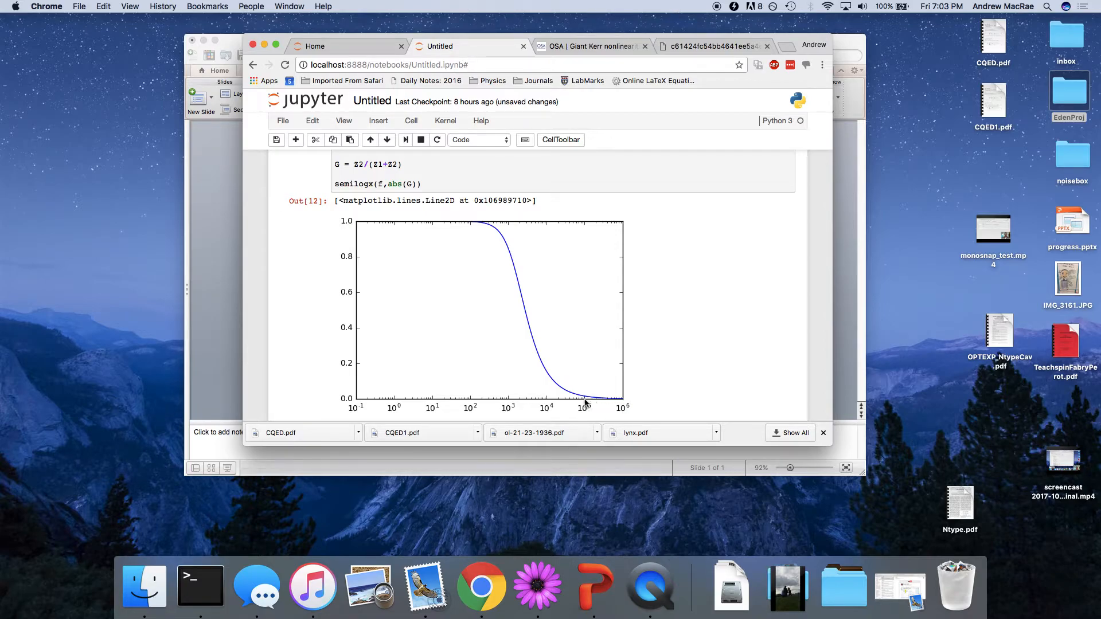
{"action": "mouse_move", "coordinate": [576, 381]}
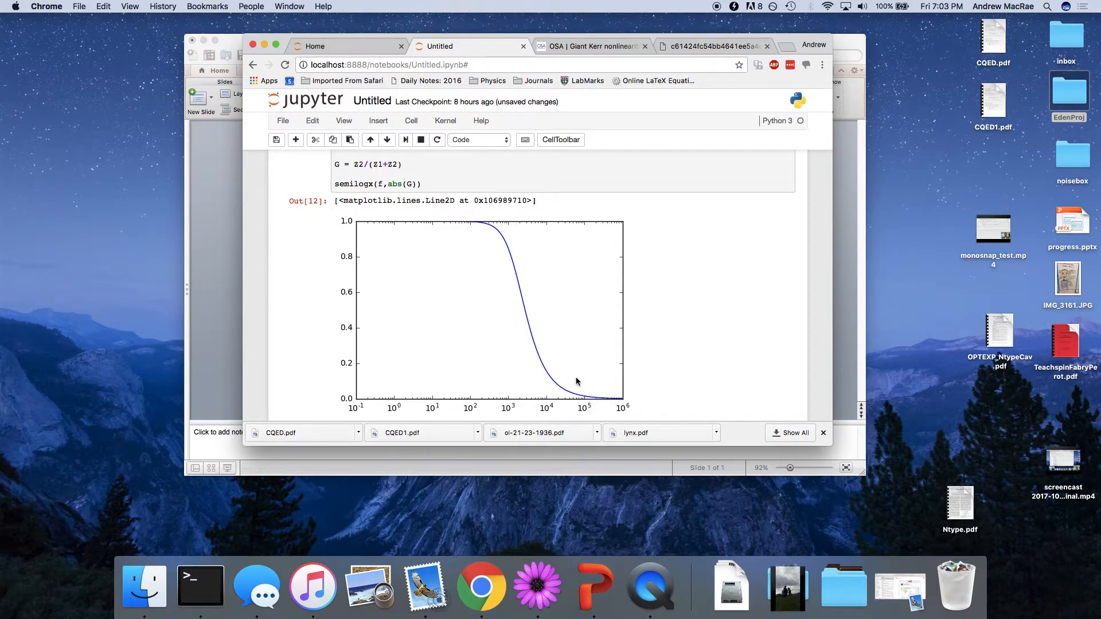
{"action": "scroll", "scroll_direction": "up", "scroll_amount": 3}
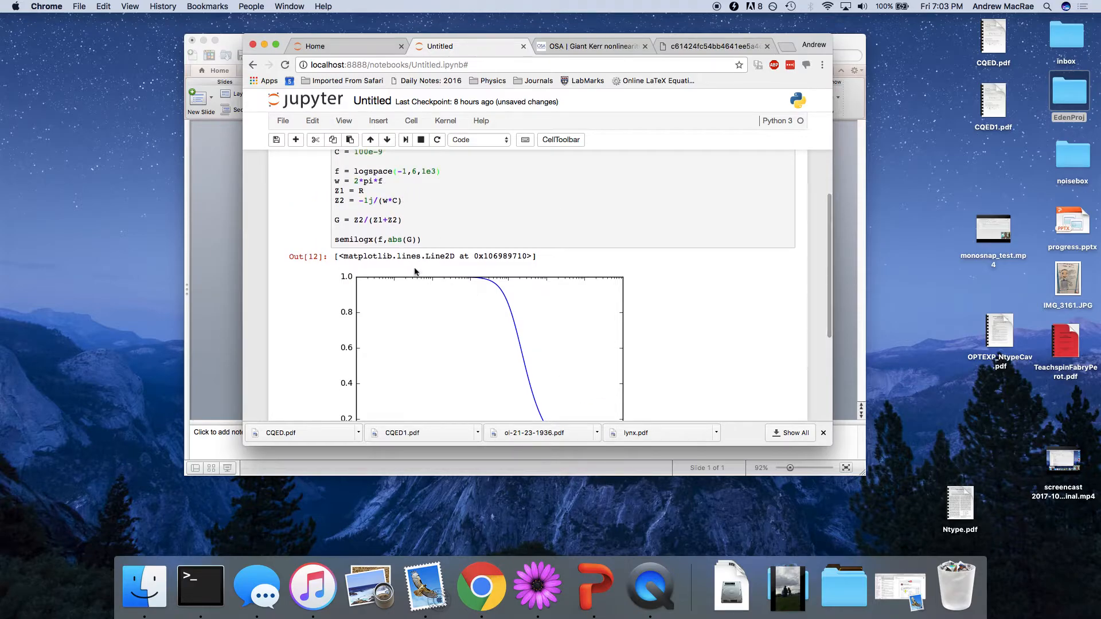
- Plot the magnitude in decibels as semilogx(f,20*log10(abs(G))) and rerun
{"action": "scroll", "scroll_direction": "down", "scroll_amount": 3}
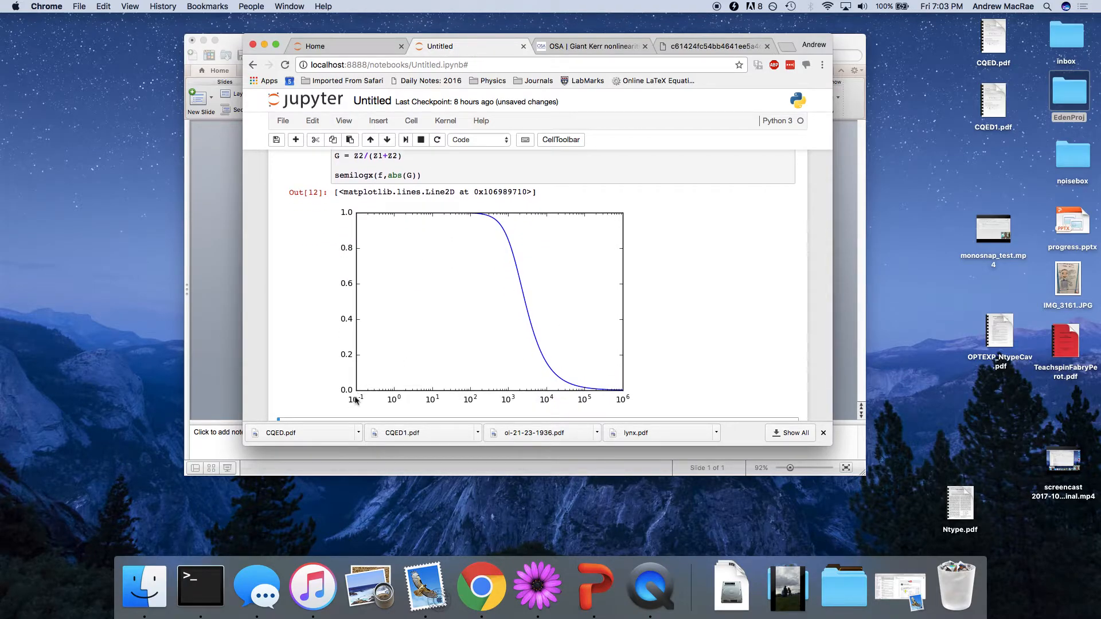
{"action": "scroll", "scroll_direction": "up", "scroll_amount": 3}
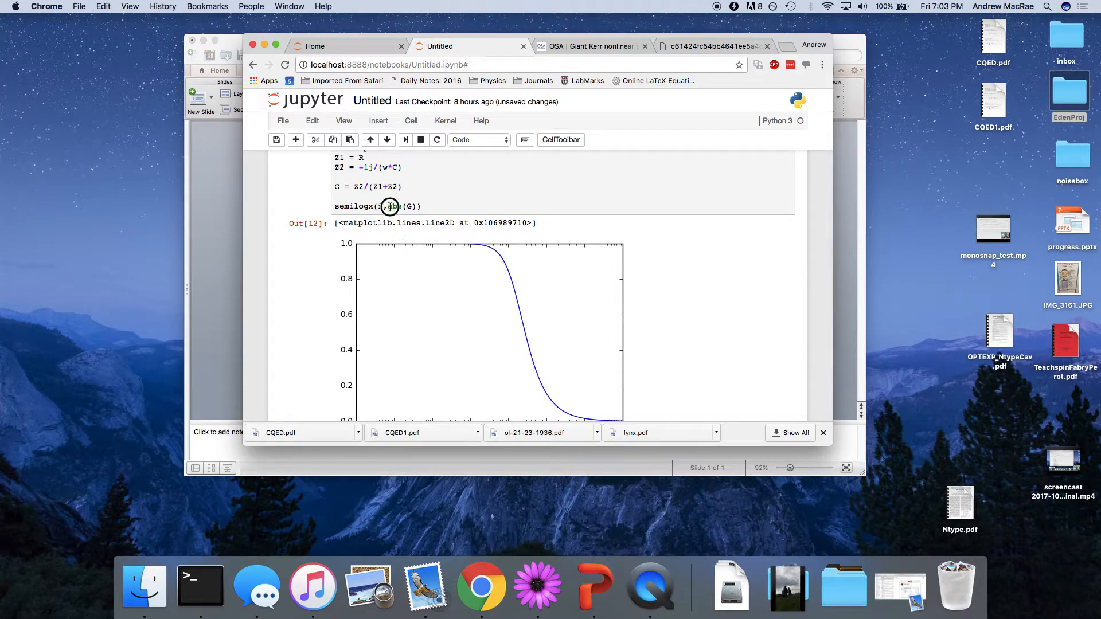
{"action": "left_click", "coordinate": [390, 205]}
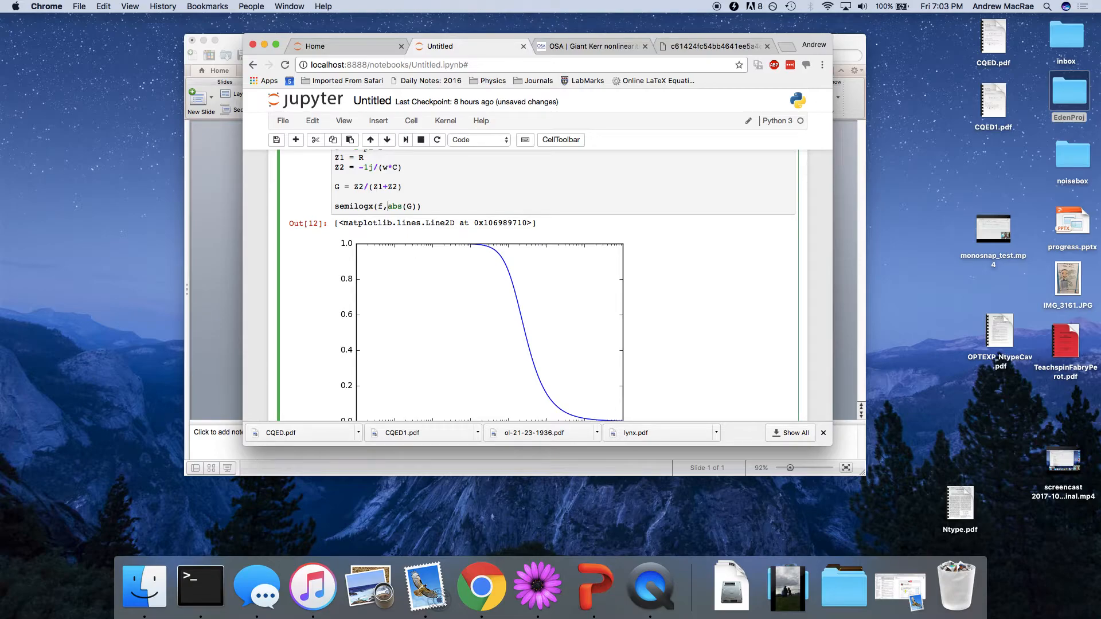
{"action": "type", "text": "log10("}
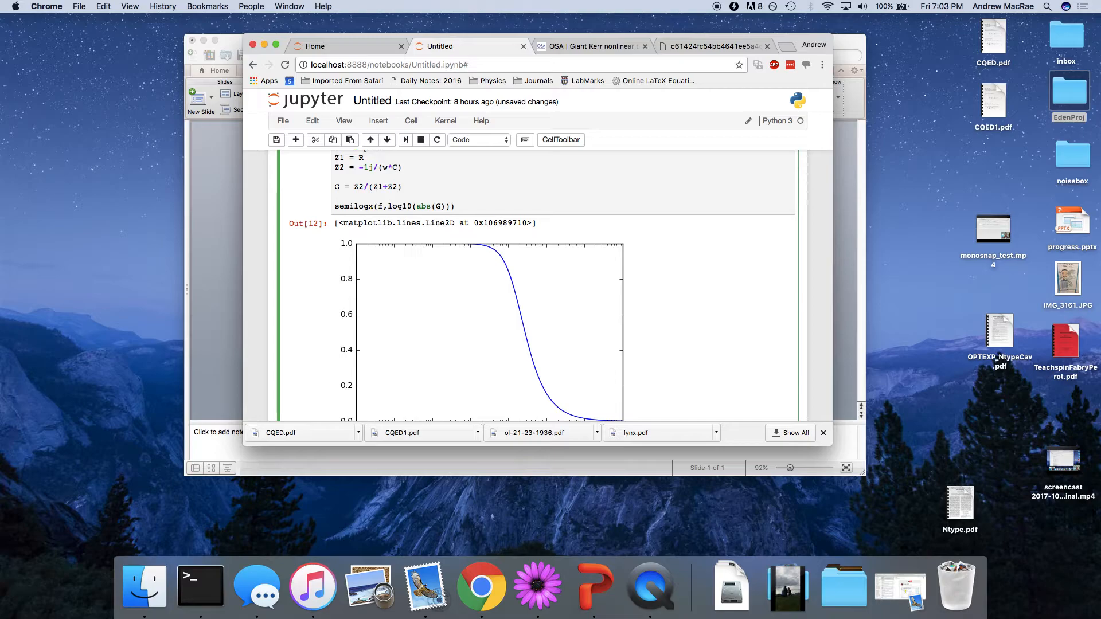
{"action": "type", "text": "20*"}
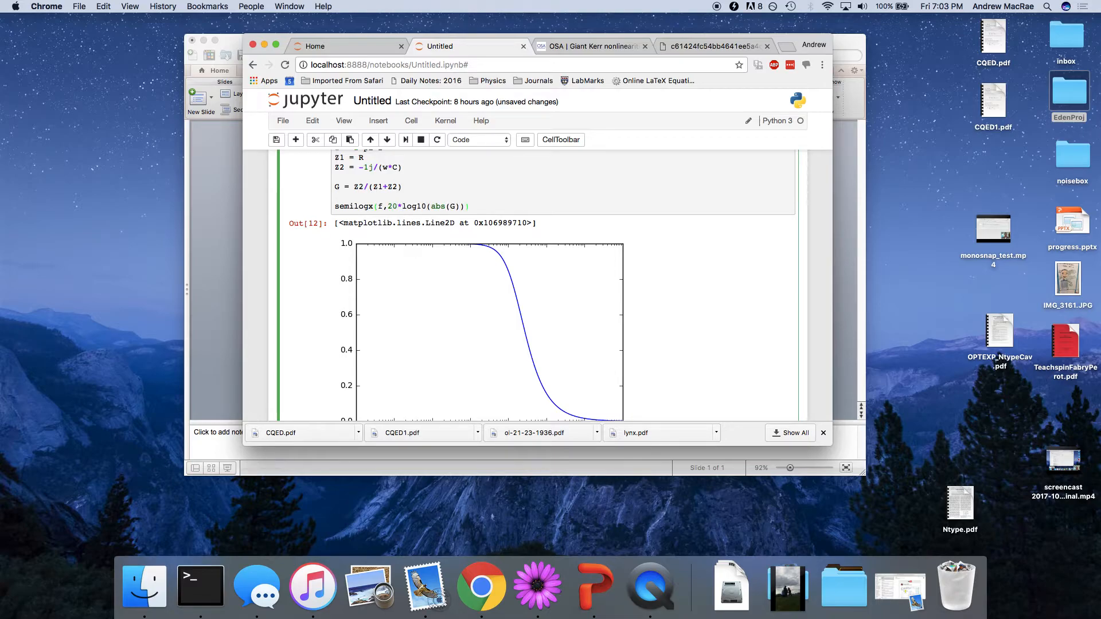
{"action": "left_click", "coordinate": [469, 206]}
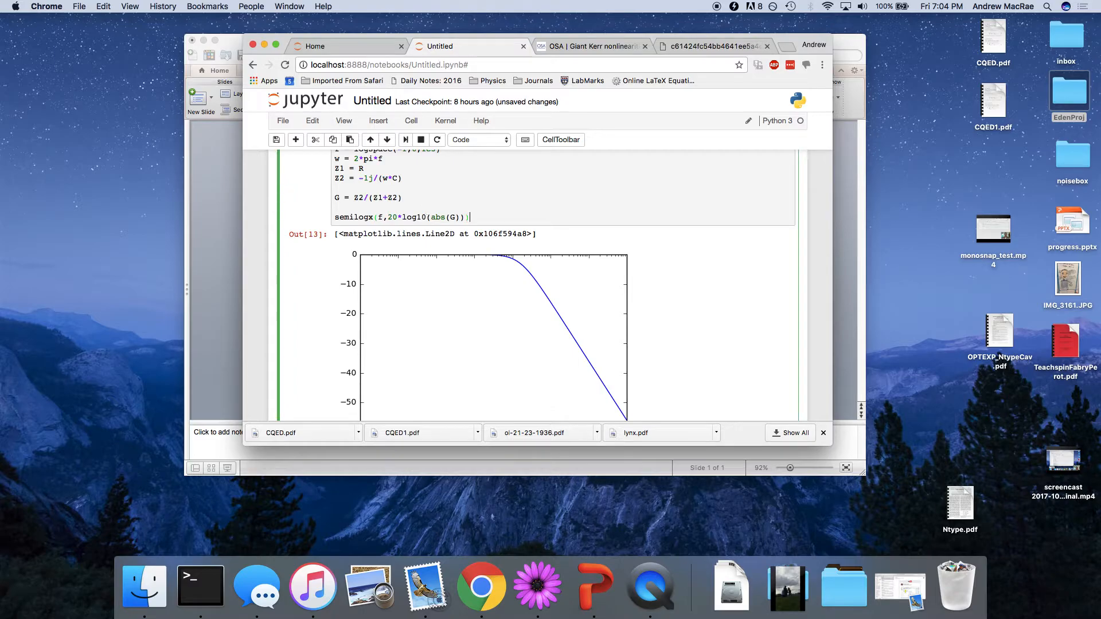
{"action": "type", "text": "g"}
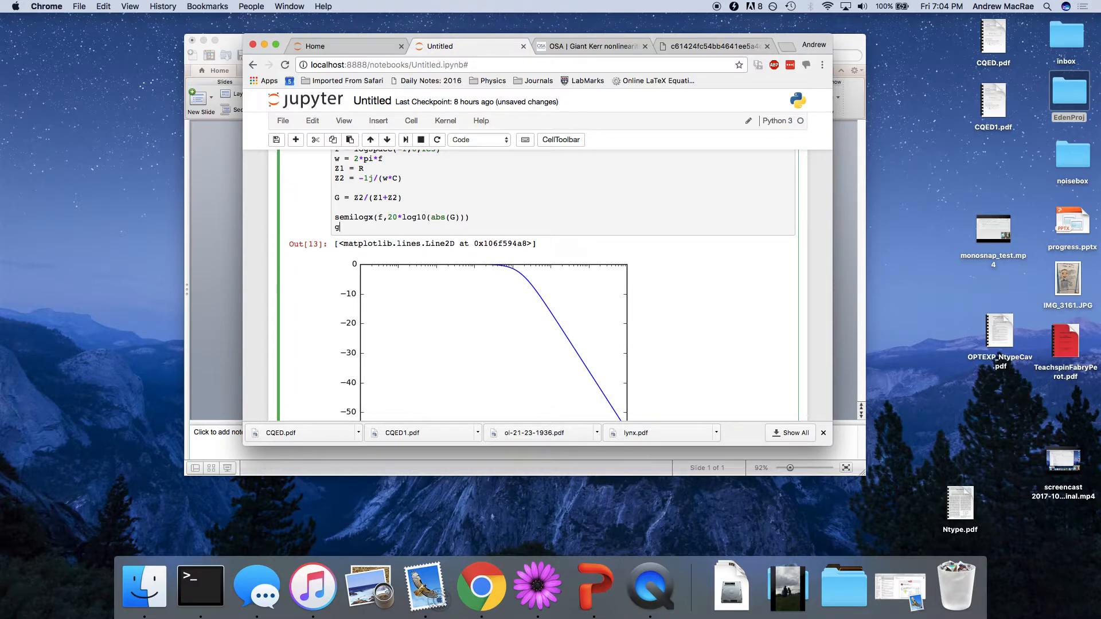
{"action": "type", "text": "ridlines"}
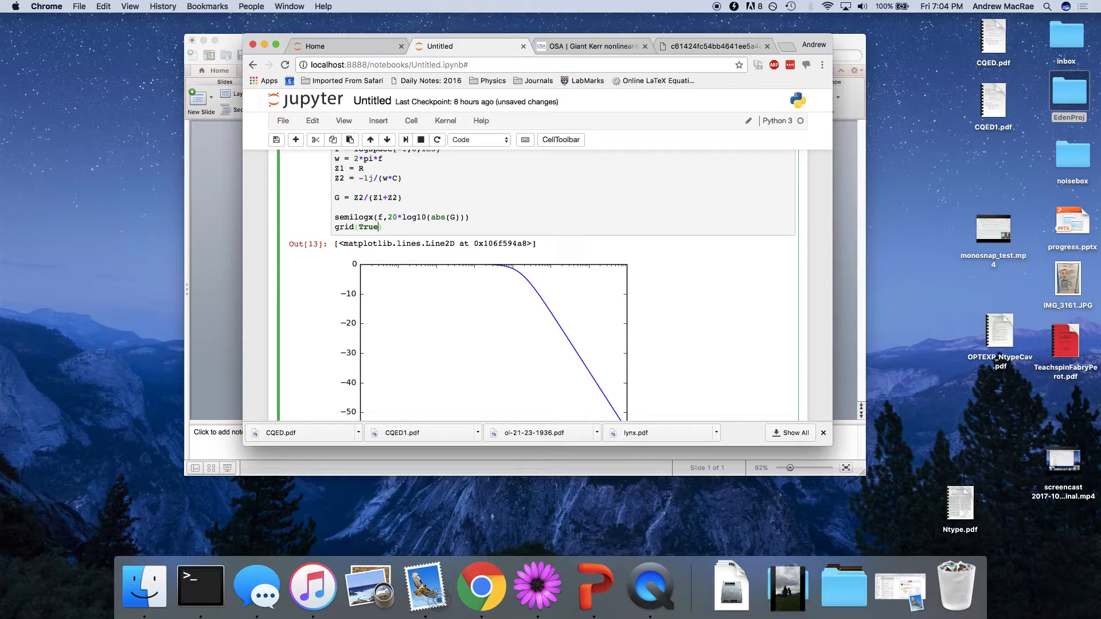
{"action": "type", "text": ",whic"}
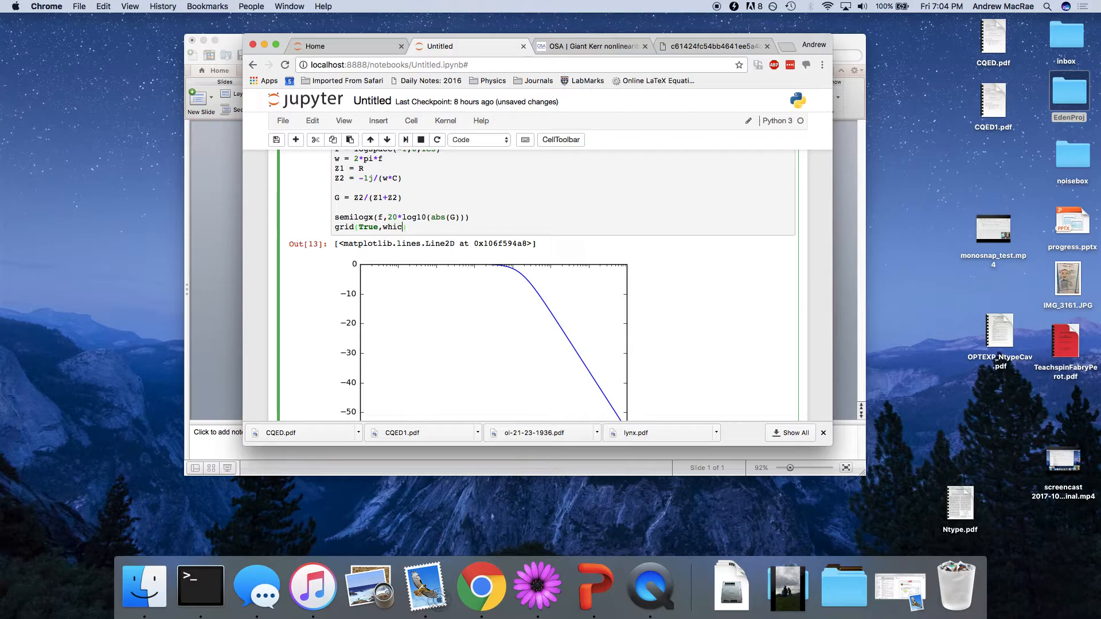
{"action": "type", "text": "='b'"}
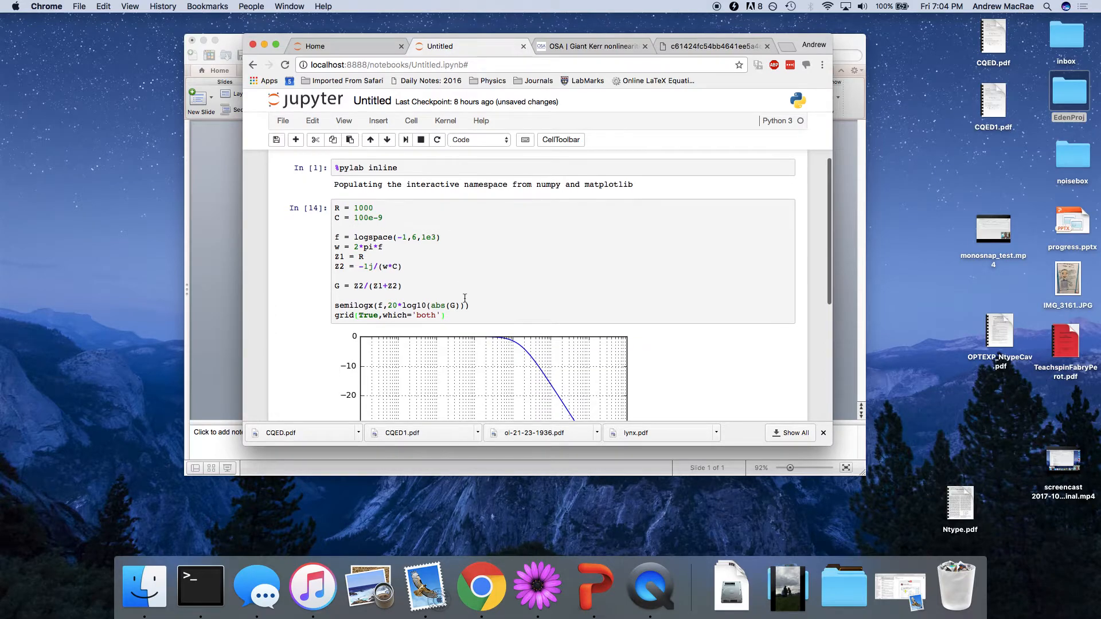
{"action": "scroll", "scroll_direction": "down", "scroll_amount": 3}
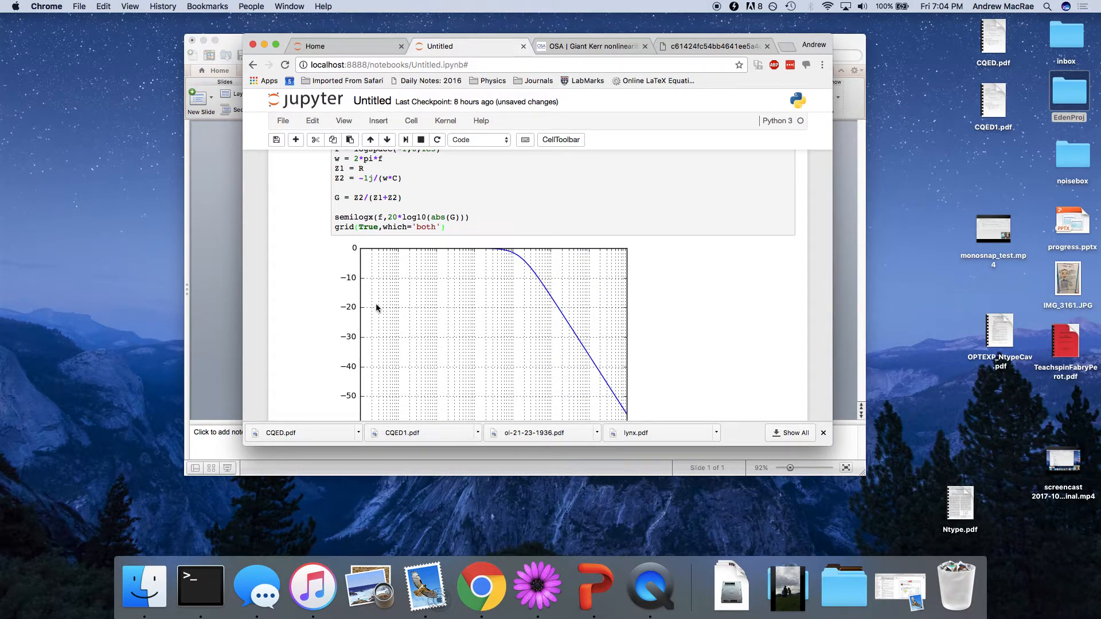
{"action": "scroll", "scroll_direction": "down", "scroll_amount": 3}
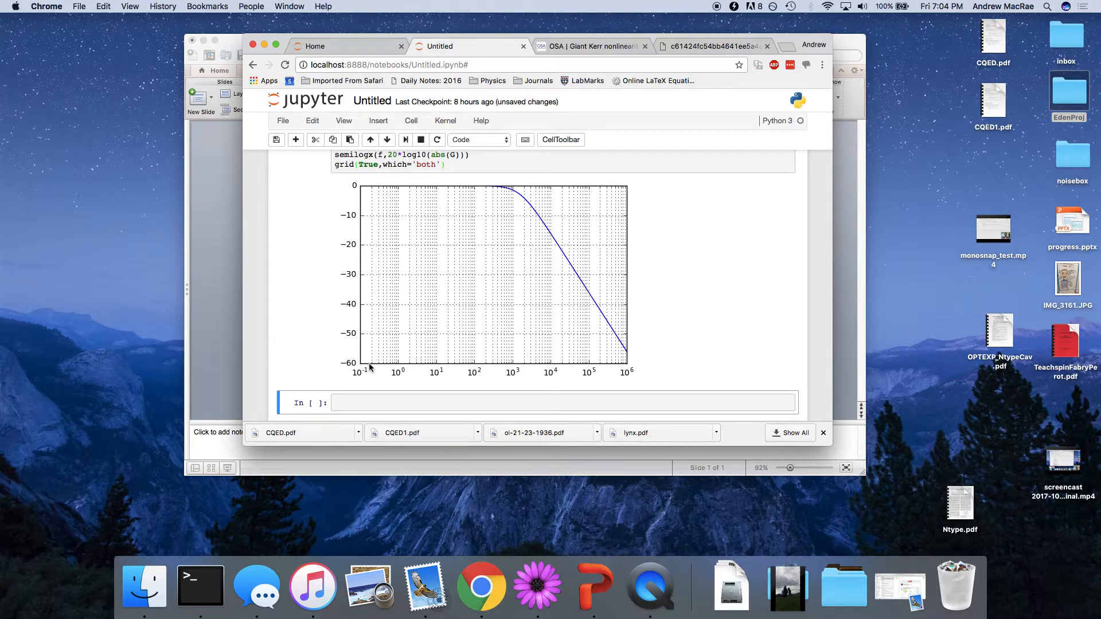
{"action": "mouse_move", "coordinate": [423, 368]}
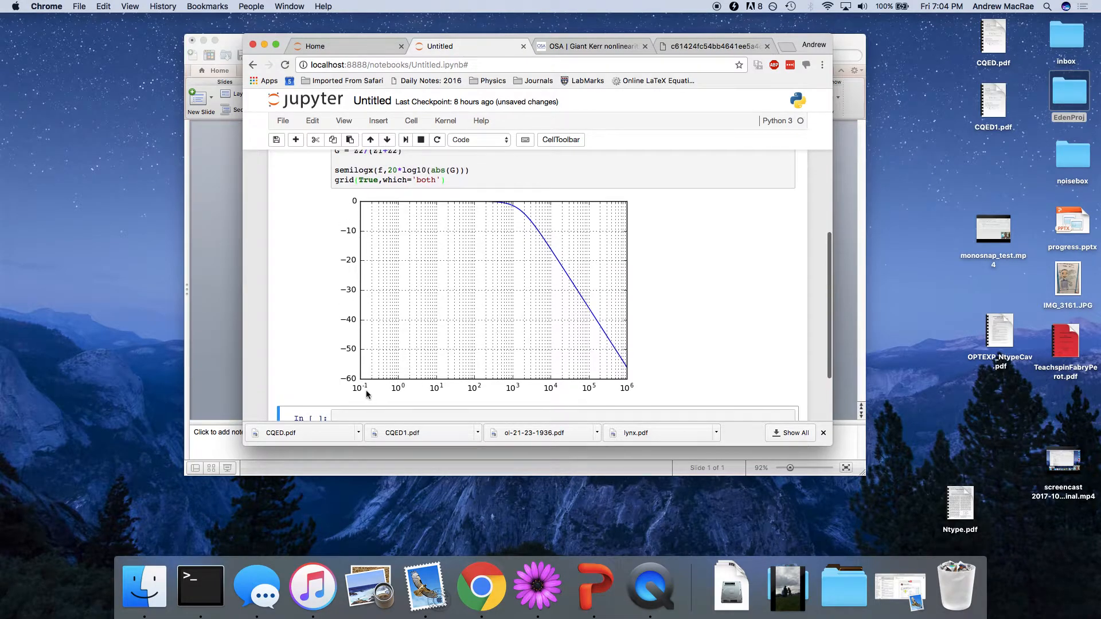
{"action": "mouse_move", "coordinate": [453, 385]}
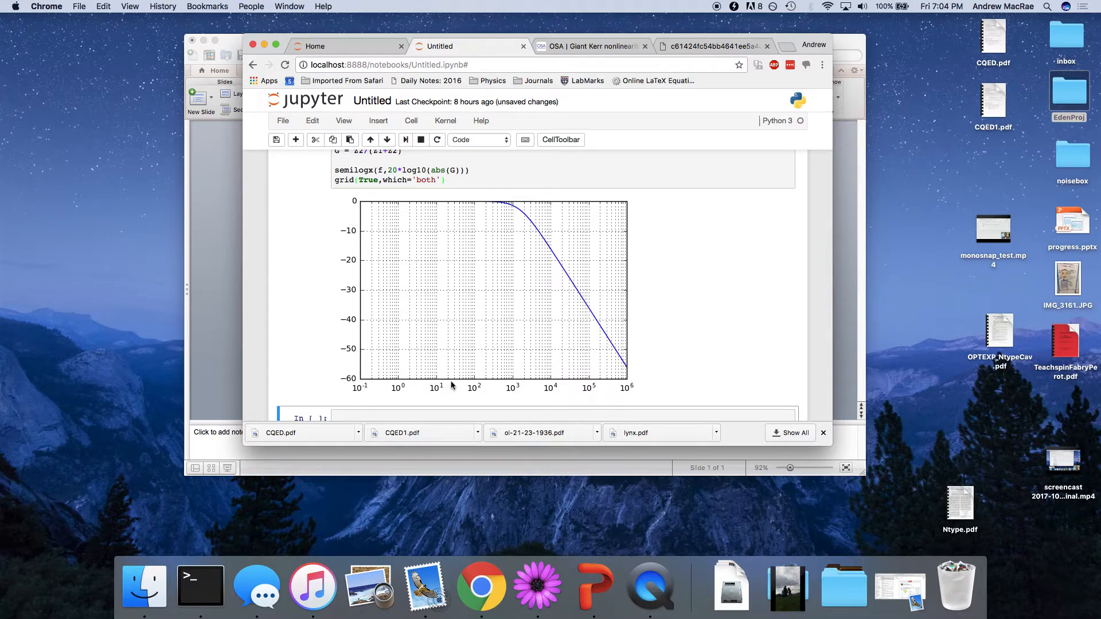
{"action": "mouse_move", "coordinate": [508, 389]}
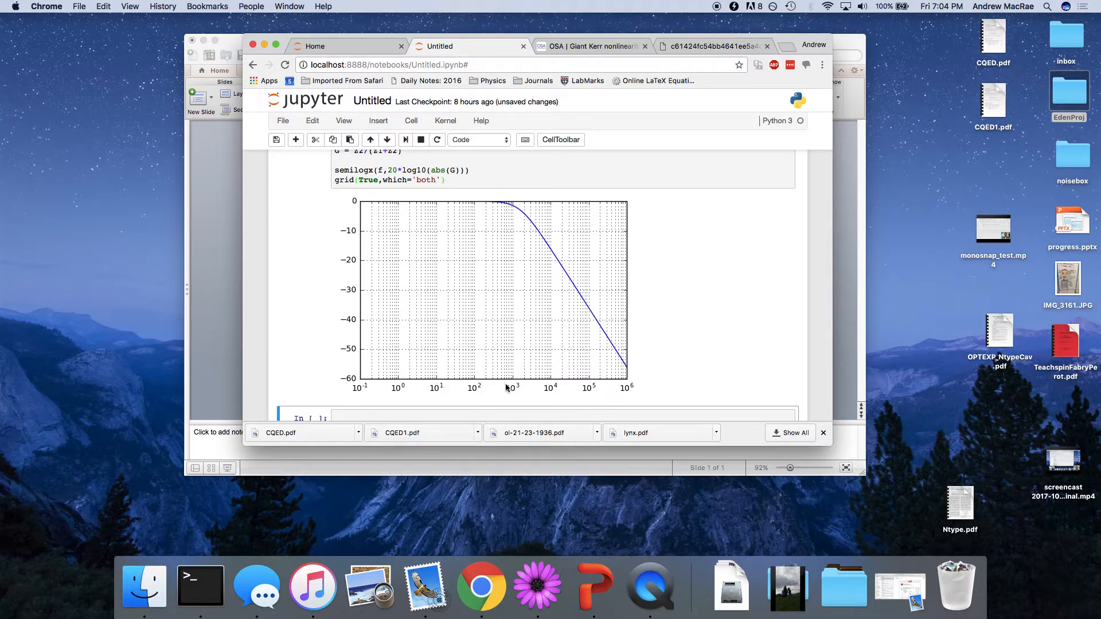
{"action": "mouse_move", "coordinate": [513, 208]}
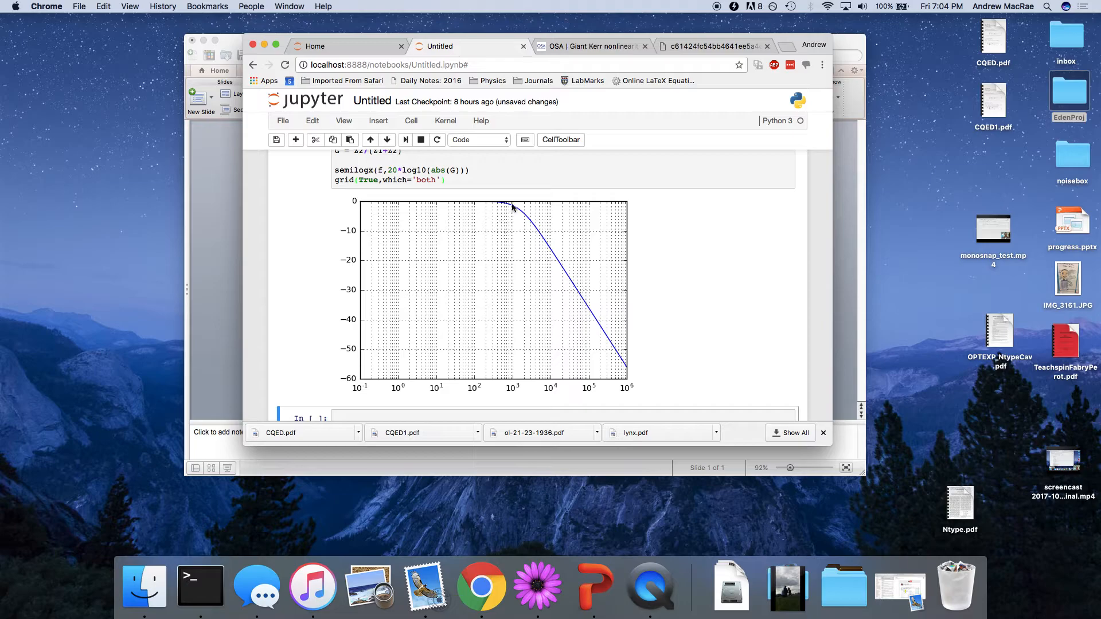
{"action": "mouse_move", "coordinate": [519, 213]}
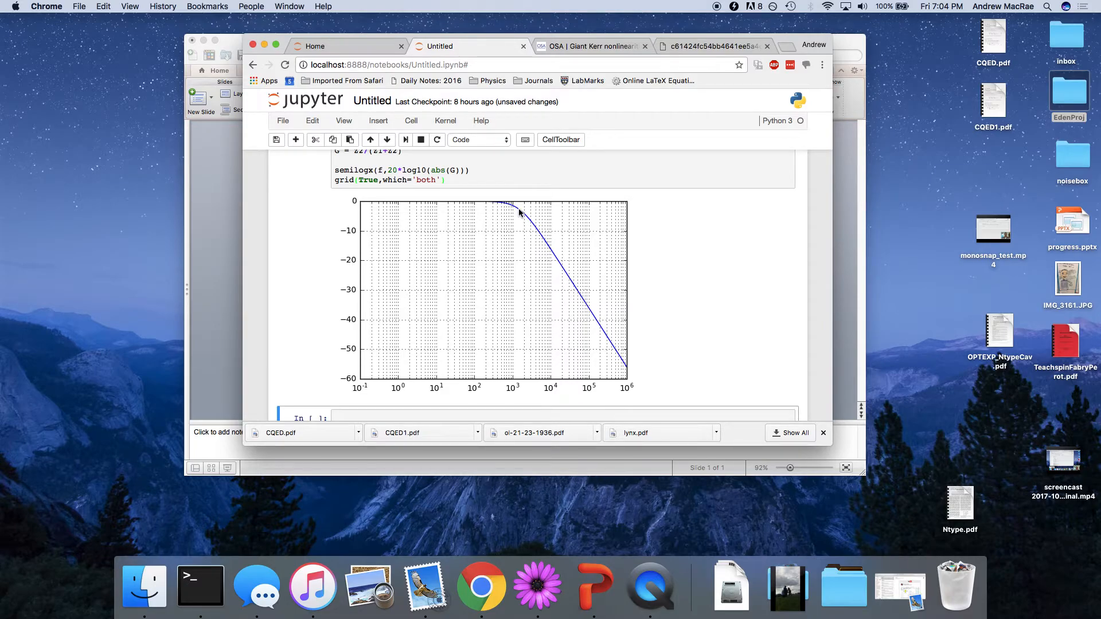
{"action": "mouse_move", "coordinate": [416, 218]}
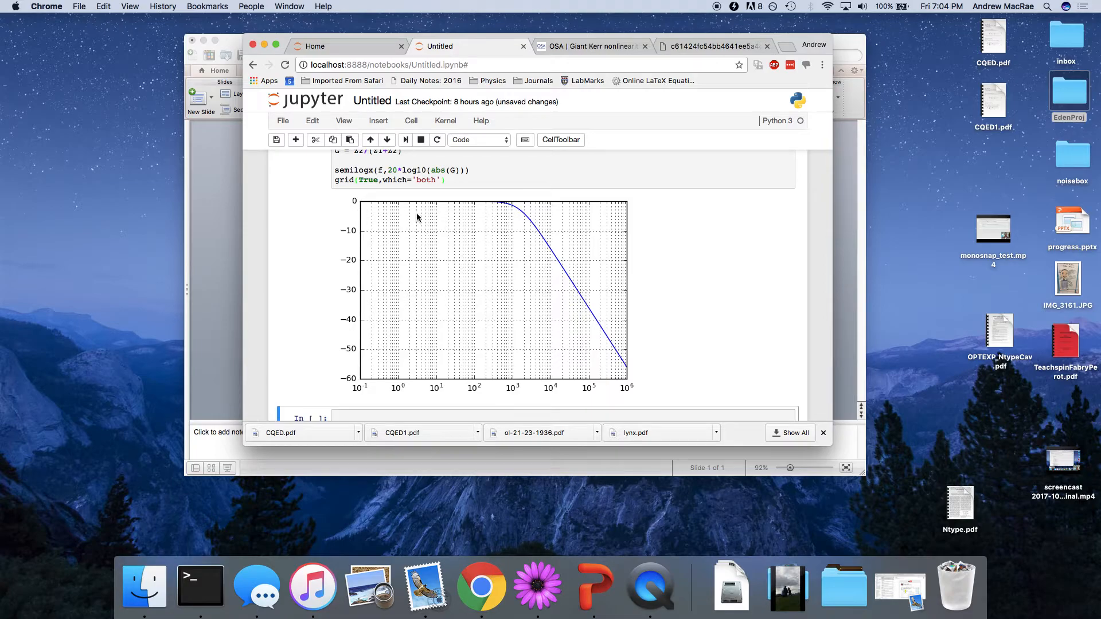
{"action": "mouse_move", "coordinate": [521, 211]}
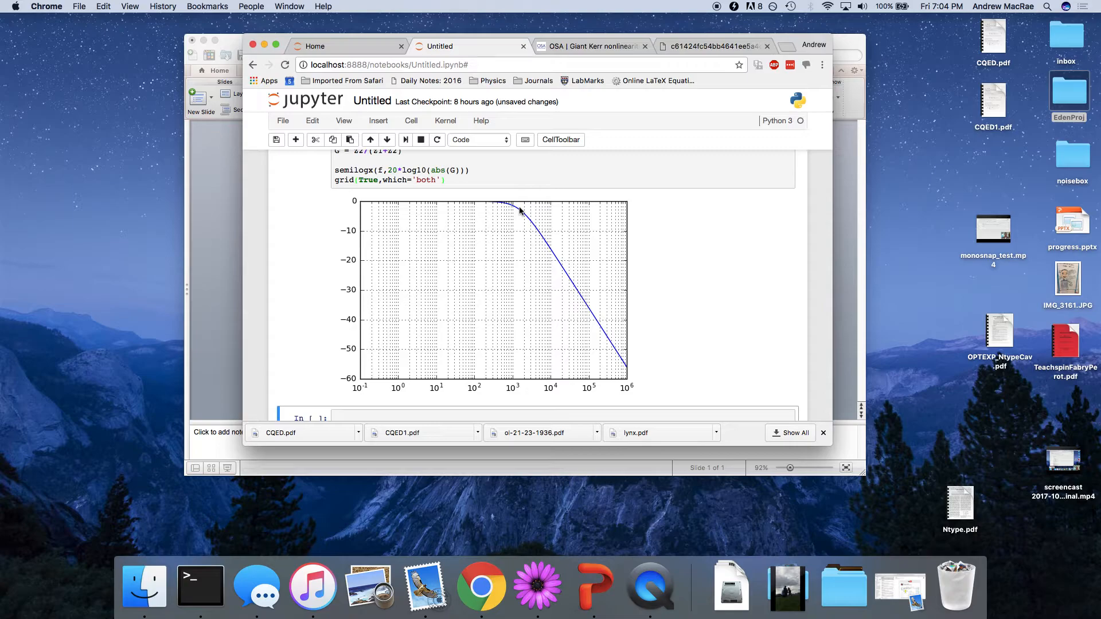
{"action": "mouse_move", "coordinate": [548, 248]}
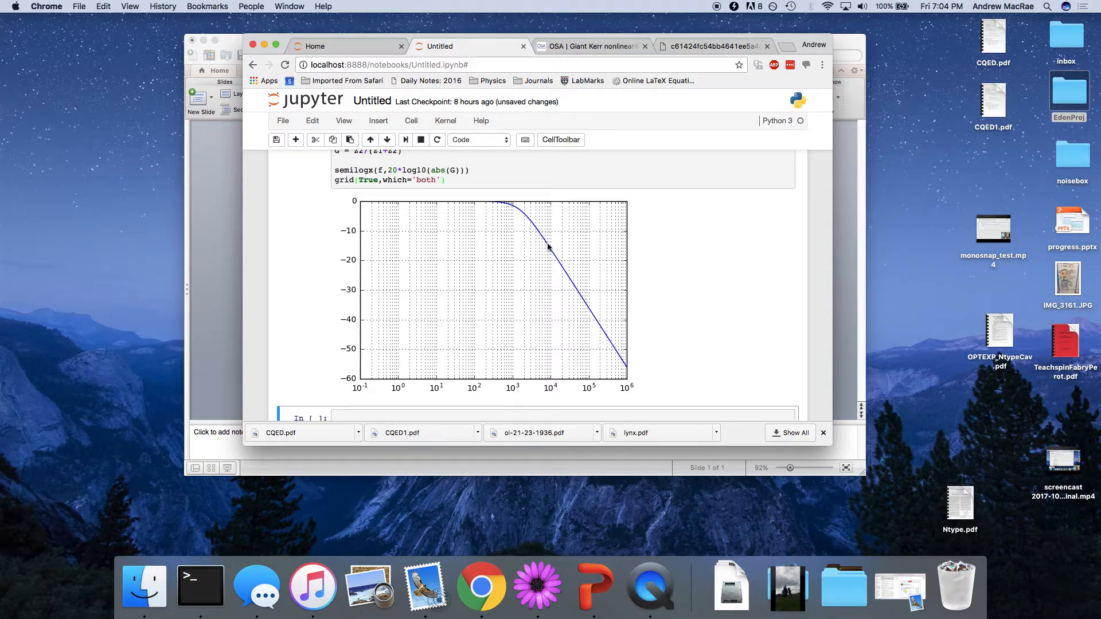
{"action": "mouse_move", "coordinate": [628, 373]}
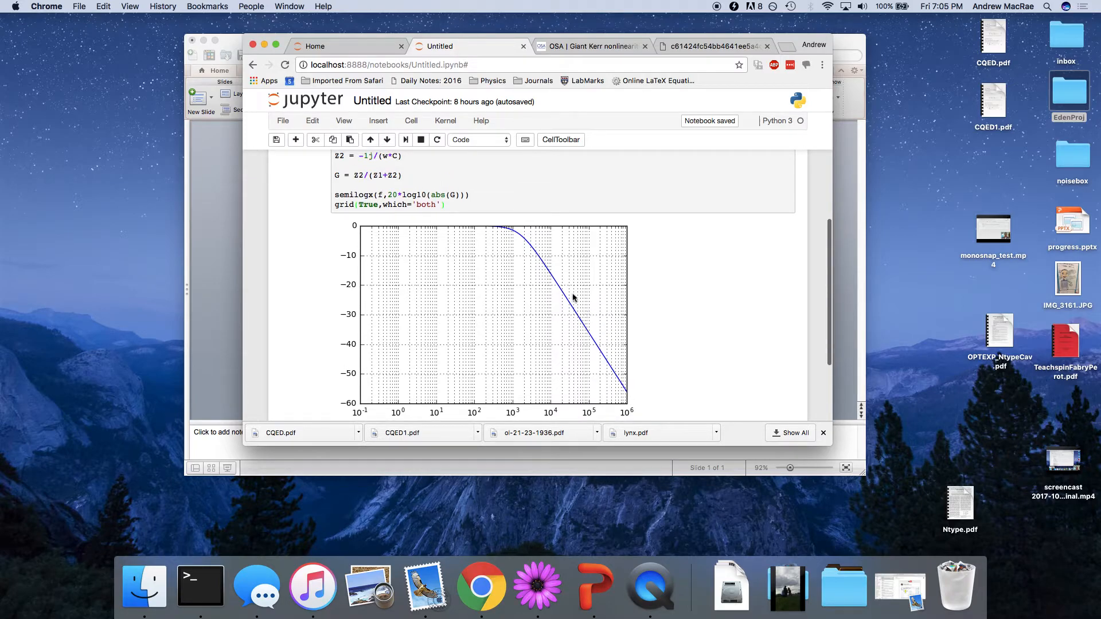
{"action": "mouse_move", "coordinate": [533, 255]}
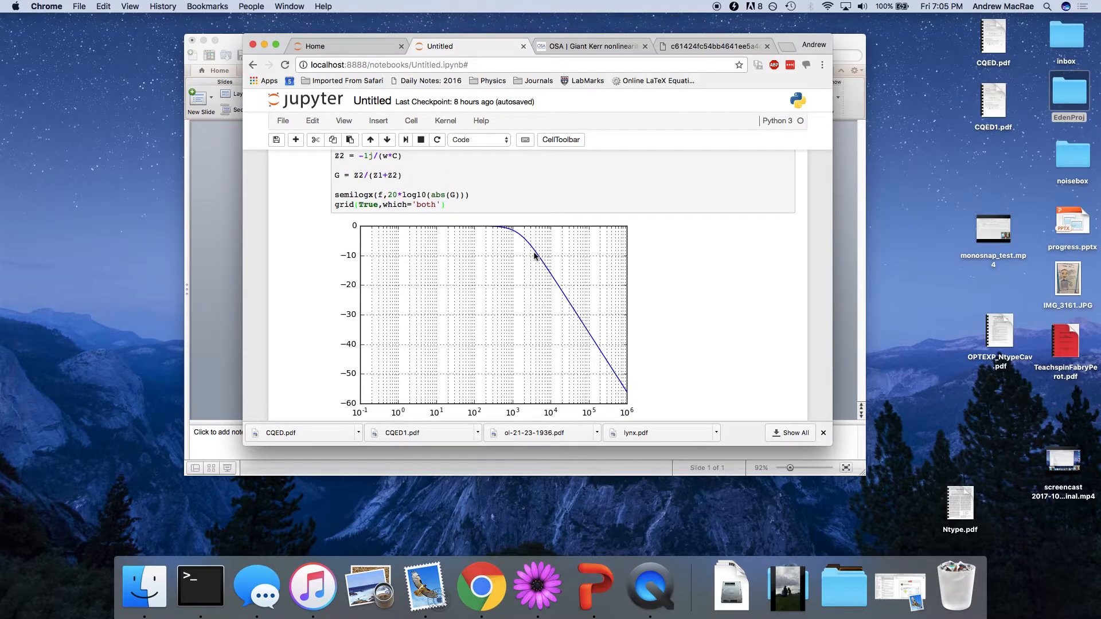
{"action": "mouse_move", "coordinate": [580, 328]}
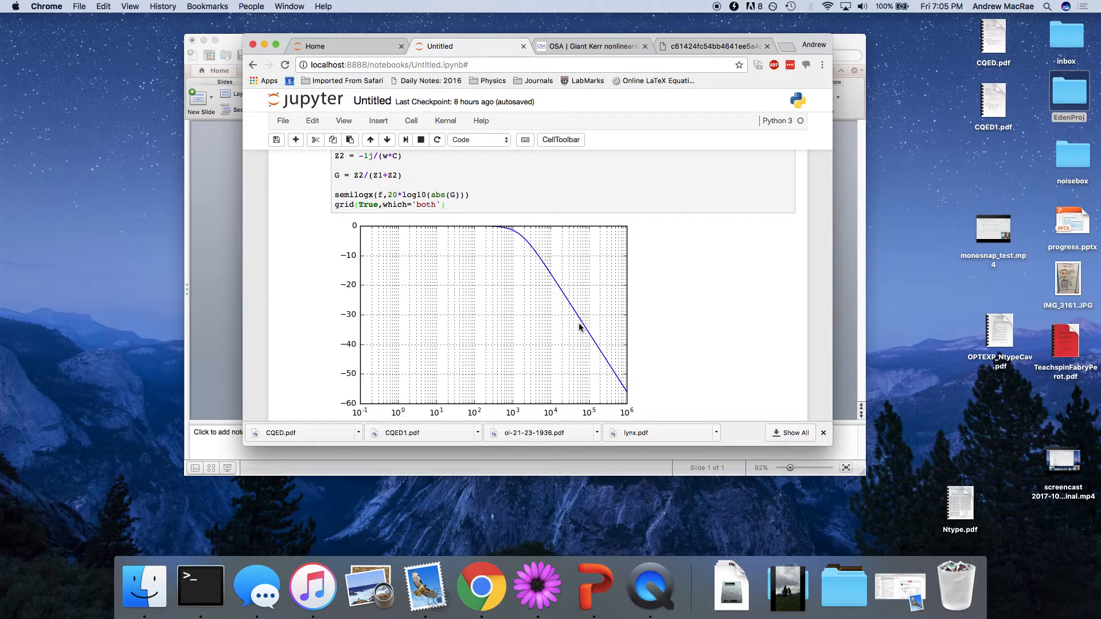
{"action": "mouse_move", "coordinate": [599, 414]}
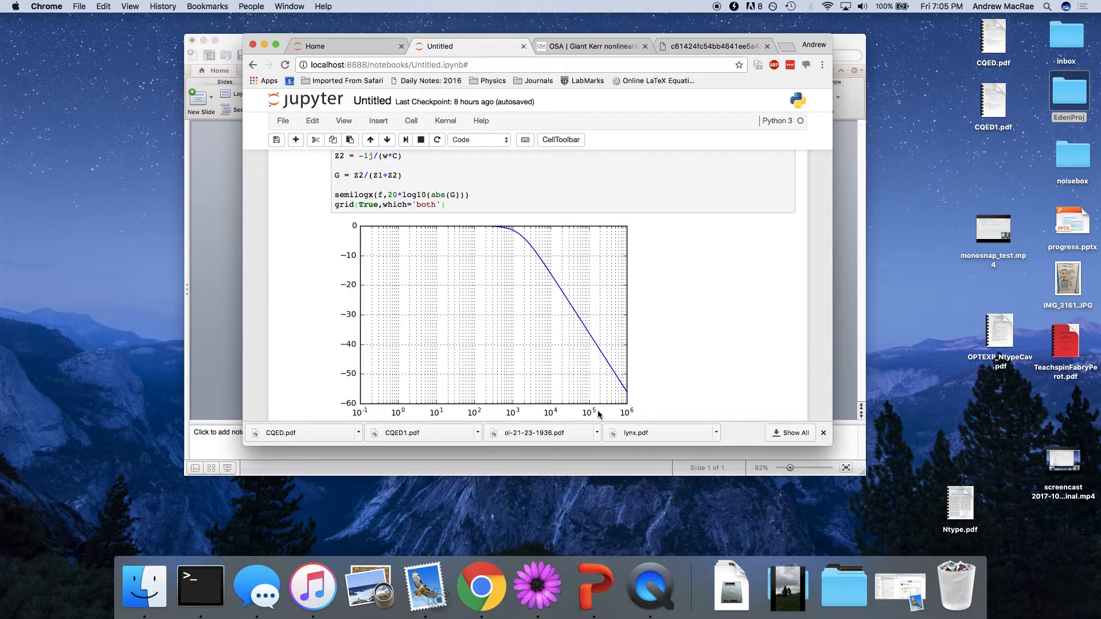
{"action": "mouse_move", "coordinate": [557, 412]}
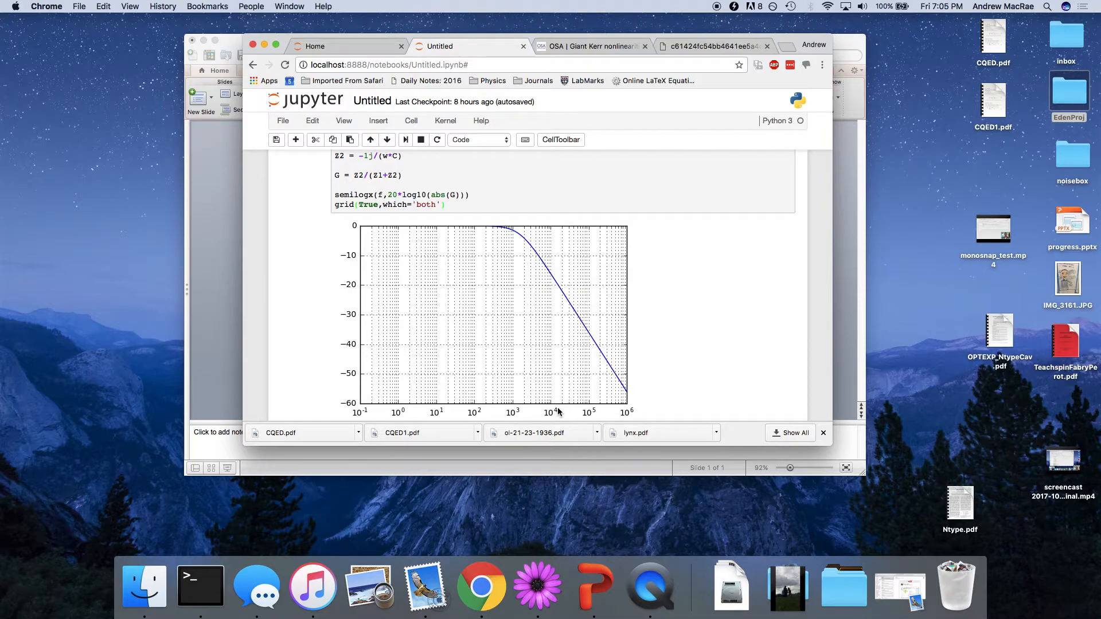
{"action": "mouse_move", "coordinate": [552, 281]}
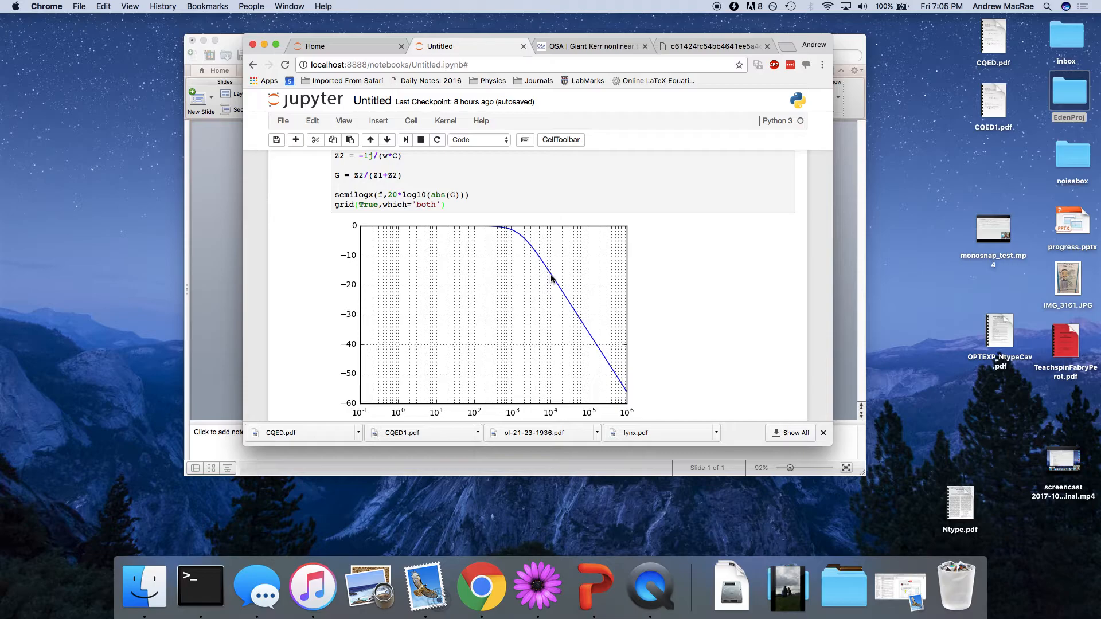
{"action": "mouse_move", "coordinate": [599, 355]}
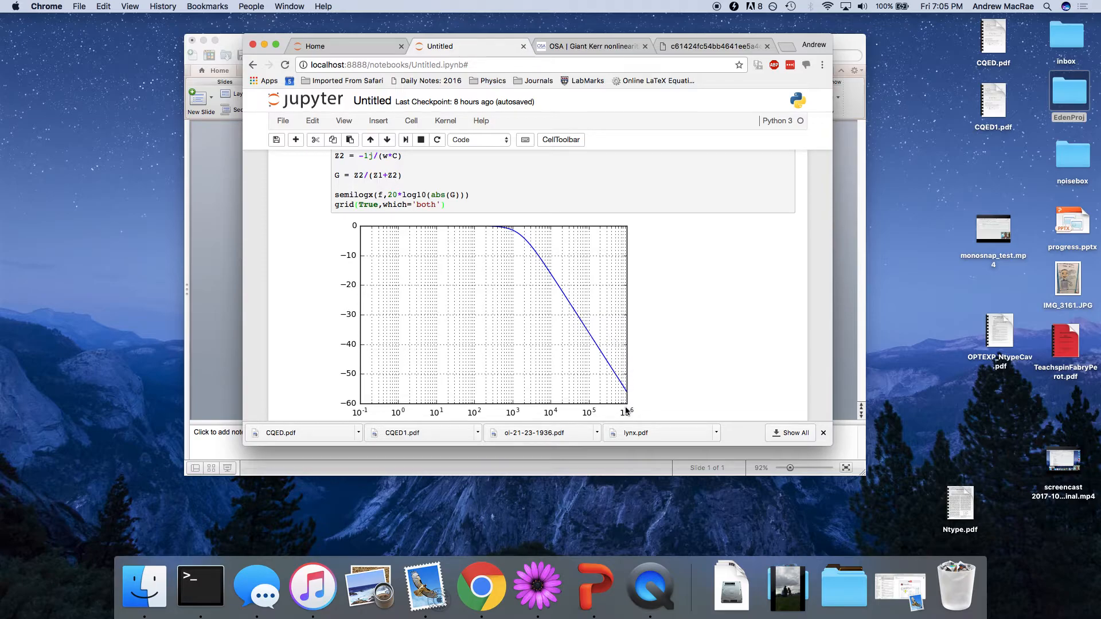
{"action": "mouse_move", "coordinate": [363, 396]}
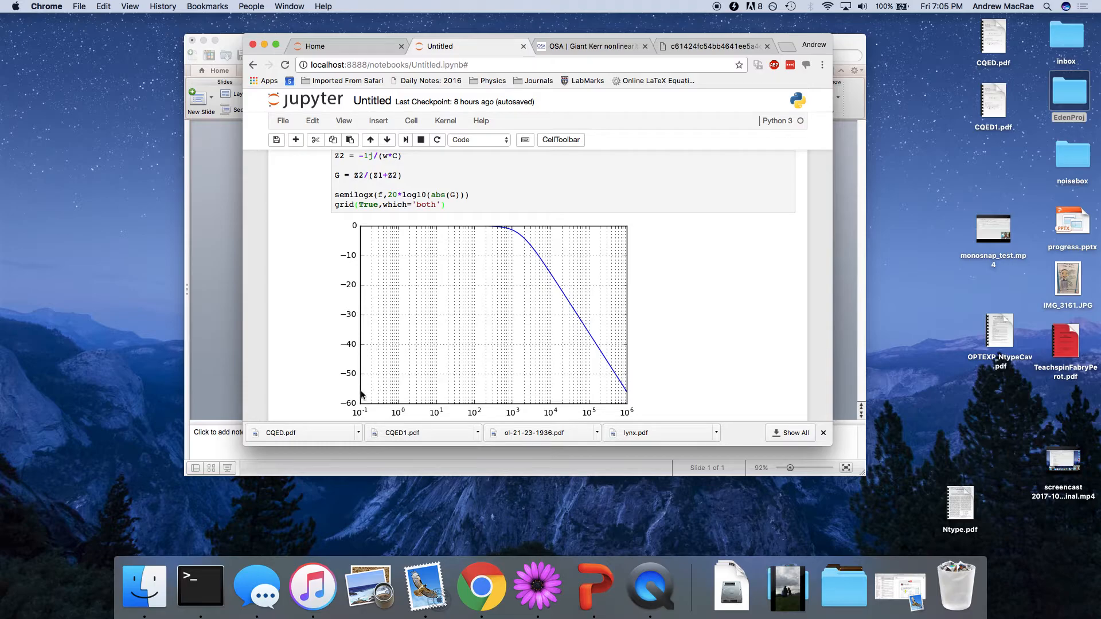
{"action": "mouse_move", "coordinate": [635, 399]}
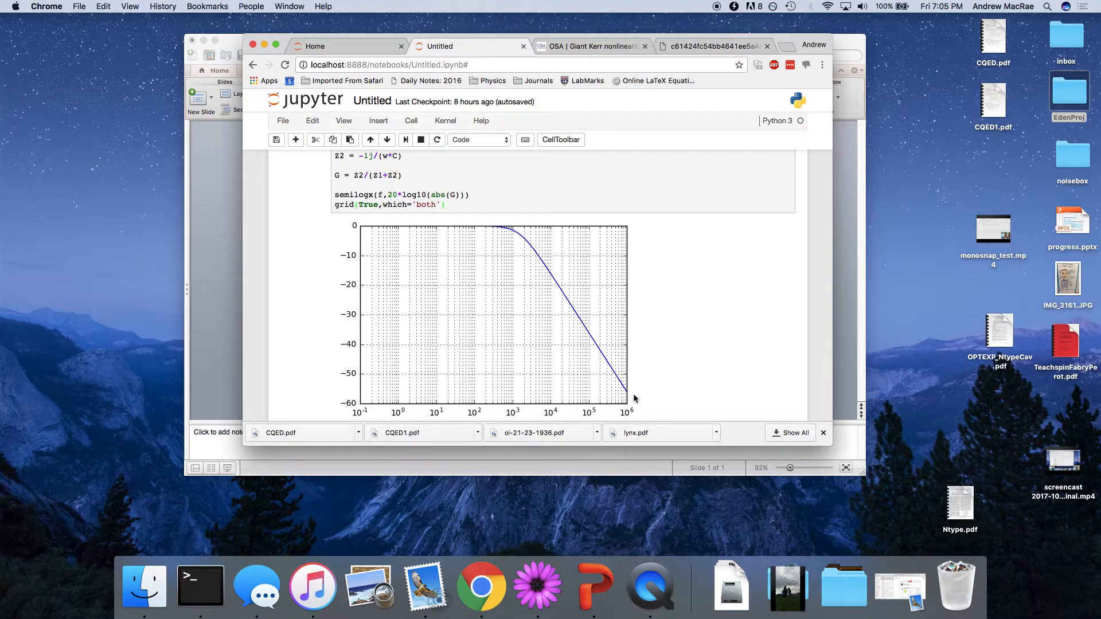
{"action": "mouse_move", "coordinate": [516, 240]}
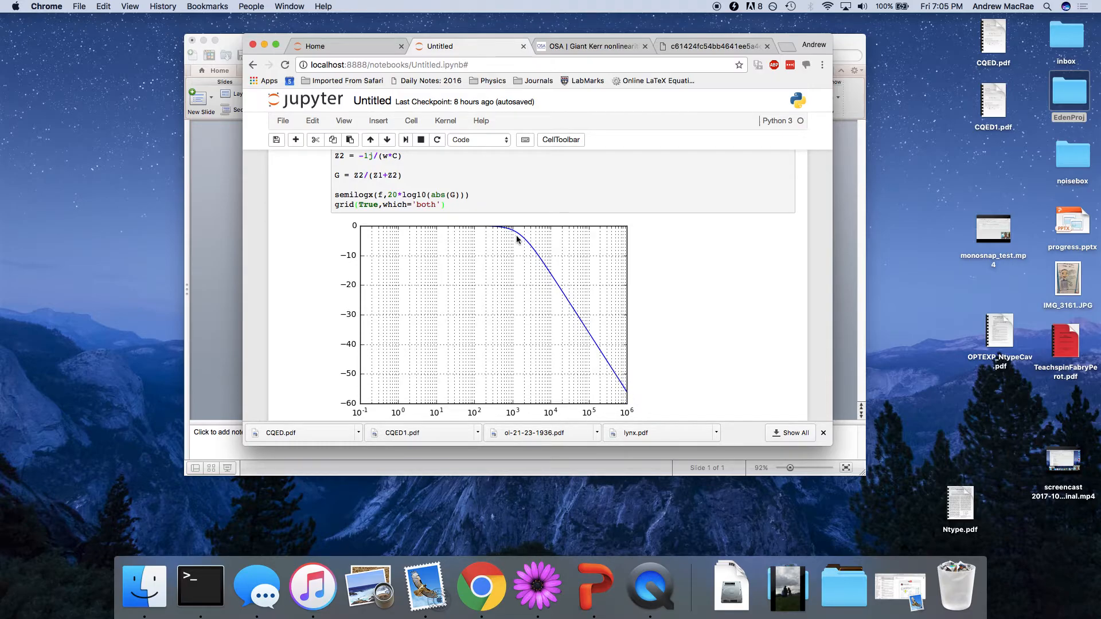
{"action": "mouse_move", "coordinate": [591, 331]}
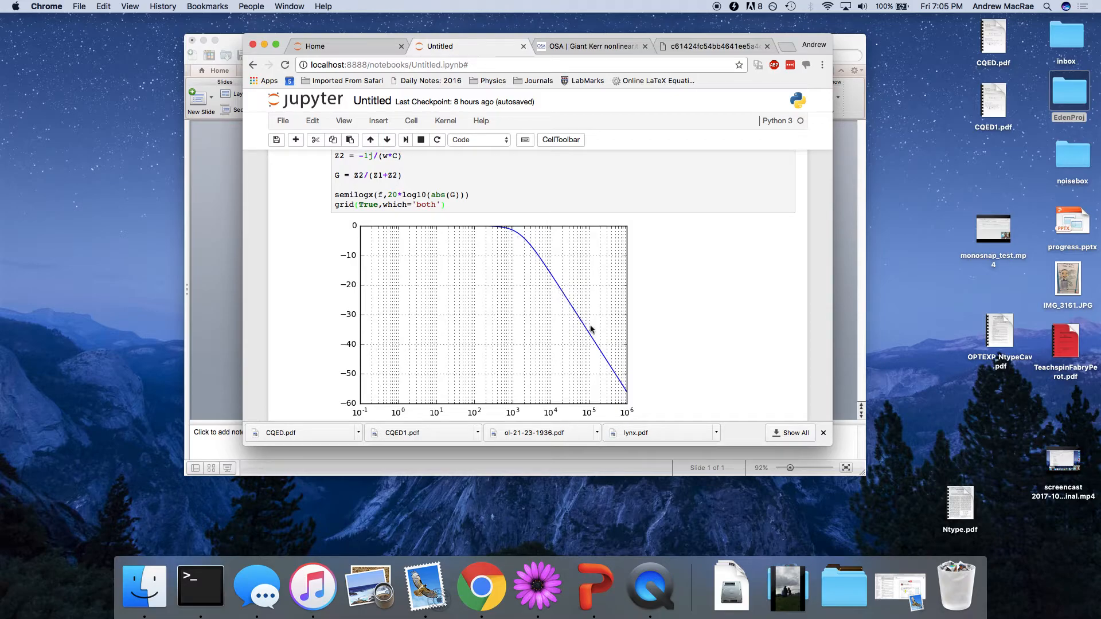
{"action": "mouse_move", "coordinate": [615, 377]}
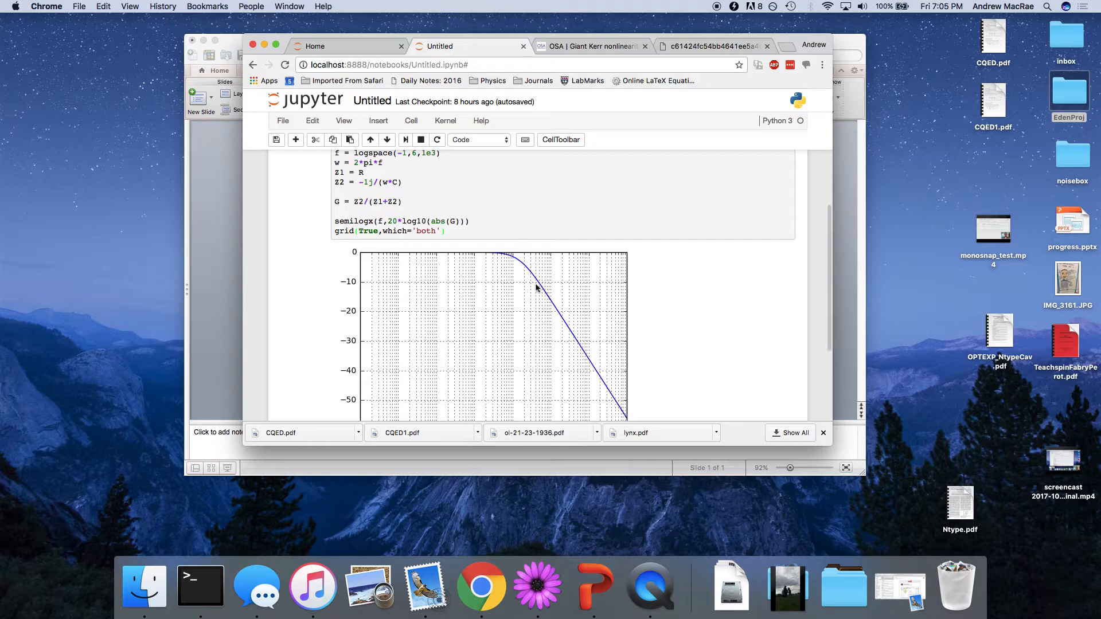
{"action": "scroll", "scroll_direction": "down", "scroll_amount": 3}
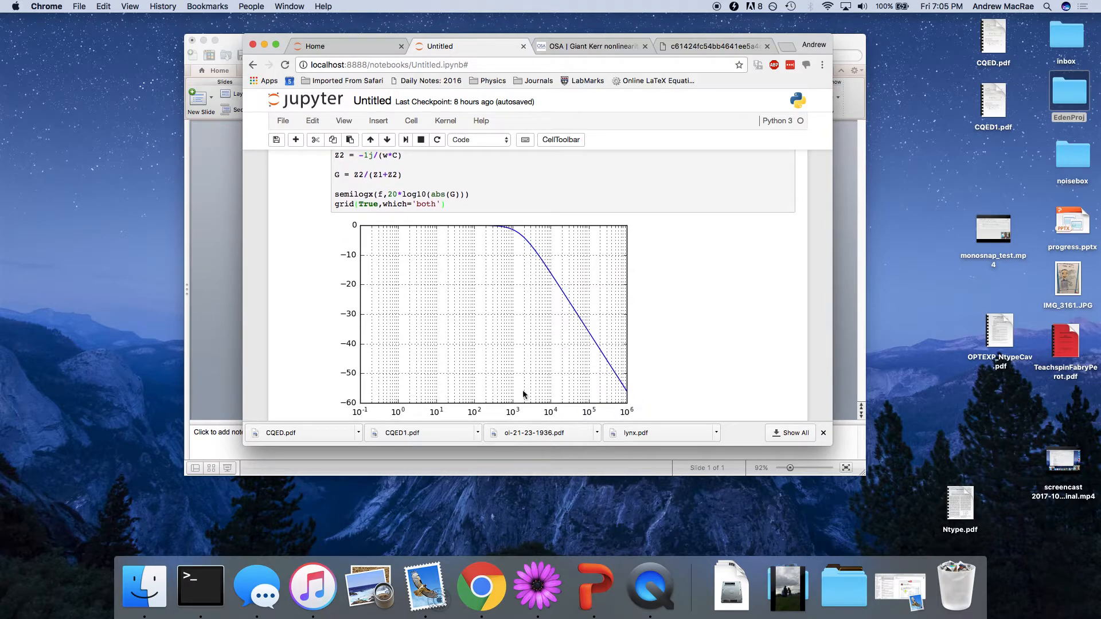
{"action": "scroll", "scroll_direction": "up", "scroll_amount": 3}
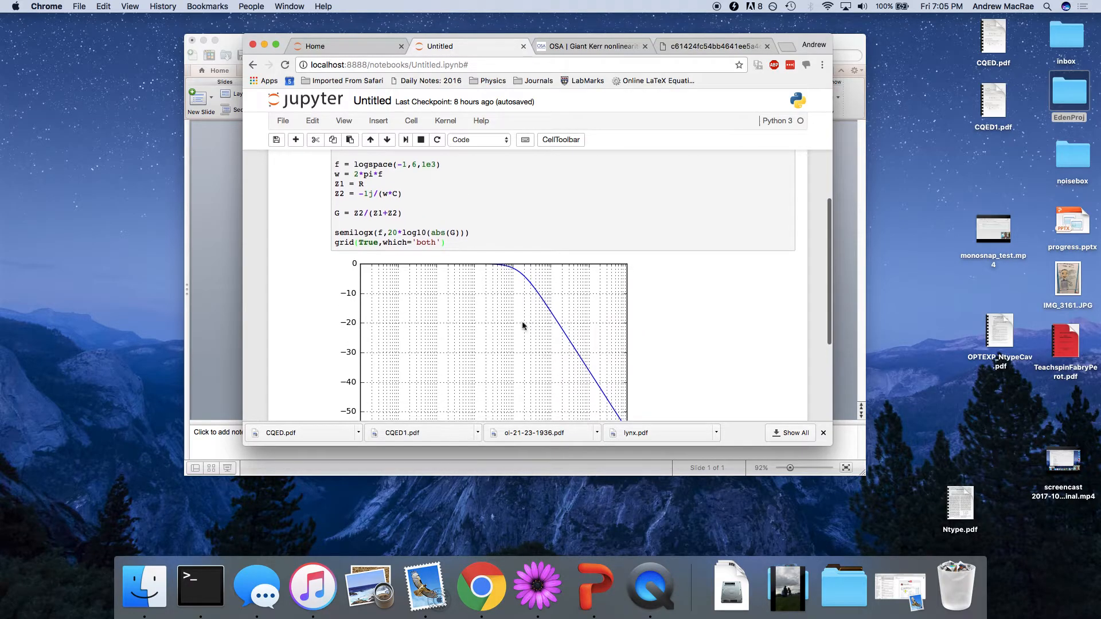
{"action": "left_click", "coordinate": [472, 233]}
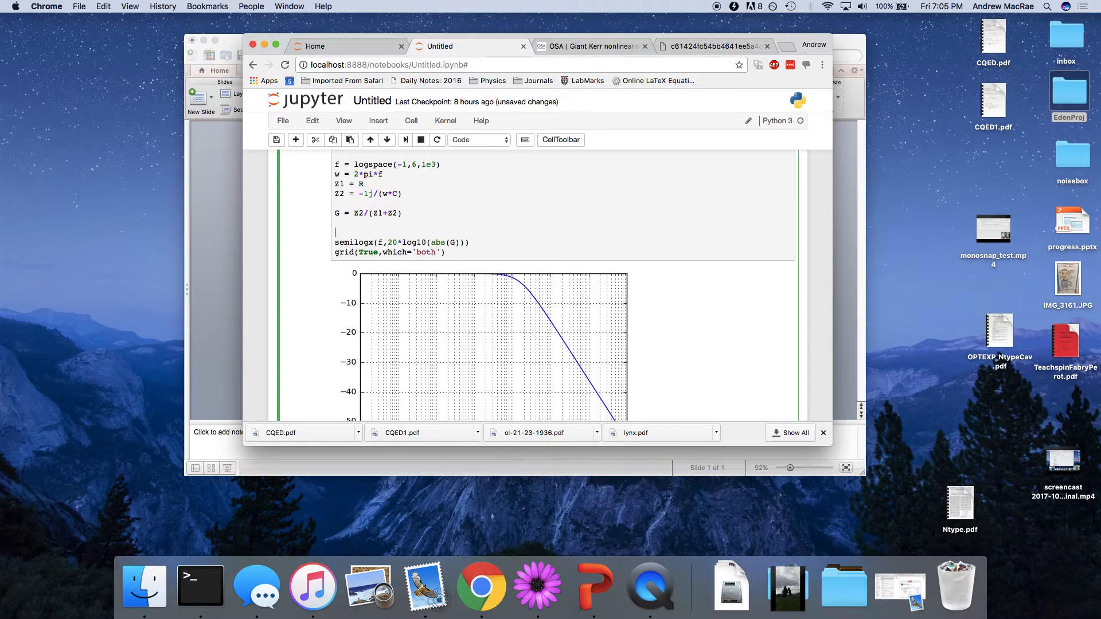
{"action": "type", "text": "figure("}
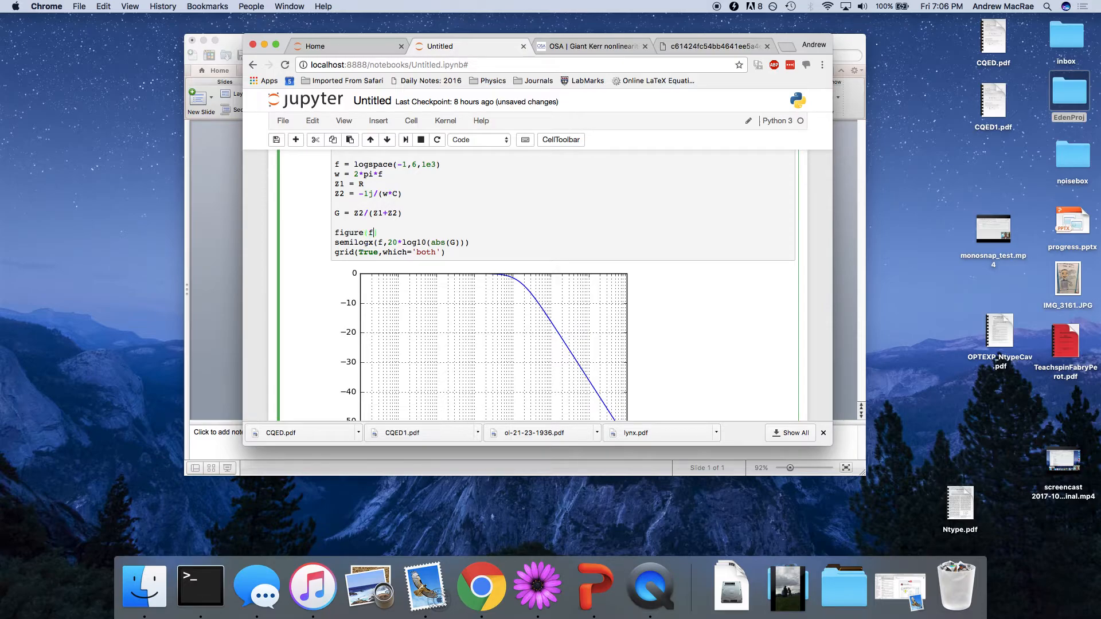
{"action": "type", "text": "figsize="}
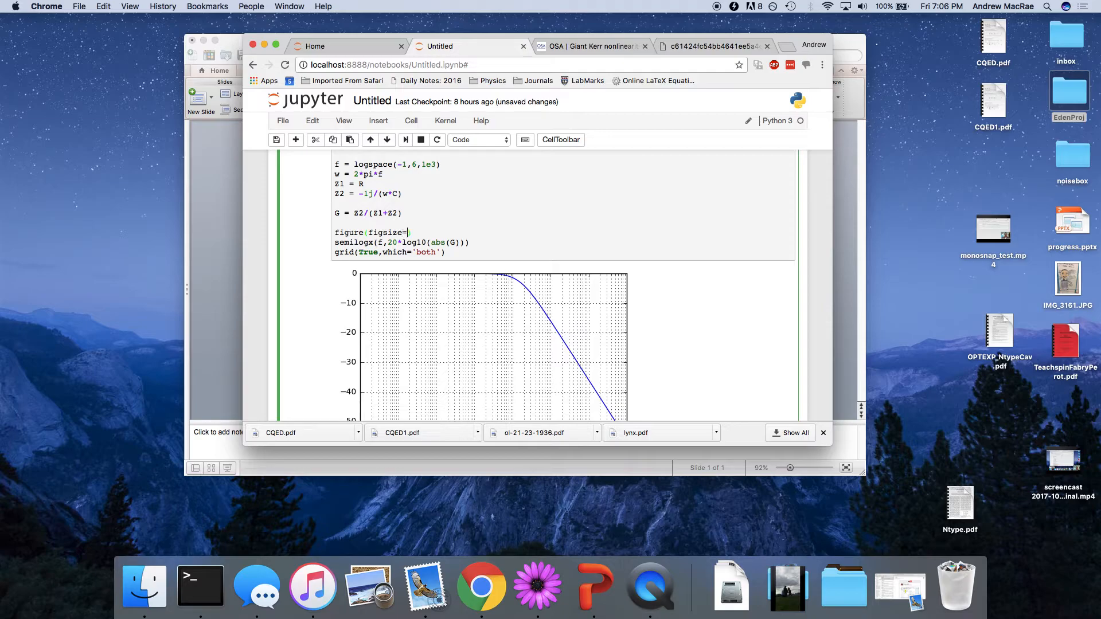
{"action": "type", "text": "12,3]"}
{"action": "type", "text": "subplot(1"}
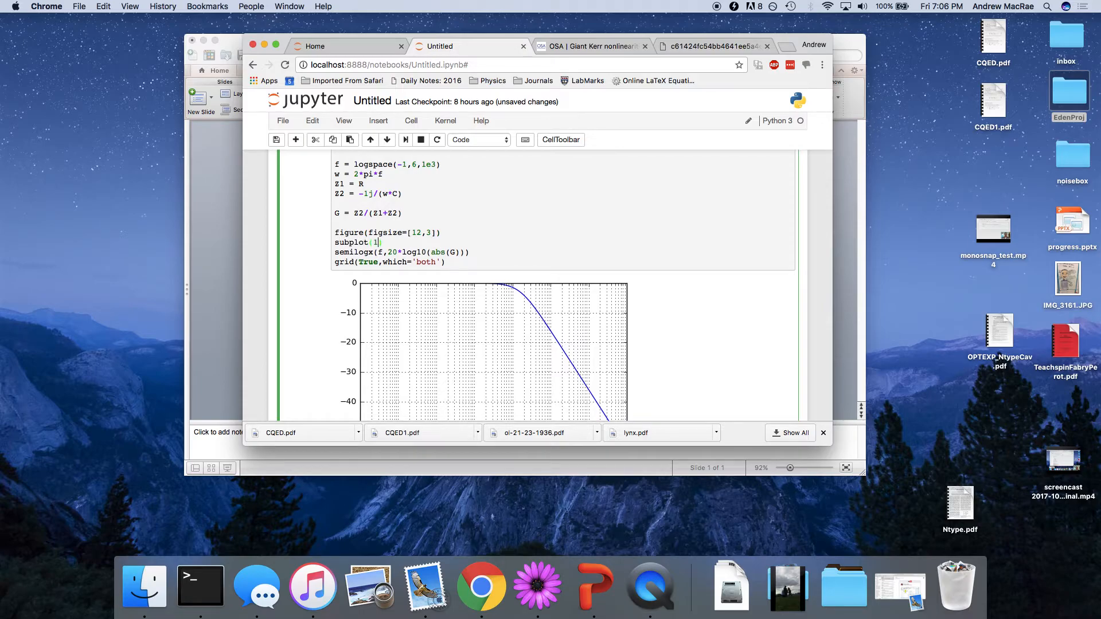
{"action": "type", "text": "21)"}
{"action": "type", "text": "semilogx(f,an"}
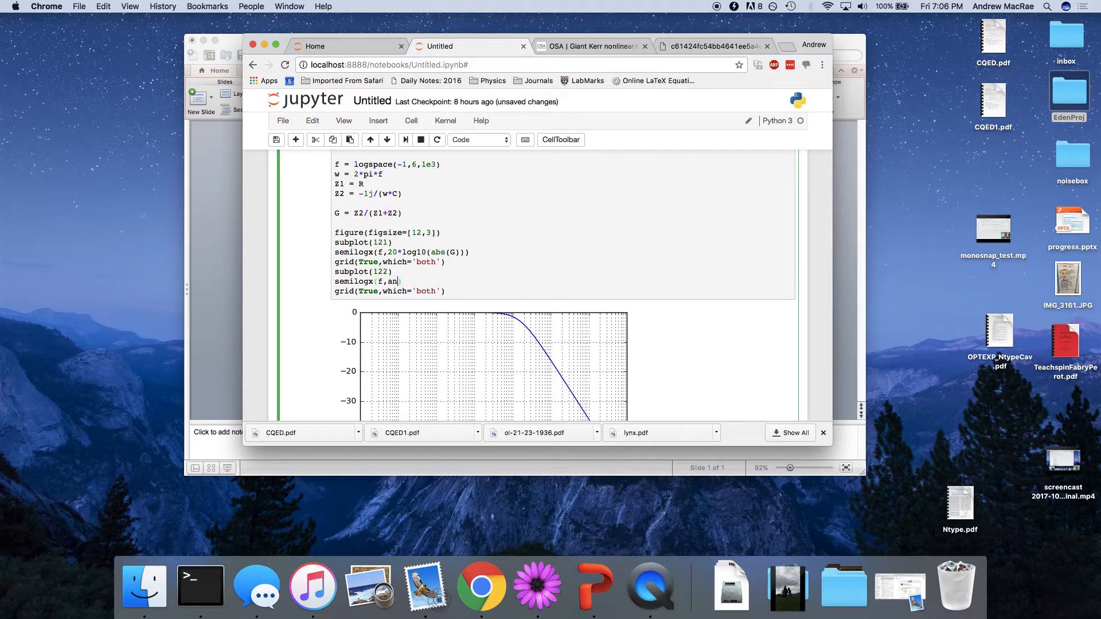
{"action": "type", "text": "gle(G))"}
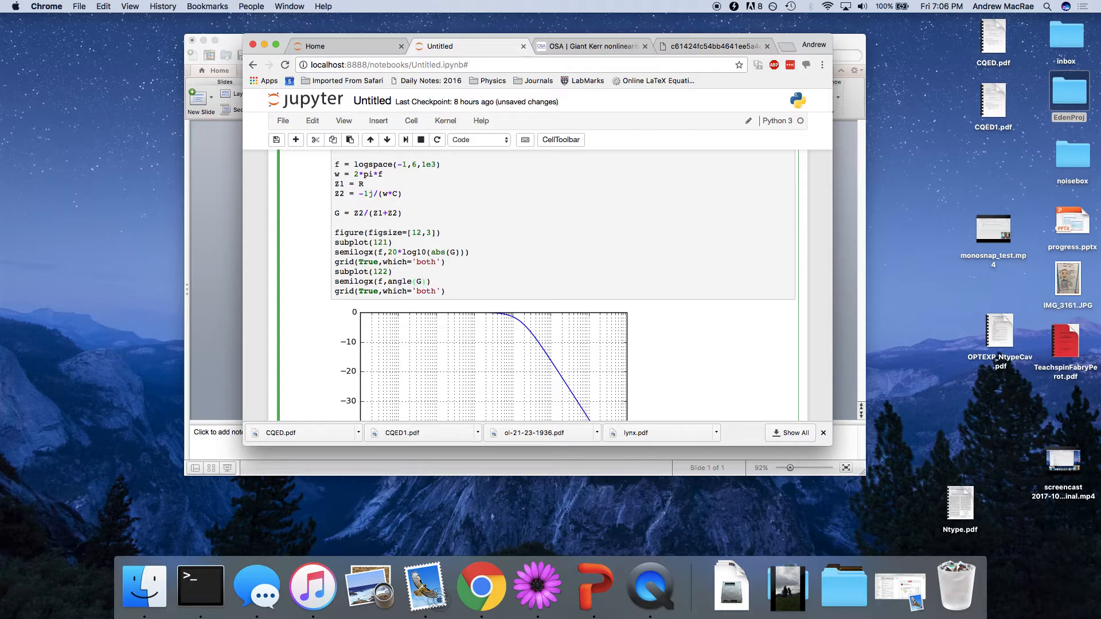
{"action": "type", "text": "*180"}
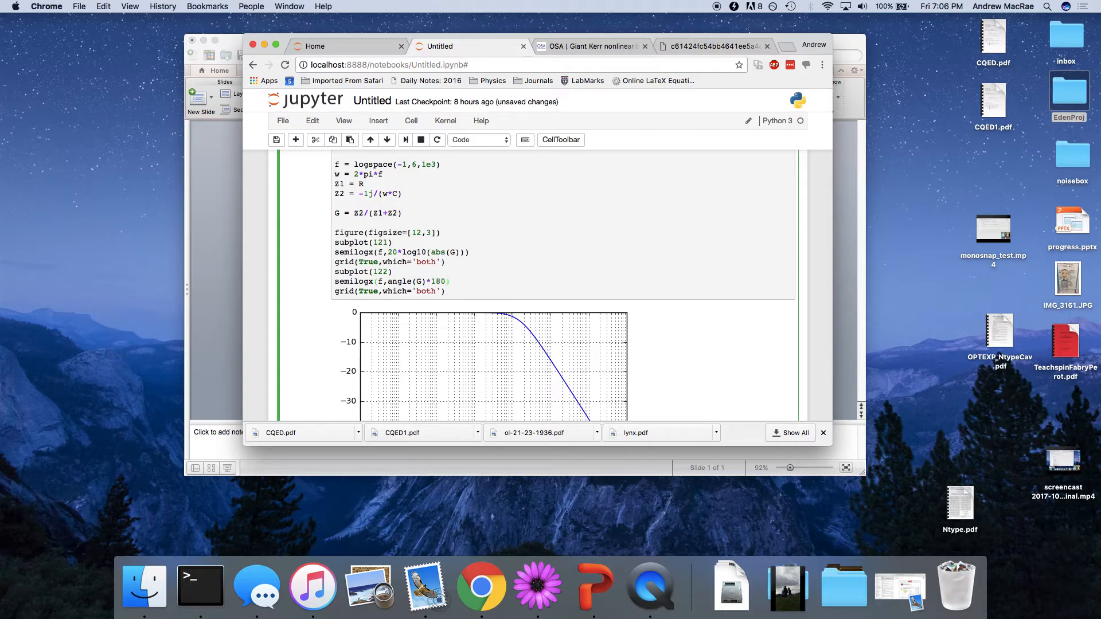
{"action": "type", "text": "/pi"}
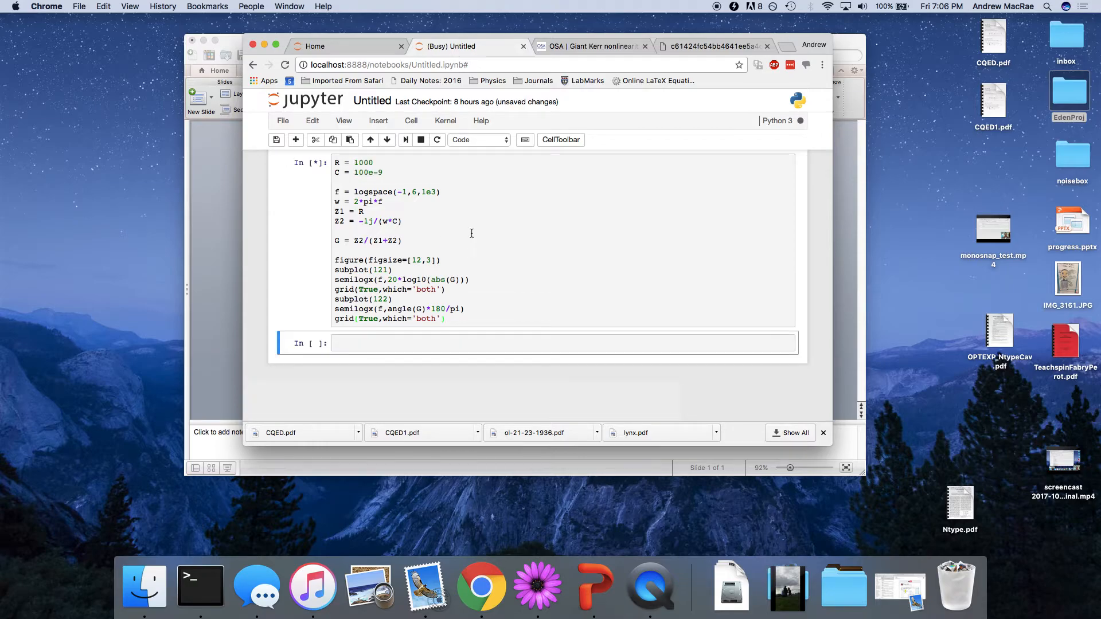
{"action": "mouse_move", "coordinate": [477, 318]}
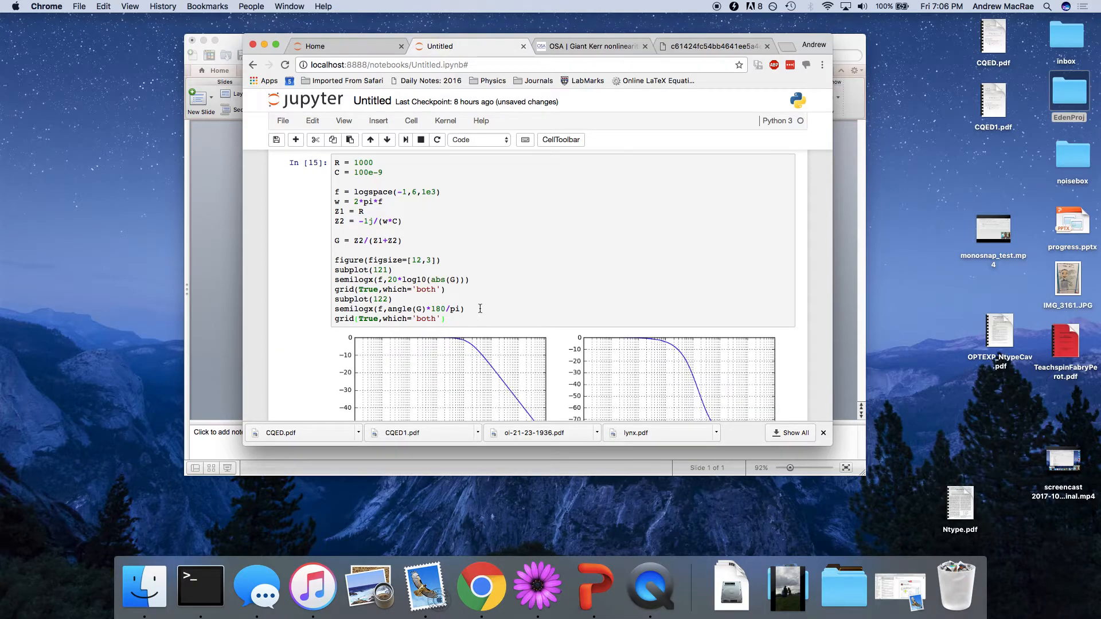
{"action": "scroll", "scroll_direction": "down", "scroll_amount": 3}
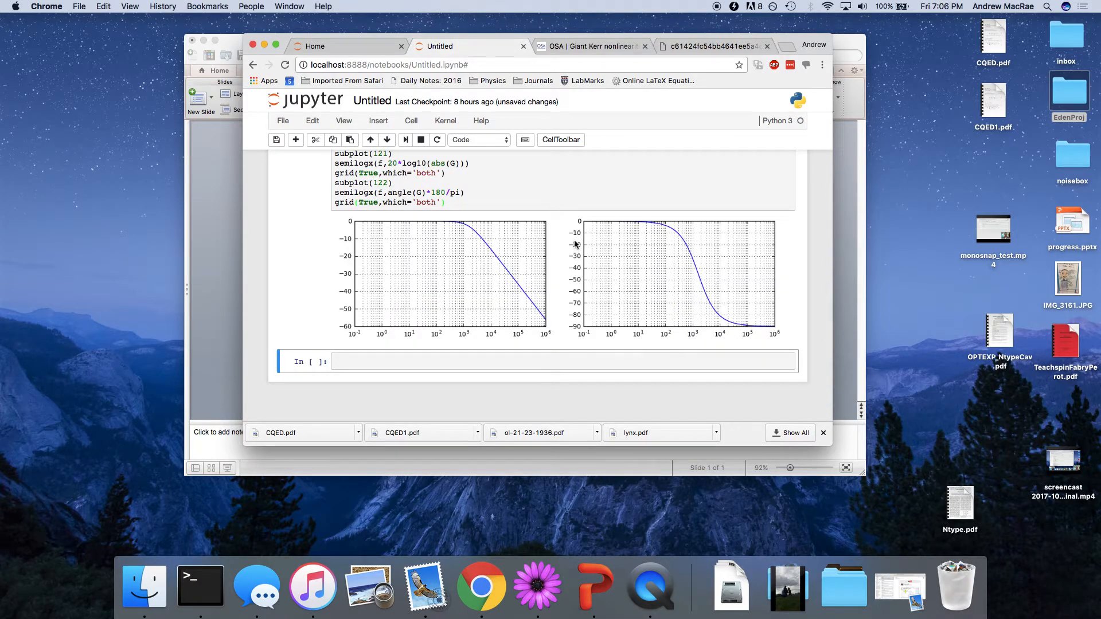
{"action": "mouse_move", "coordinate": [391, 226]}
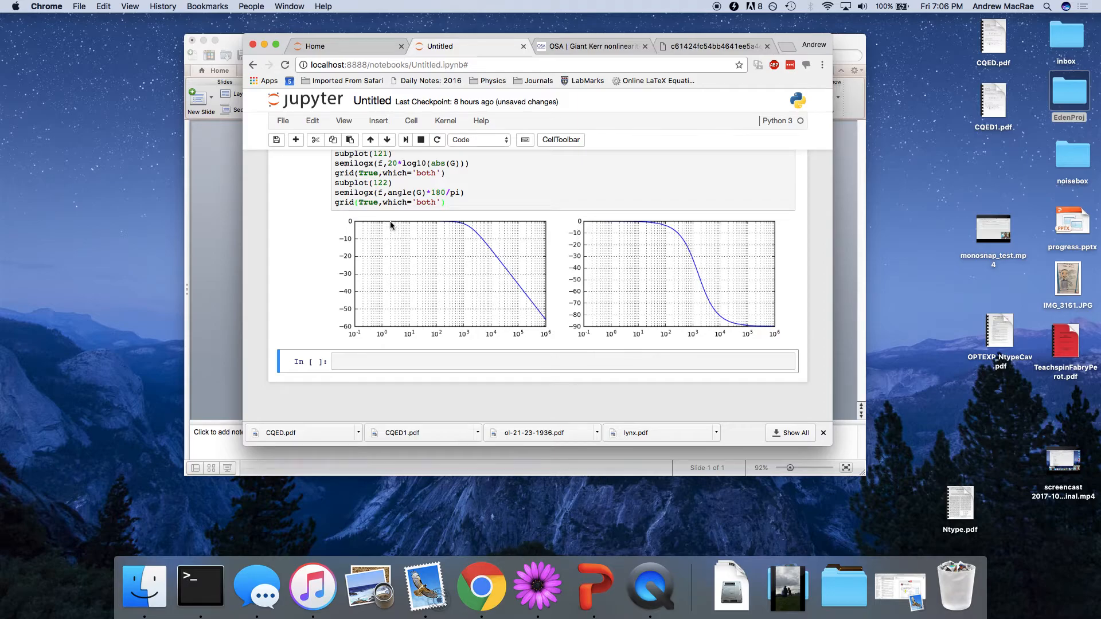
{"action": "mouse_move", "coordinate": [772, 344]}
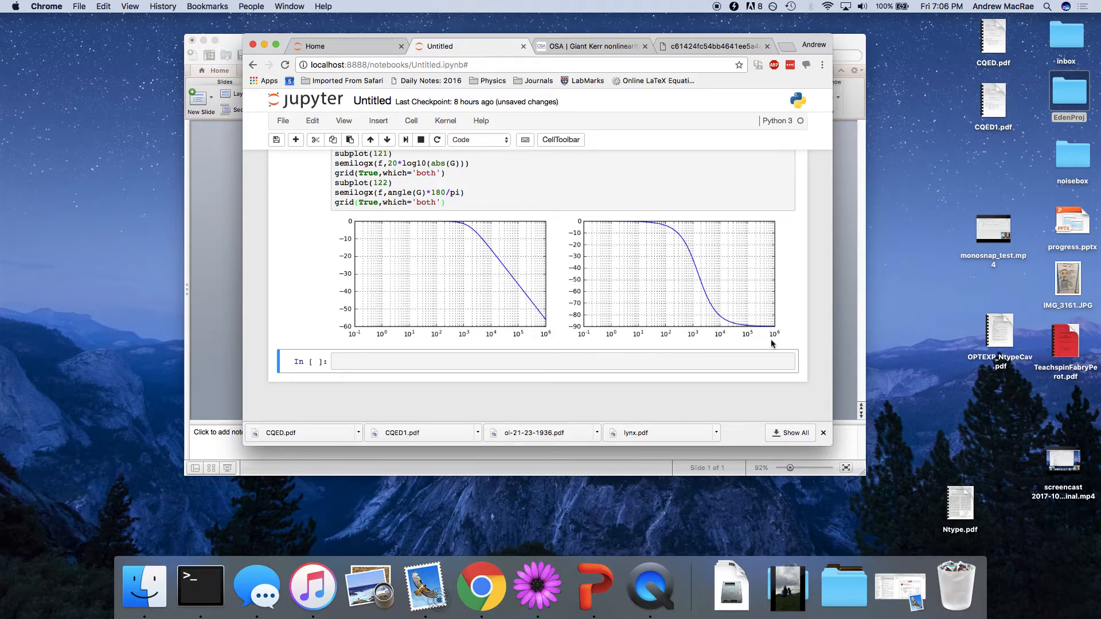
{"action": "mouse_move", "coordinate": [750, 330]}
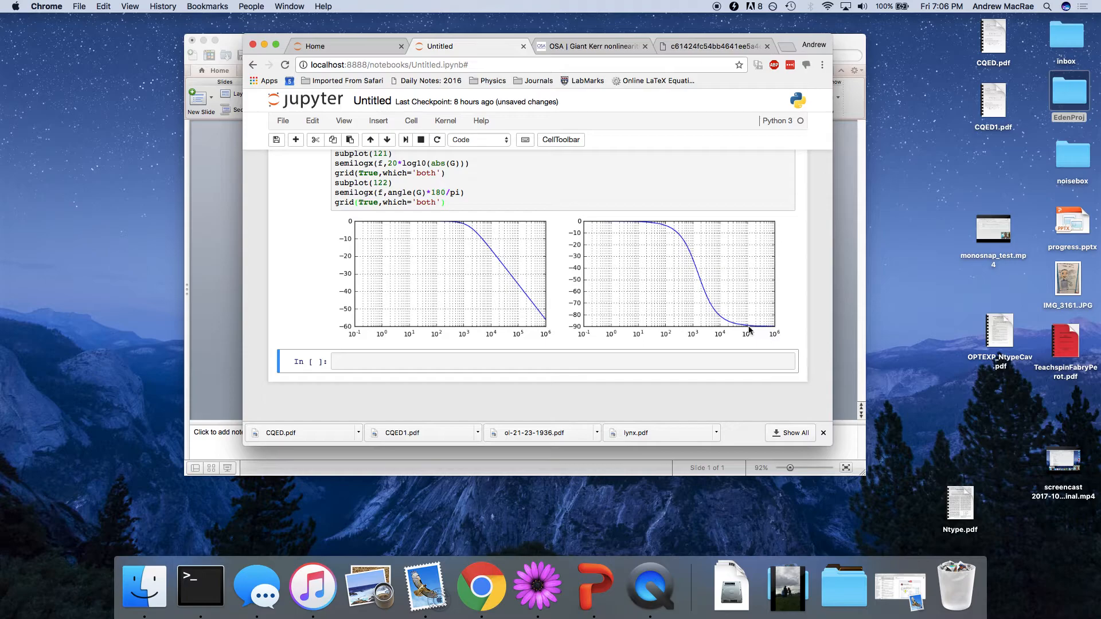
{"action": "mouse_move", "coordinate": [700, 308]}
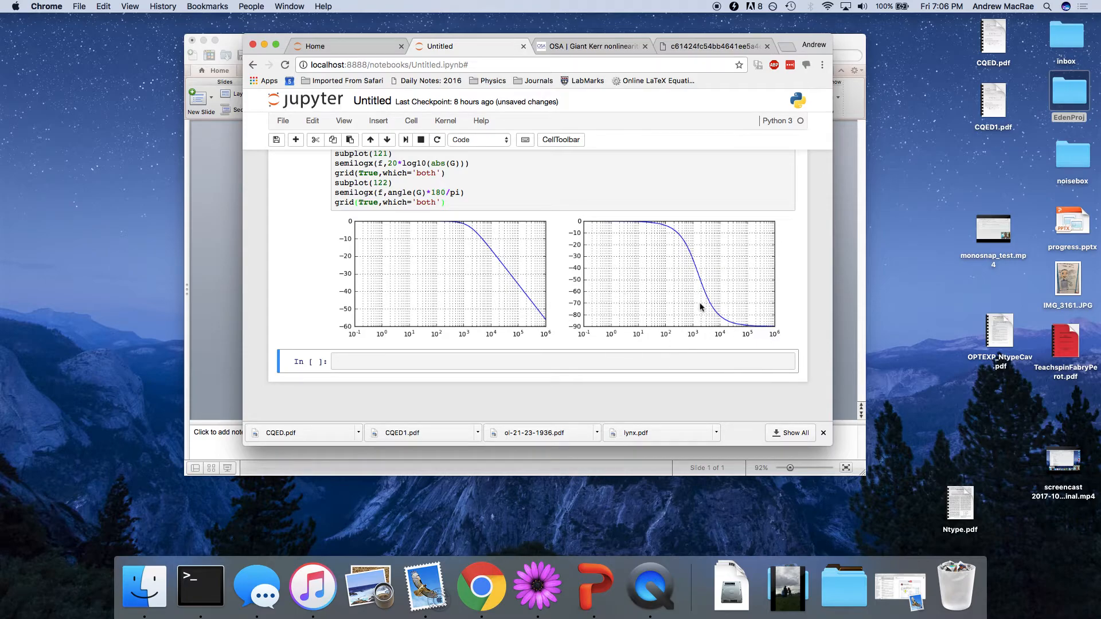
{"action": "mouse_move", "coordinate": [687, 227]}
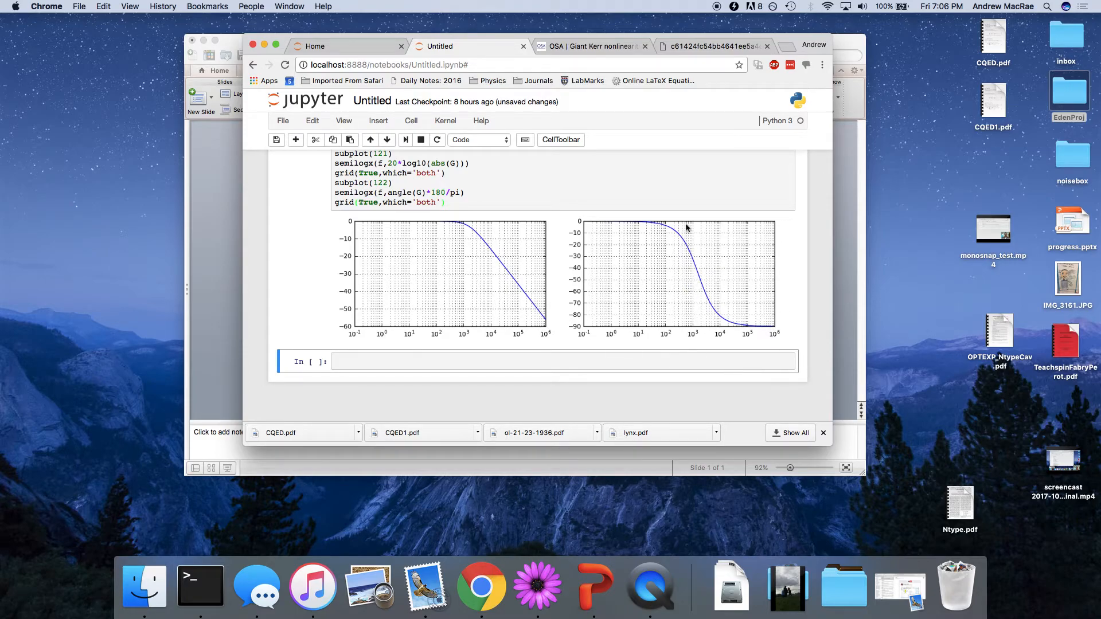
{"action": "scroll", "scroll_direction": "up", "scroll_amount": 3}
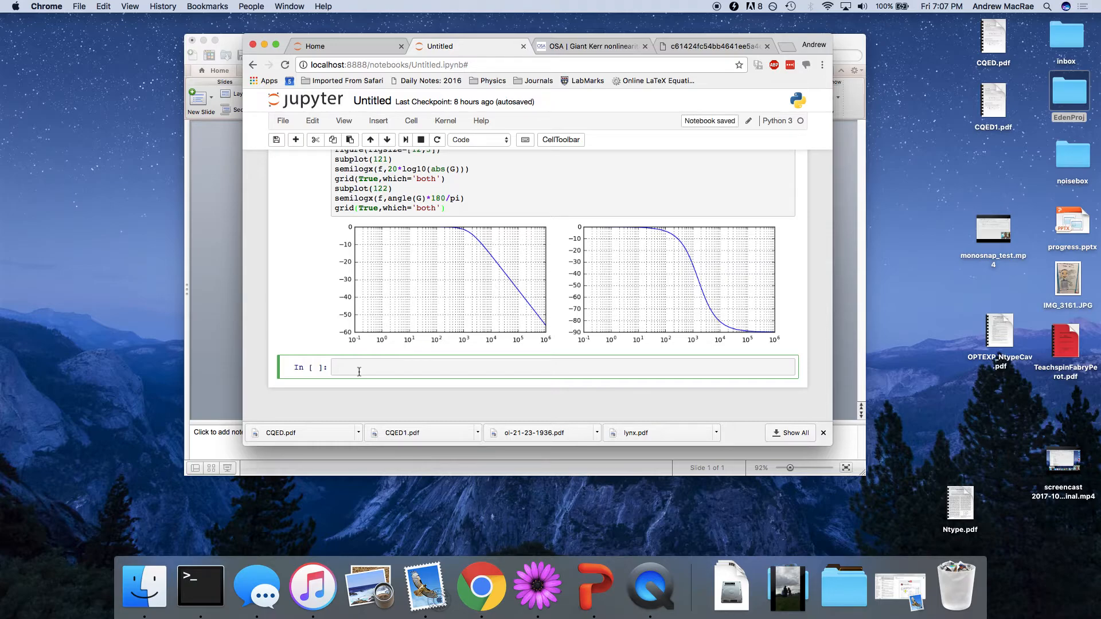
- In an empty cell define a demo function def f(x) returning 1/x
{"action": "type", "text": "def f("}
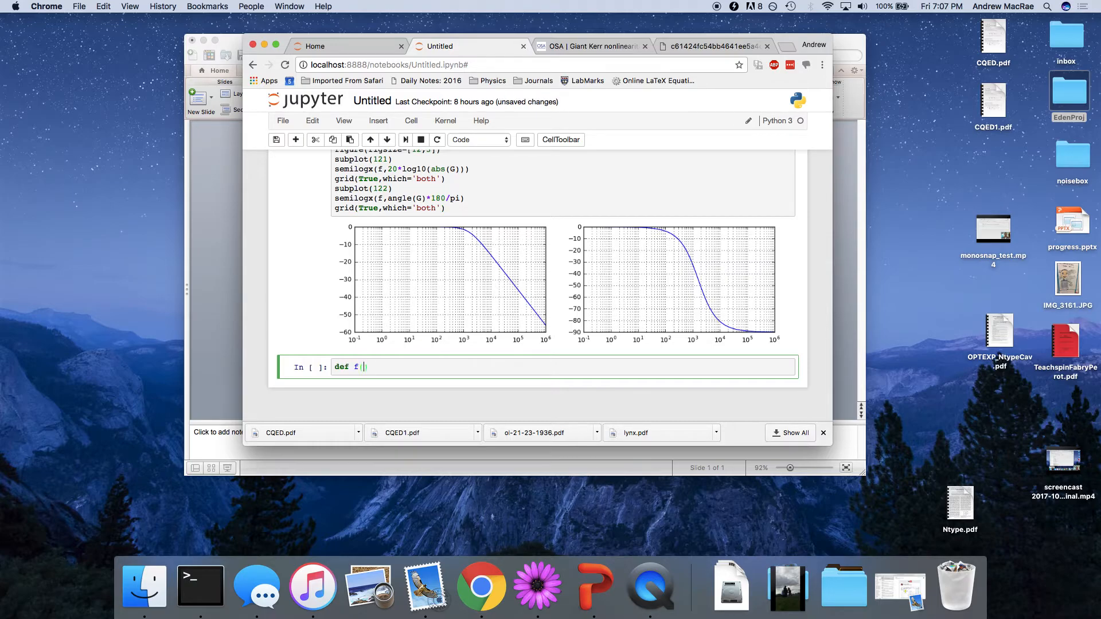
{"action": "type", "text": "w)"}
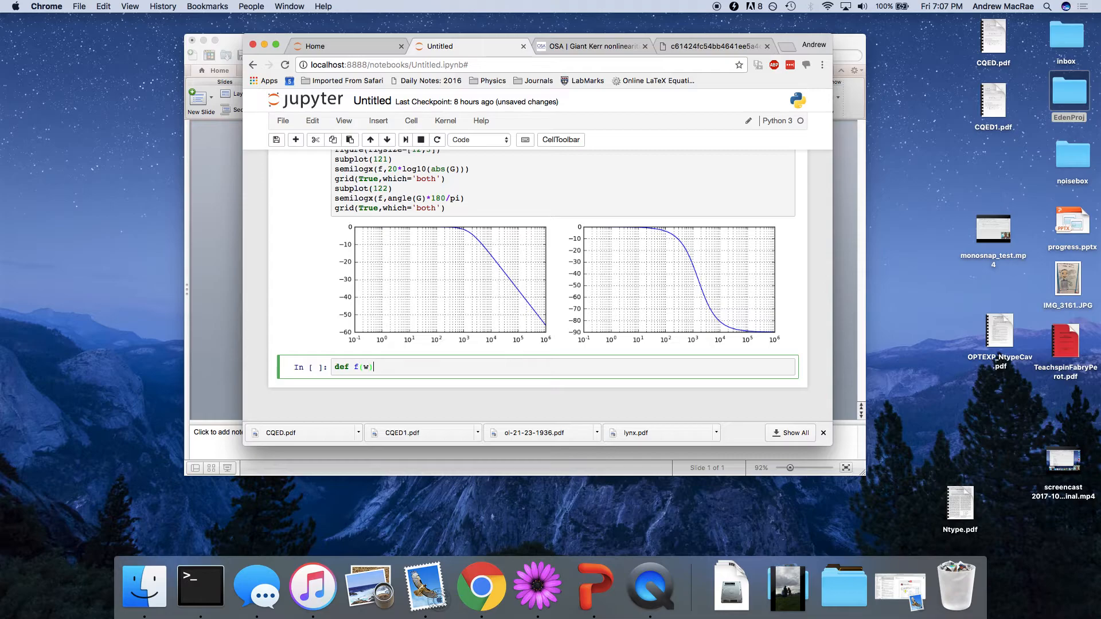
{"action": "key", "text": "Backspace"}
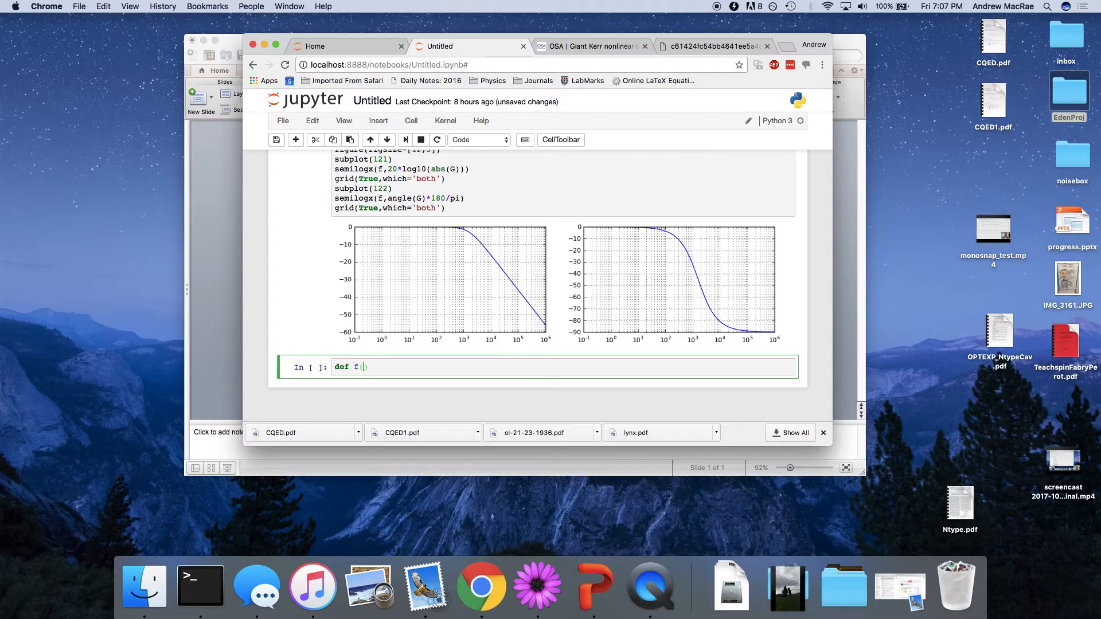
{"action": "type", "text": "(x):"}
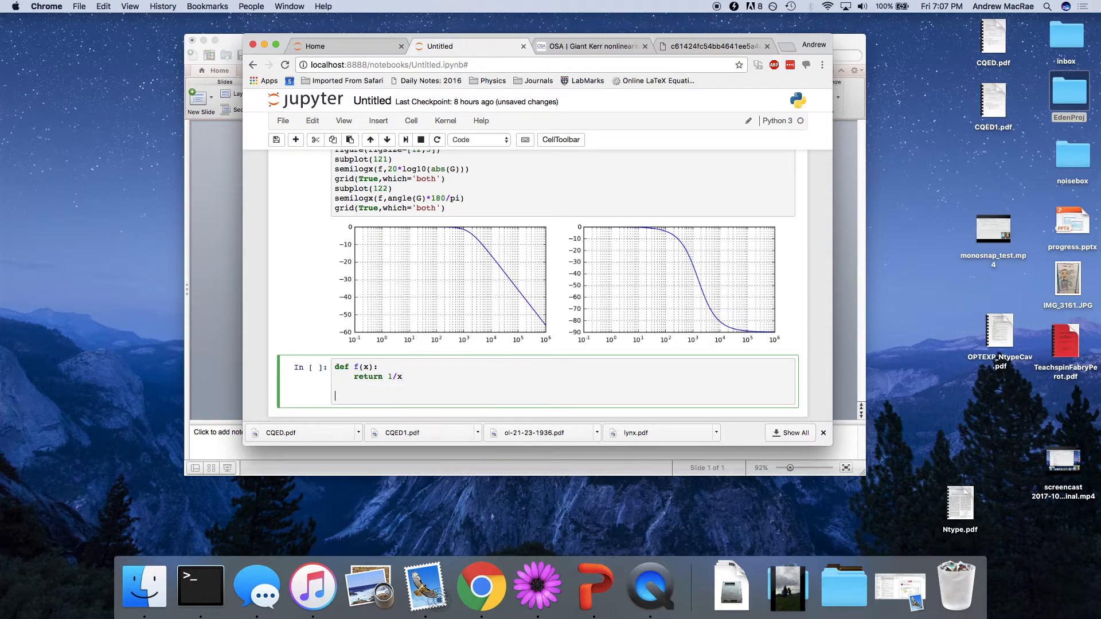
{"action": "type", "text": "f(100"}
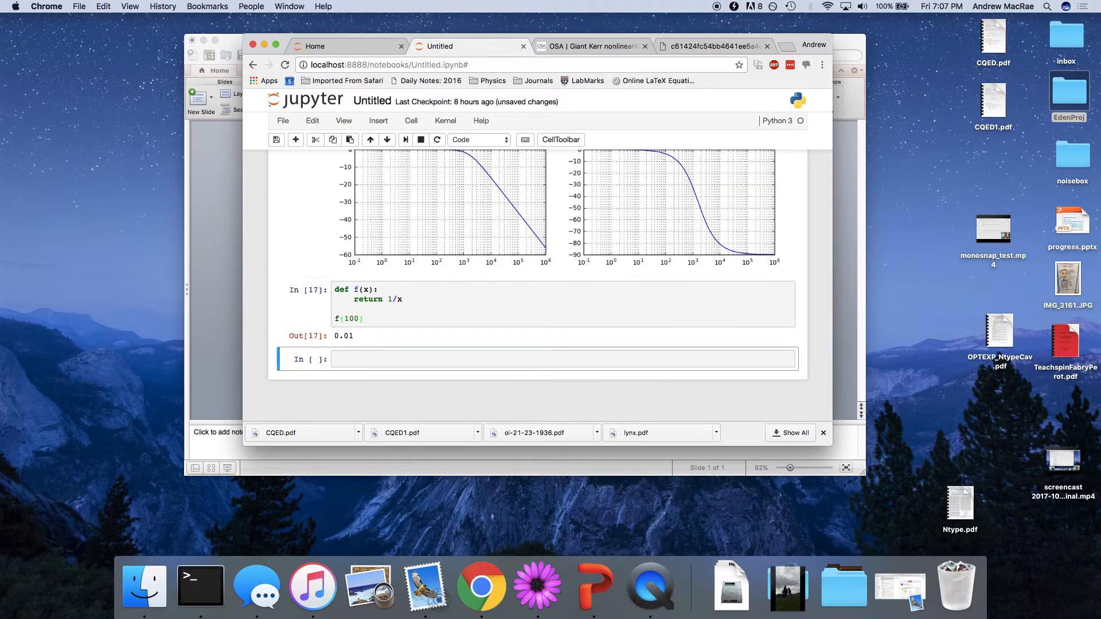
- Evaluate 20*log10(f(...)) with trial arguments such as 100 and 1000
{"action": "left_click", "coordinate": [351, 302]}
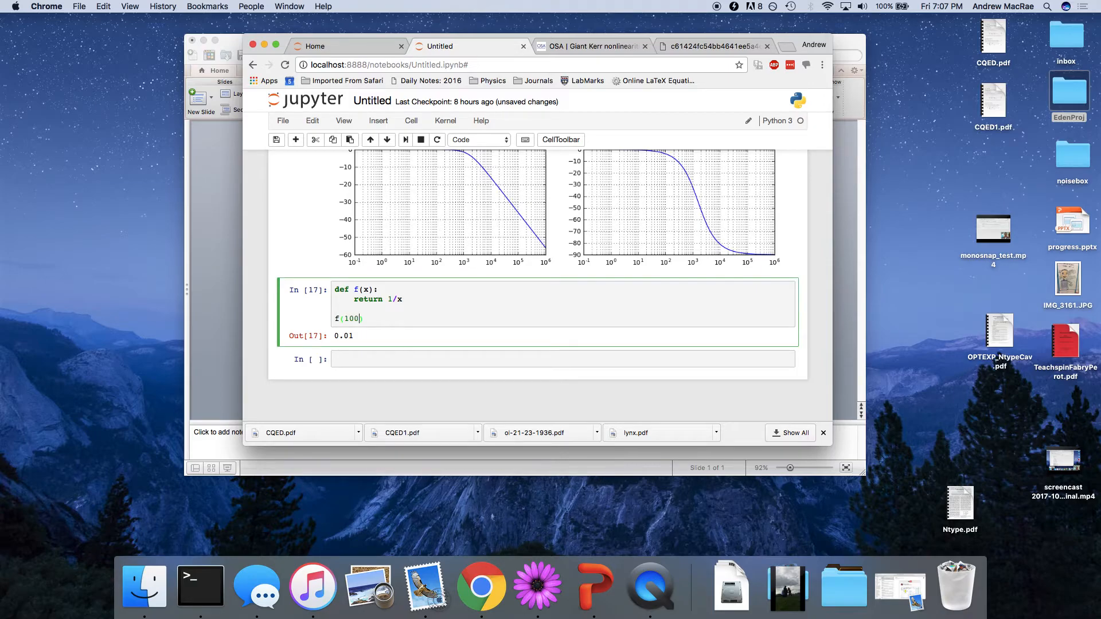
{"action": "key", "text": "Backspace"}
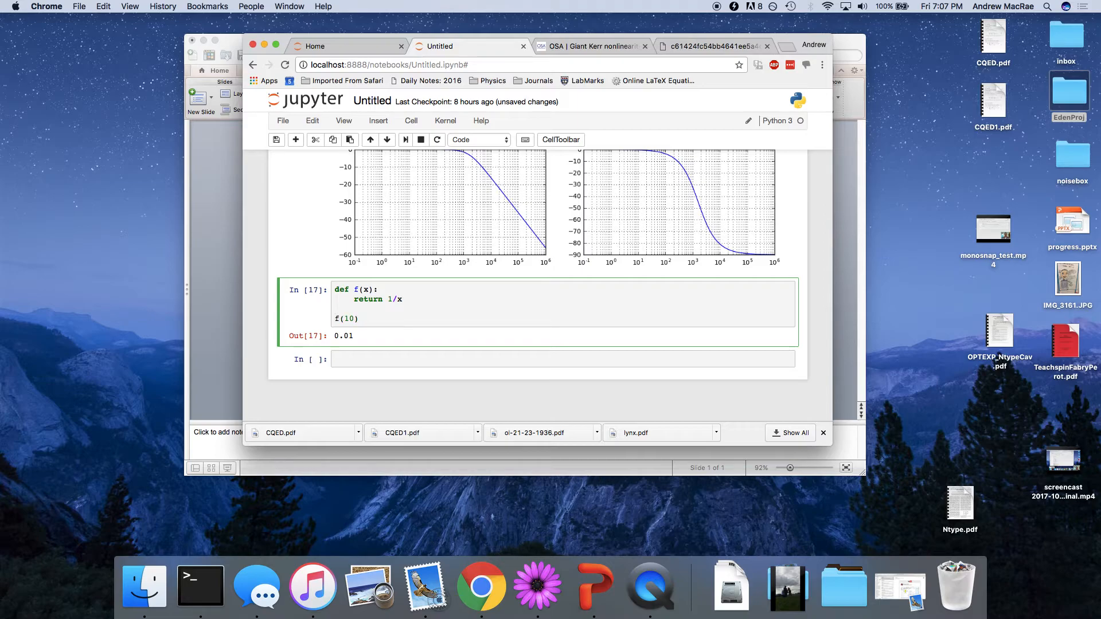
{"action": "type", "text": "20"}
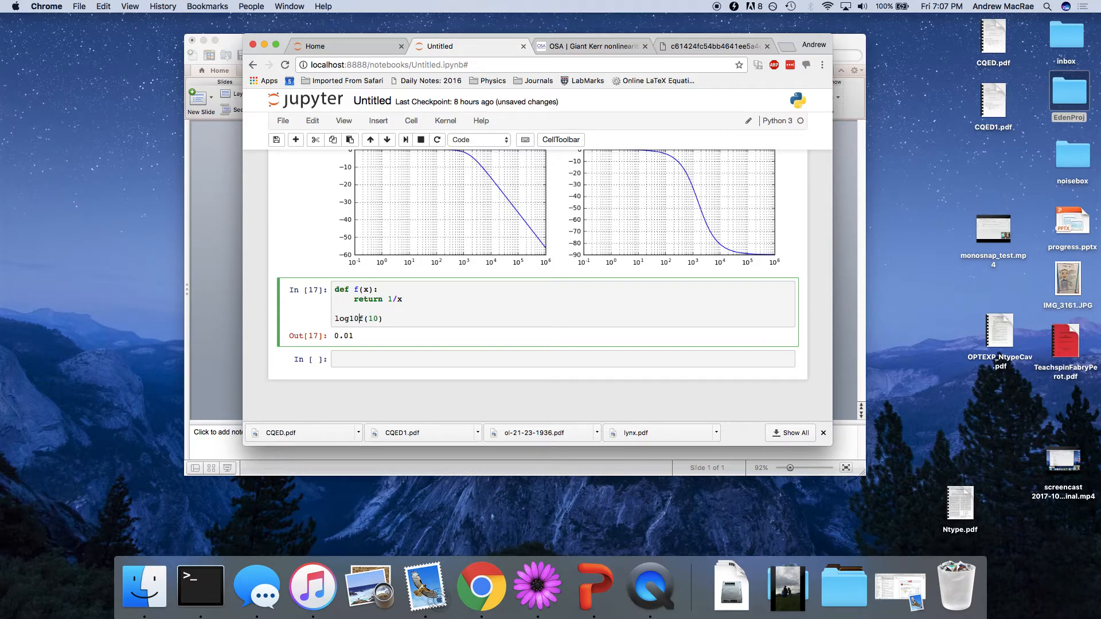
{"action": "type", "text": "f("}
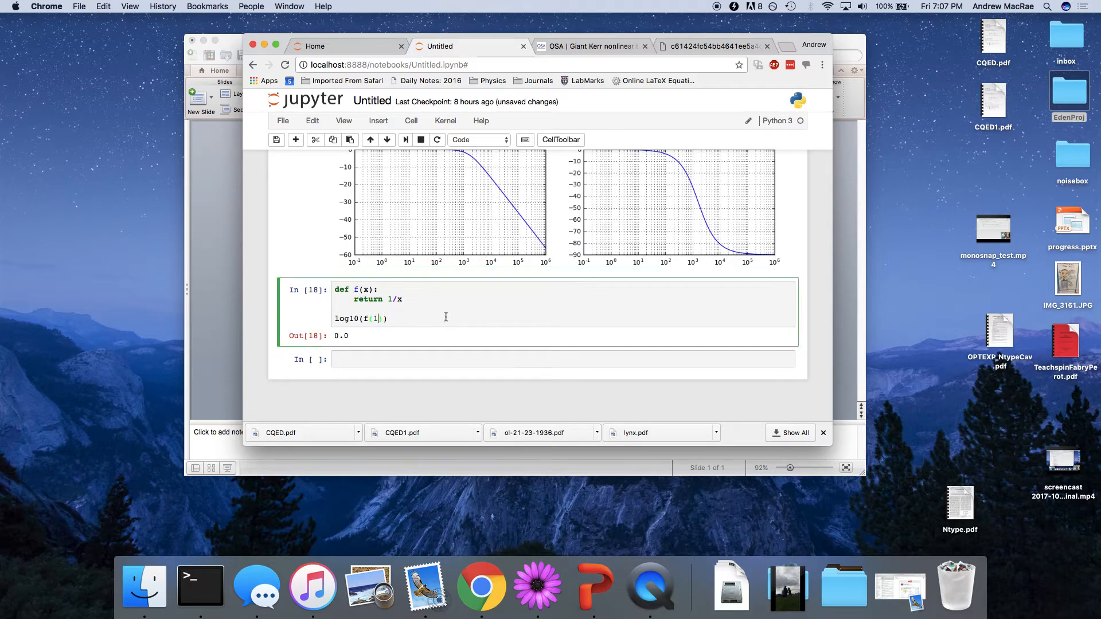
{"action": "type", "text": "0"}
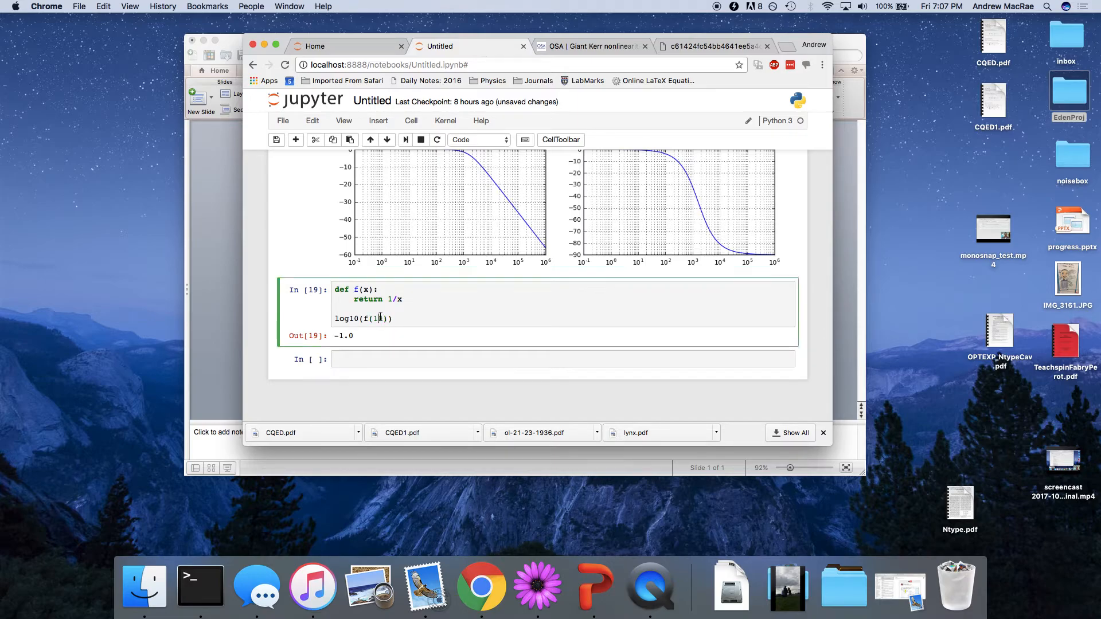
{"action": "type", "text": "00"}
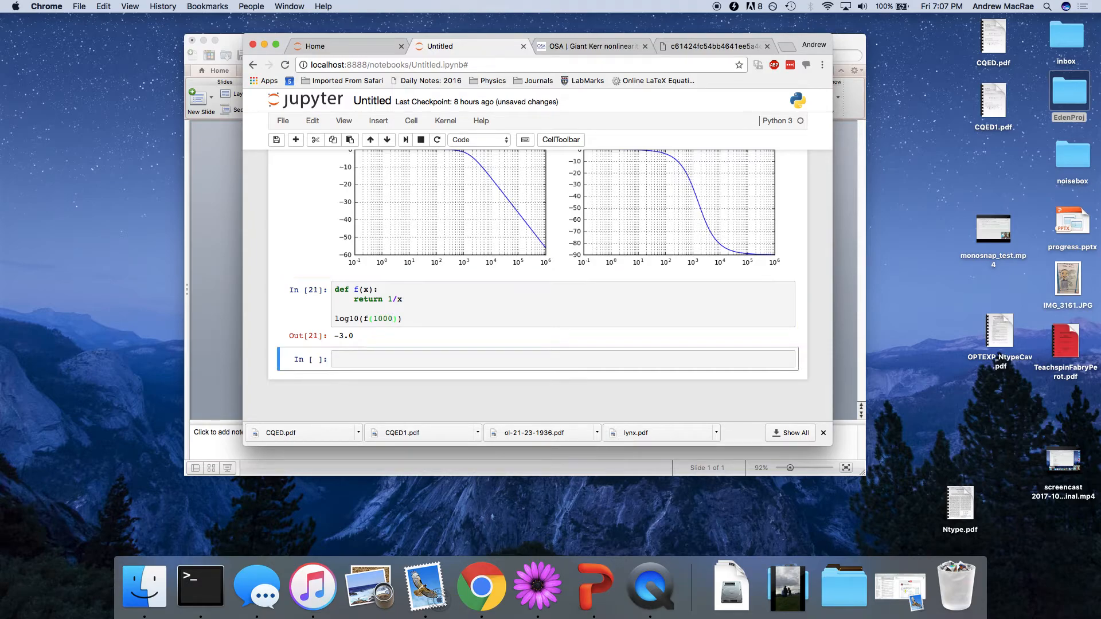
- Set the test argument to 10 and run the cell to get the dB value of f(10)
{"action": "left_click", "coordinate": [383, 318]}
{"action": "type", "text": "e-17"}
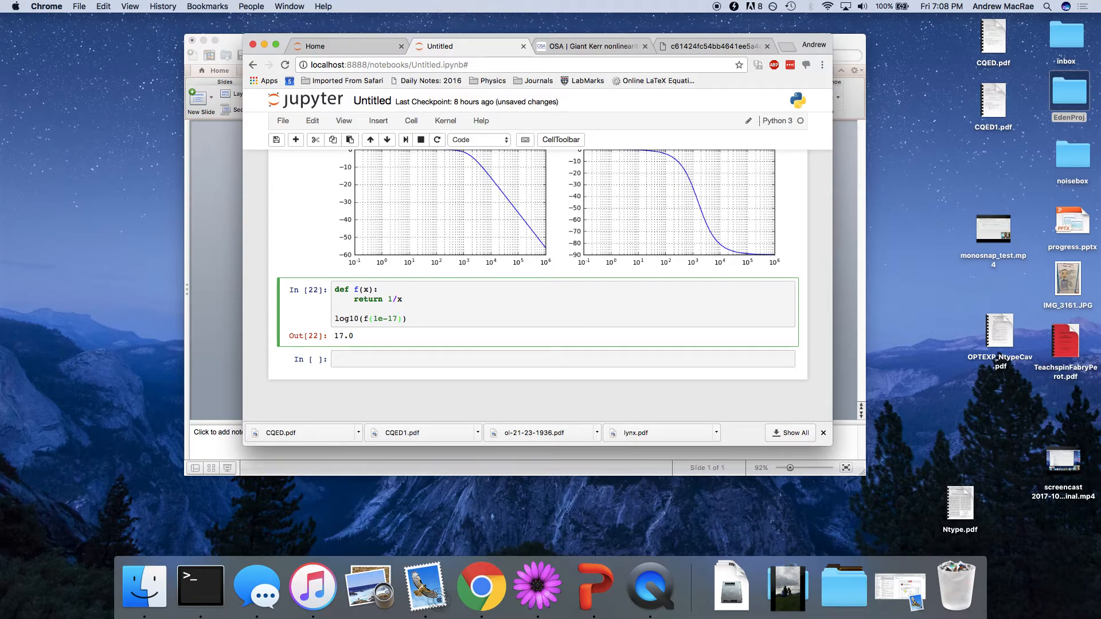
{"action": "key", "text": "backspace"}
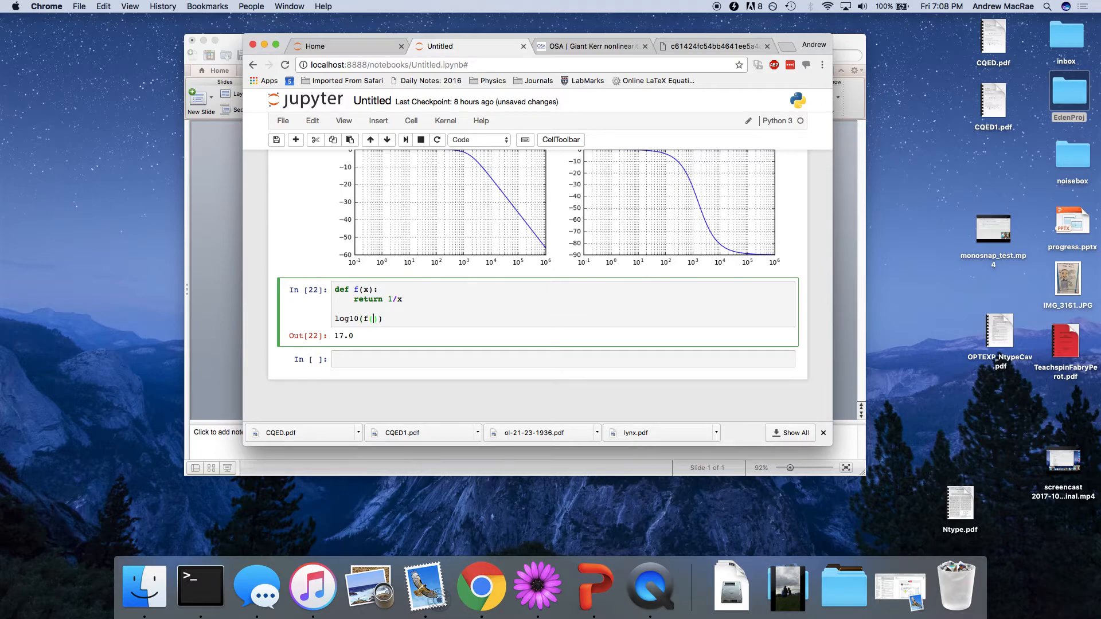
{"action": "type", "text": "10"}
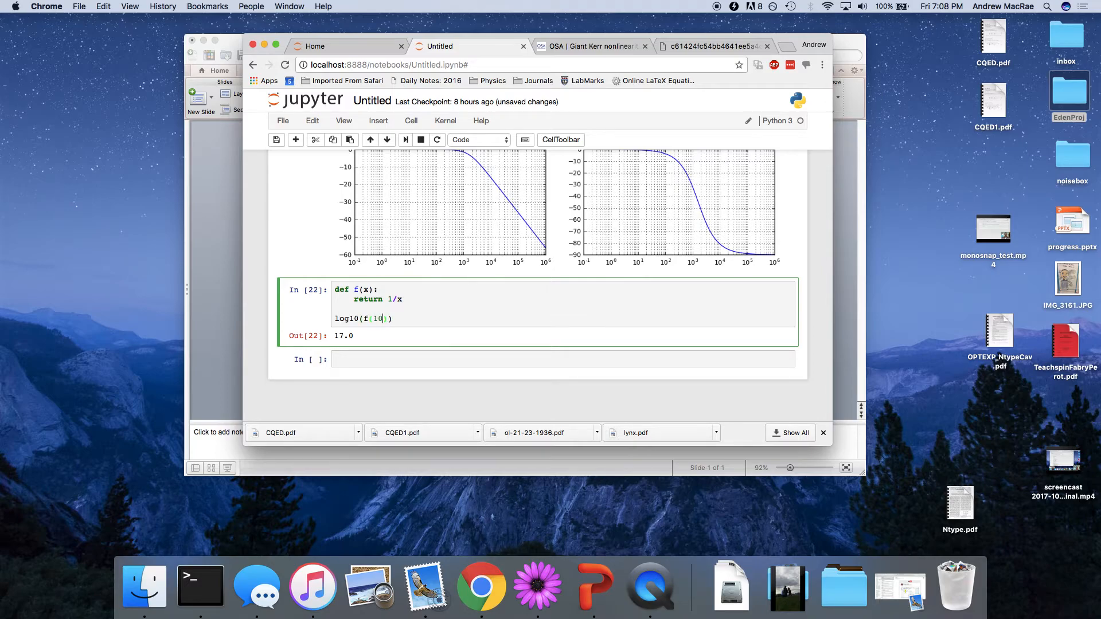
{"action": "key", "text": "shift+Return"}
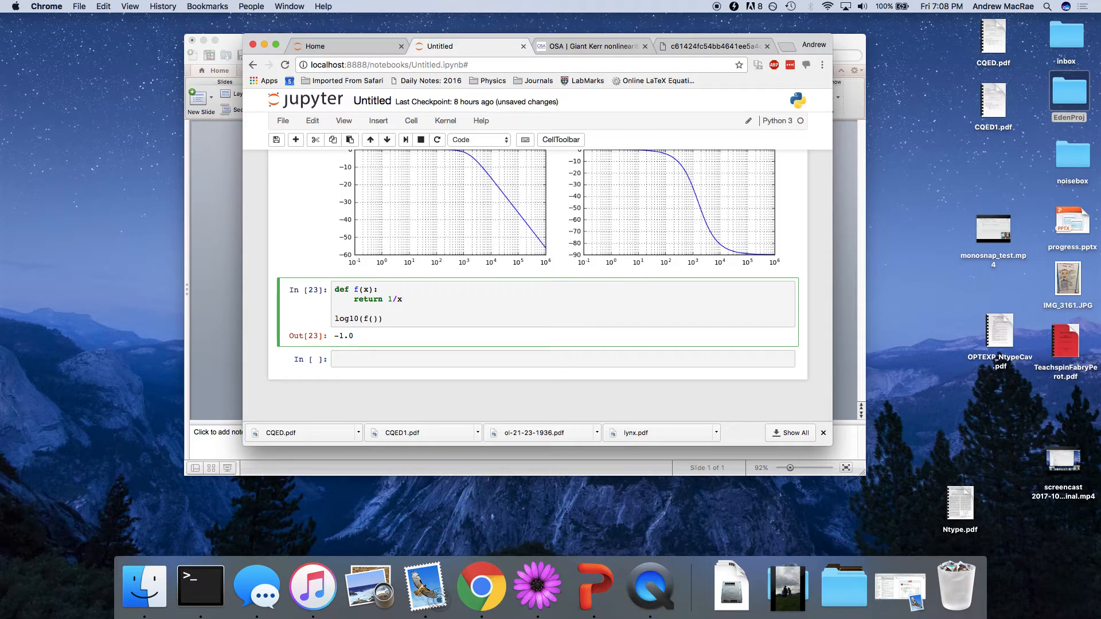
- Introduce a variable w (starting at 100) and evaluate 20*log10(f(w)) instead
{"action": "type", "text": "20"}
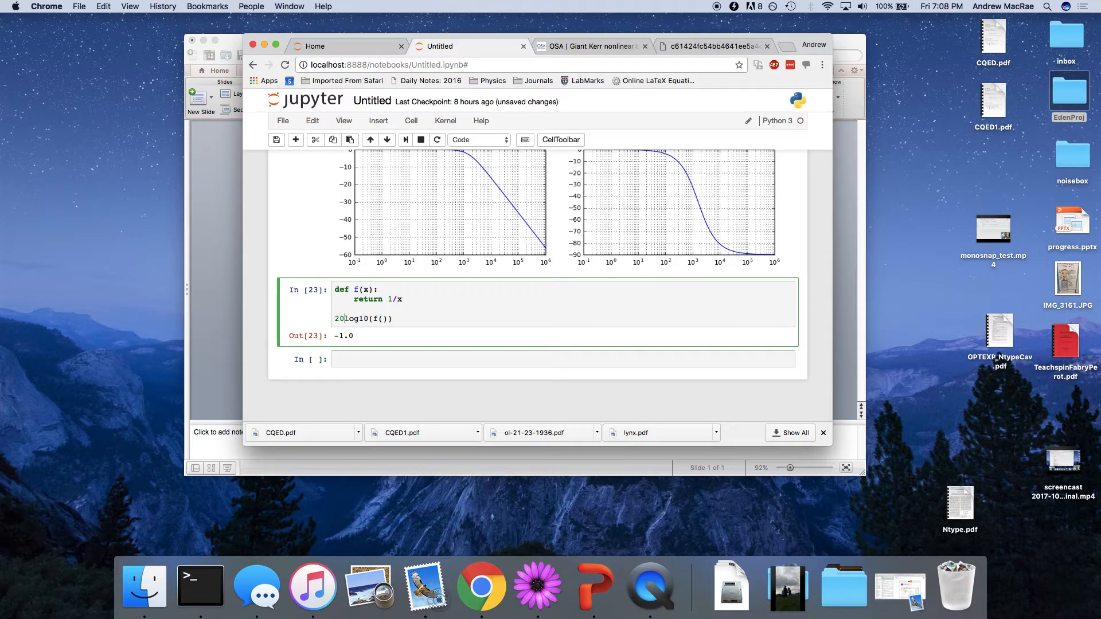
{"action": "type", "text": "*"}
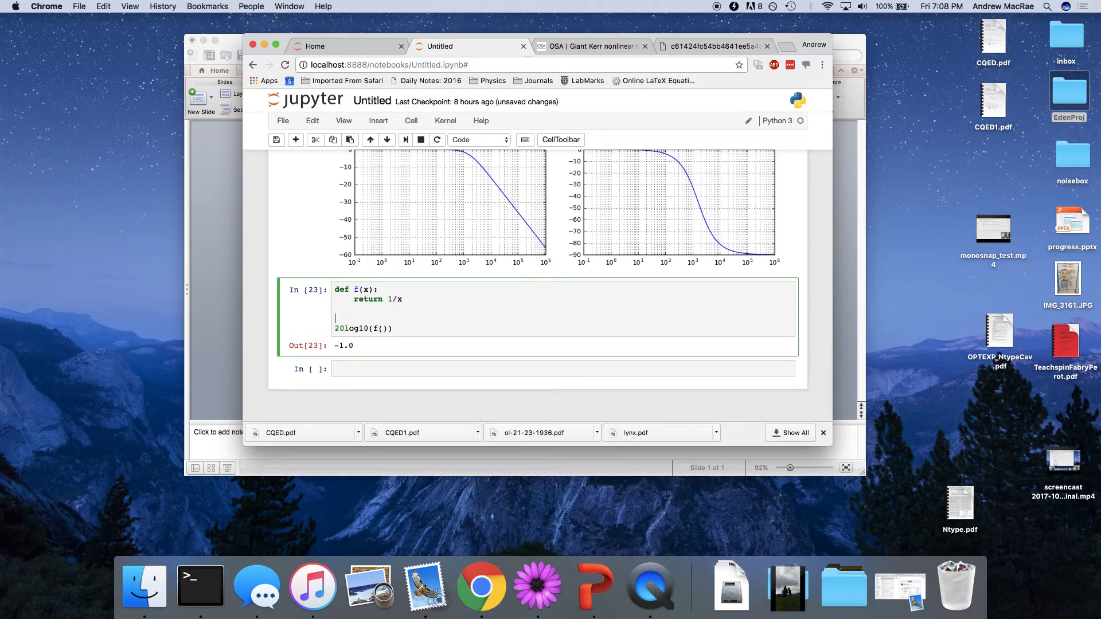
{"action": "type", "text": "w = 1"}
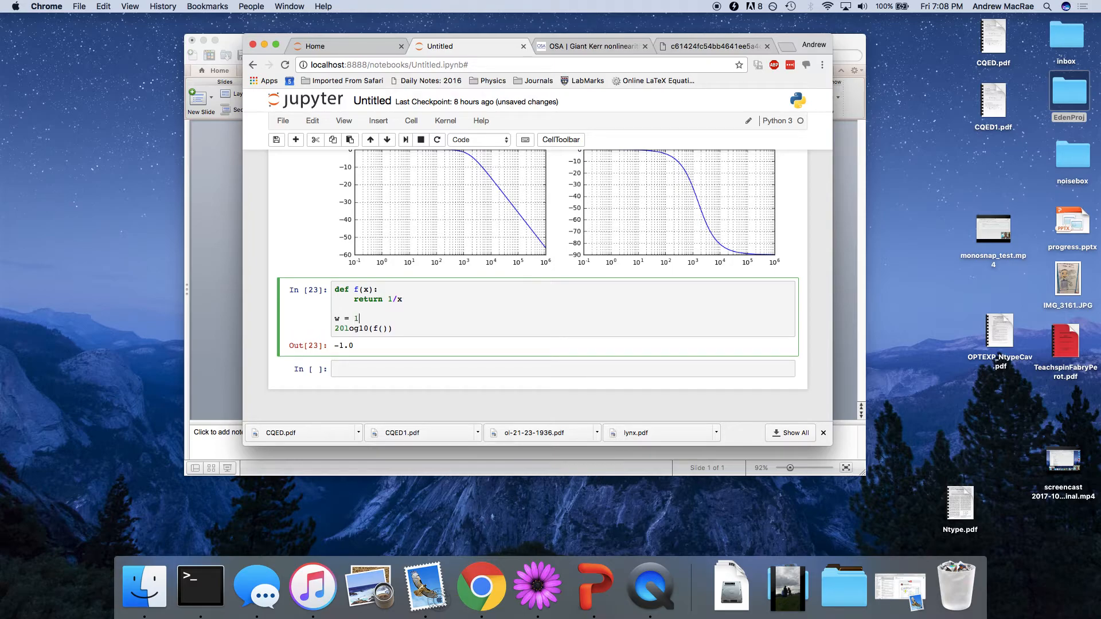
{"action": "type", "text": "00"}
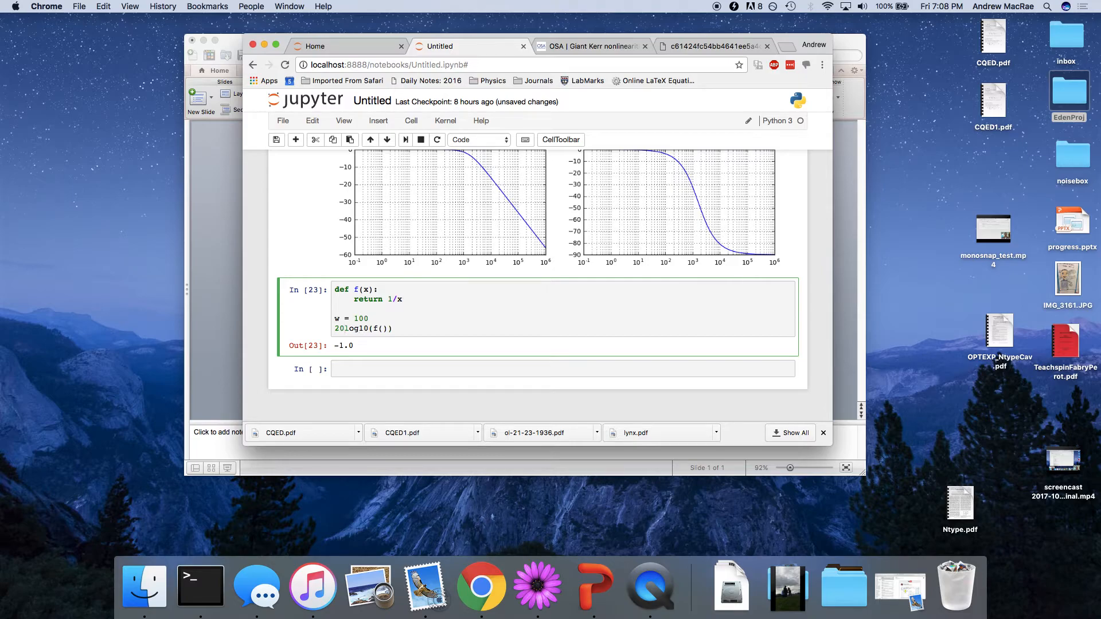
{"action": "type", "text": "*"}
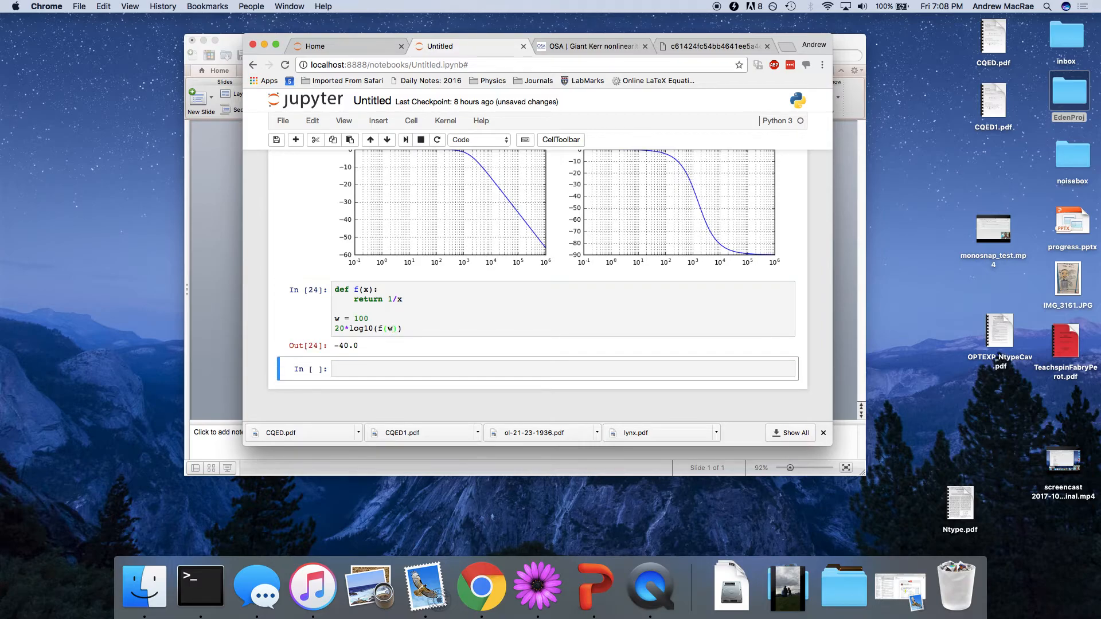
{"action": "left_click", "coordinate": [492, 308]}
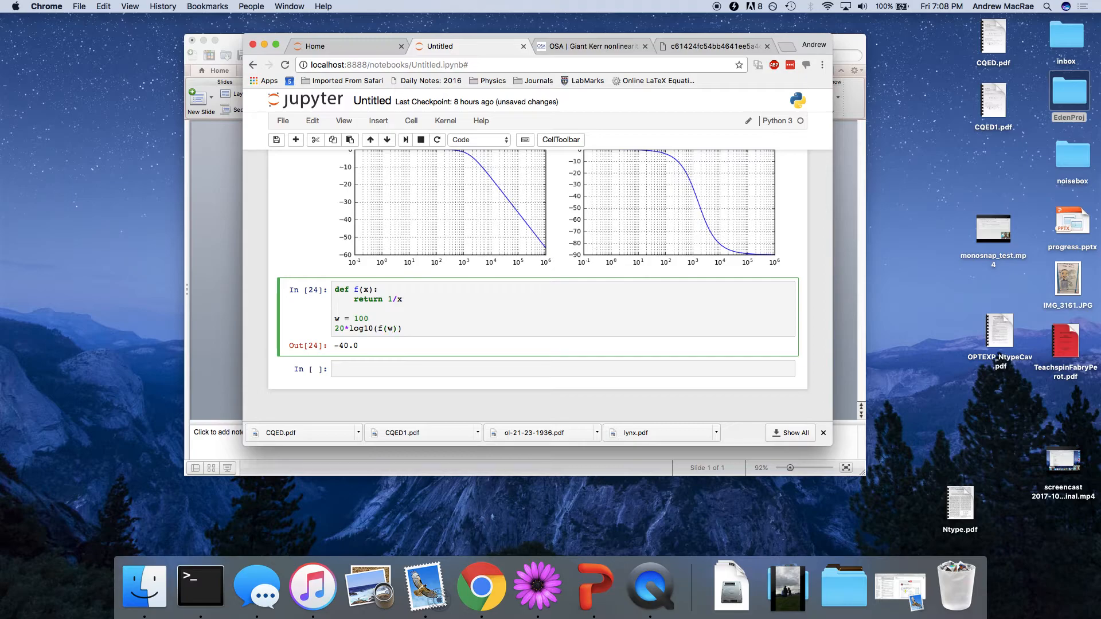
{"action": "type", "text": "0*10"}
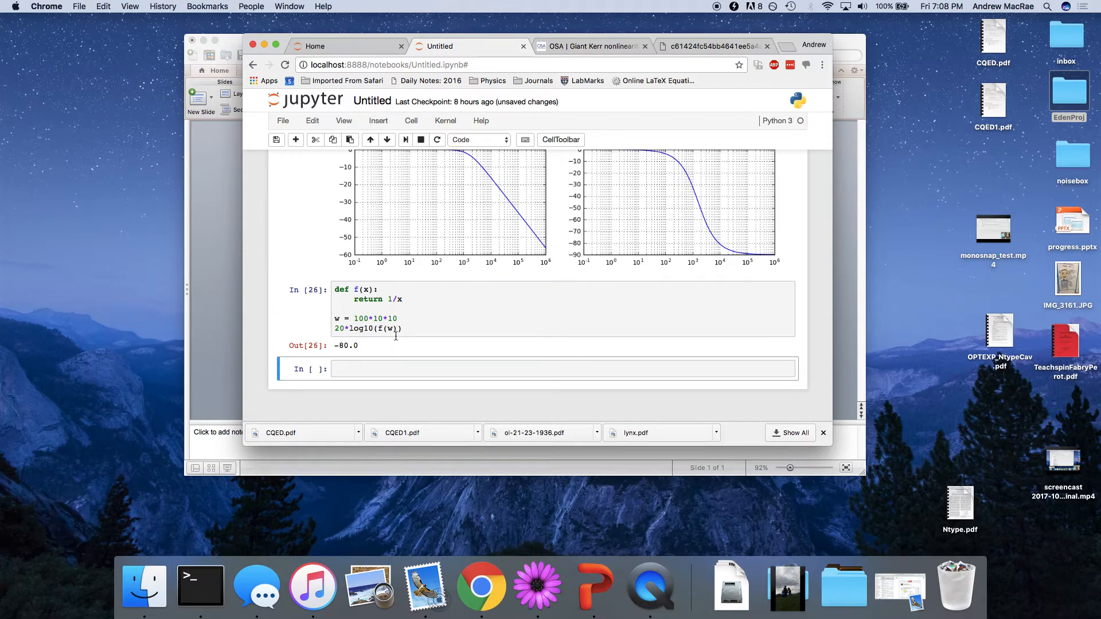
- Make f return 1/x**2 with w = 10*10 and rerun, giving -80.0
{"action": "left_click", "coordinate": [406, 329]}
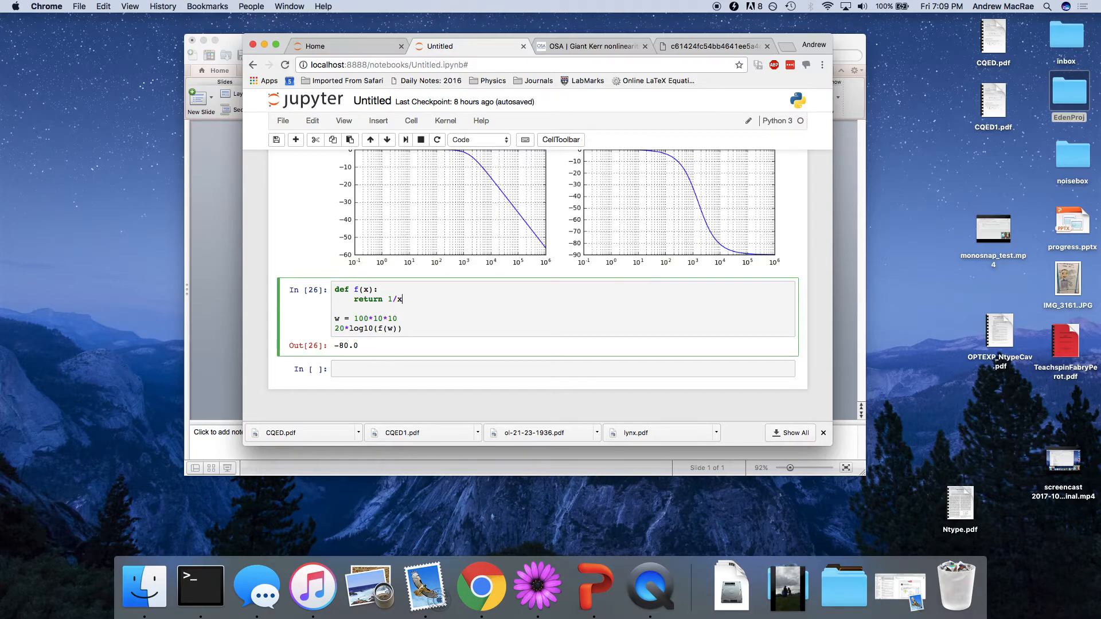
{"action": "type", "text": "**2"}
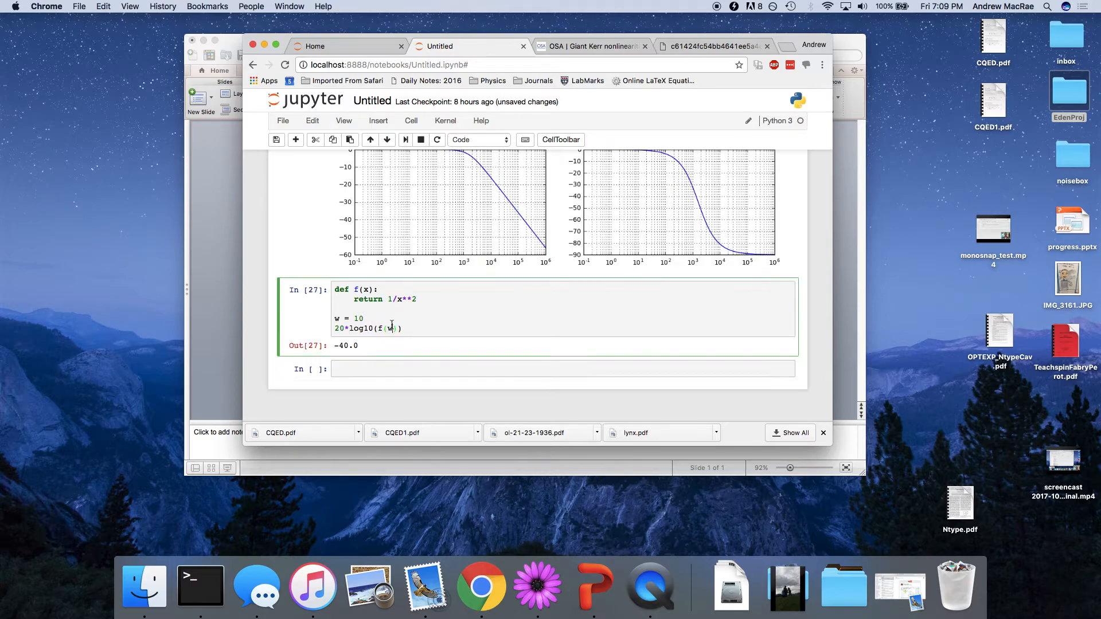
{"action": "type", "text": "*10"}
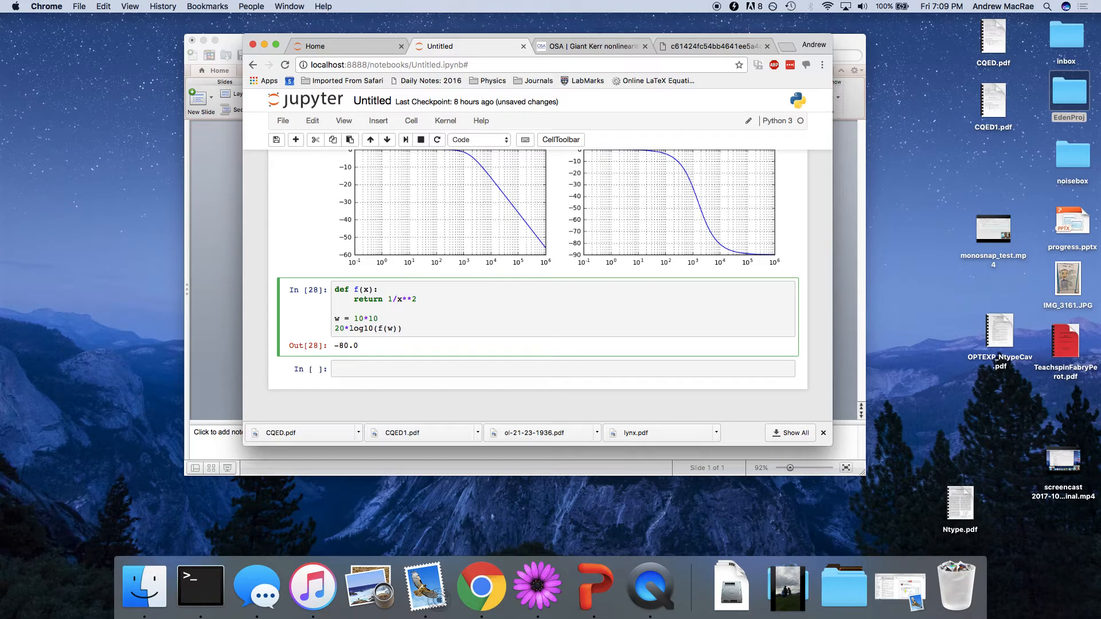
{"action": "left_click", "coordinate": [336, 309]}
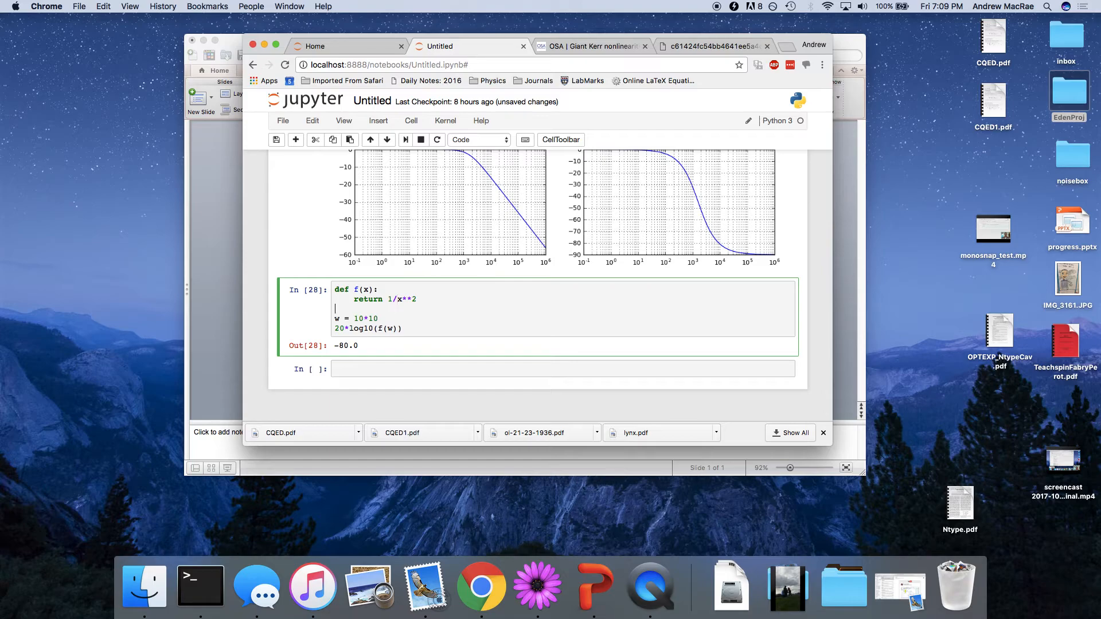
- Add the second-order response G2 = G**2 under the G definition
{"action": "scroll", "scroll_direction": "up", "scroll_amount": 3}
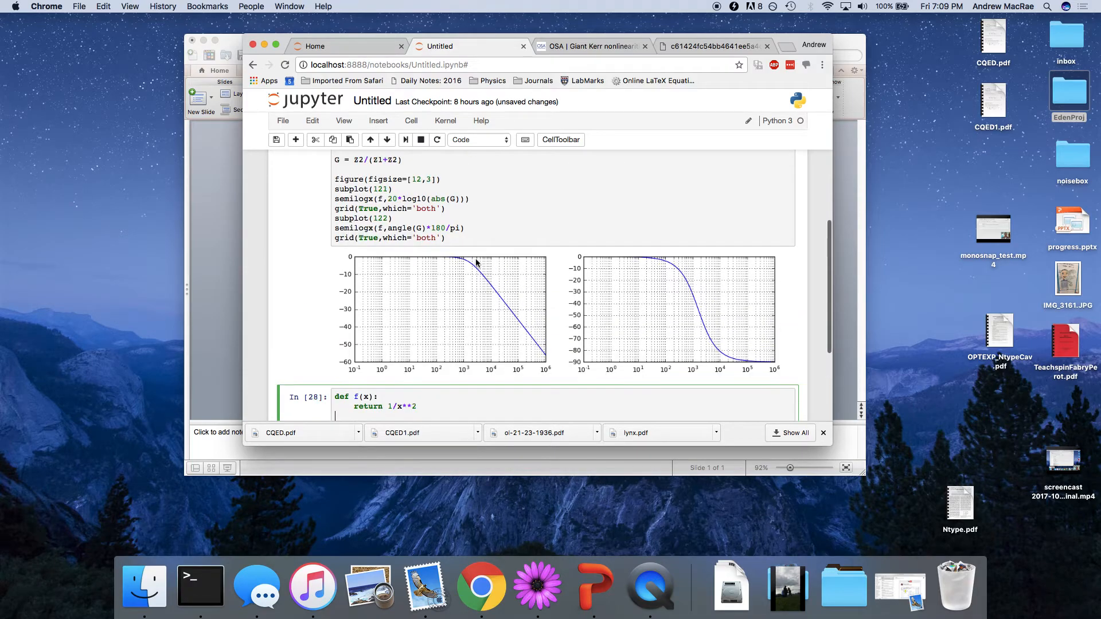
{"action": "scroll", "scroll_direction": "up", "scroll_amount": 3}
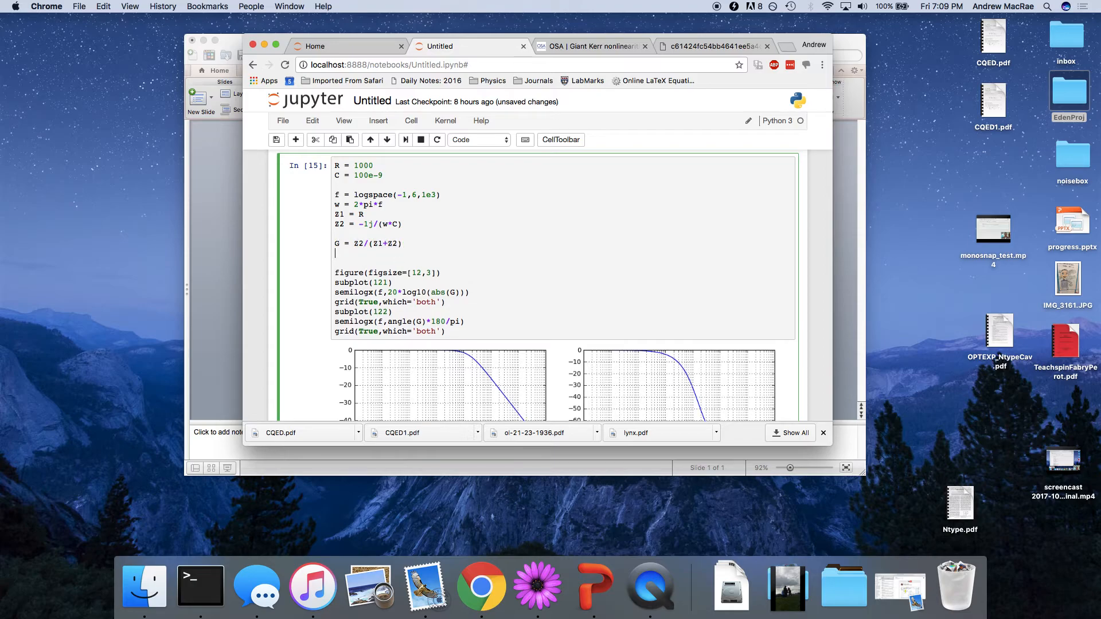
{"action": "type", "text": "G"}
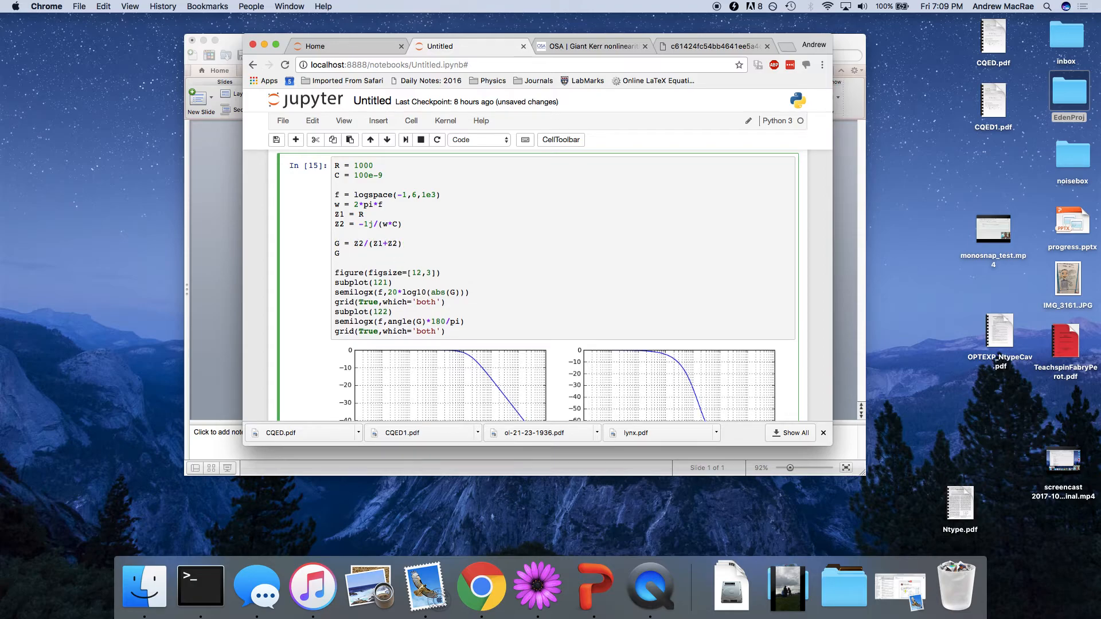
{"action": "left_click", "coordinate": [339, 254]}
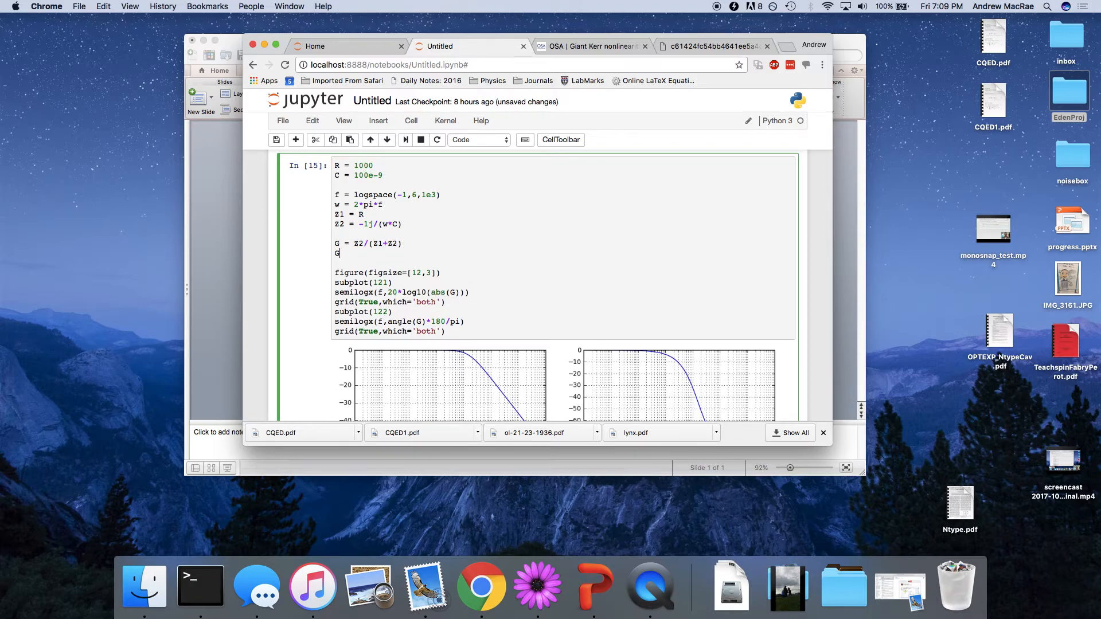
{"action": "type", "text": "2 = G"}
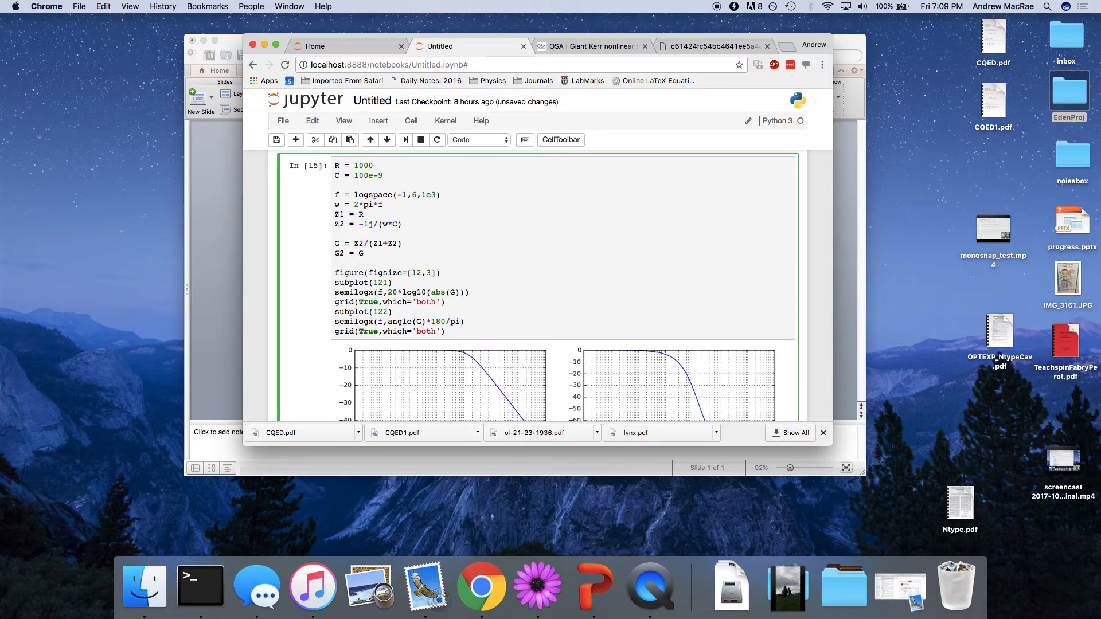
{"action": "type", "text": "**2"}
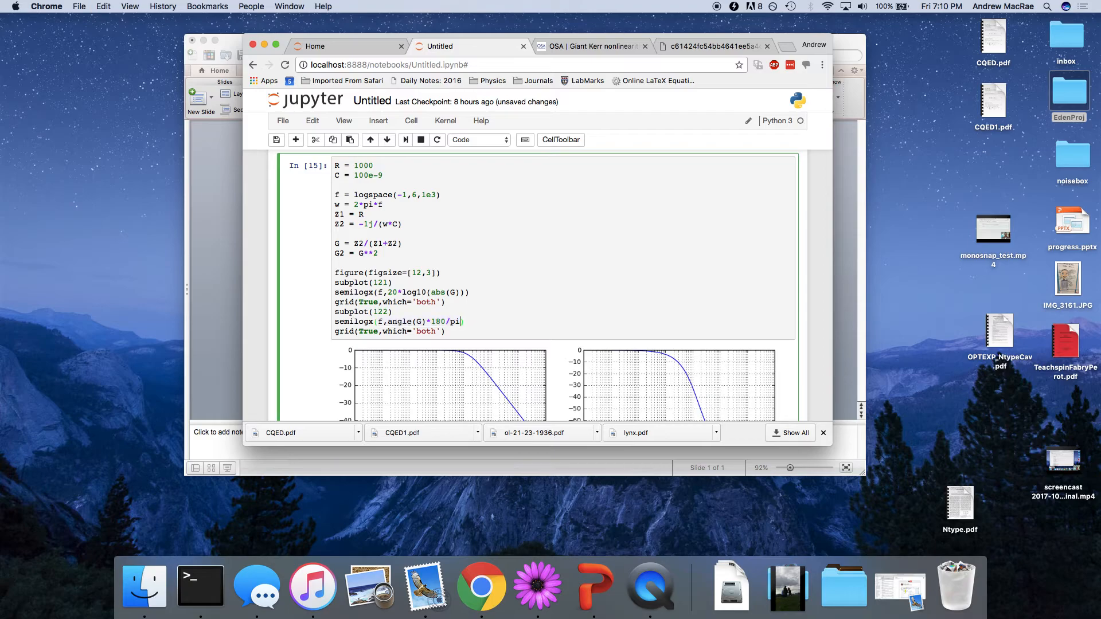
- Overlay 20*log10(abs(G2)) and angle(G2)*180/pi on the magnitude and phase semilogx plots
{"action": "type", "text": ",f,angle(G)*180/pi"}
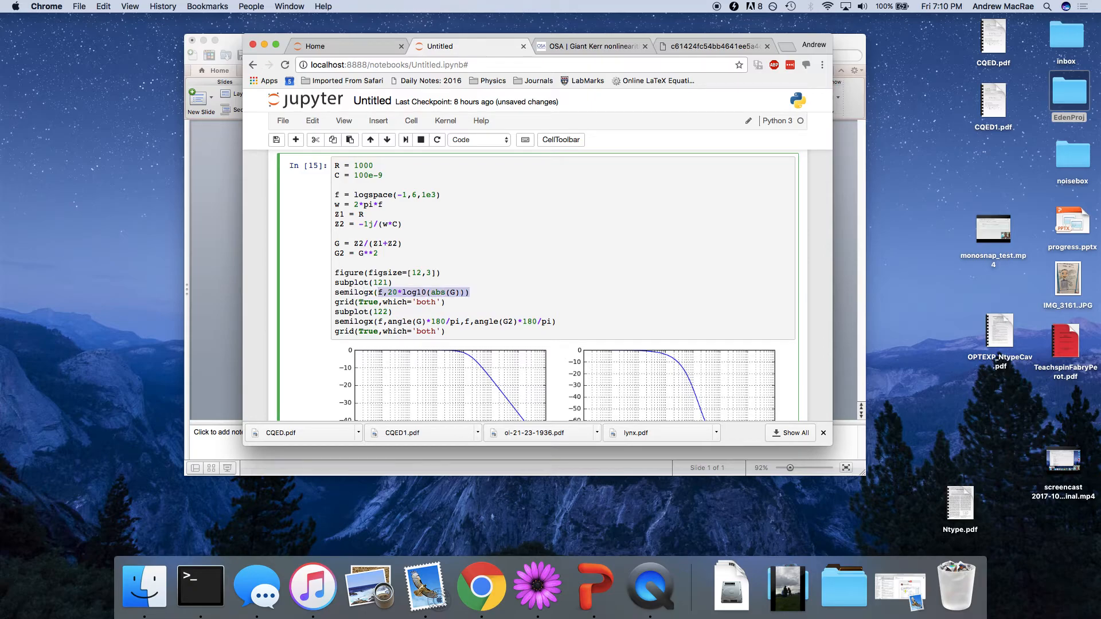
{"action": "type", "text": ","}
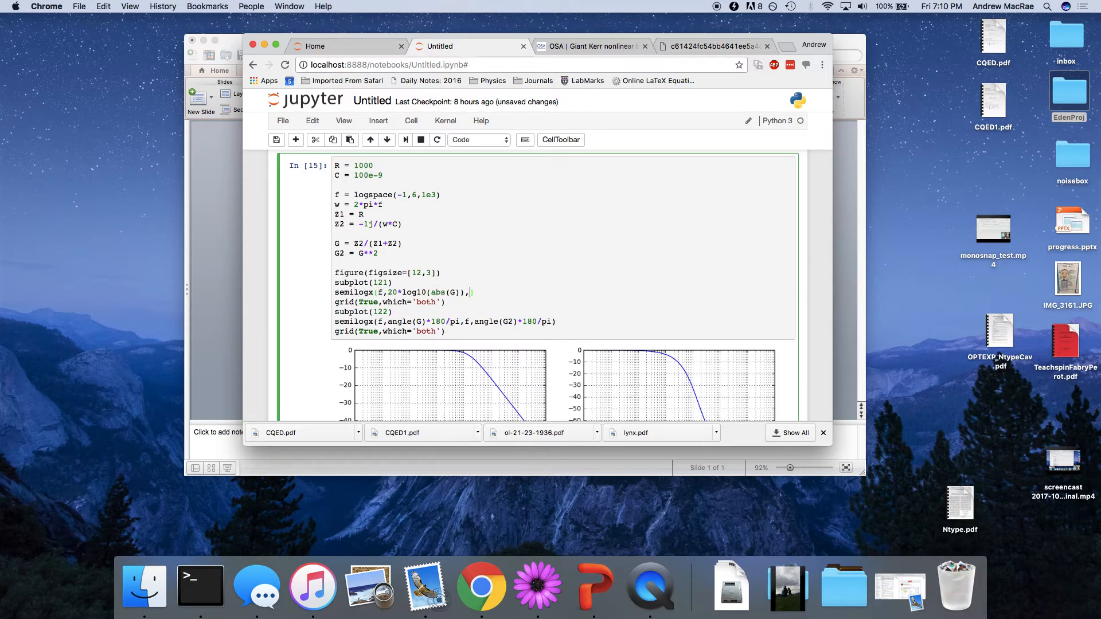
{"action": "type", "text": ",f,20*log10(abs(G2)))"}
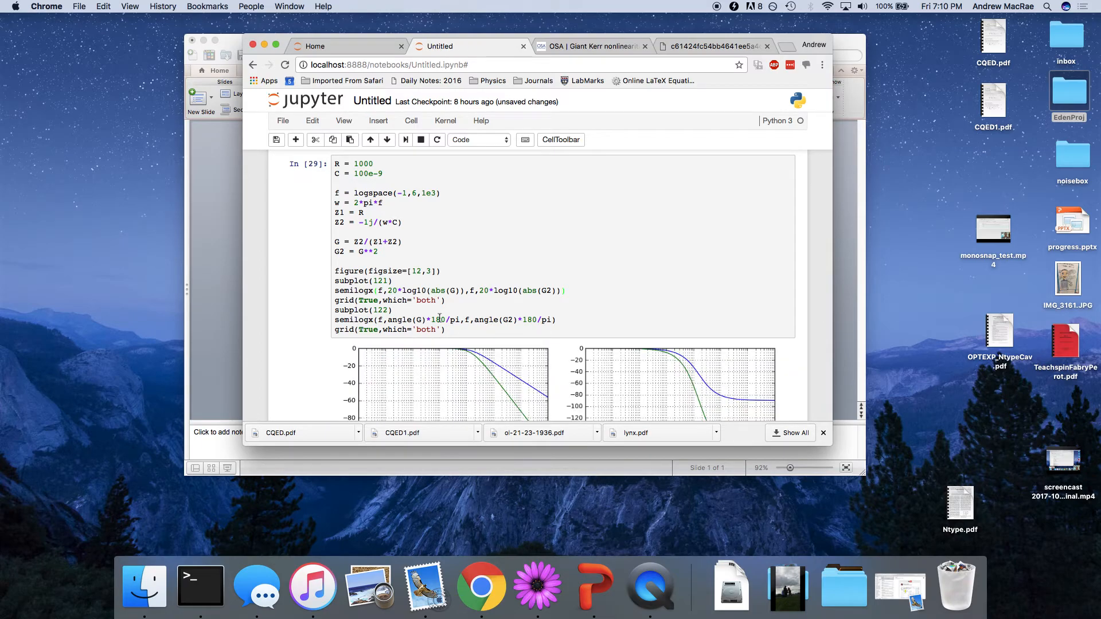
- Review the overlaid Bode plots and cut the demo cell down to f returning 1/x
{"action": "scroll", "scroll_direction": "down", "scroll_amount": 3}
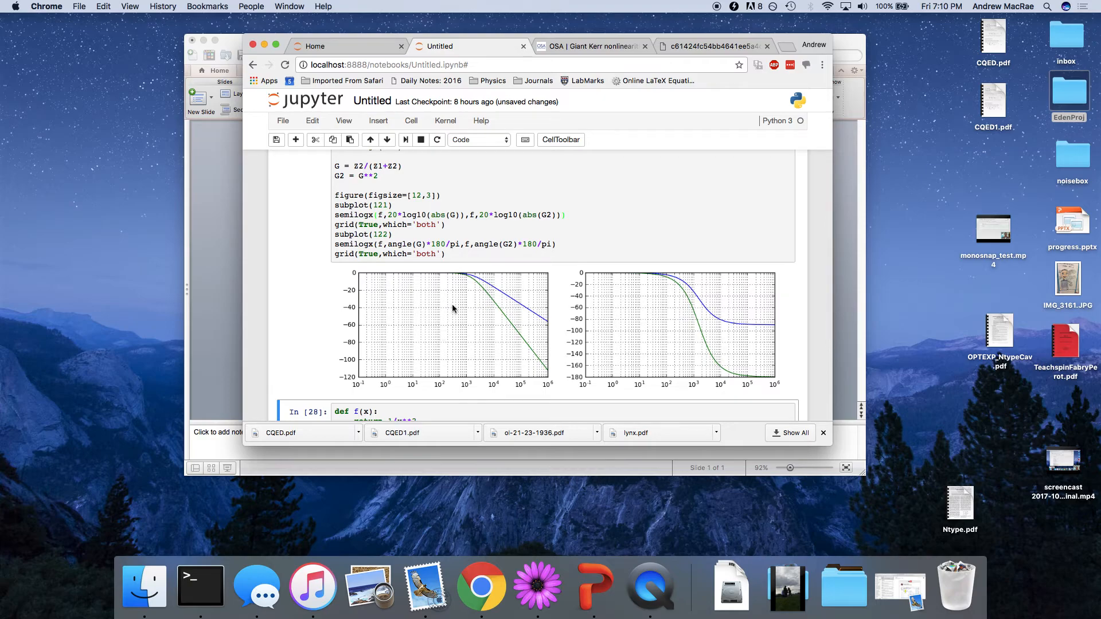
{"action": "mouse_move", "coordinate": [483, 292]}
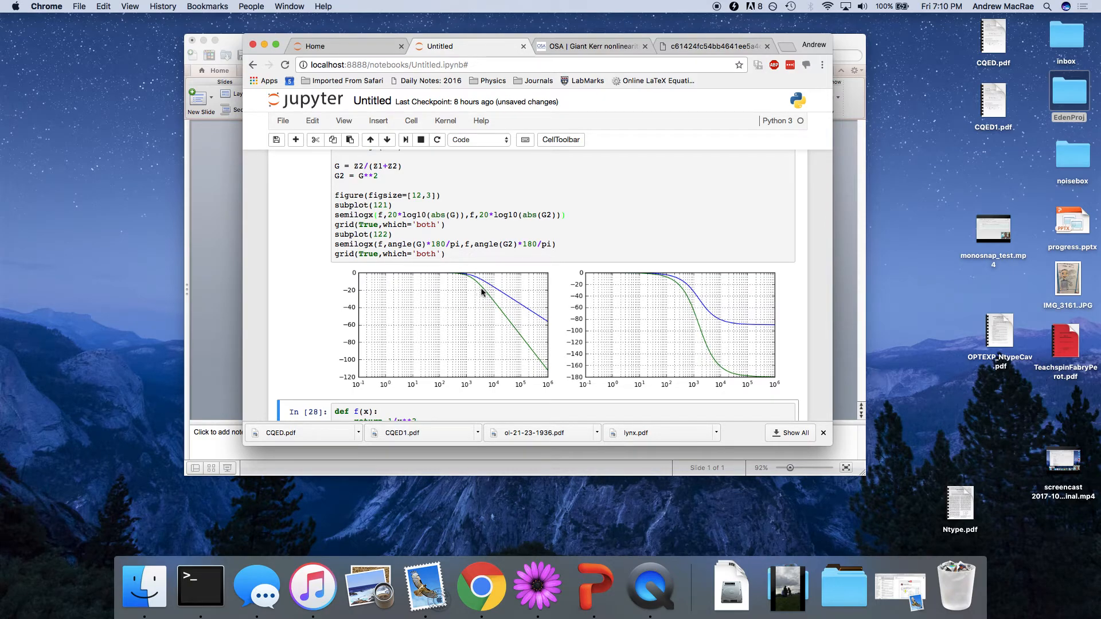
{"action": "mouse_move", "coordinate": [733, 294]}
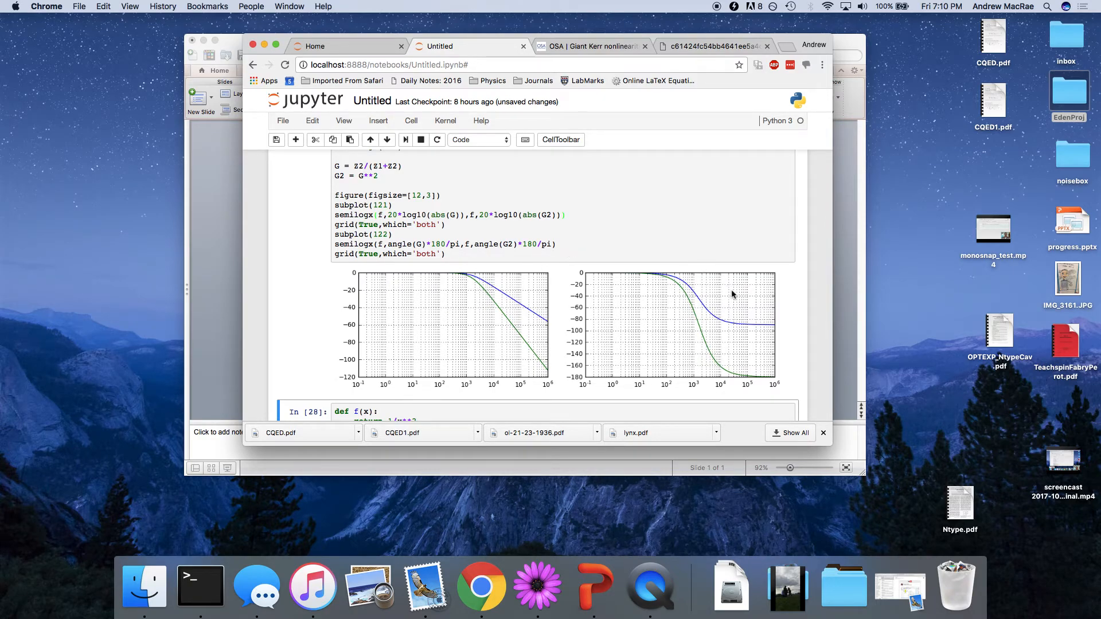
{"action": "mouse_move", "coordinate": [470, 287]}
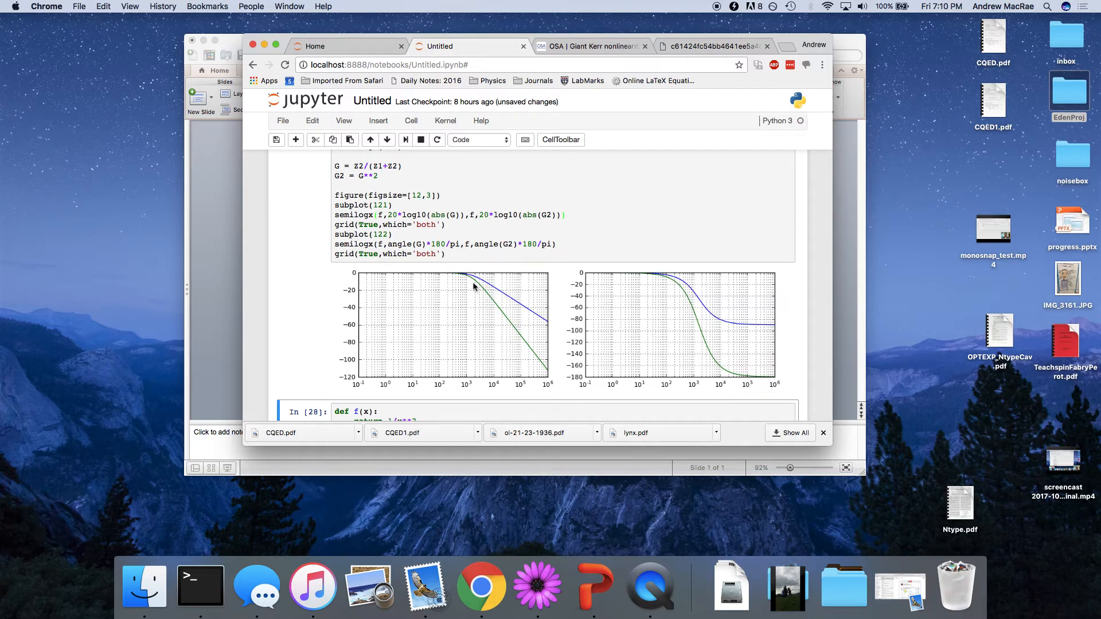
{"action": "mouse_move", "coordinate": [499, 312]}
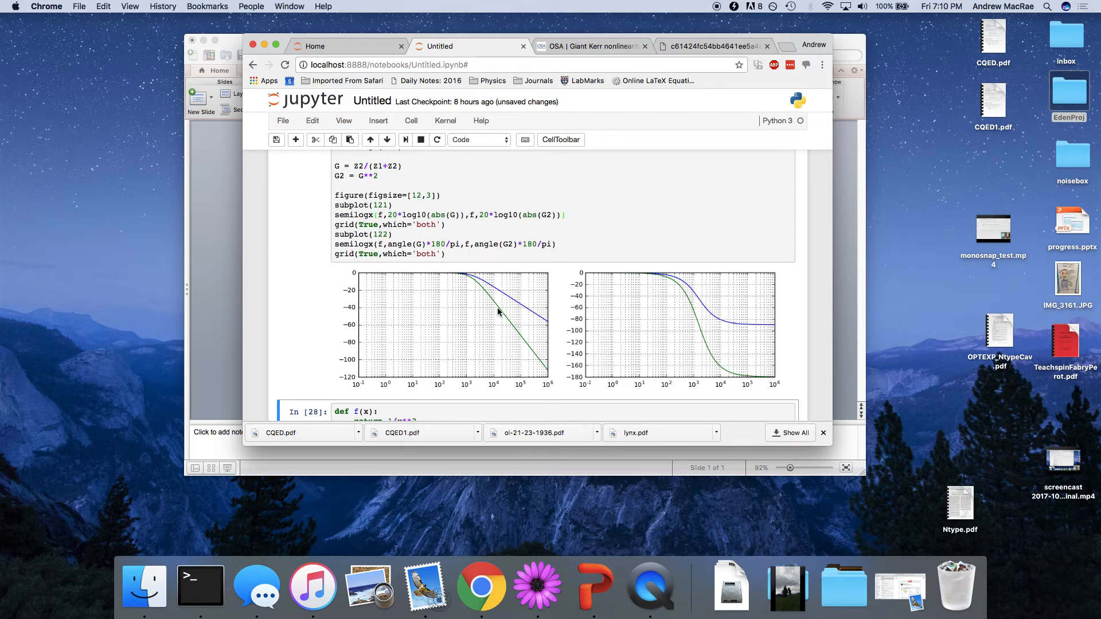
{"action": "mouse_move", "coordinate": [526, 349]}
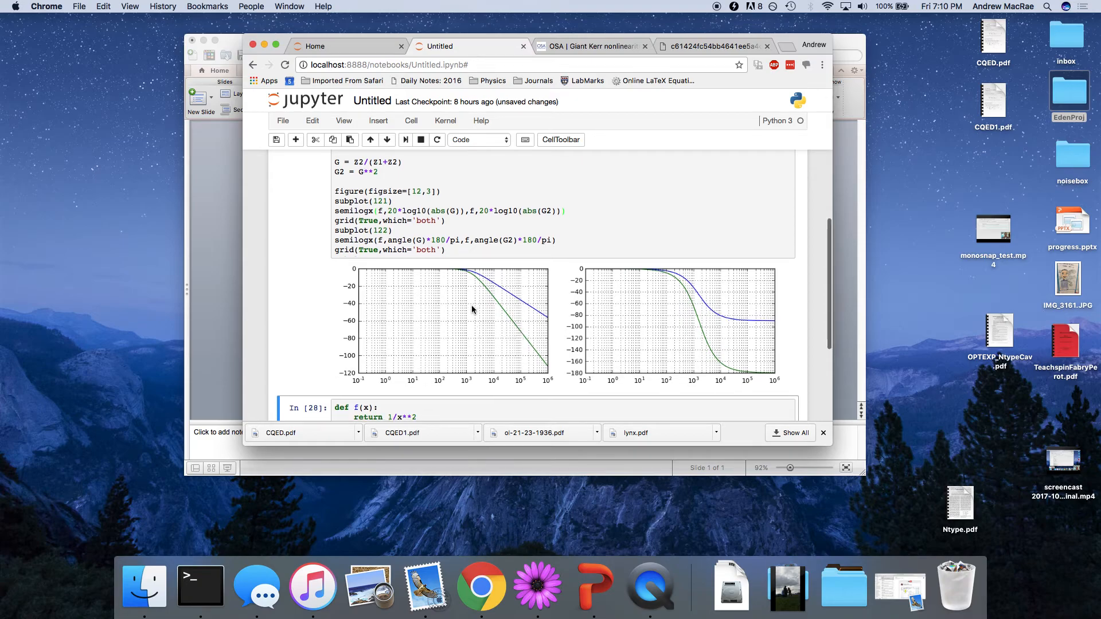
{"action": "scroll", "scroll_direction": "down", "scroll_amount": 3}
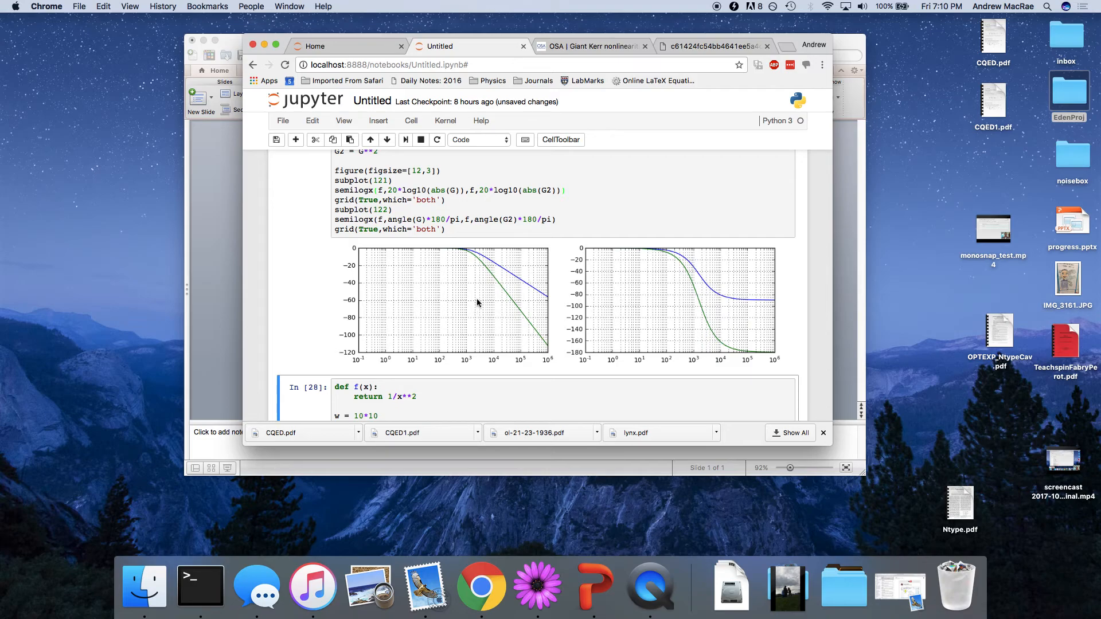
{"action": "mouse_move", "coordinate": [523, 320]}
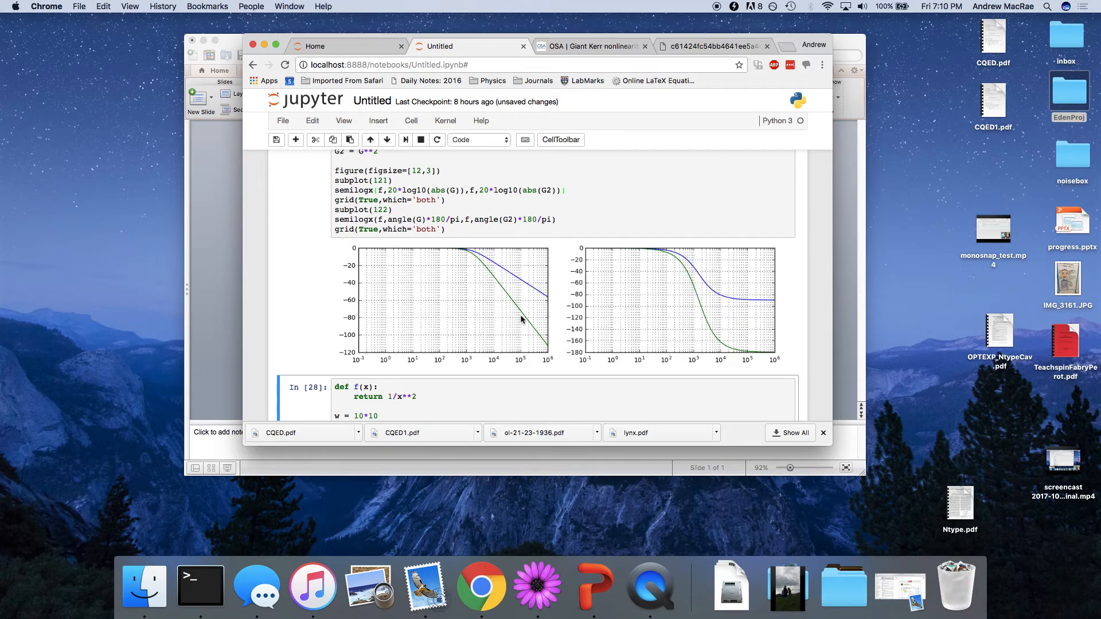
{"action": "mouse_move", "coordinate": [679, 361]}
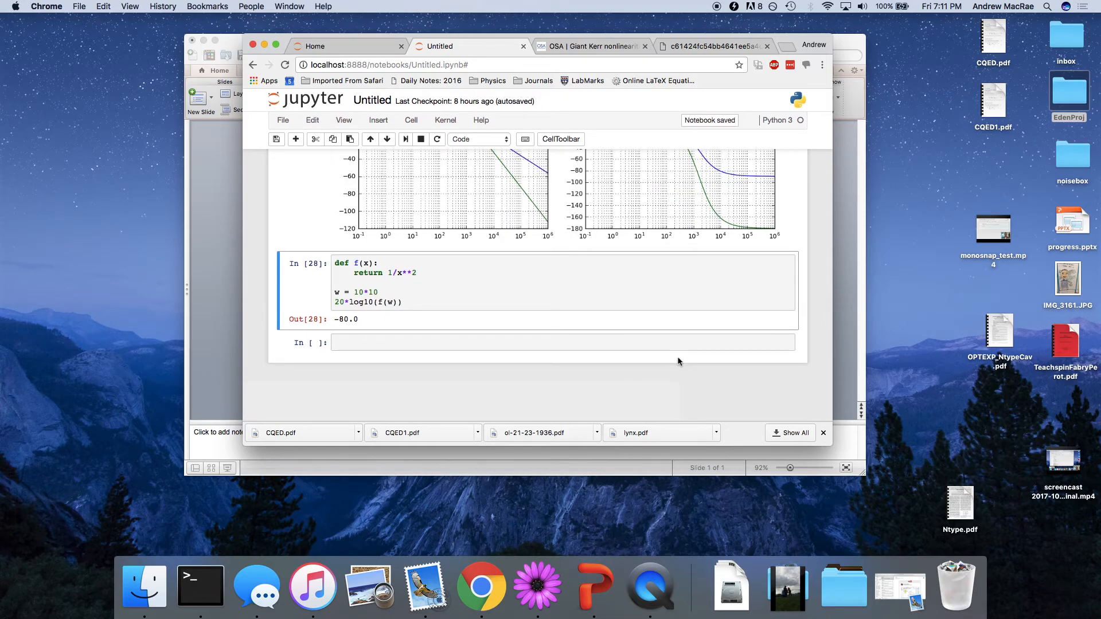
{"action": "scroll", "scroll_direction": "up", "scroll_amount": 3}
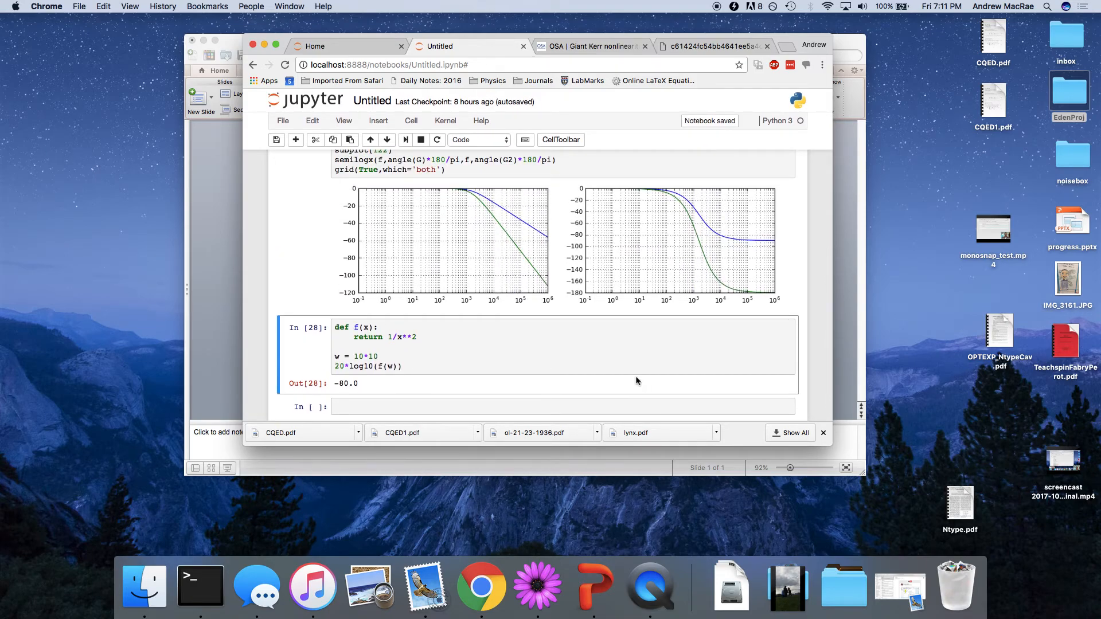
{"action": "scroll", "scroll_direction": "down", "scroll_amount": 3}
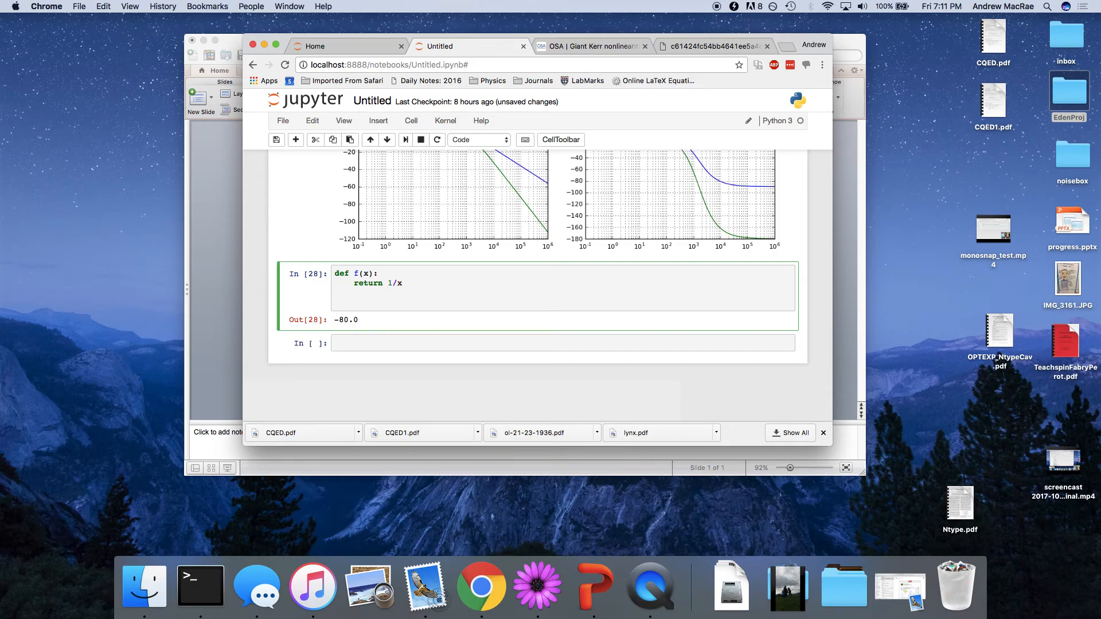
- Evaluate f(2) as 0.5, then wrap it as 20*log10(f(2)) giving about -6.02 dB
{"action": "type", "text": "f(2"}
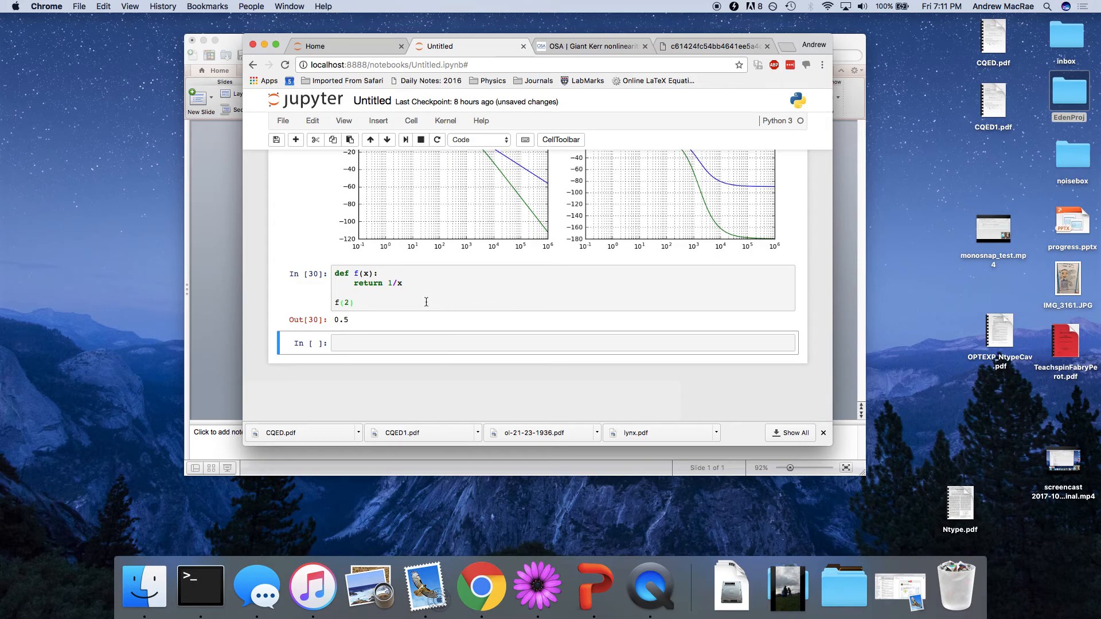
{"action": "left_click", "coordinate": [425, 301]}
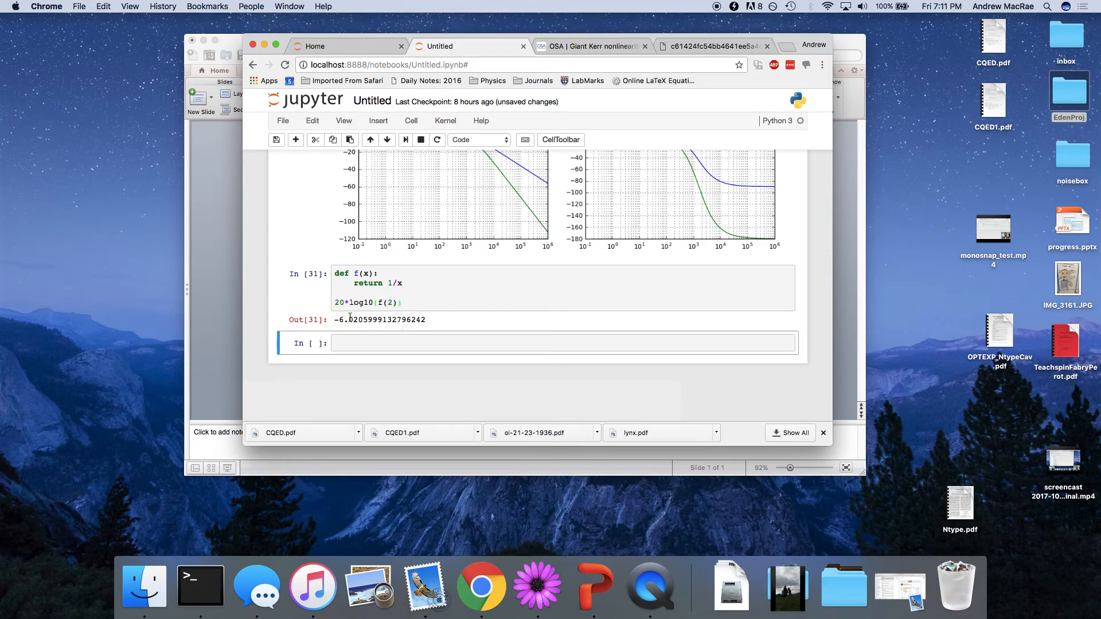
{"action": "left_click", "coordinate": [404, 302]}
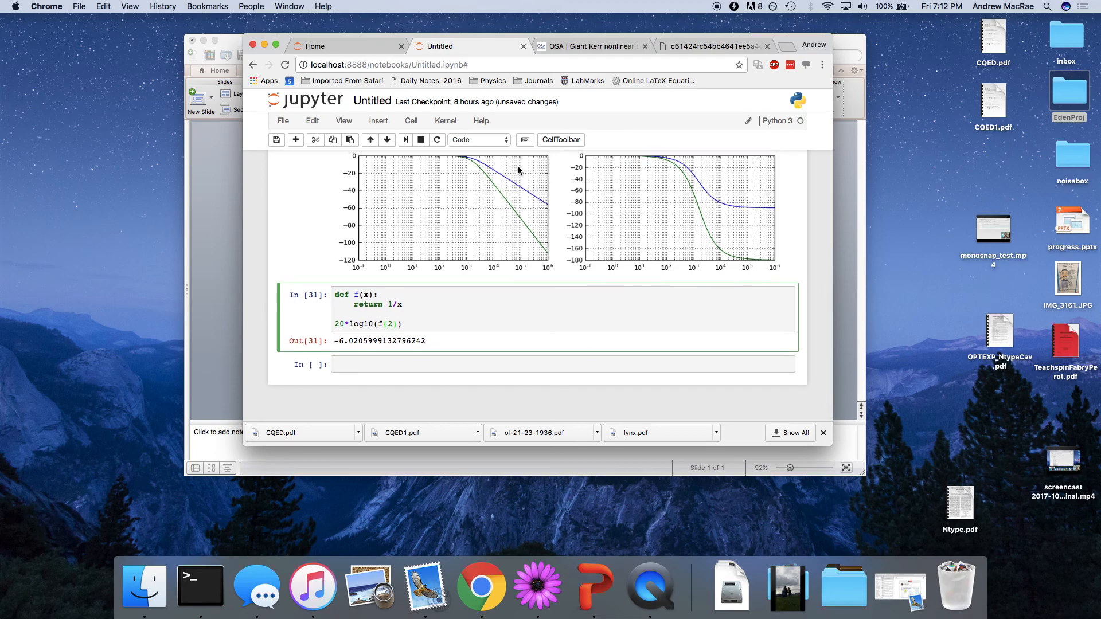
{"action": "scroll", "scroll_direction": "up", "scroll_amount": 3}
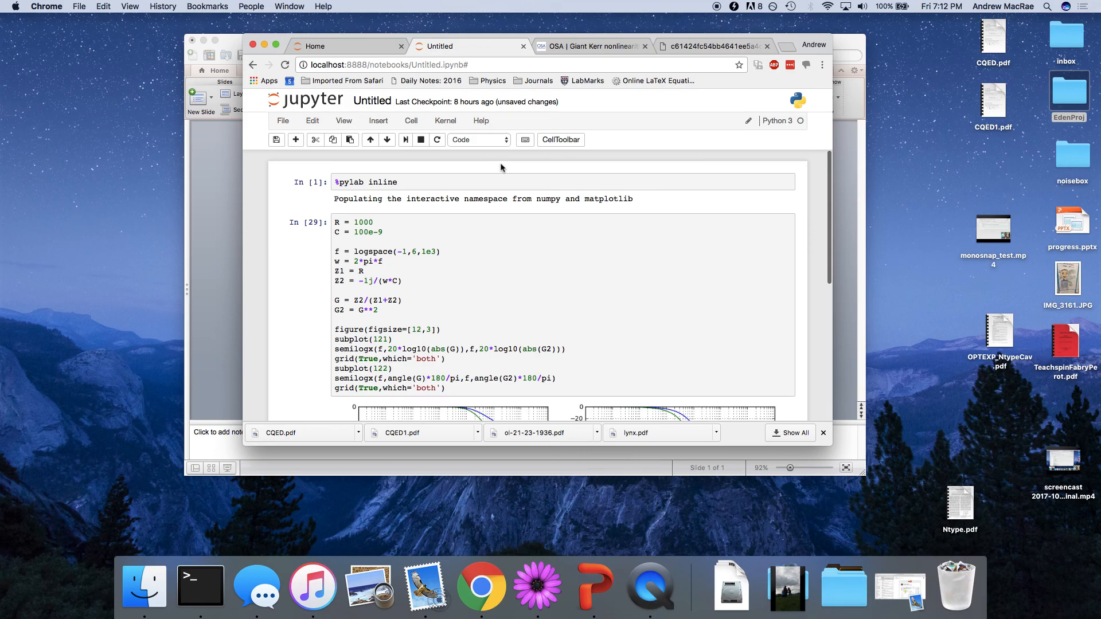
{"action": "scroll", "scroll_direction": "down", "scroll_amount": 3}
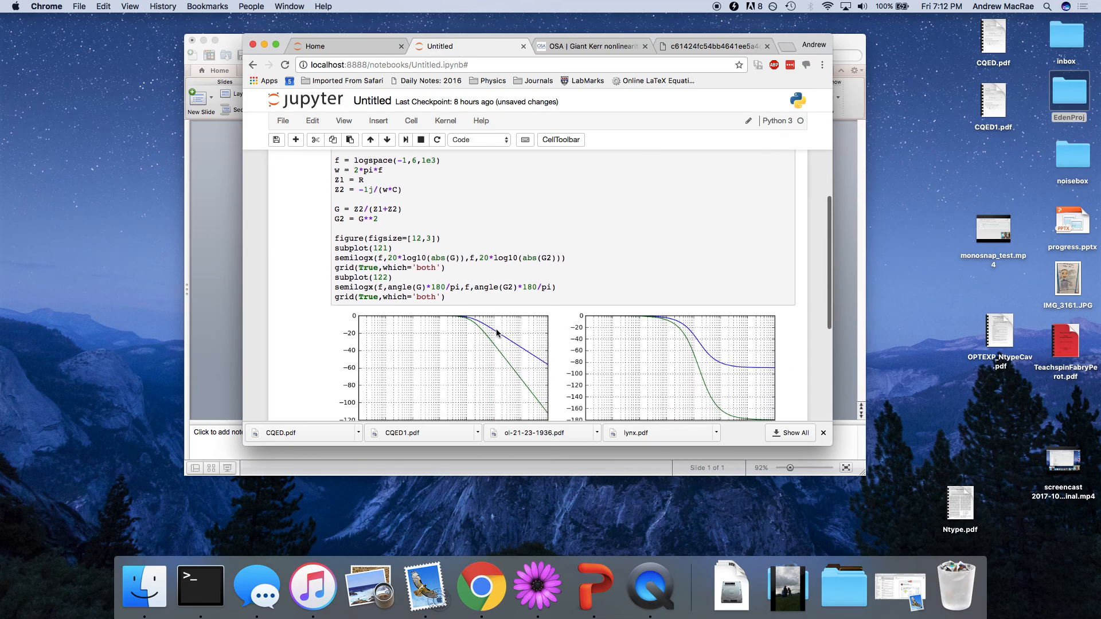
{"action": "scroll", "scroll_direction": "up", "scroll_amount": 3}
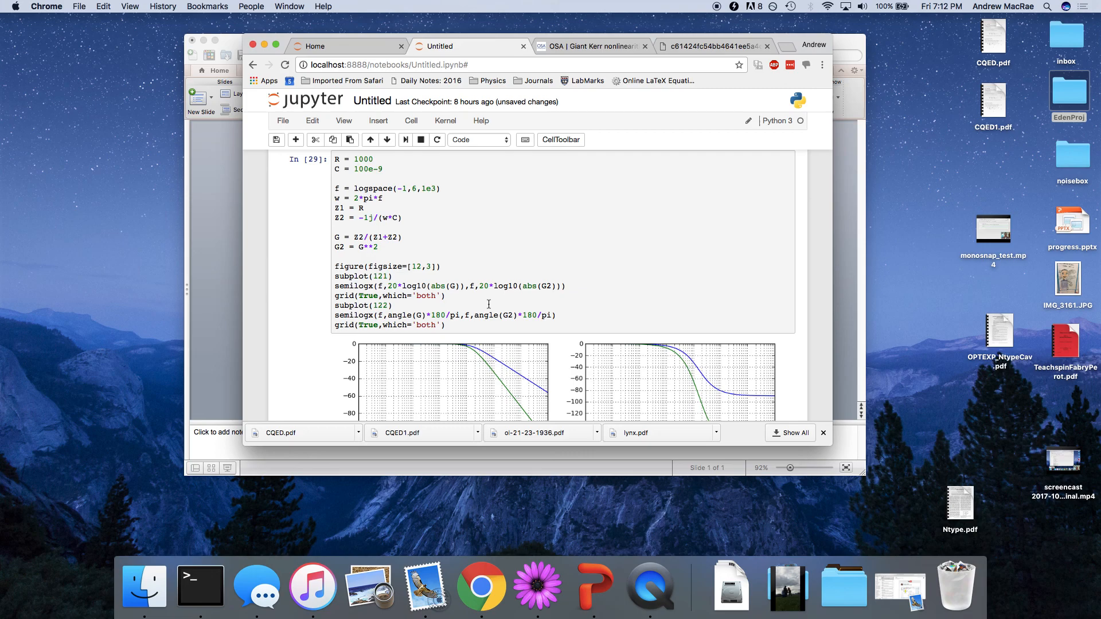
{"action": "scroll", "scroll_direction": "down", "scroll_amount": 3}
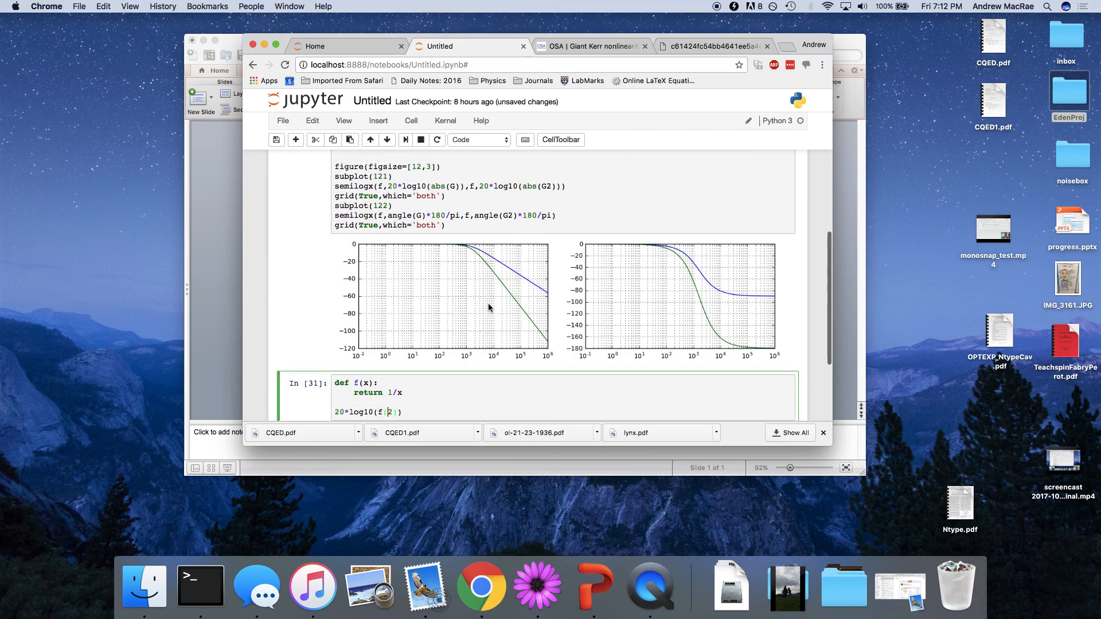
{"action": "scroll", "scroll_direction": "up", "scroll_amount": 3}
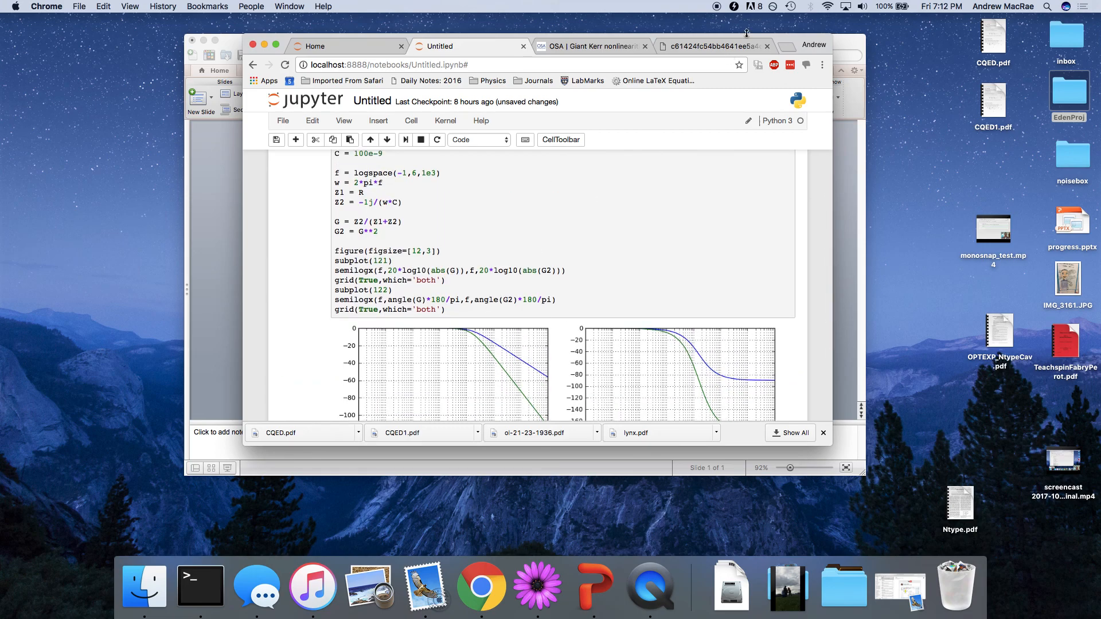